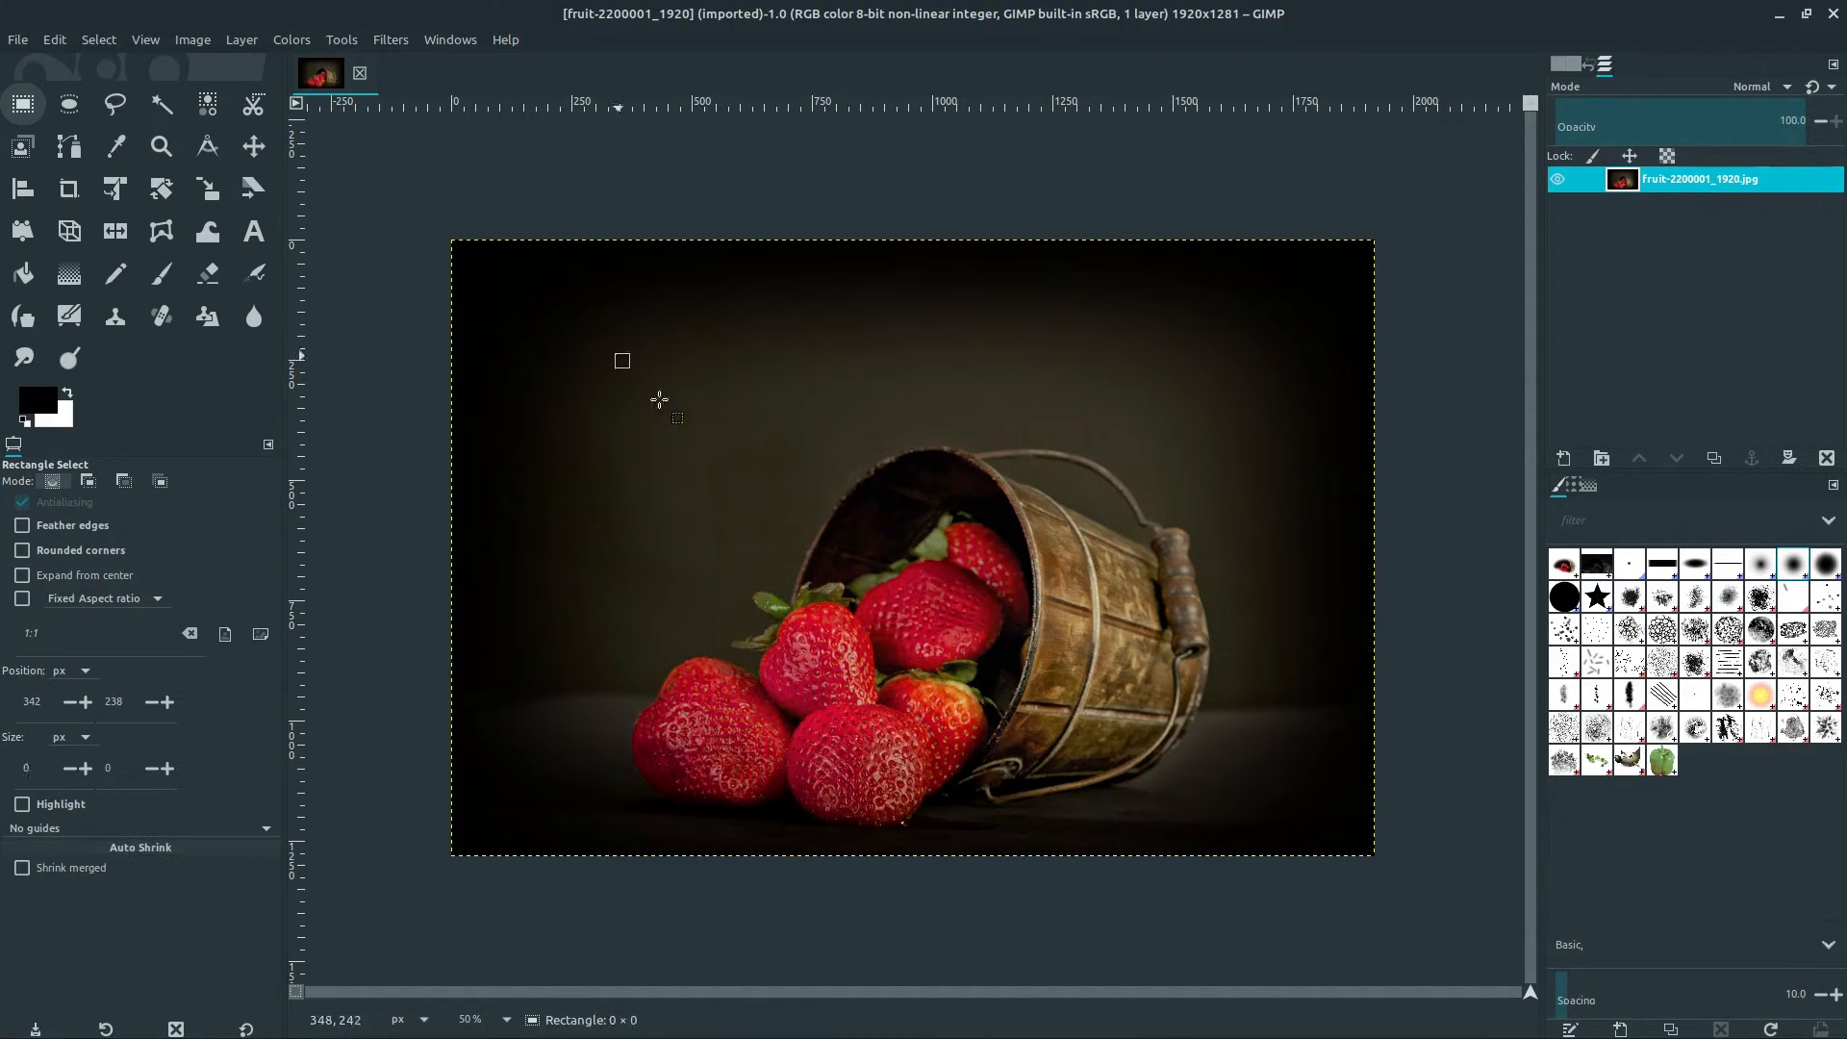
- Undo two black and white test pencil strokes, keeping the freehand selection around strawberries and bucket
{"action": "left_click", "coordinate": [69, 104]}
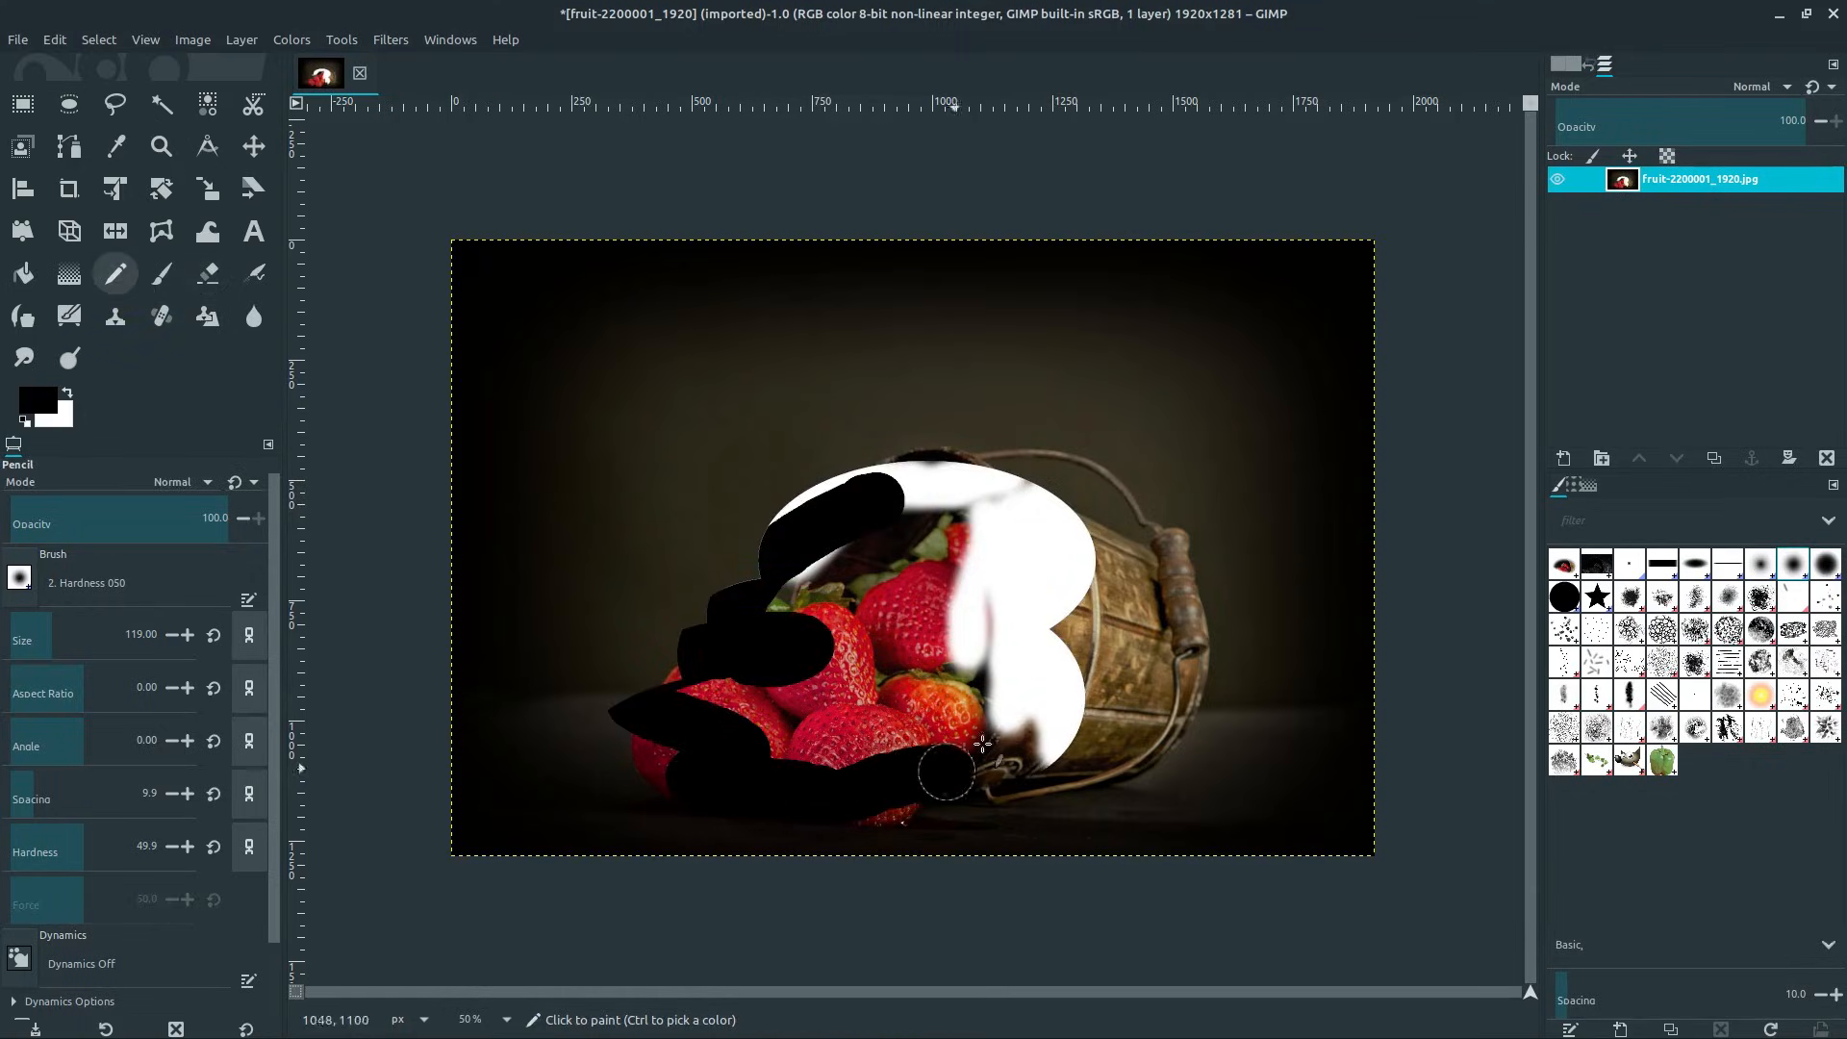
{"action": "key", "text": "ctrl+z"}
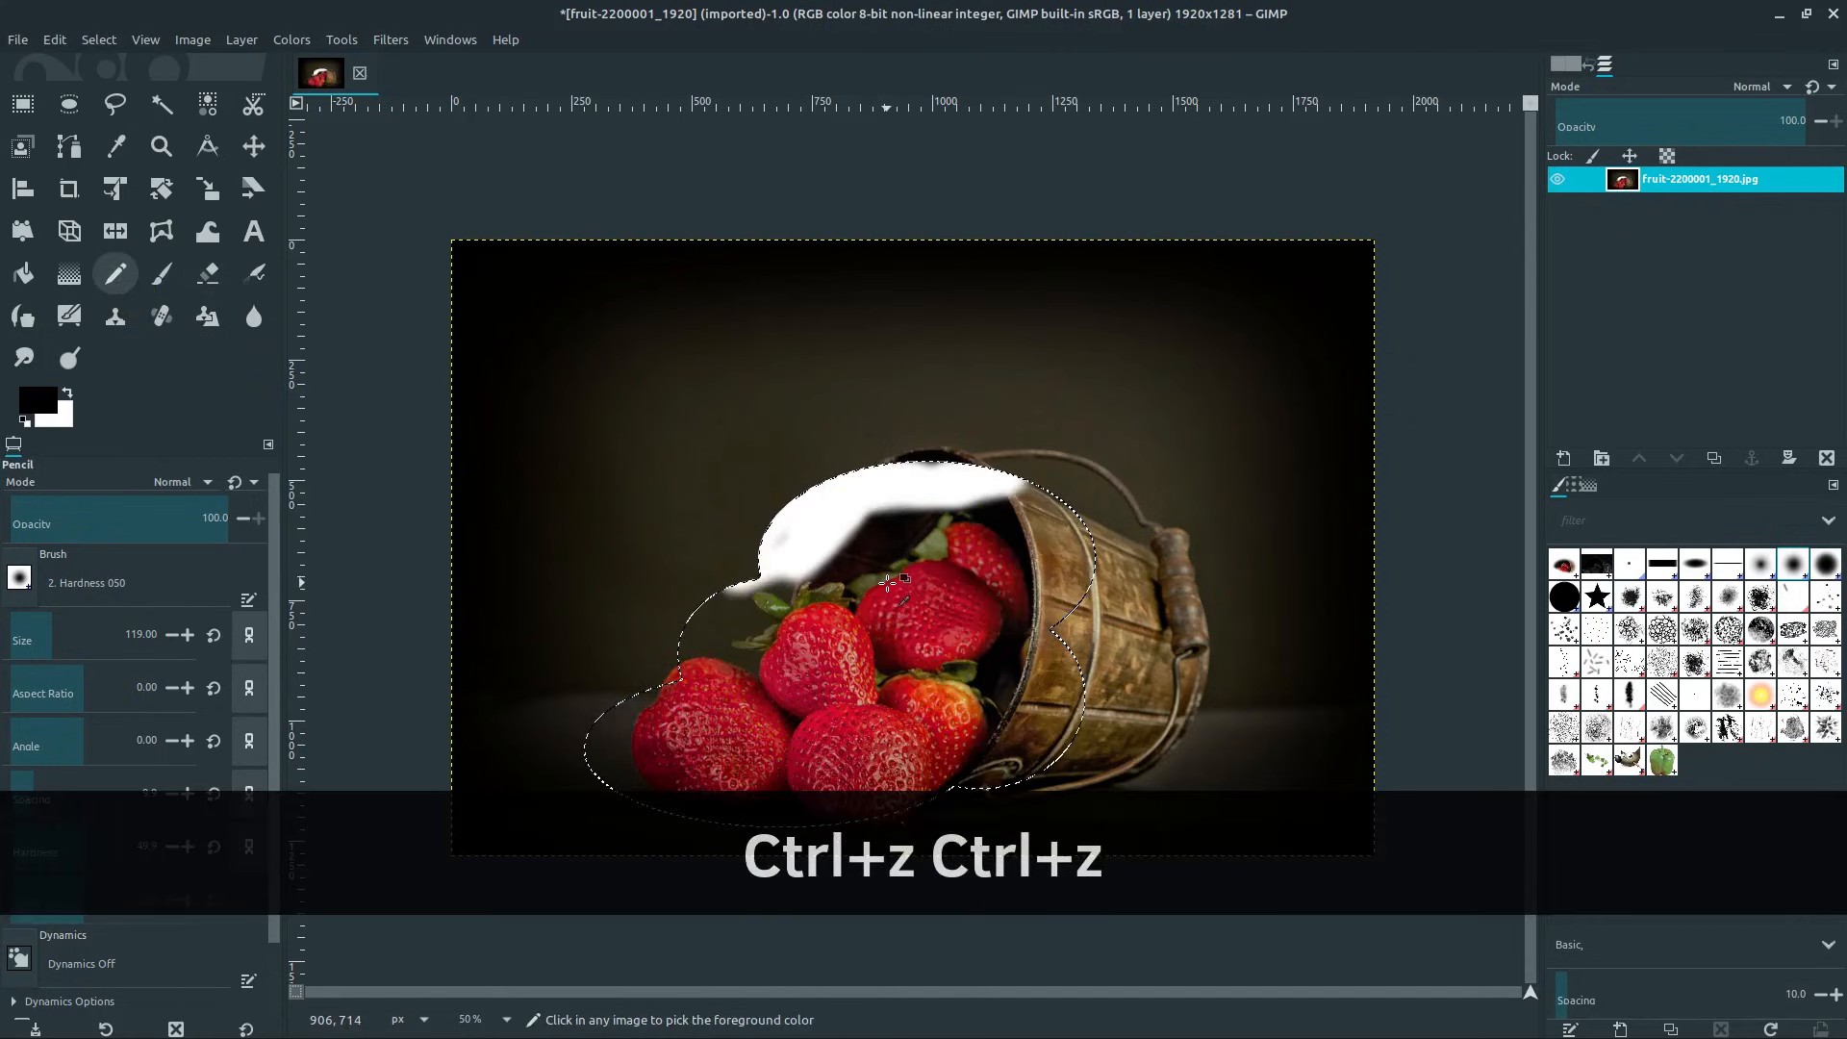
{"action": "key", "text": "ctrl+z"}
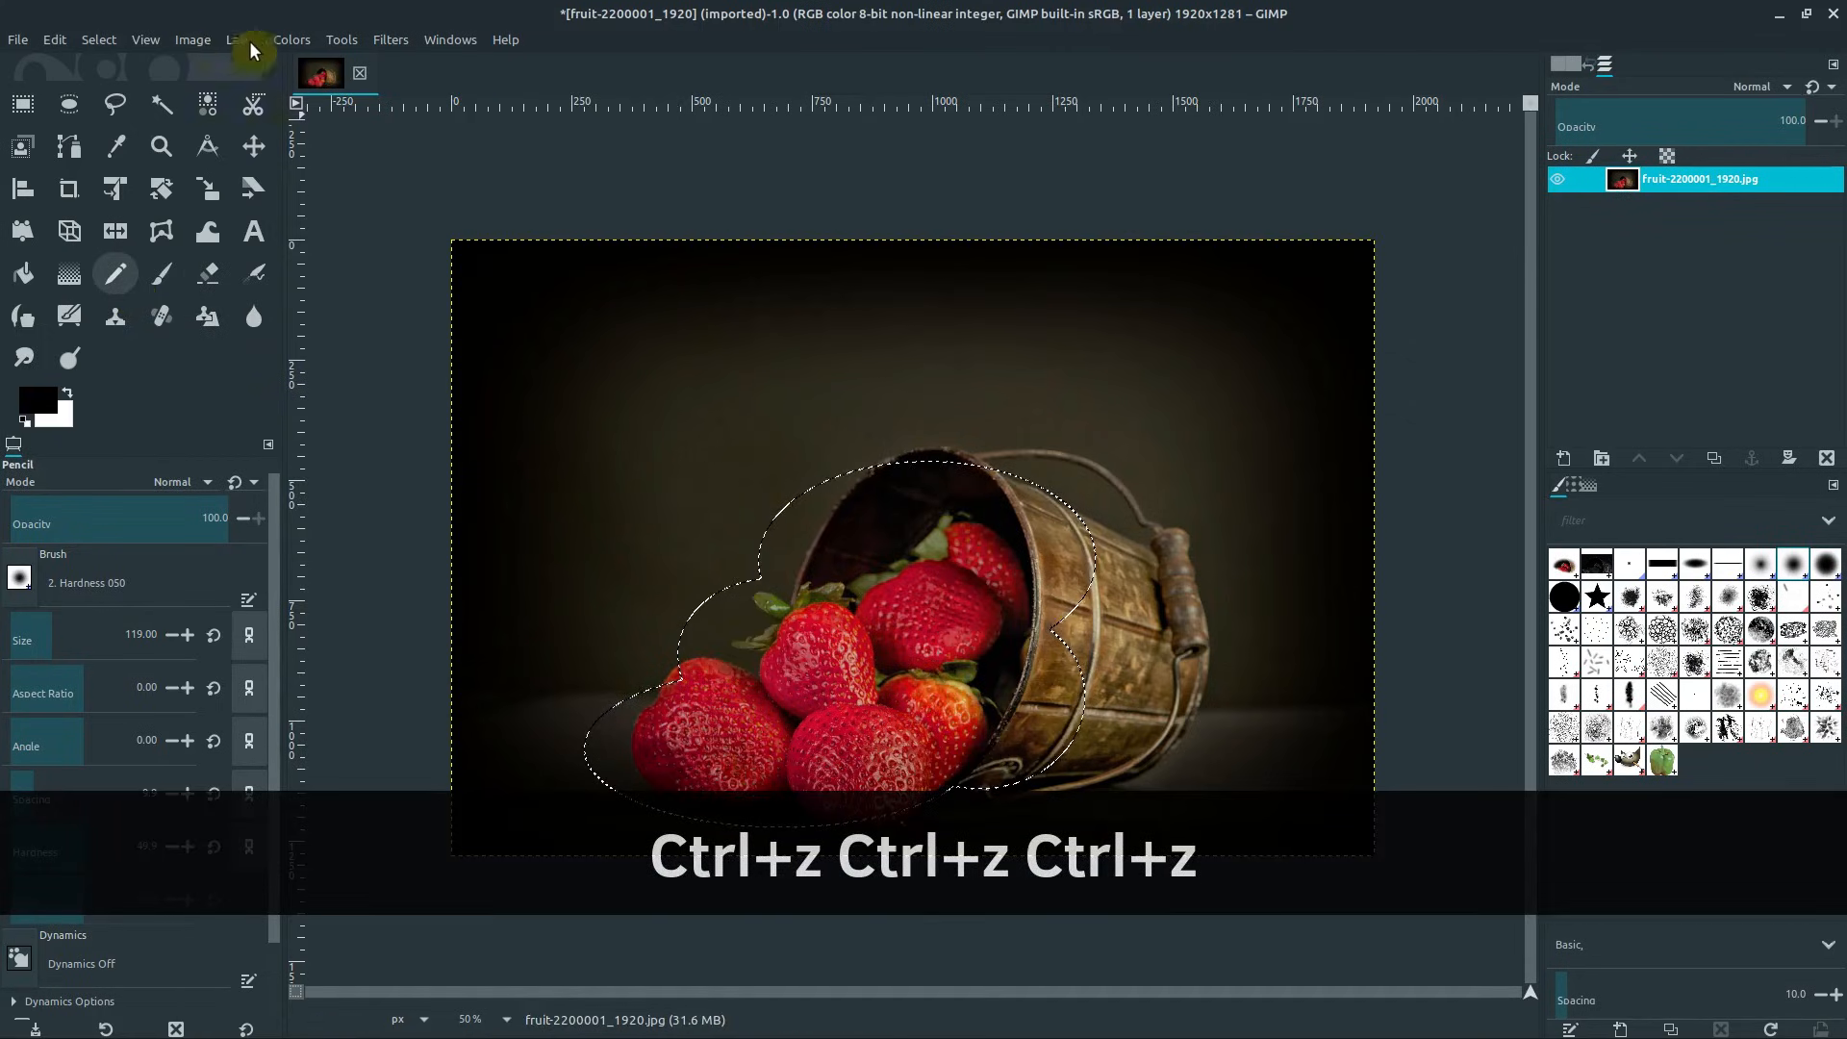
{"action": "left_click", "coordinate": [290, 38]}
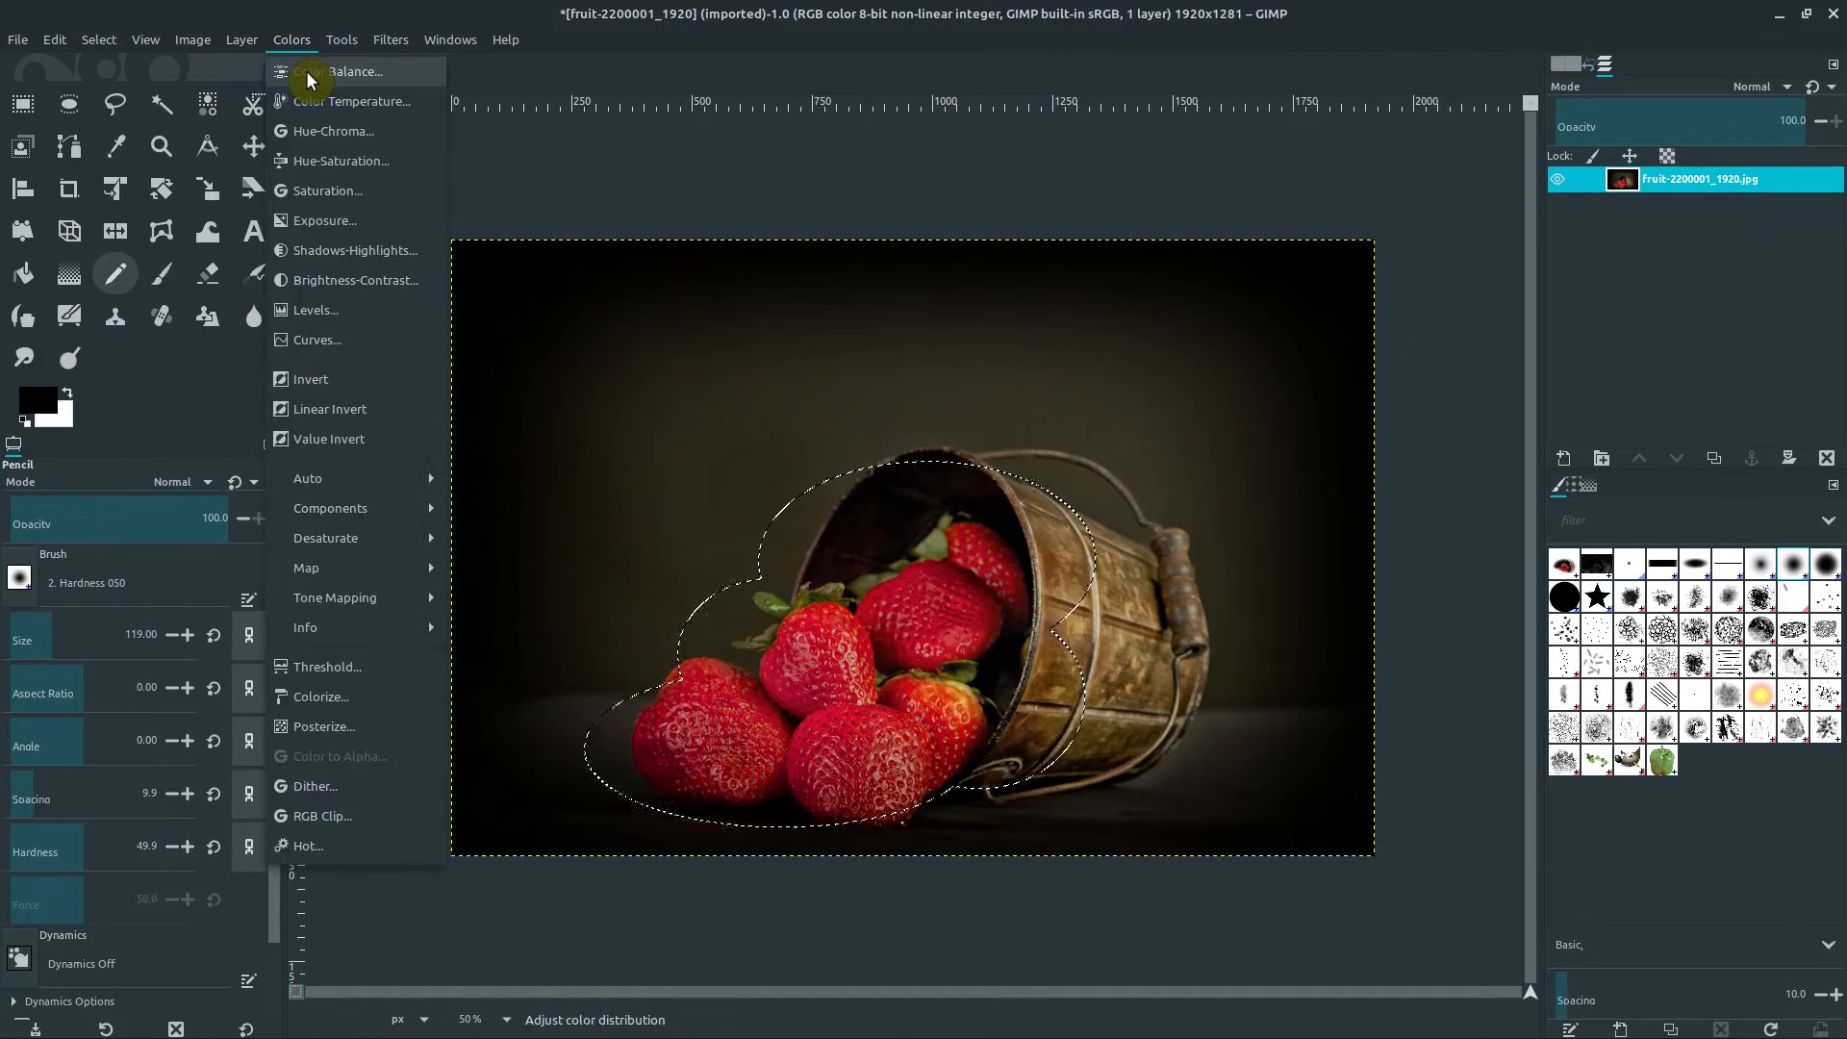
{"action": "left_click", "coordinate": [340, 161]}
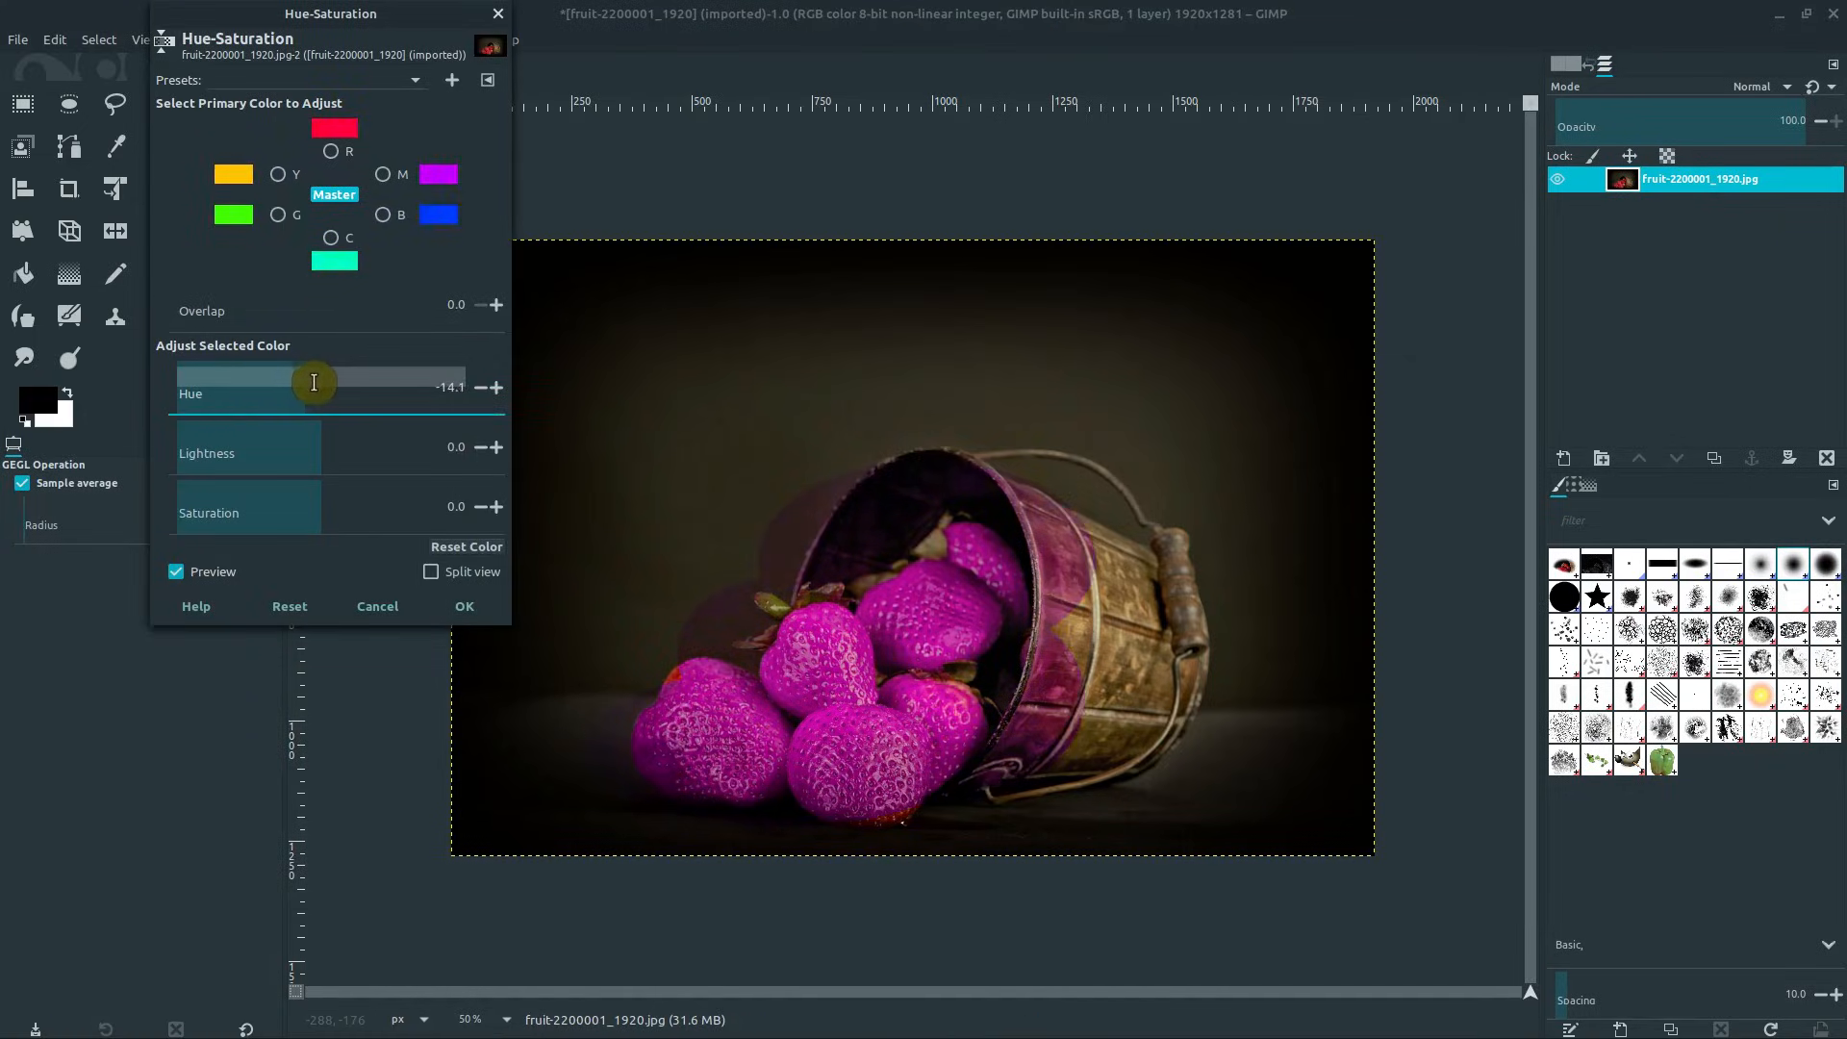
{"action": "left_click_drag", "start_coordinate": [315, 382], "coordinate": [415, 371]}
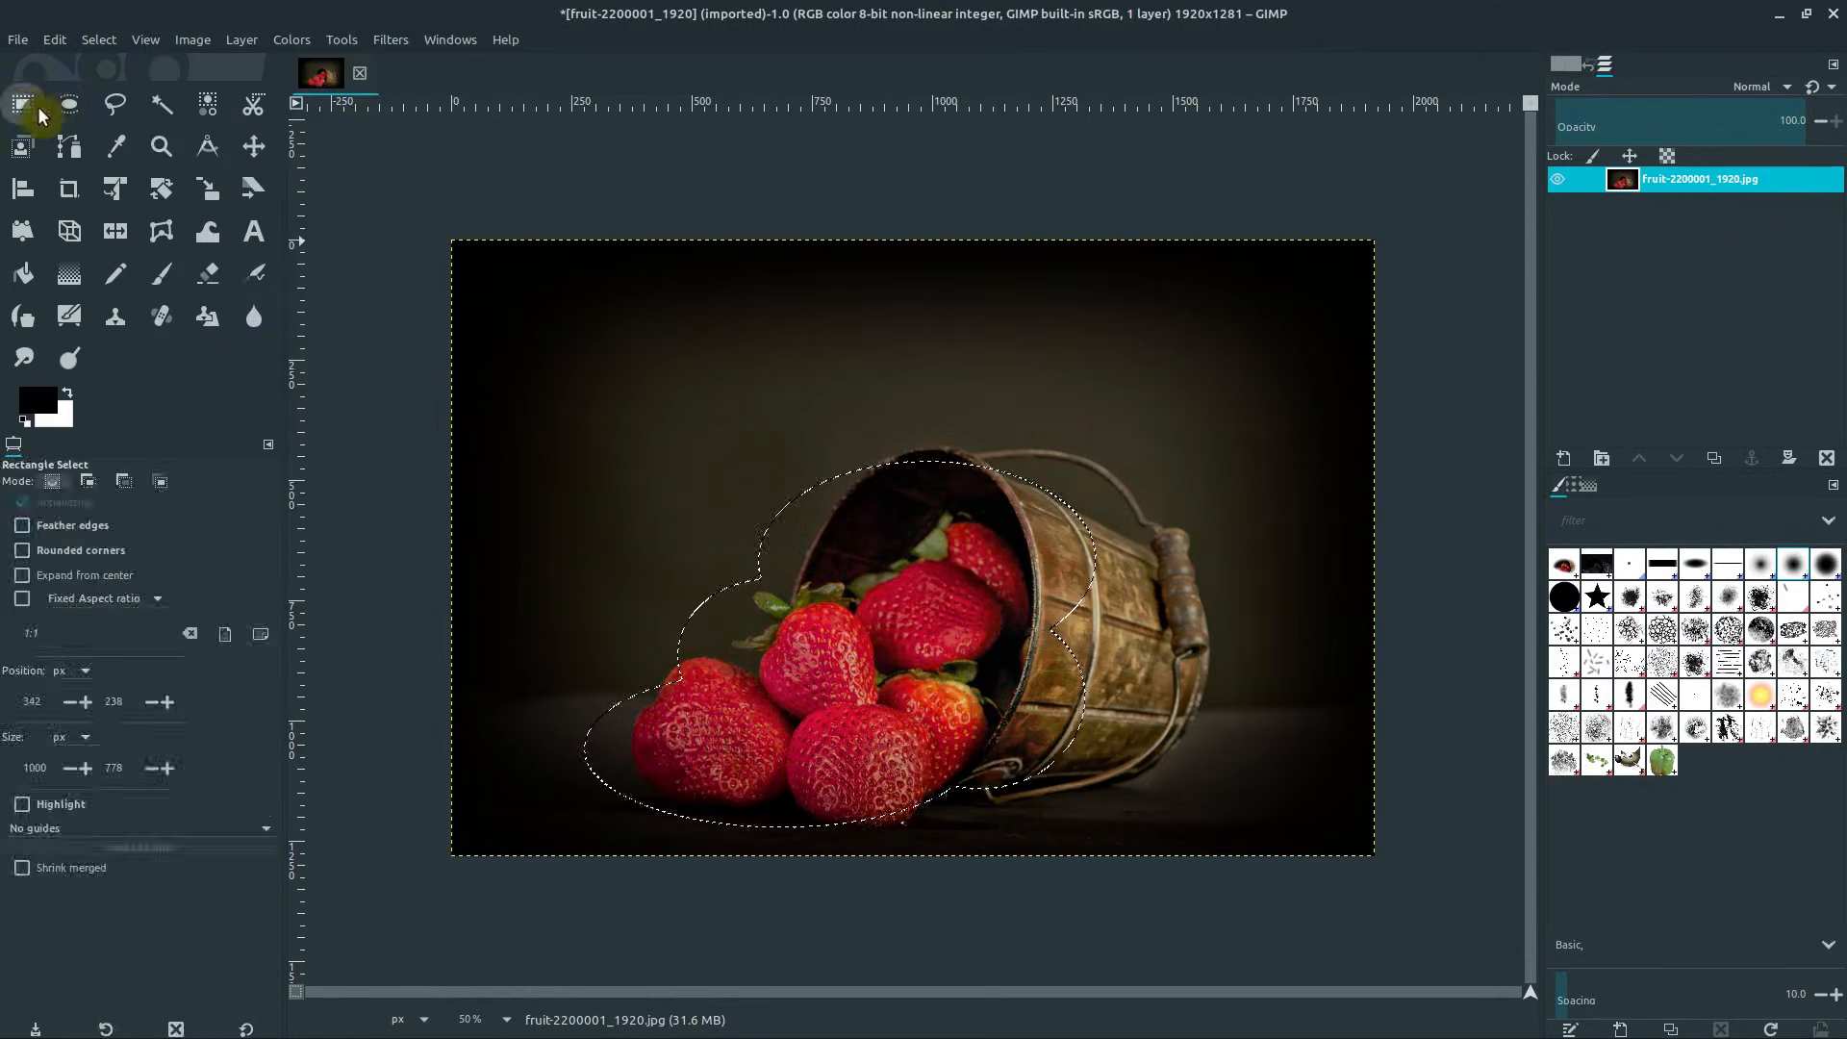
- Crop twice, to a wide rectangle then the strawberries, and undo back to 1920×1281
{"action": "left_click_drag", "start_coordinate": [513, 315], "coordinate": [1279, 733]}
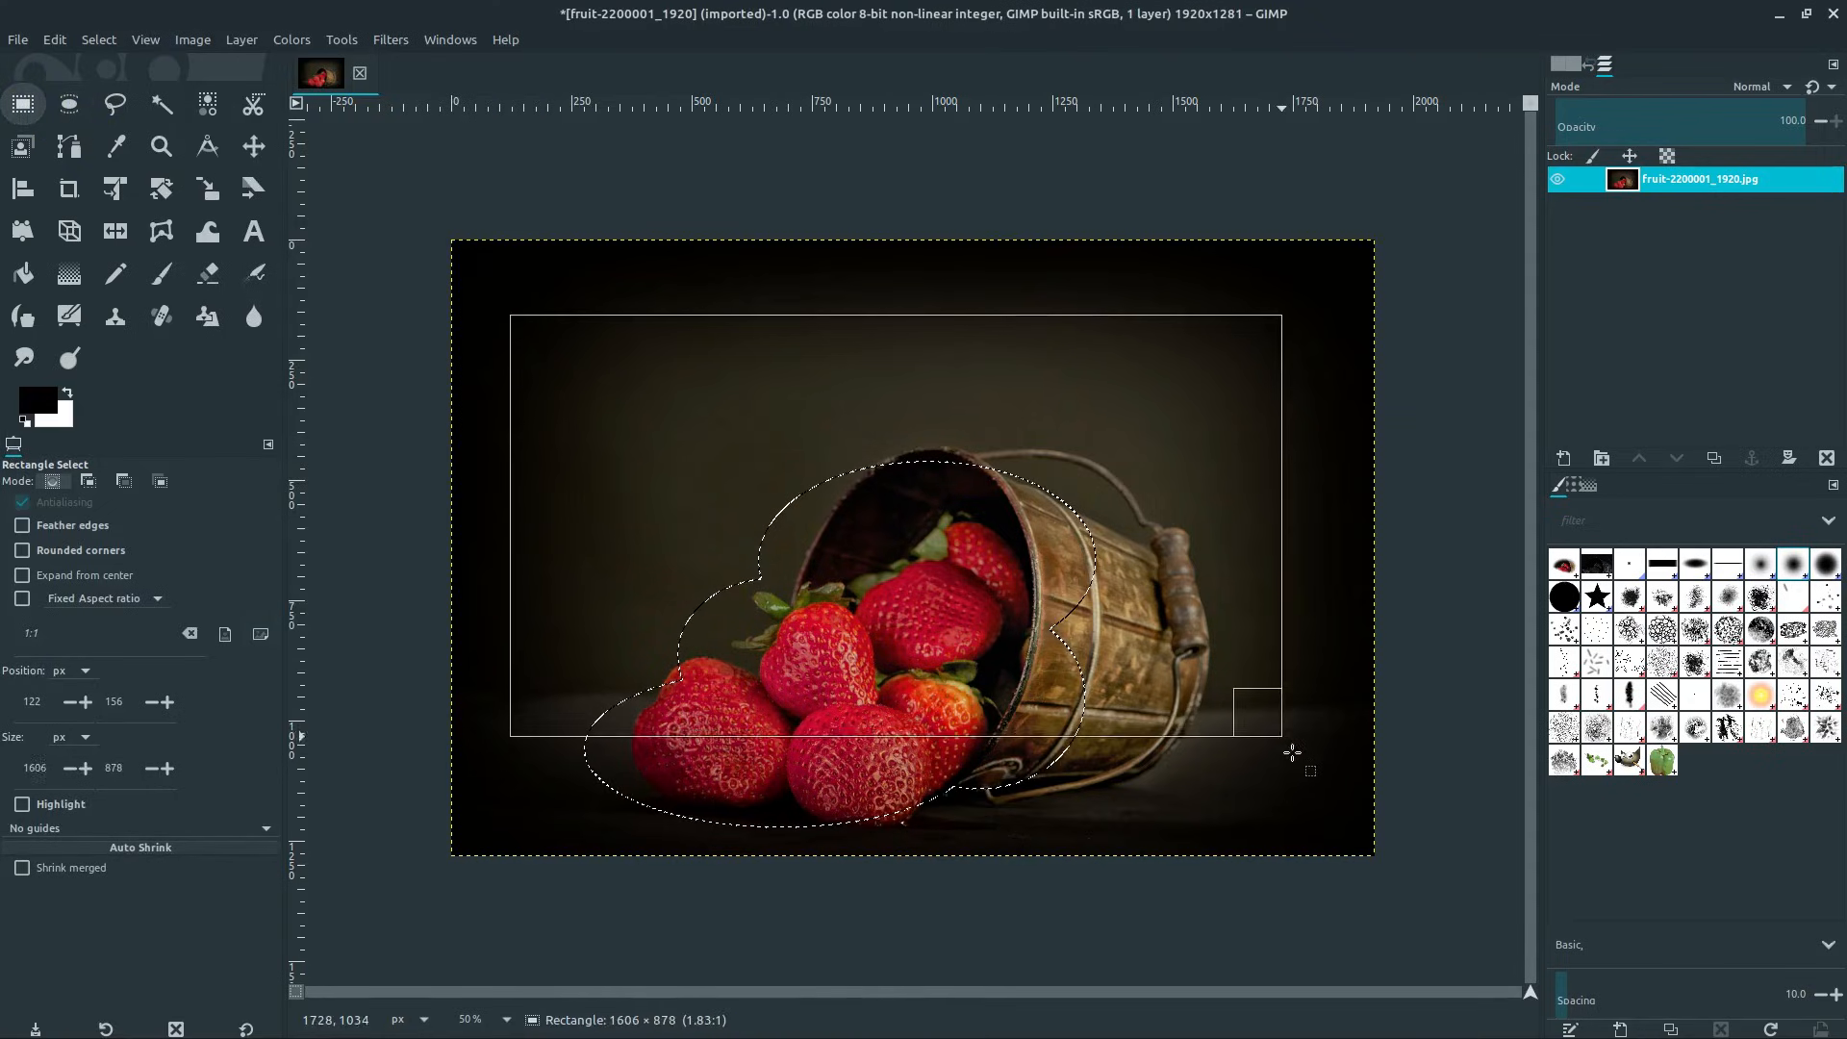
{"action": "left_click", "coordinate": [191, 39]}
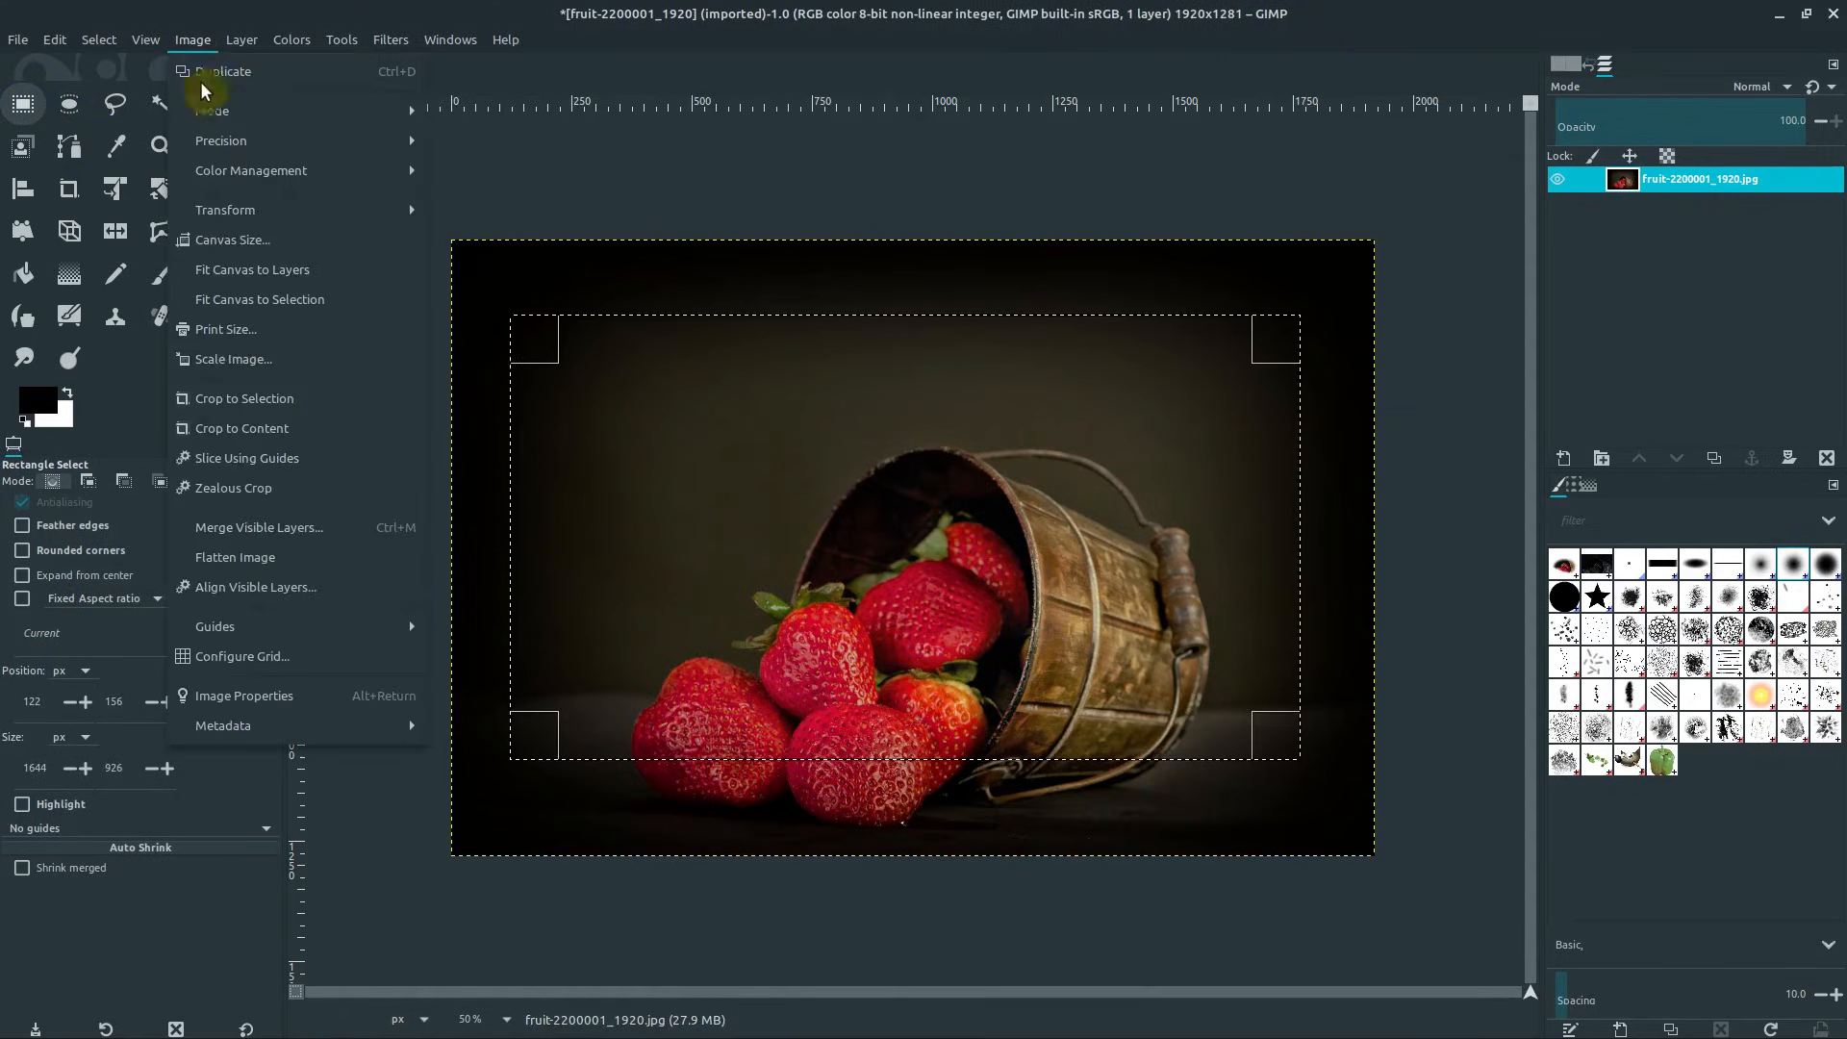
{"action": "left_click", "coordinate": [243, 397]}
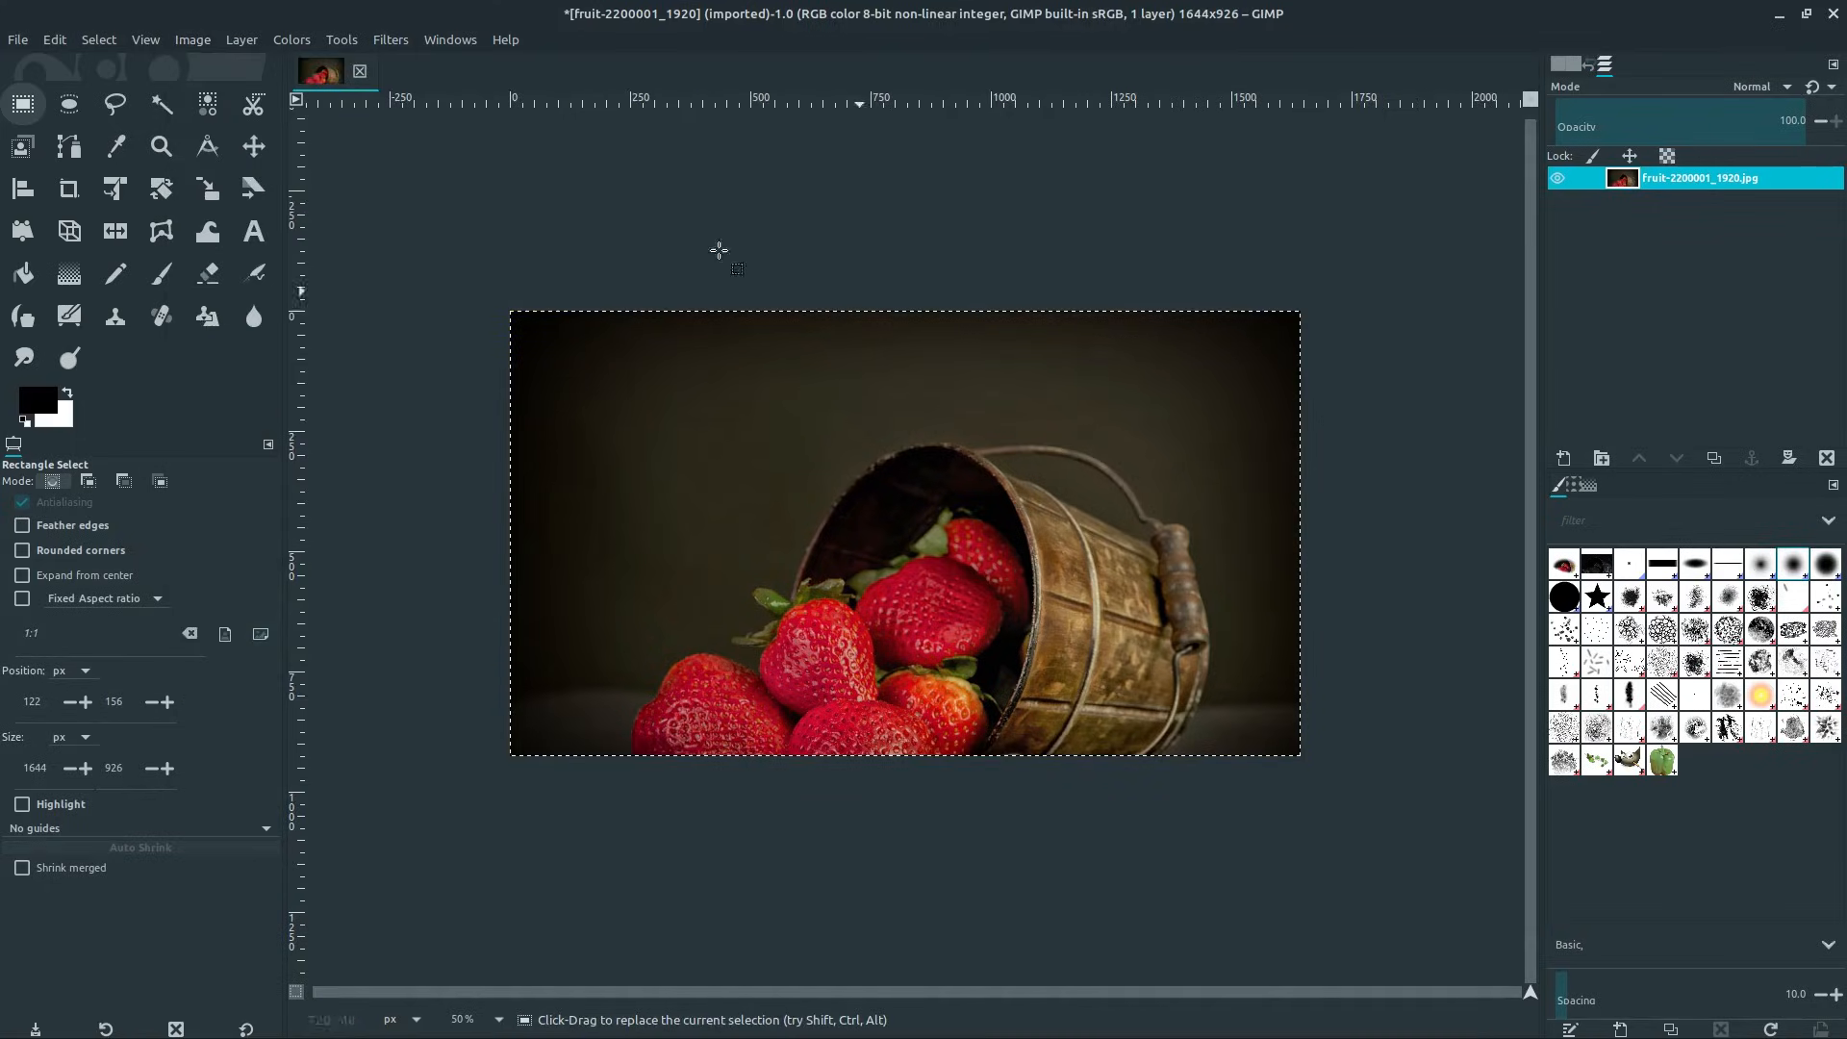
{"action": "left_click_drag", "start_coordinate": [693, 545], "coordinate": [1027, 724]}
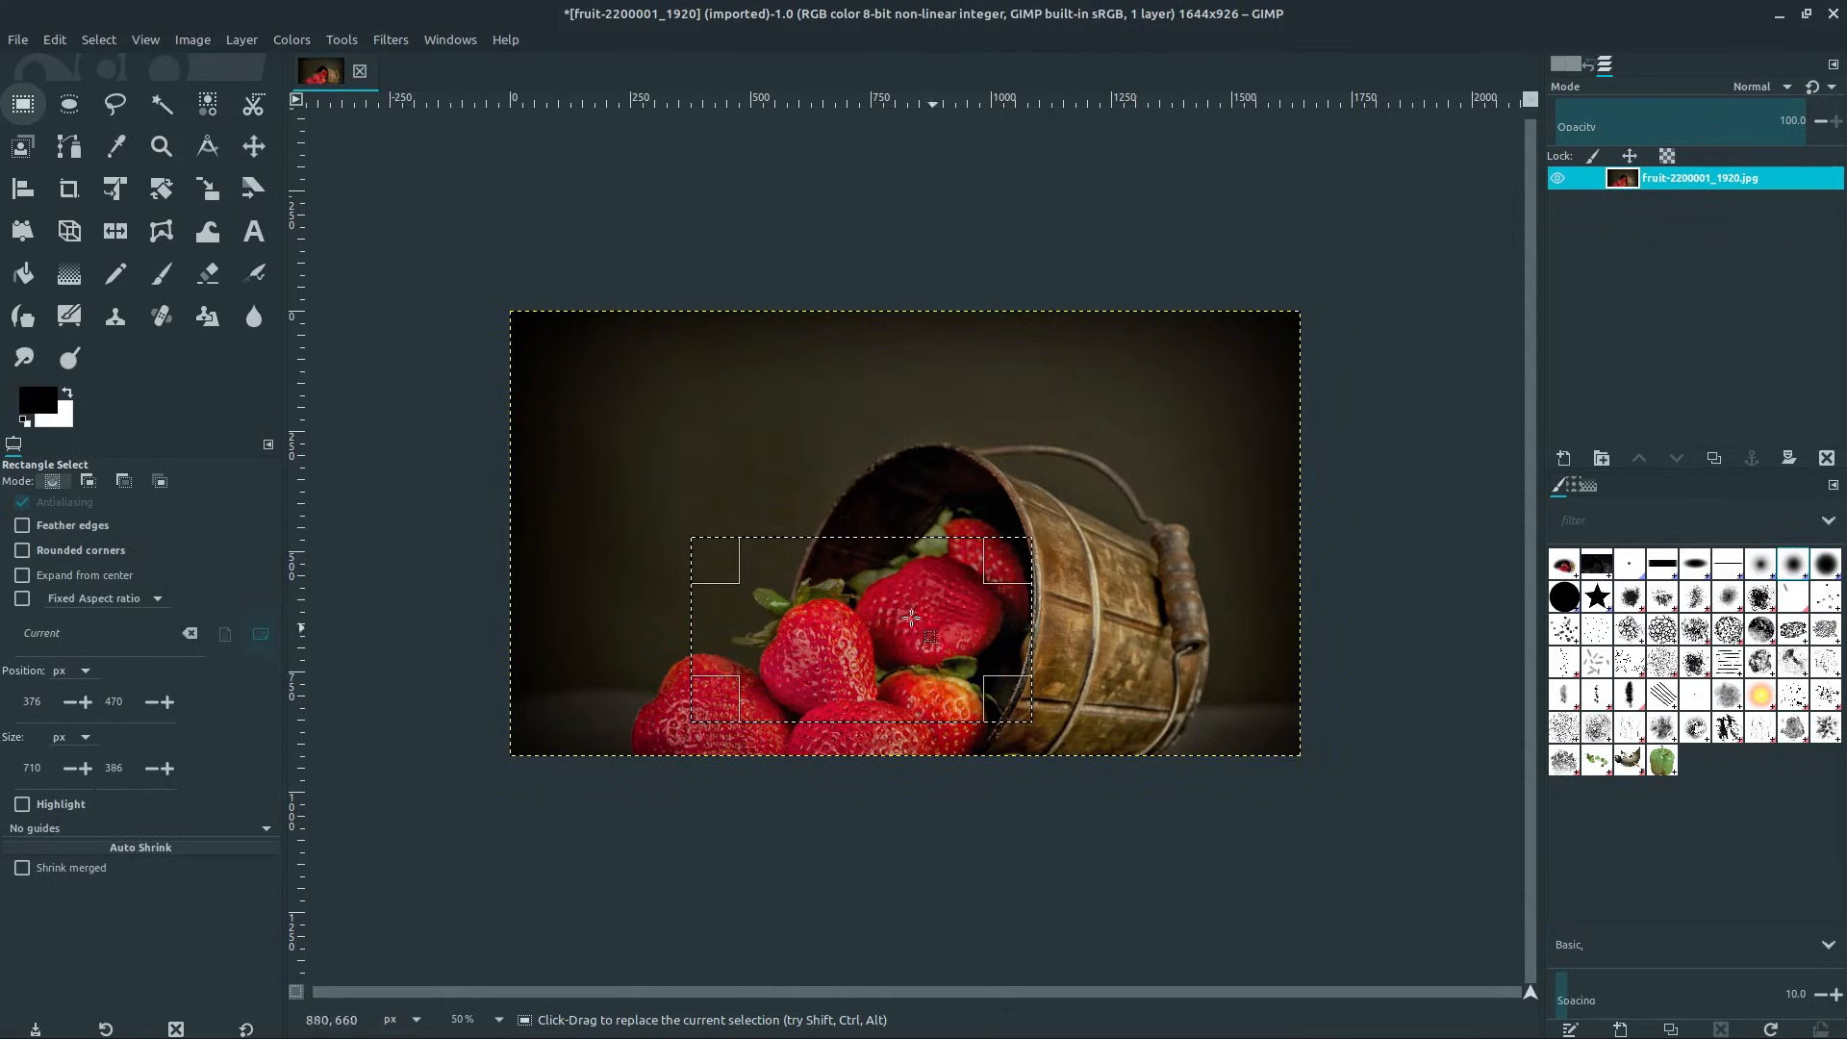
{"action": "left_click", "coordinate": [192, 38]}
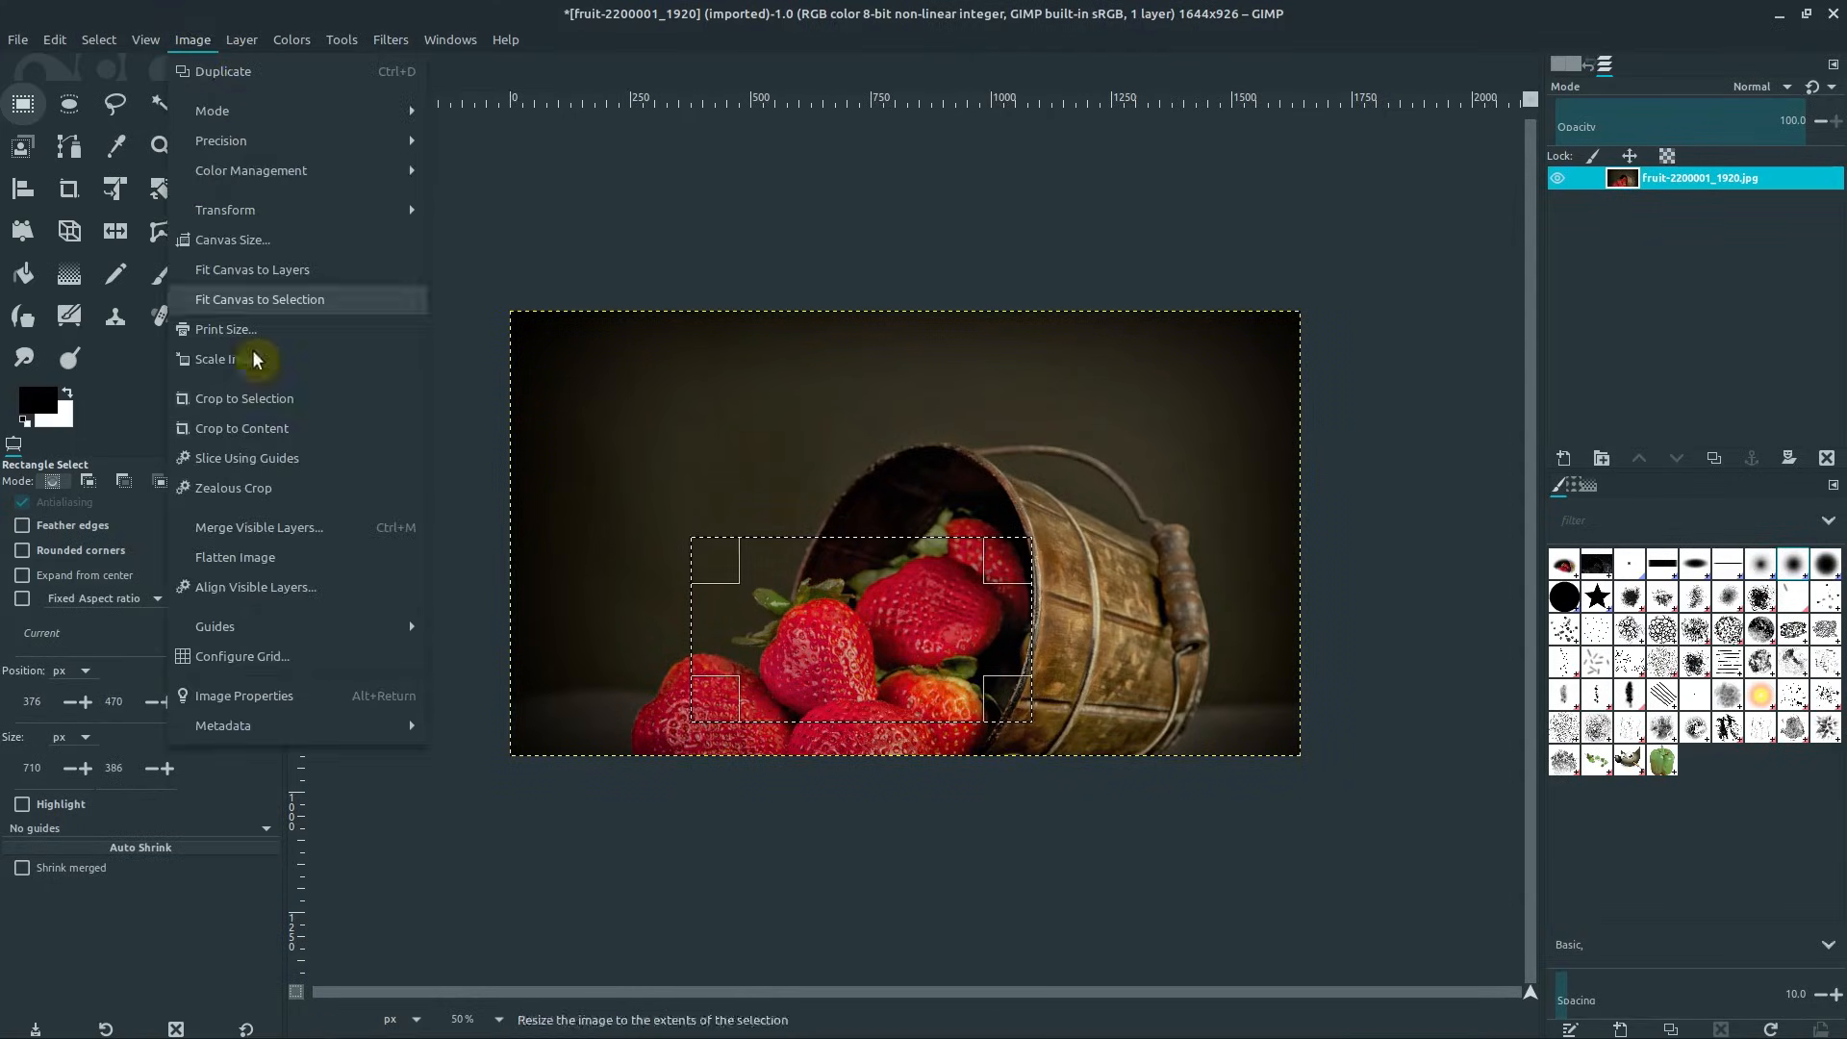
{"action": "left_click", "coordinate": [258, 299]}
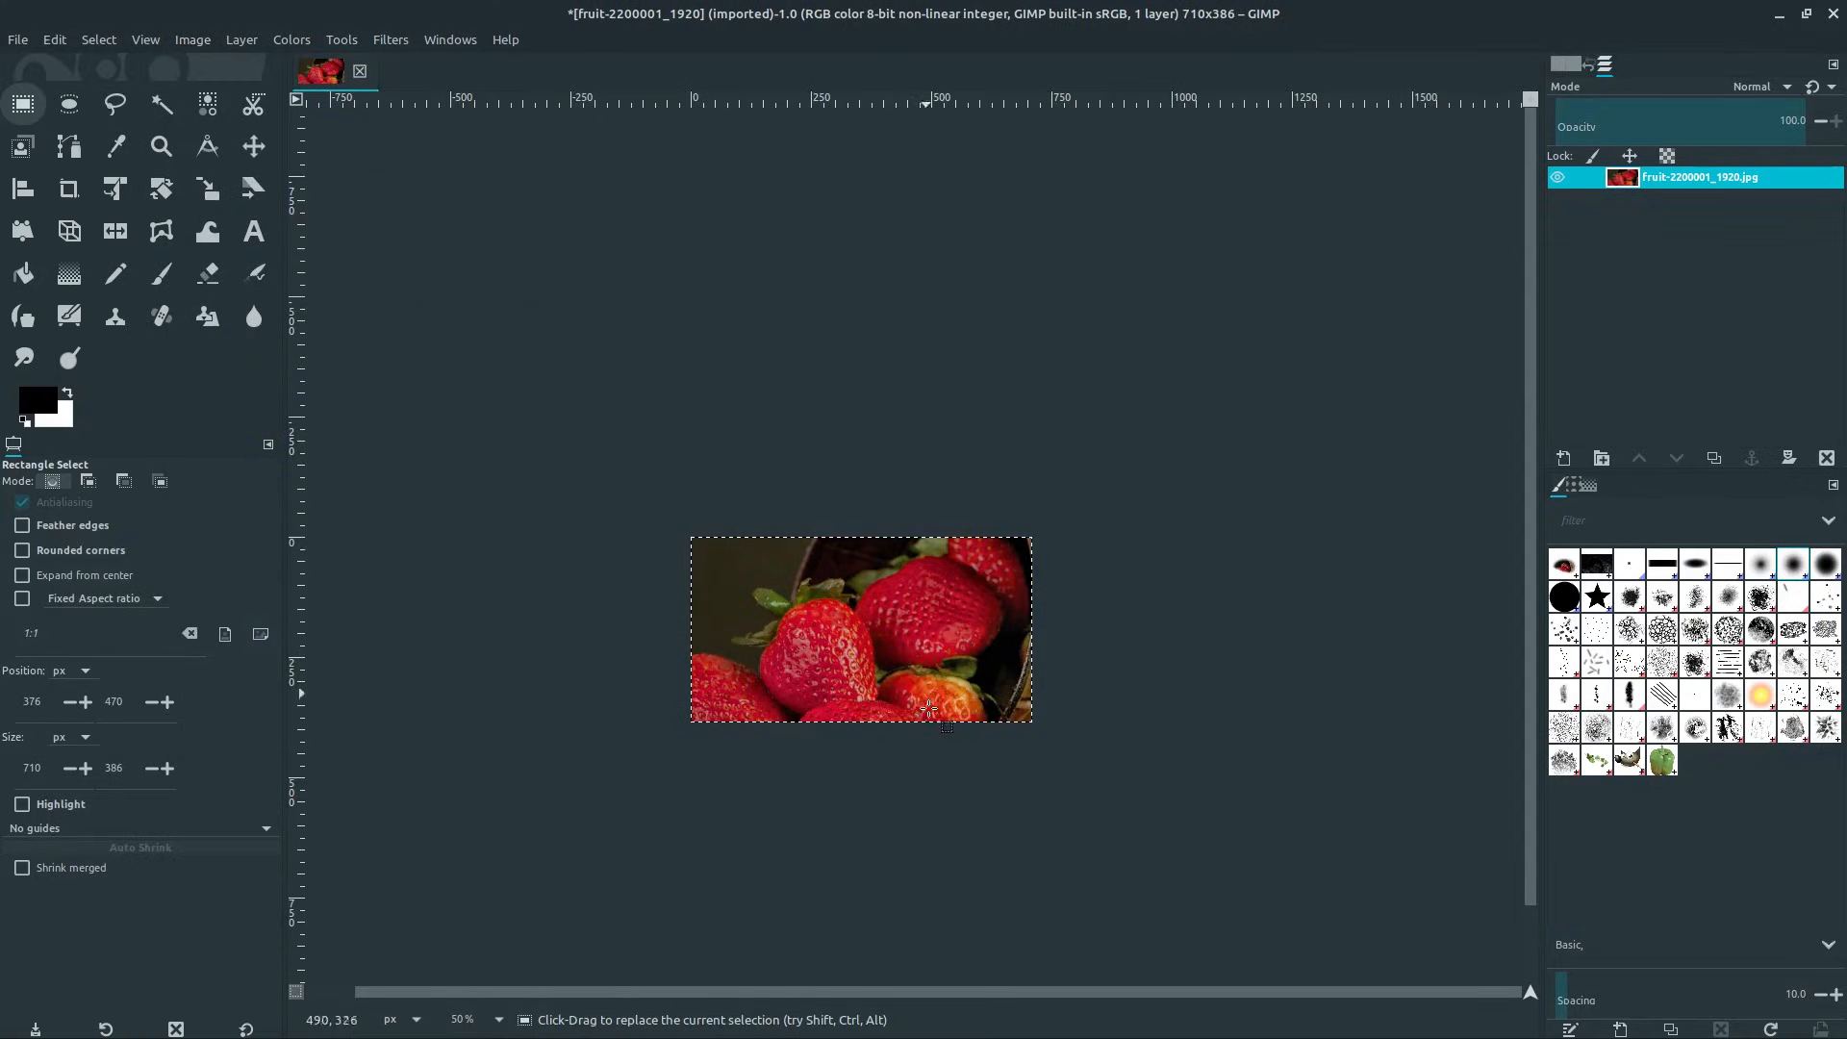
{"action": "mouse_move", "coordinate": [775, 526]}
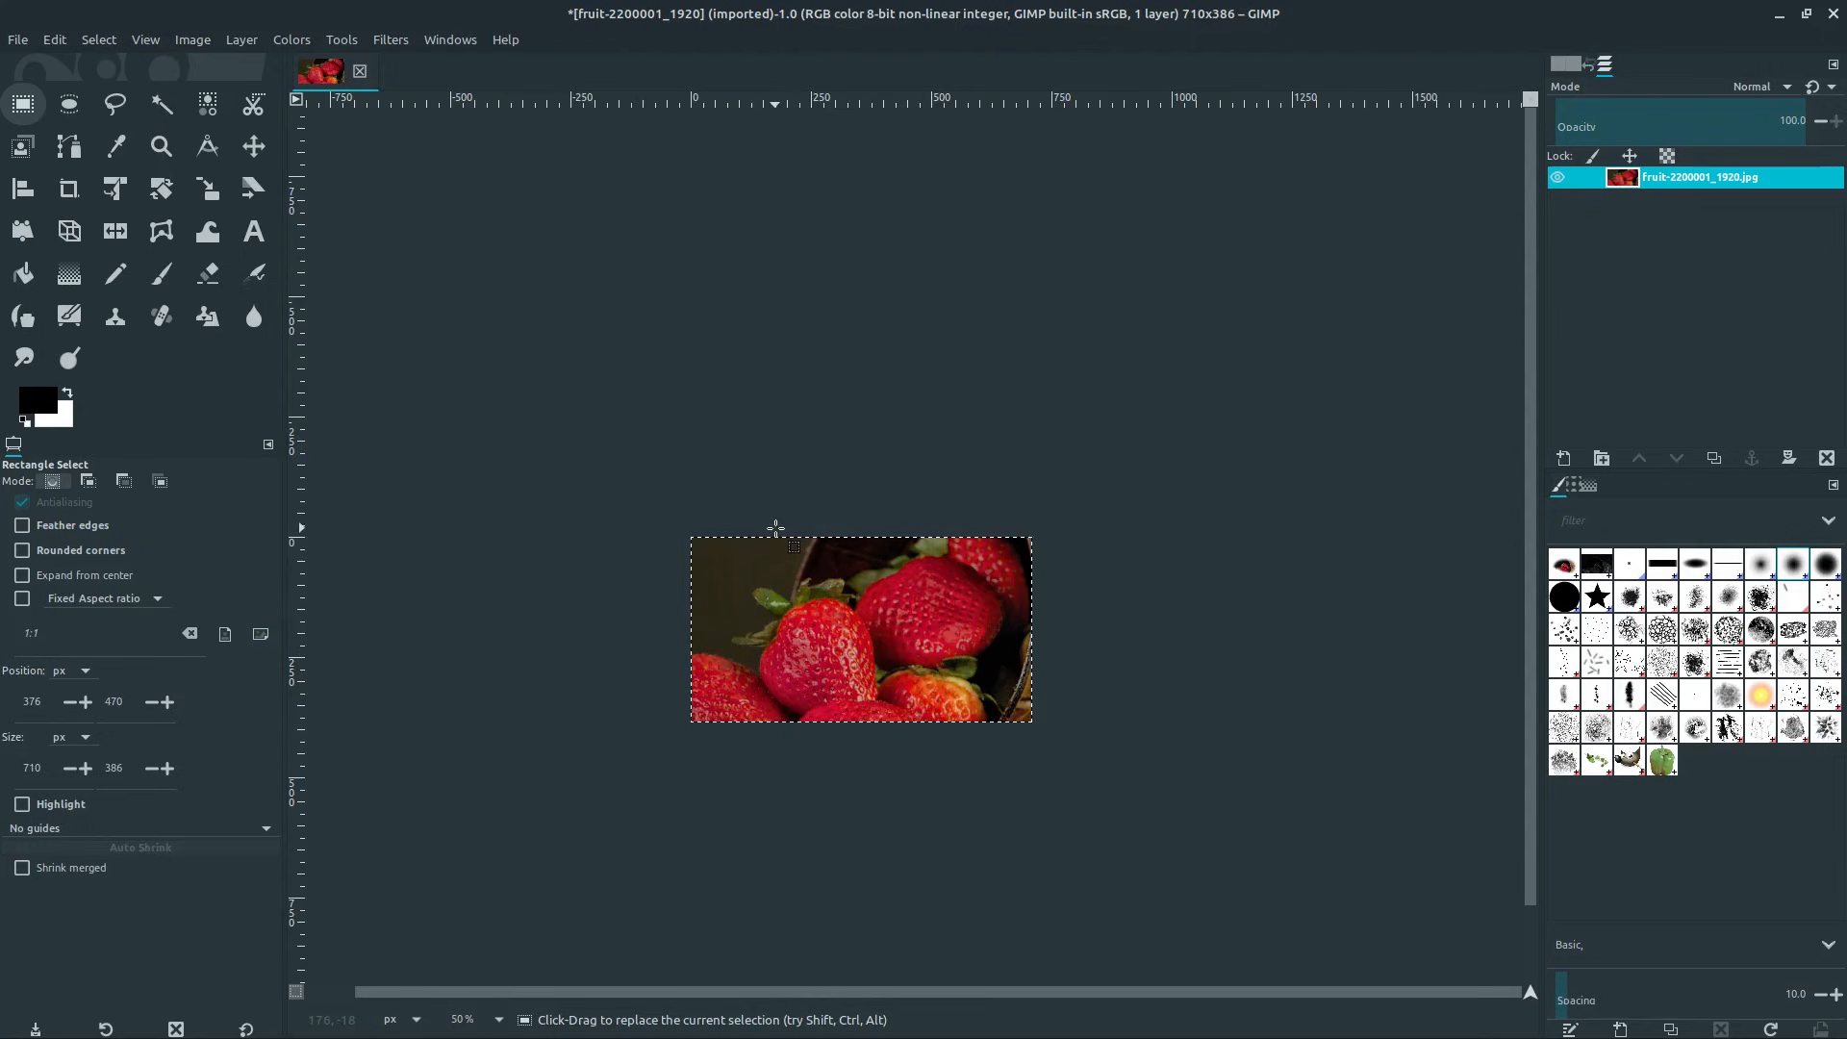
{"action": "key", "text": "ctrl+z"}
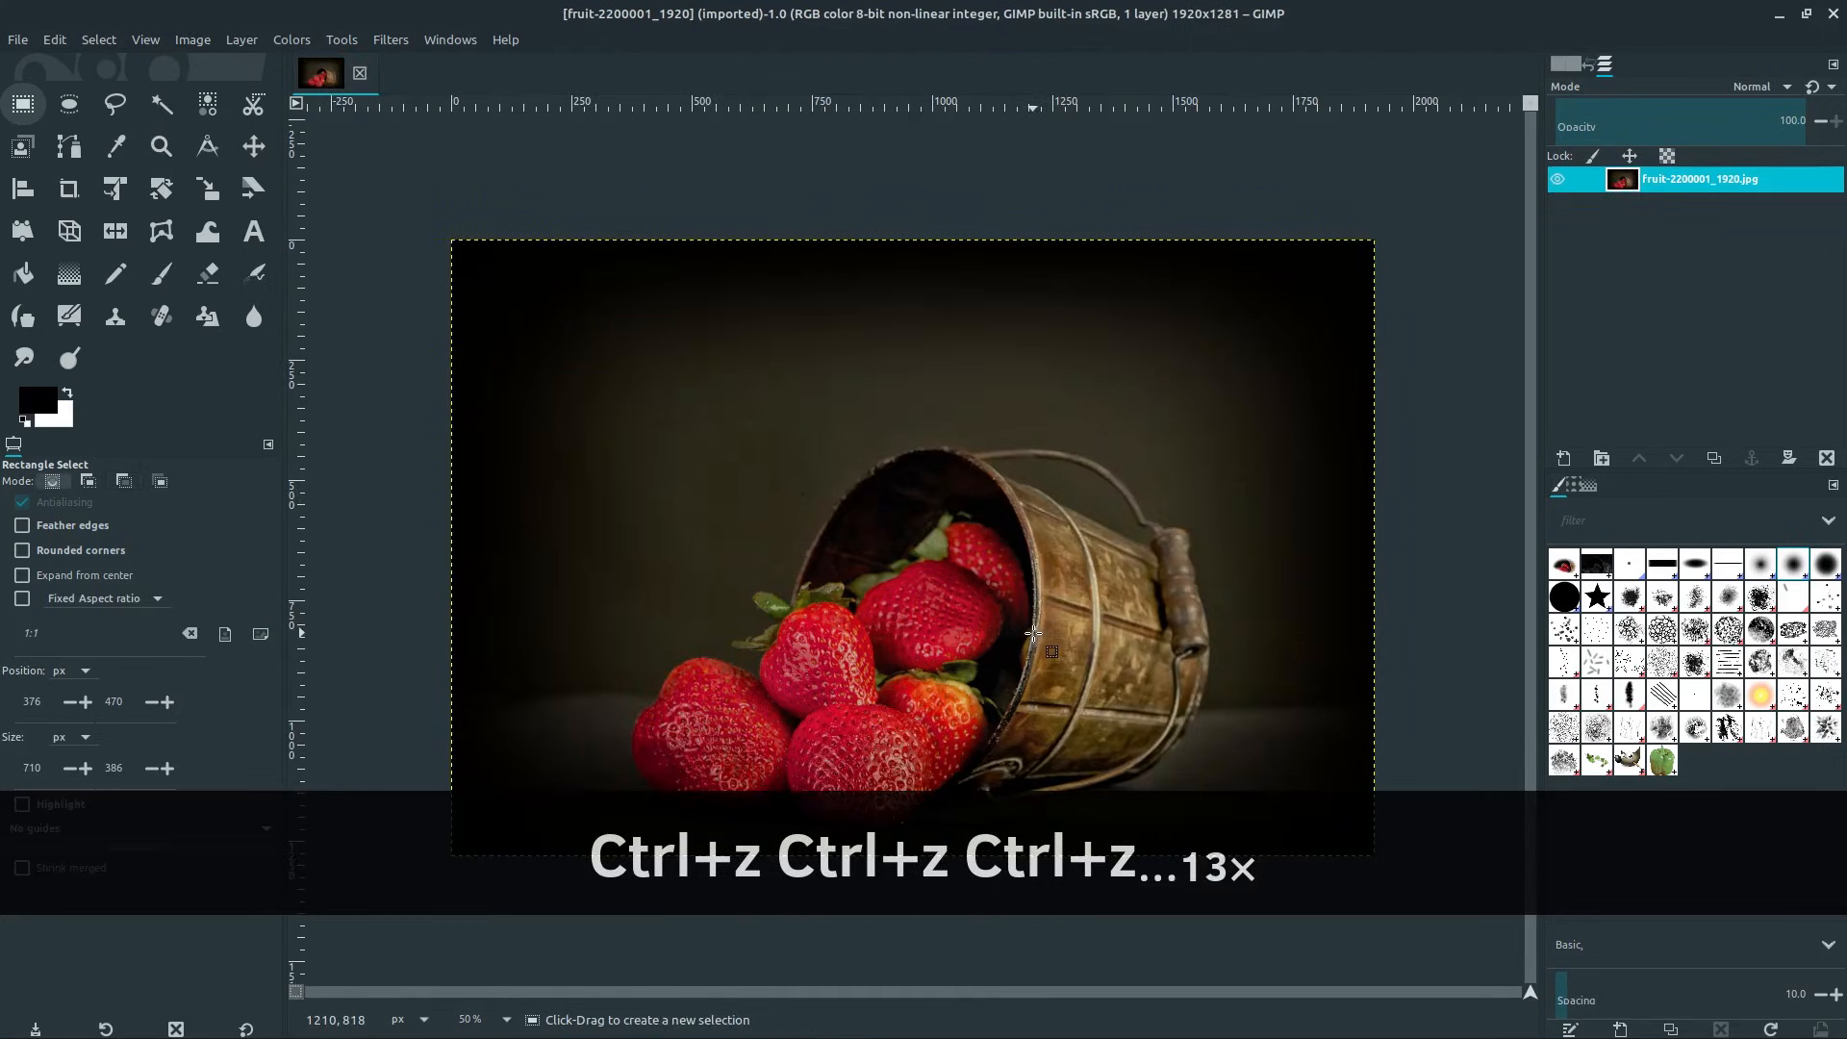
{"action": "key", "text": "ctrl+z"}
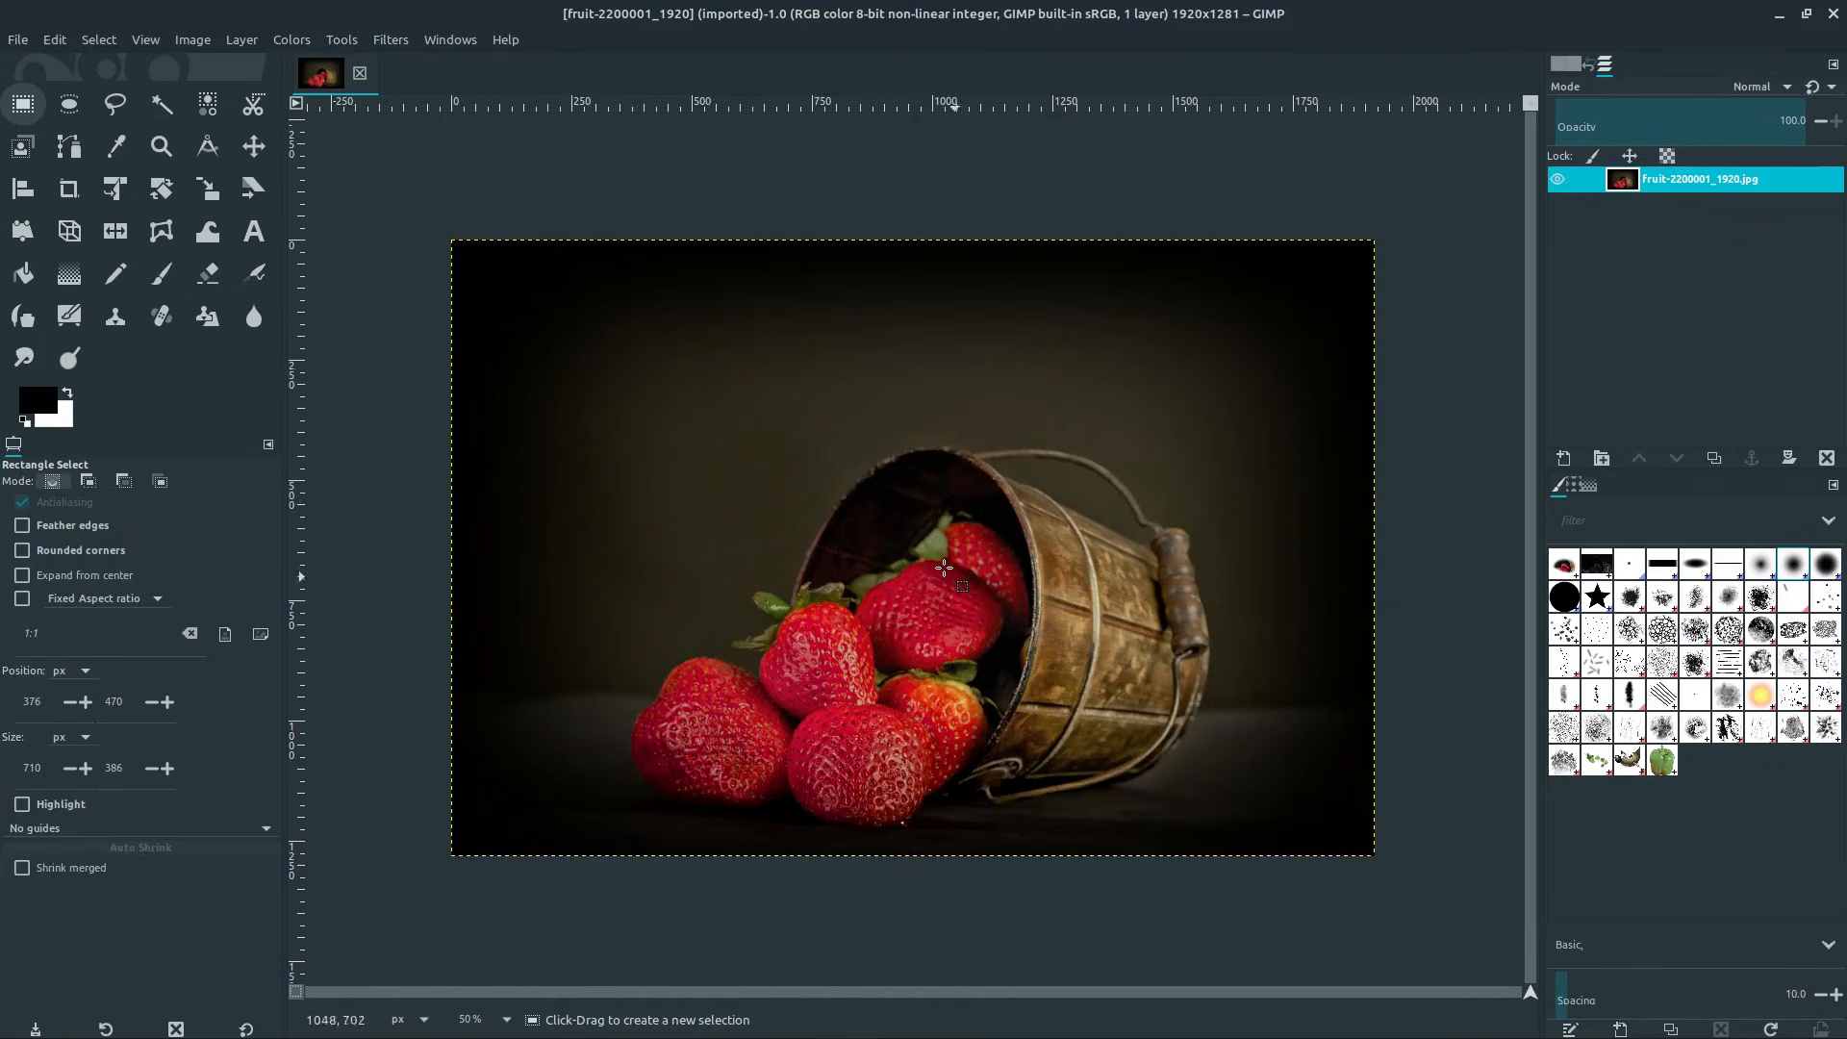
- Draw a rectangle selection and adjust its edges to frame strawberries and bucket at 1200×948
{"action": "left_click", "coordinate": [22, 106]}
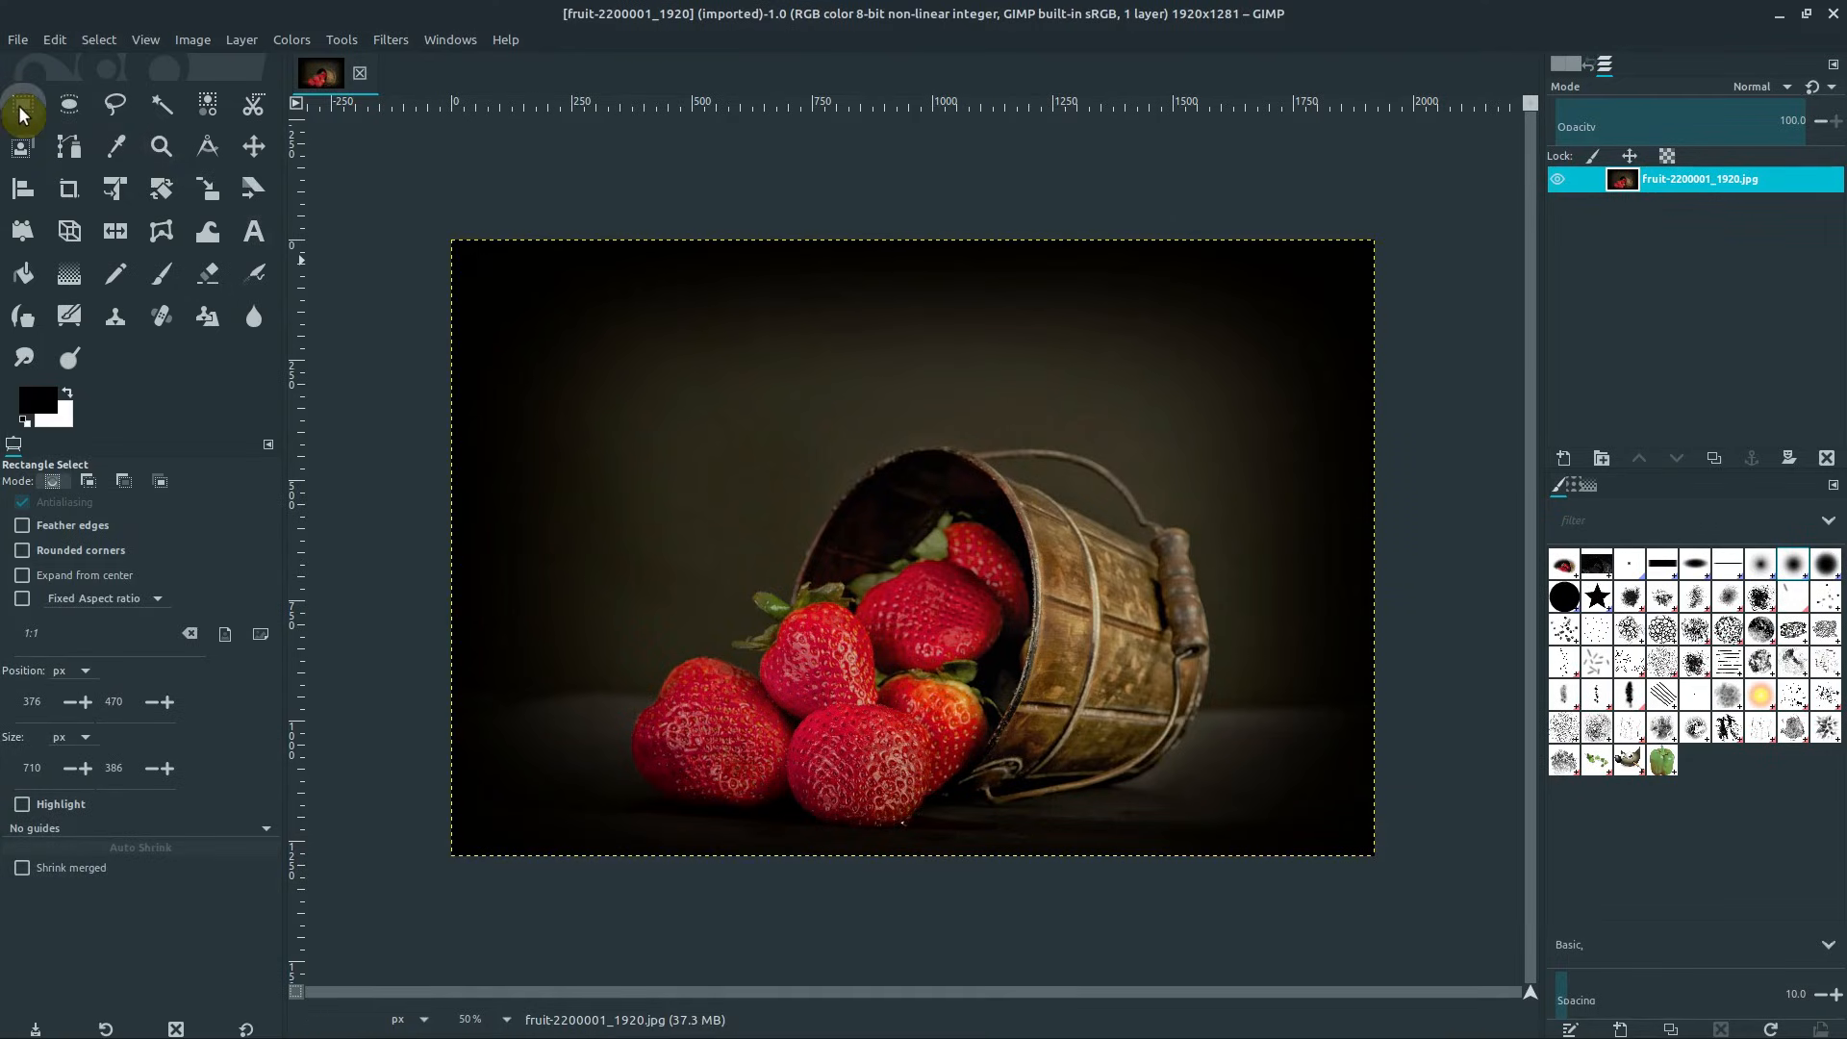
{"action": "mouse_move", "coordinate": [22, 114]}
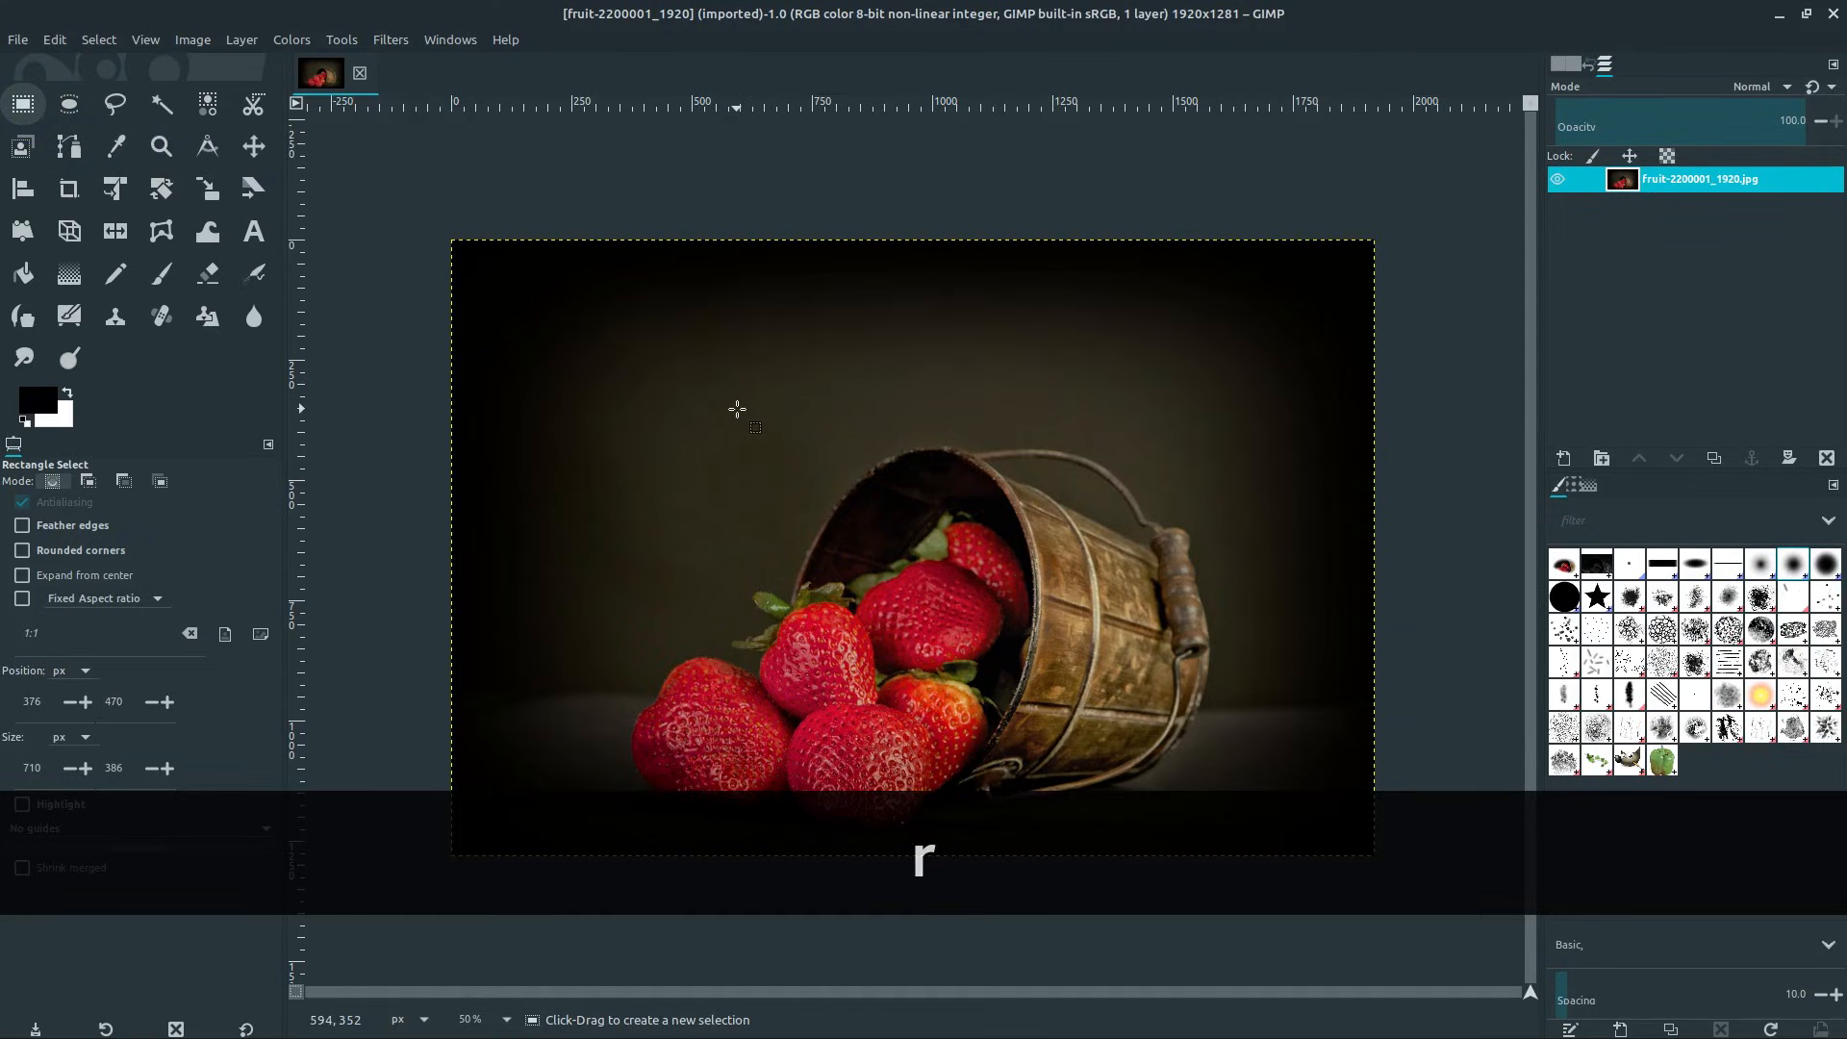
{"action": "left_click_drag", "start_coordinate": [554, 325], "coordinate": [787, 529]}
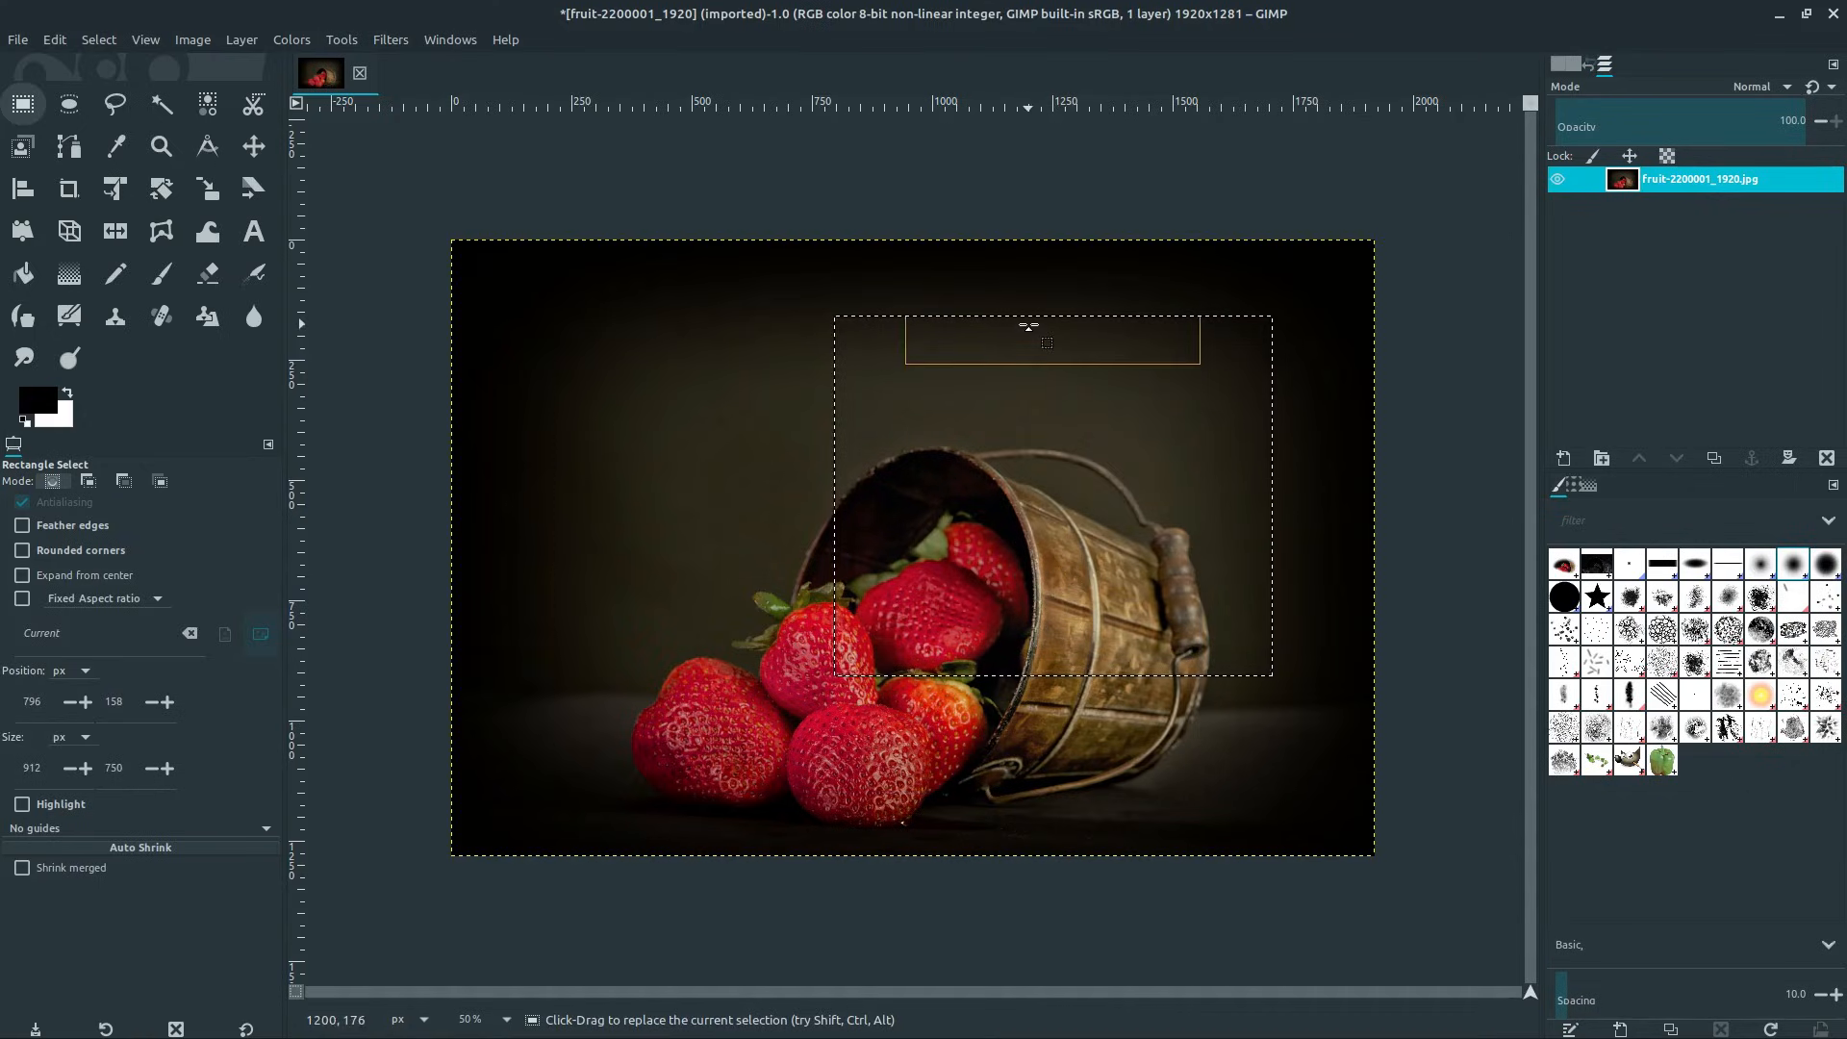
{"action": "left_click_drag", "start_coordinate": [1049, 326], "coordinate": [1048, 346]}
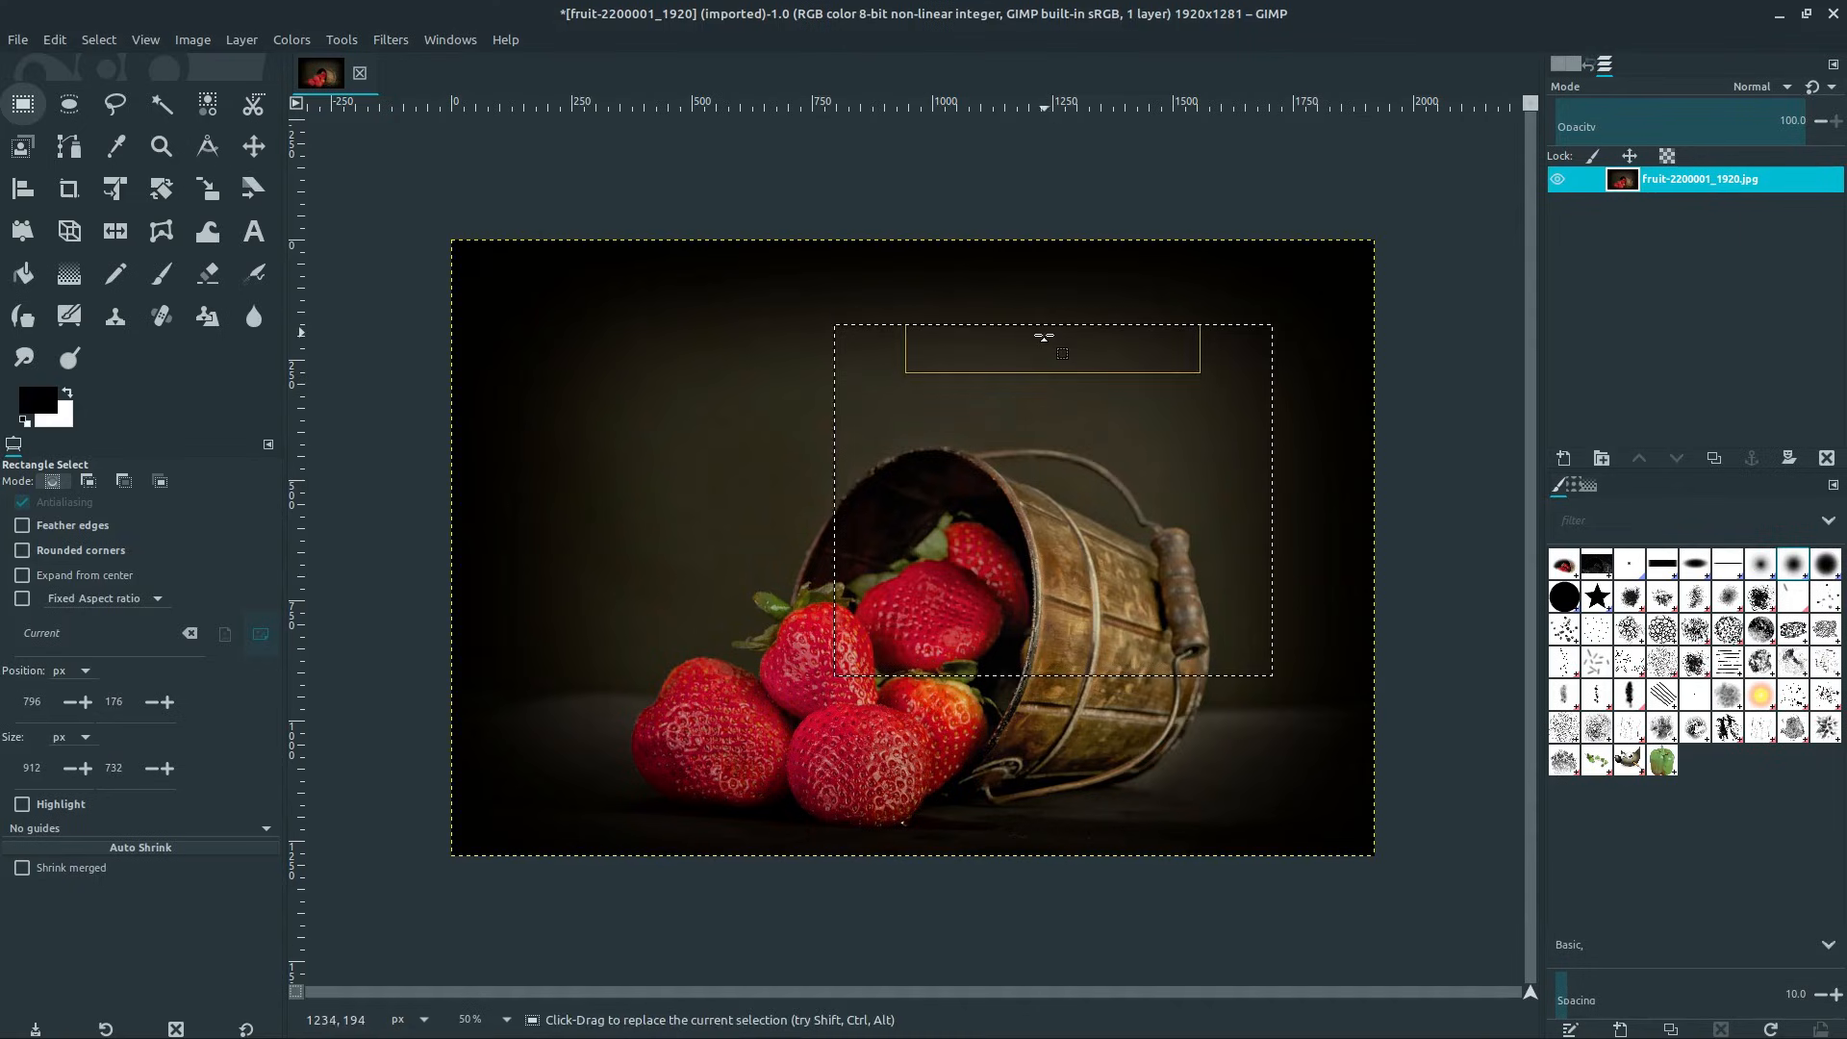
{"action": "left_click_drag", "start_coordinate": [1040, 677], "coordinate": [1040, 801]}
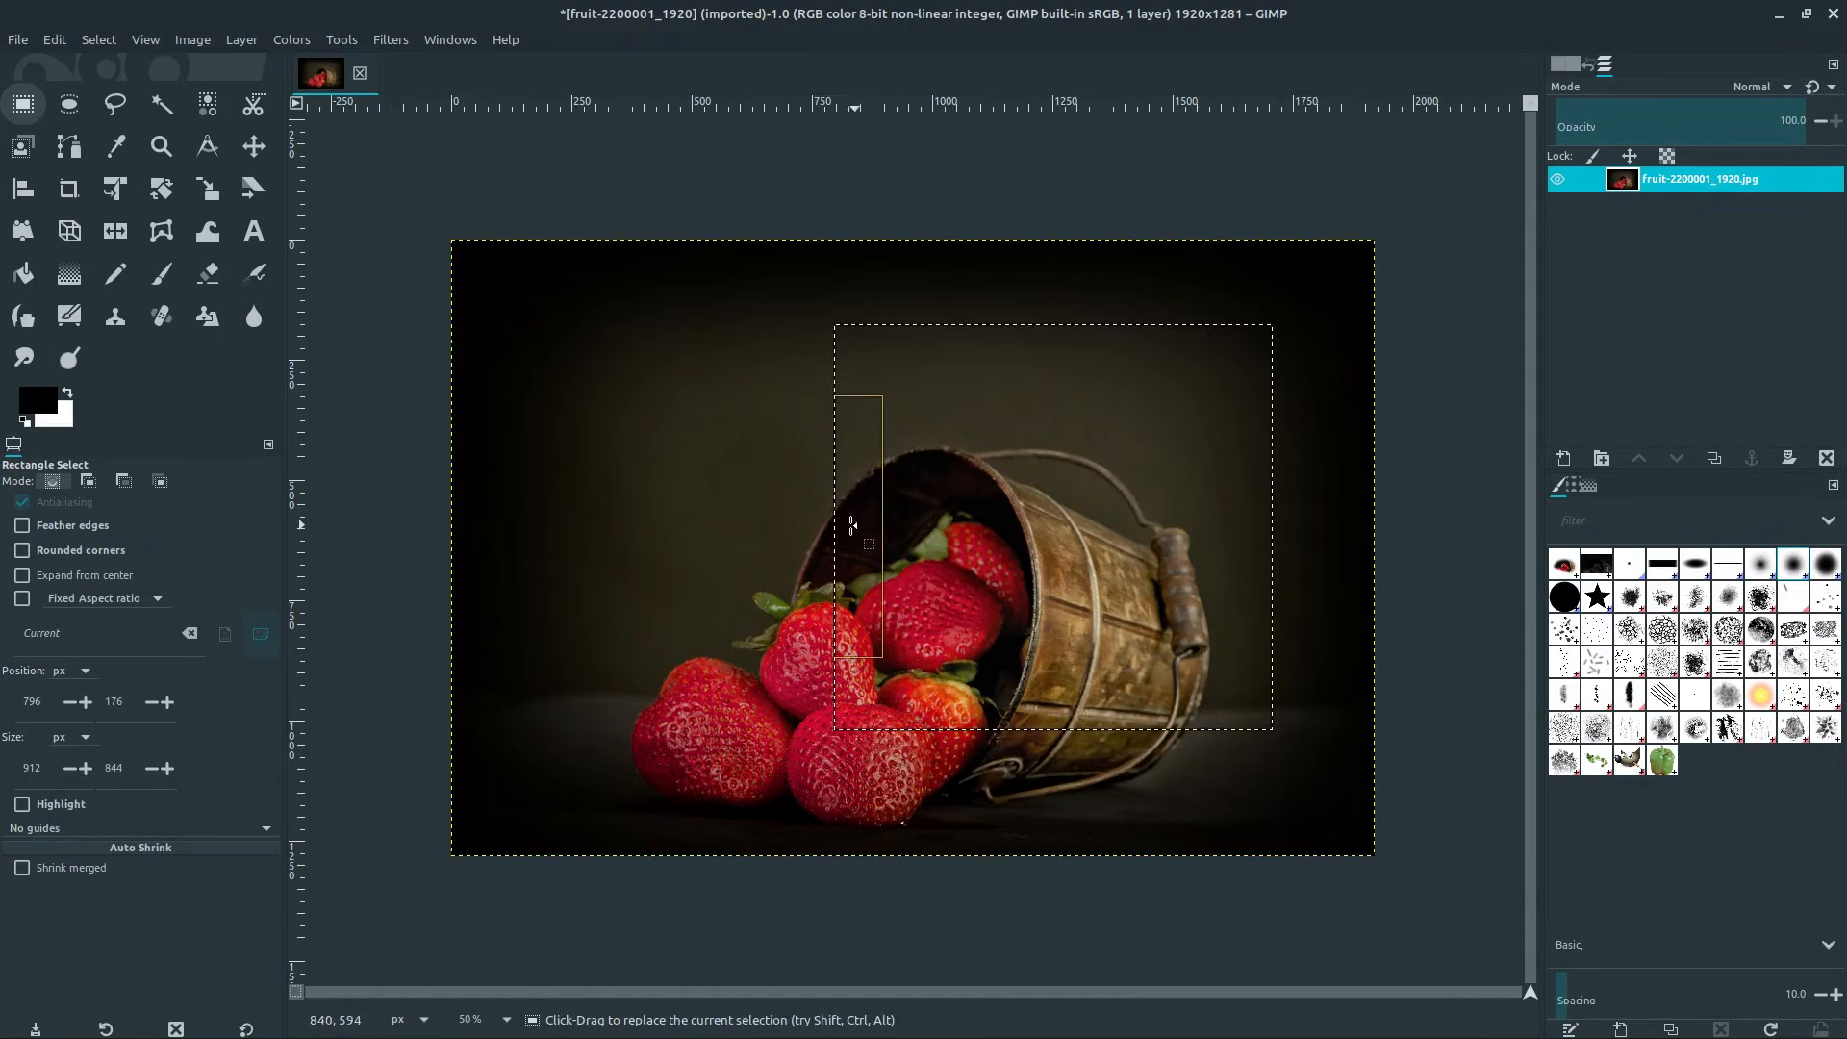
{"action": "left_click_drag", "start_coordinate": [860, 524], "coordinate": [610, 545]}
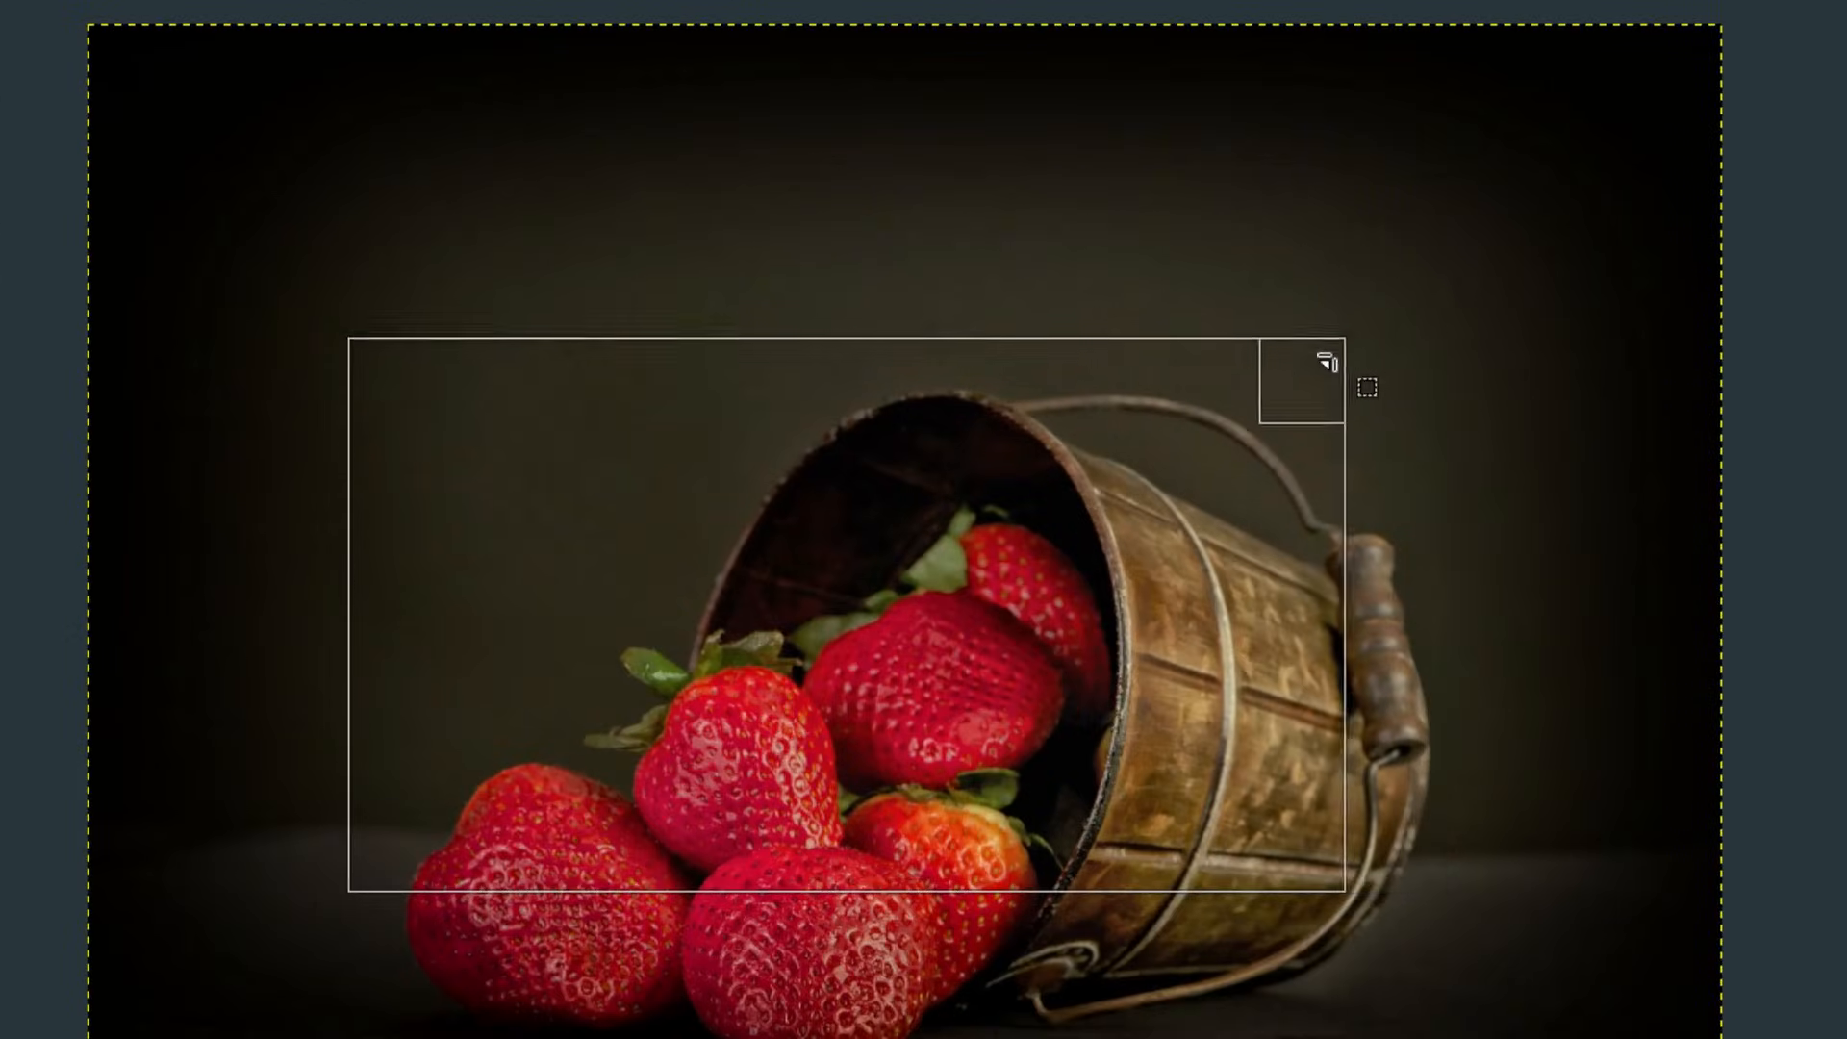
{"action": "left_click_drag", "start_coordinate": [1302, 385], "coordinate": [878, 666]}
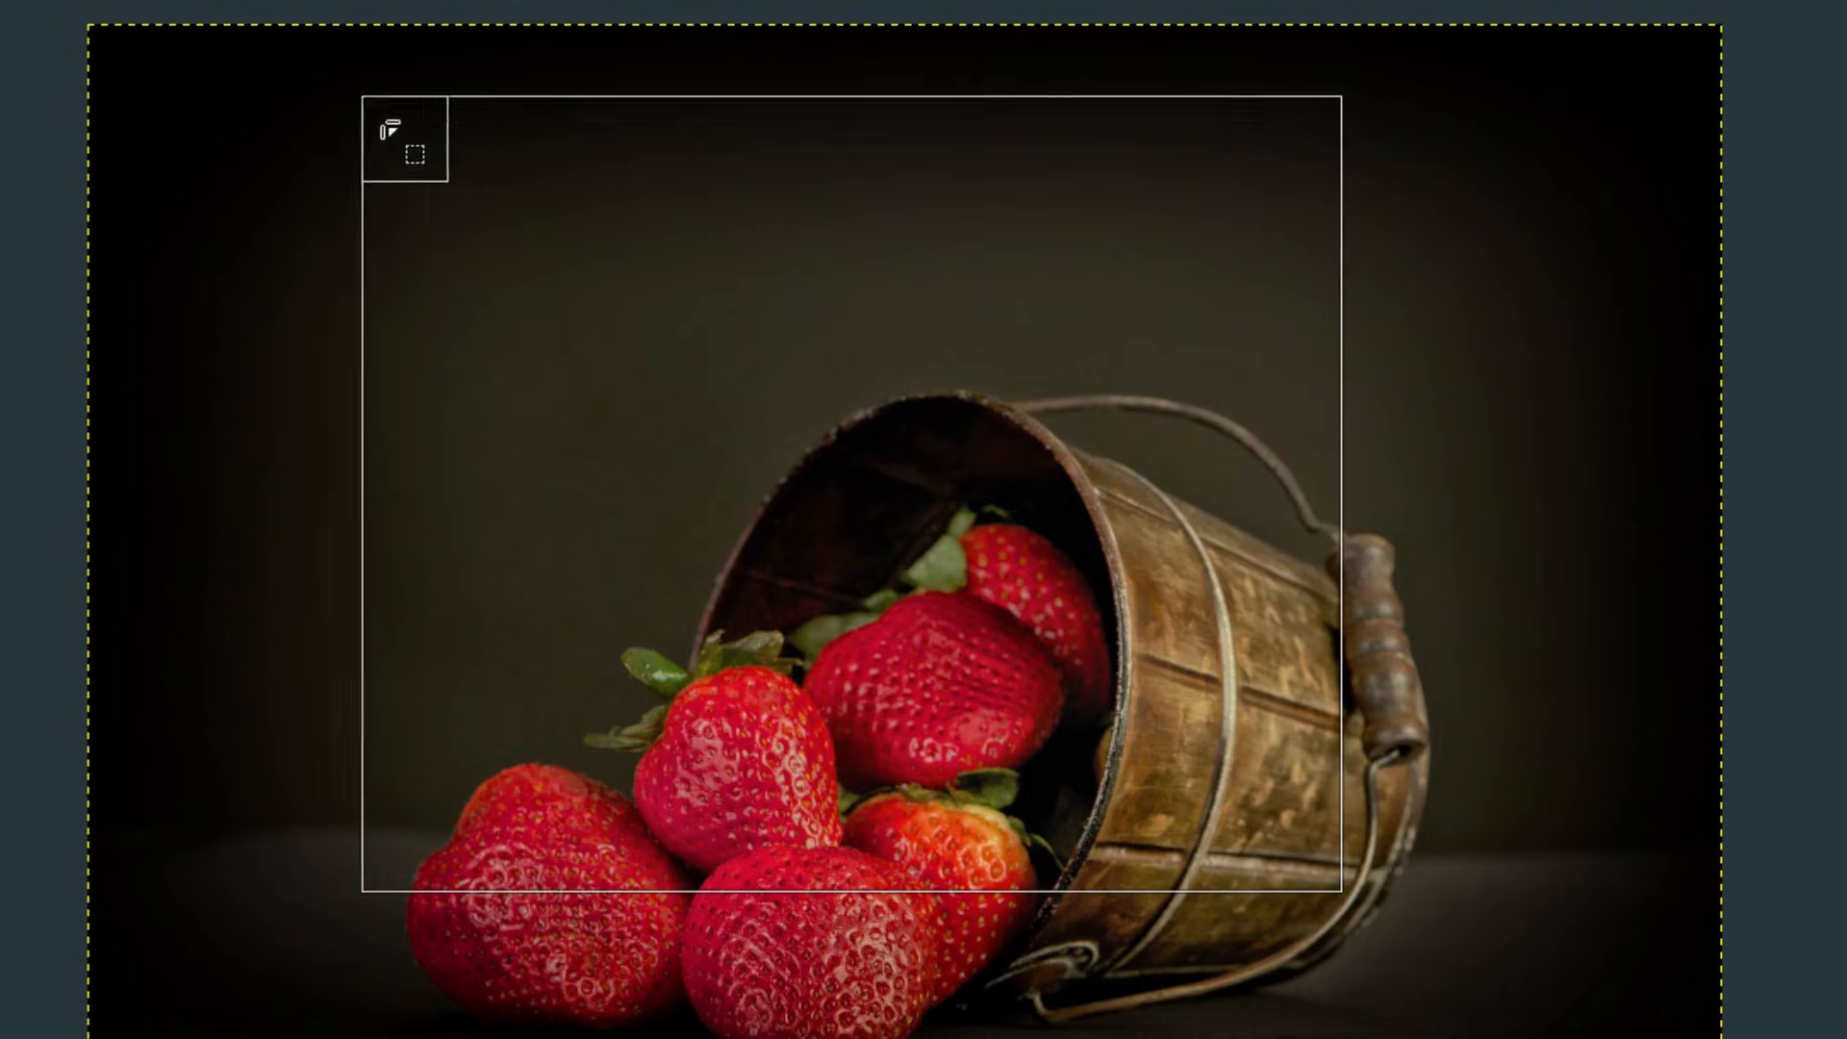
{"action": "left_click_drag", "start_coordinate": [400, 138], "coordinate": [572, 353]}
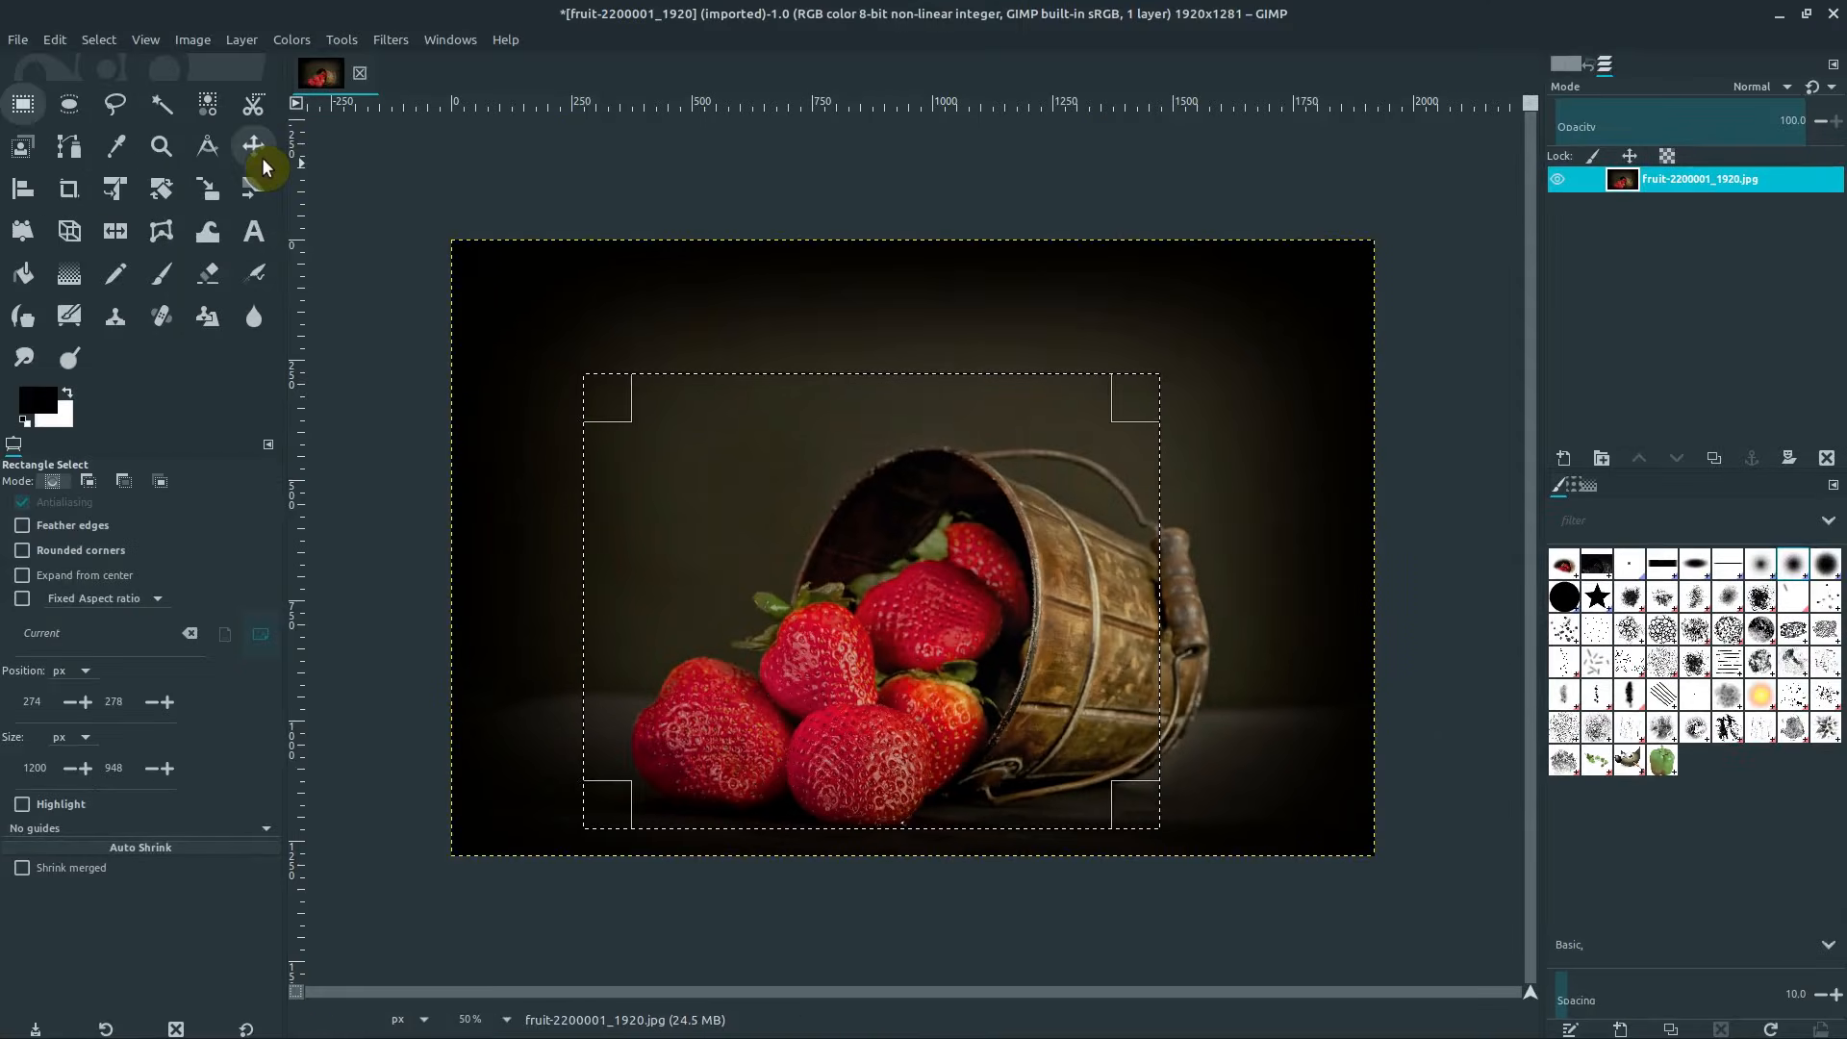
- Test-shift the layer with Move and undo, then center the selection over strawberries and bucket
{"action": "left_click", "coordinate": [252, 143]}
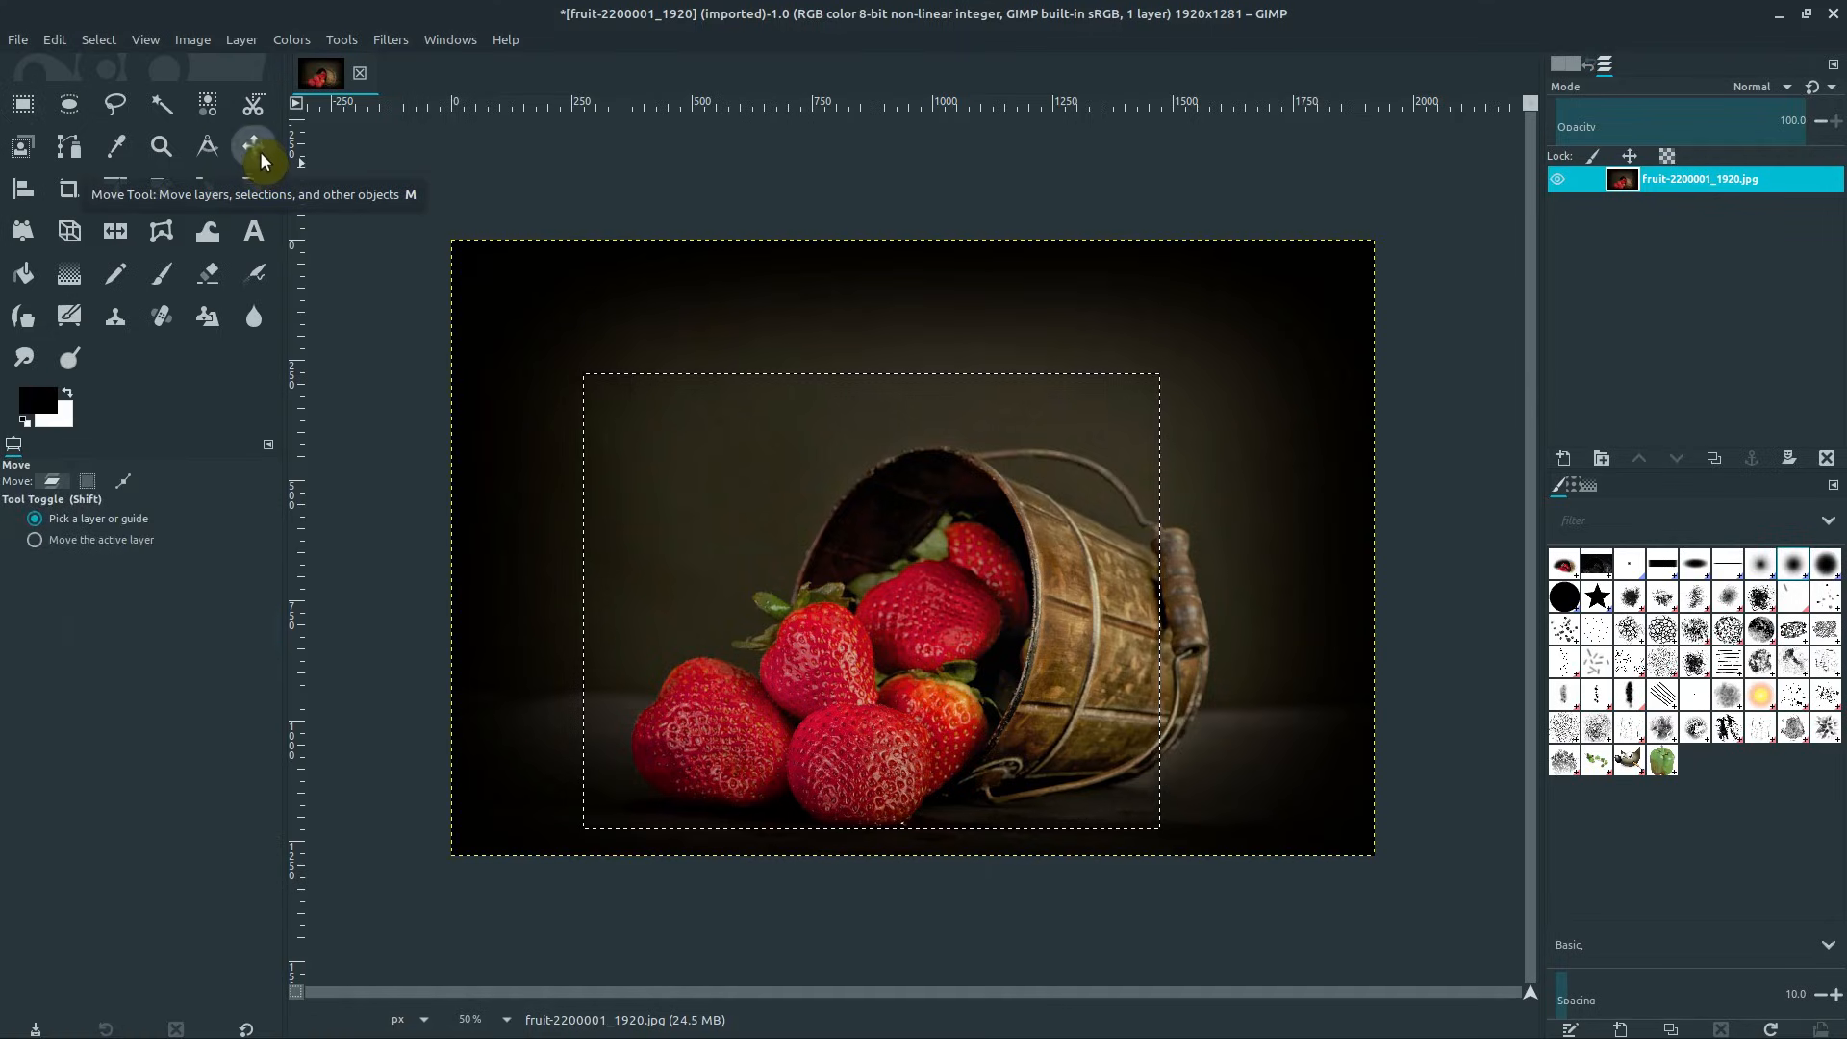
{"action": "left_click", "coordinate": [253, 146]}
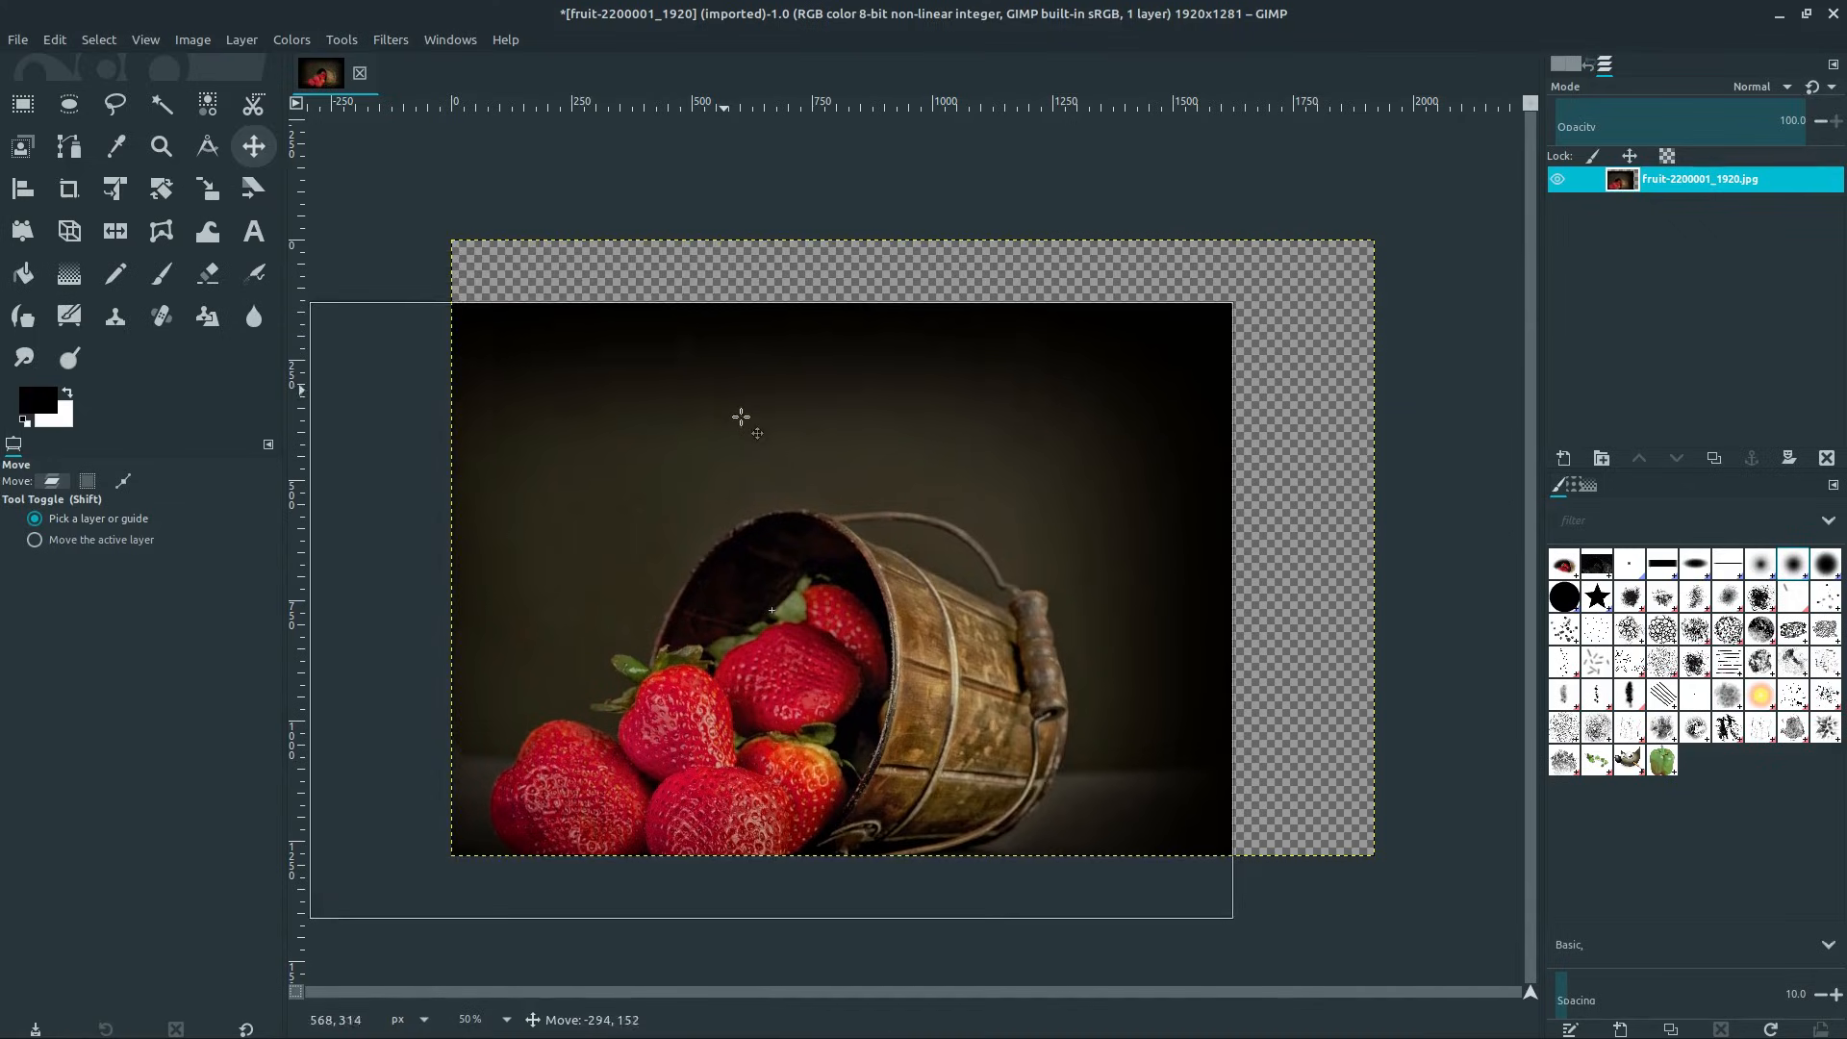
{"action": "left_click_drag", "start_coordinate": [742, 419], "coordinate": [1195, 577]}
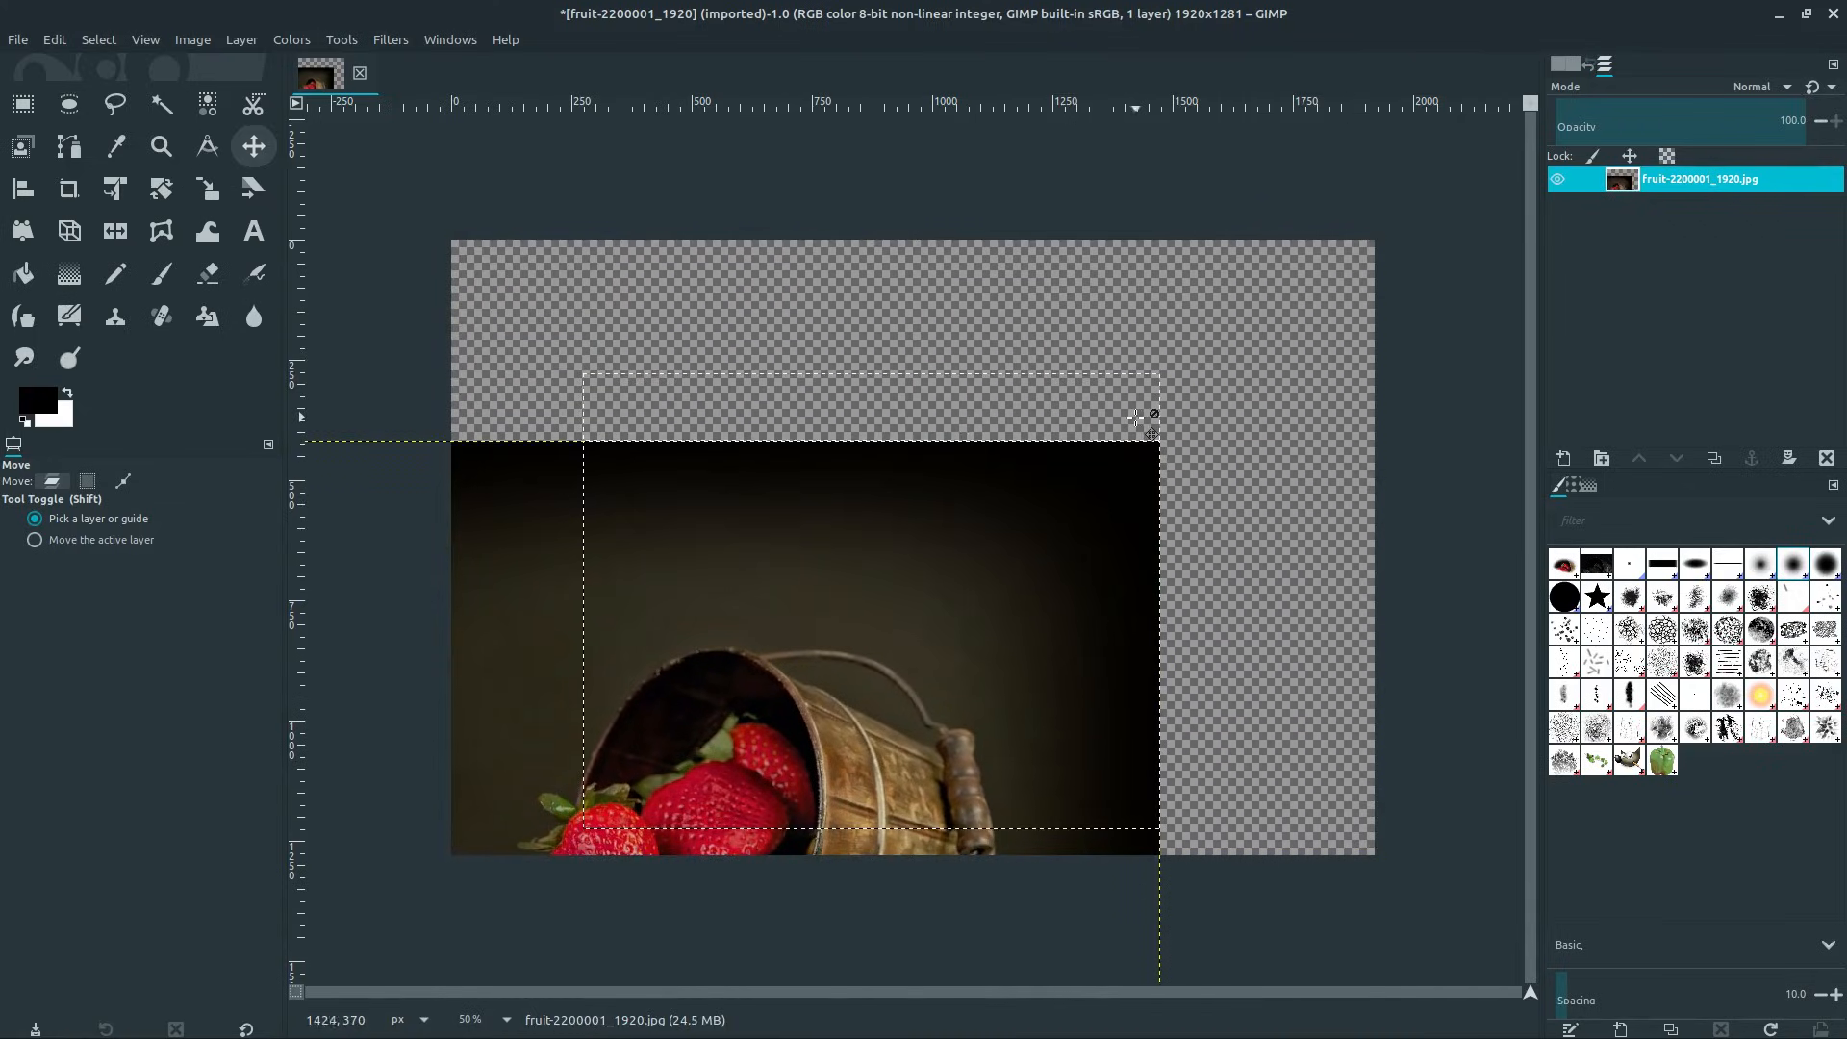
{"action": "key", "text": "ctrl+z"}
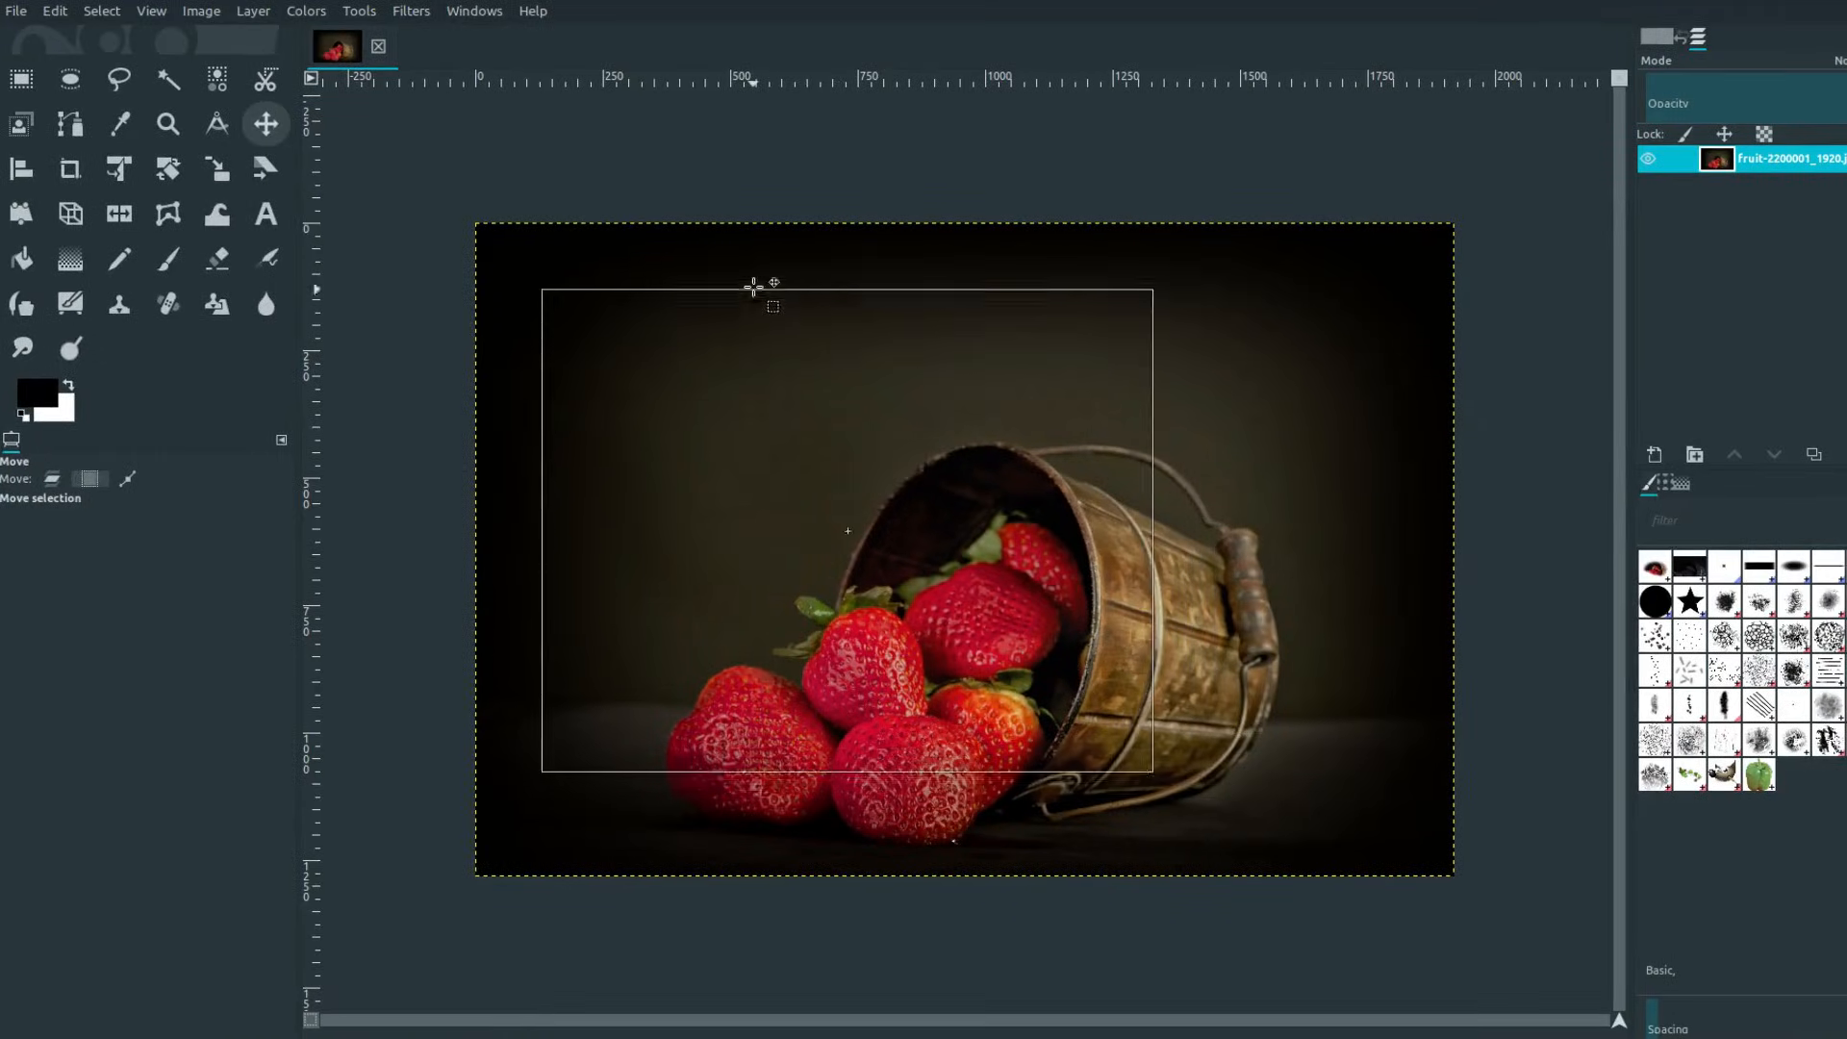
{"action": "left_click_drag", "start_coordinate": [754, 289], "coordinate": [907, 356]}
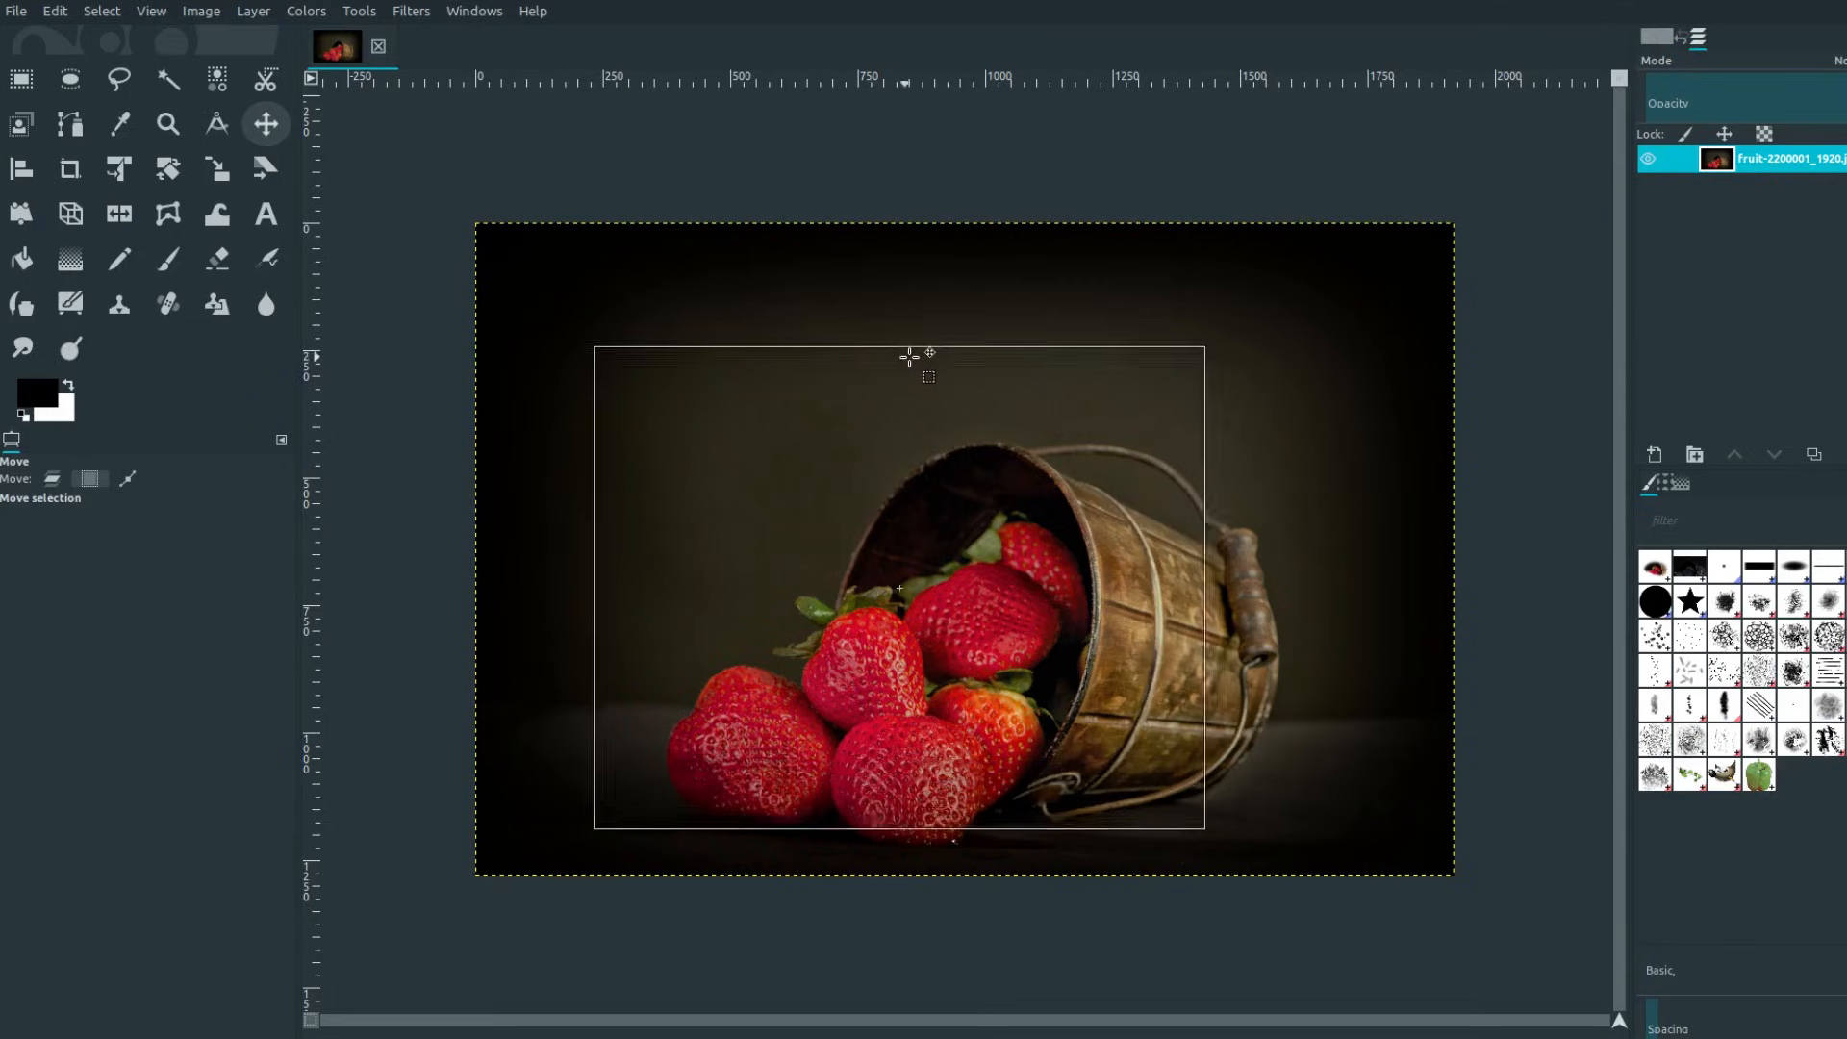
{"action": "left_click_drag", "start_coordinate": [907, 356], "coordinate": [1022, 479]}
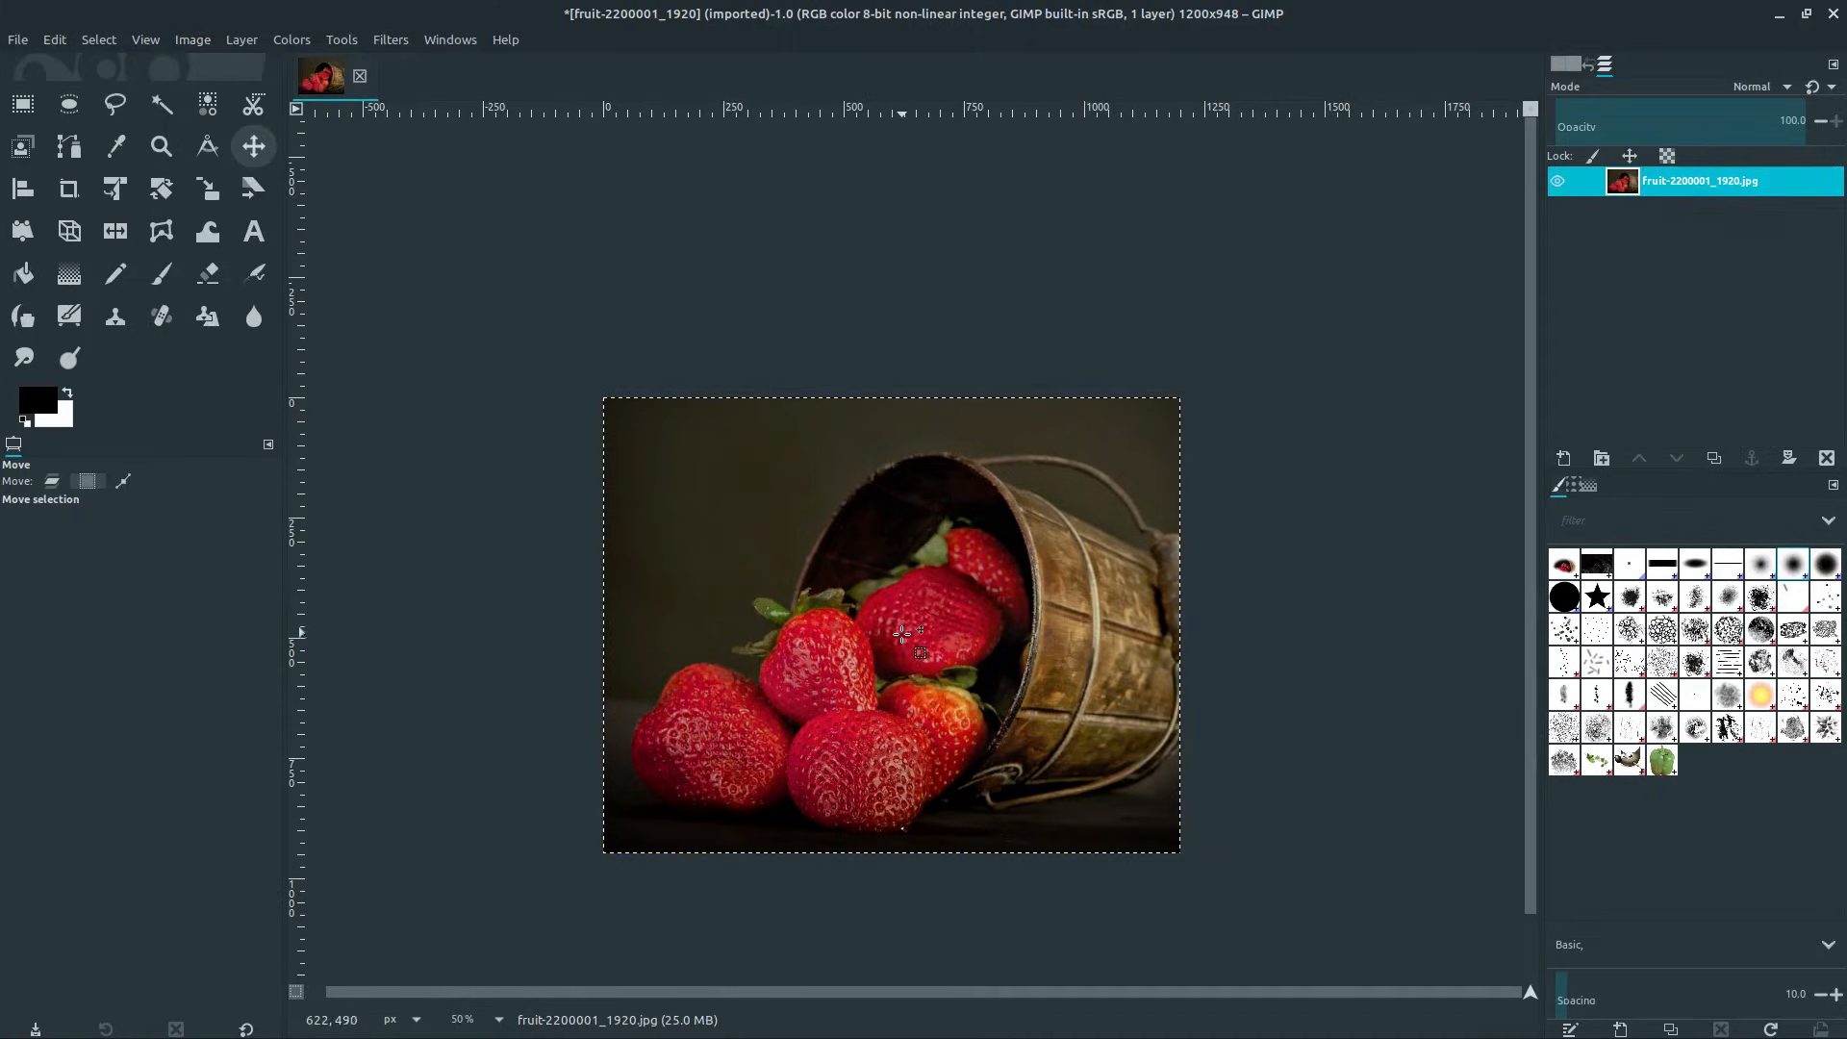
{"action": "mouse_move", "coordinate": [401, 336]}
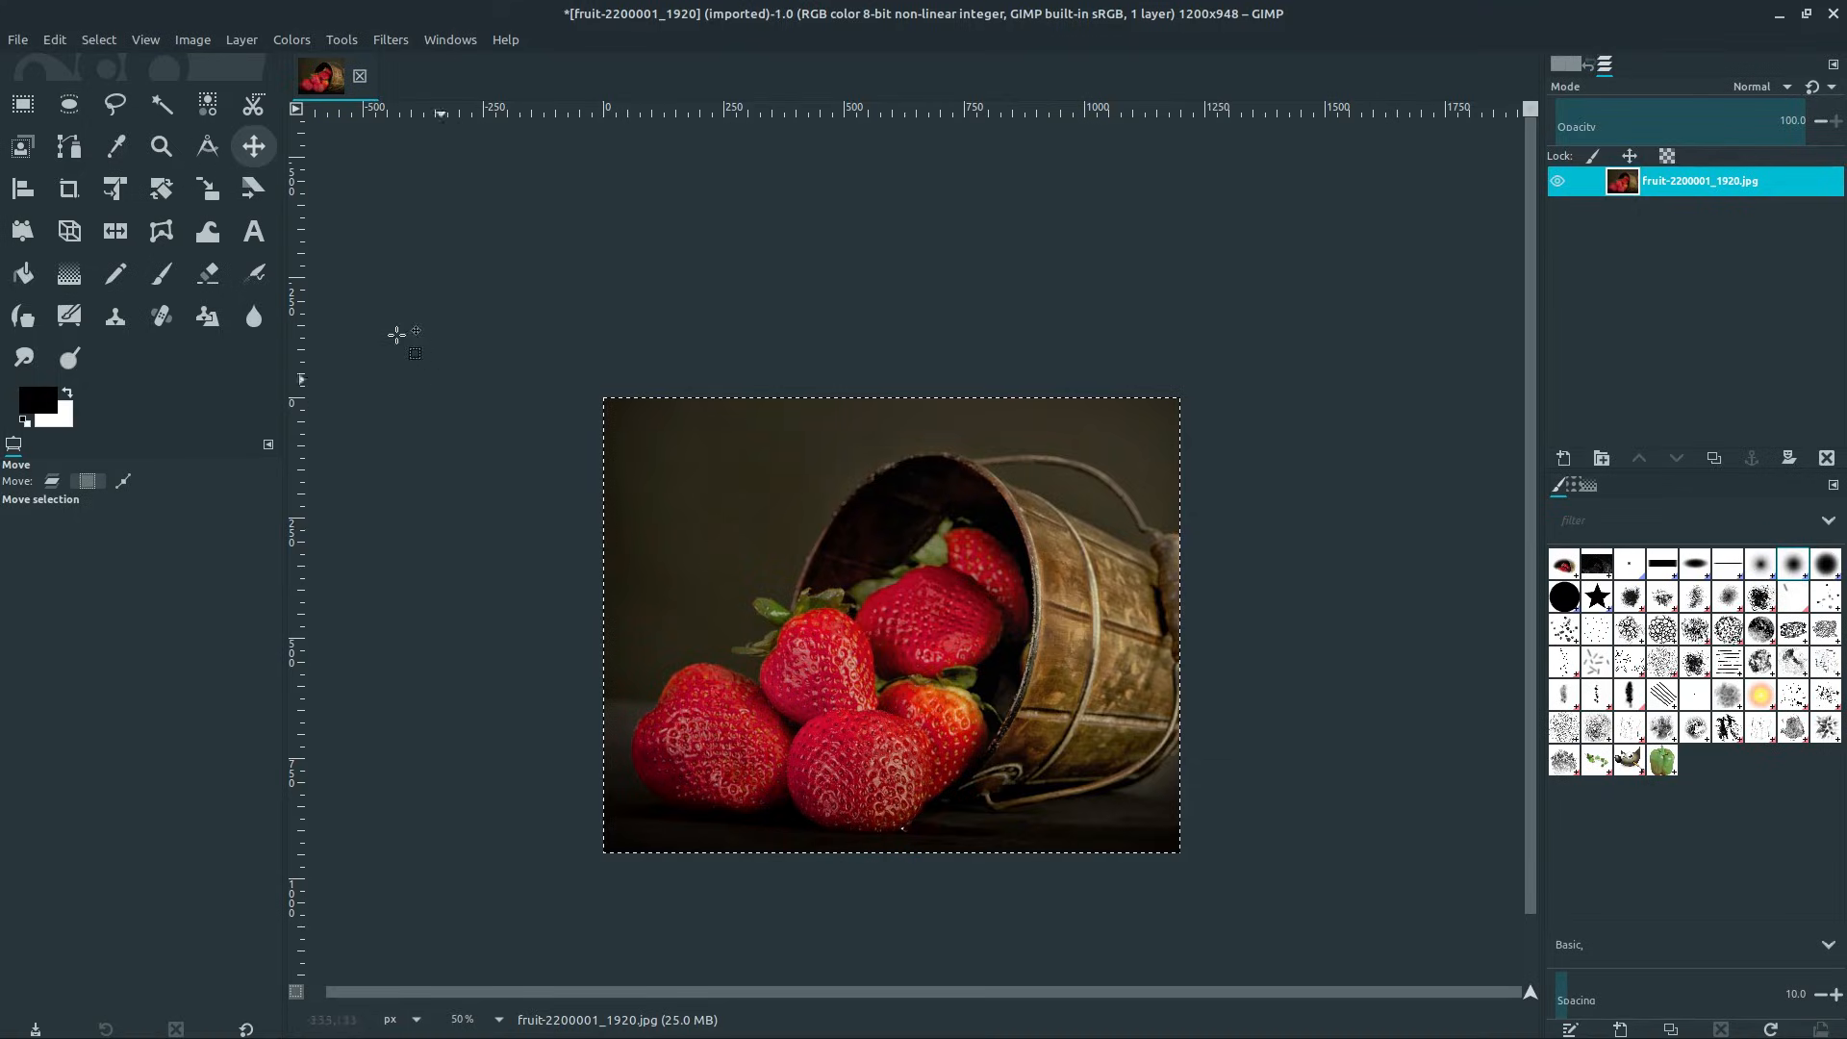
{"action": "mouse_move", "coordinate": [777, 625]}
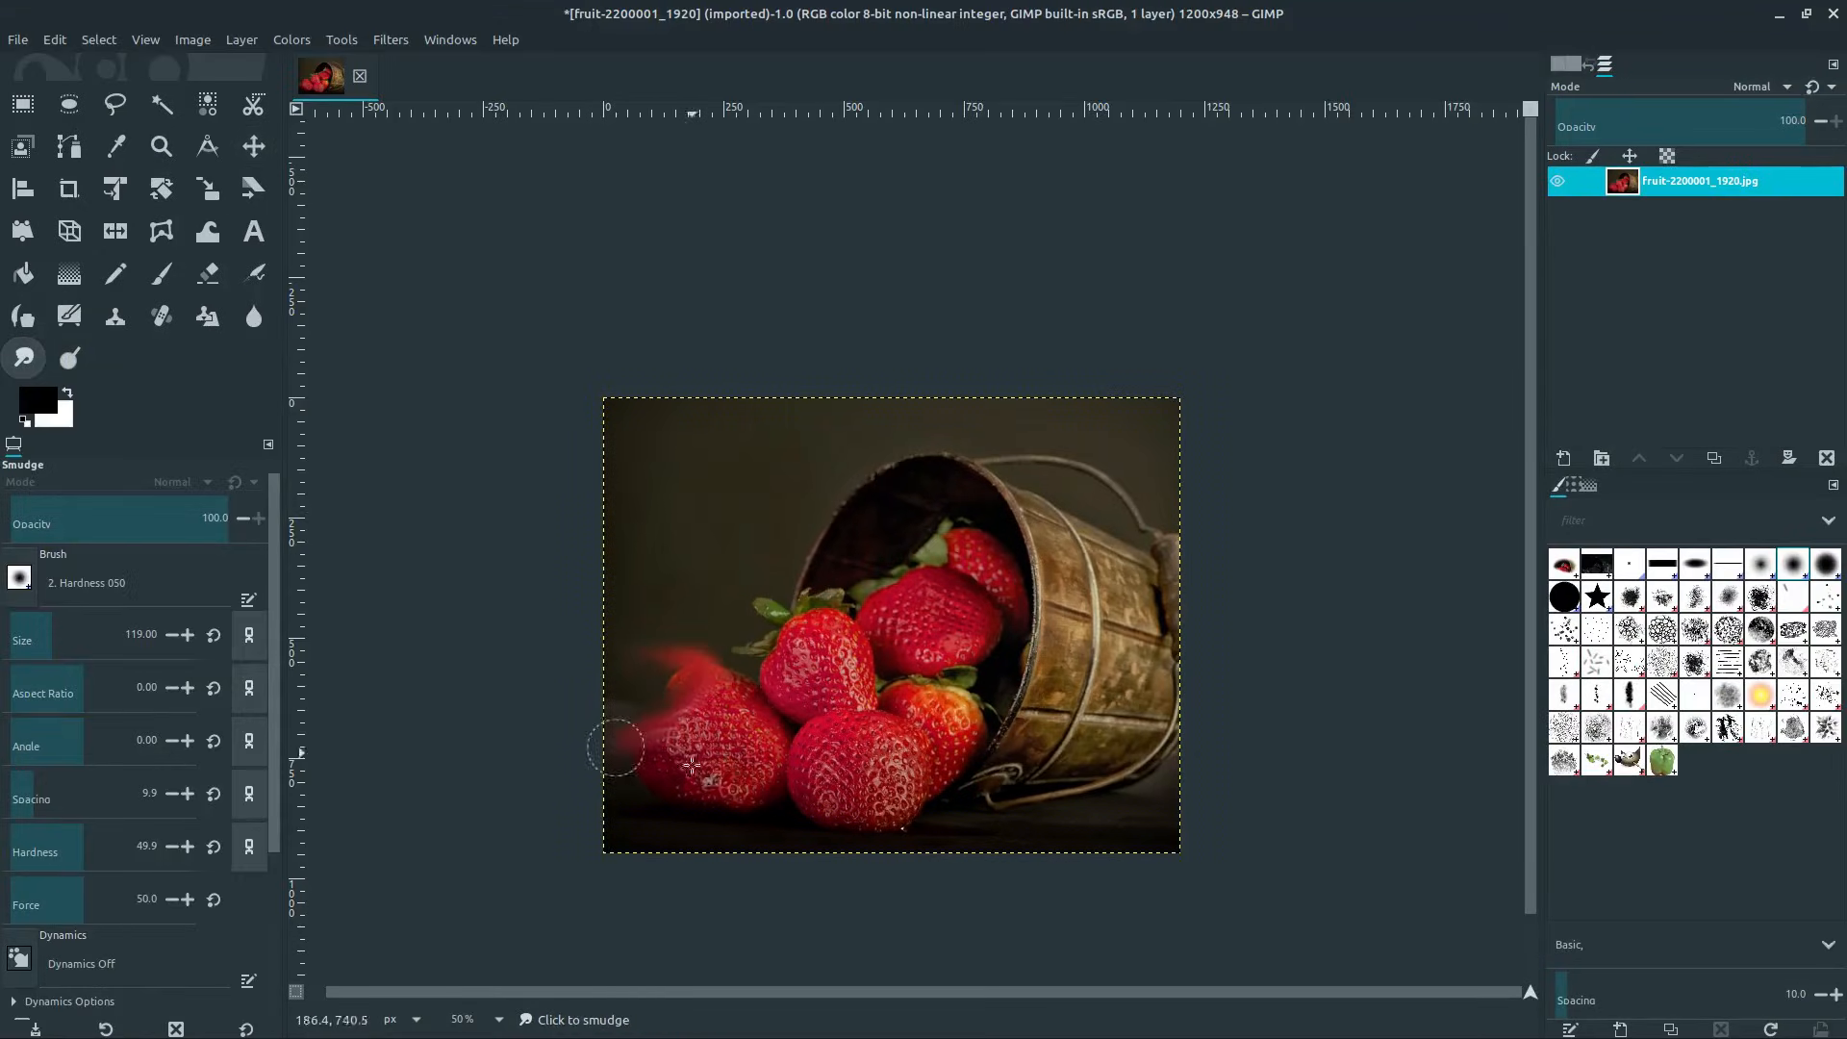
- Undo the smudge on the leftmost strawberry and pick the Ellipse Select tool
{"action": "key", "text": "ctrl+z"}
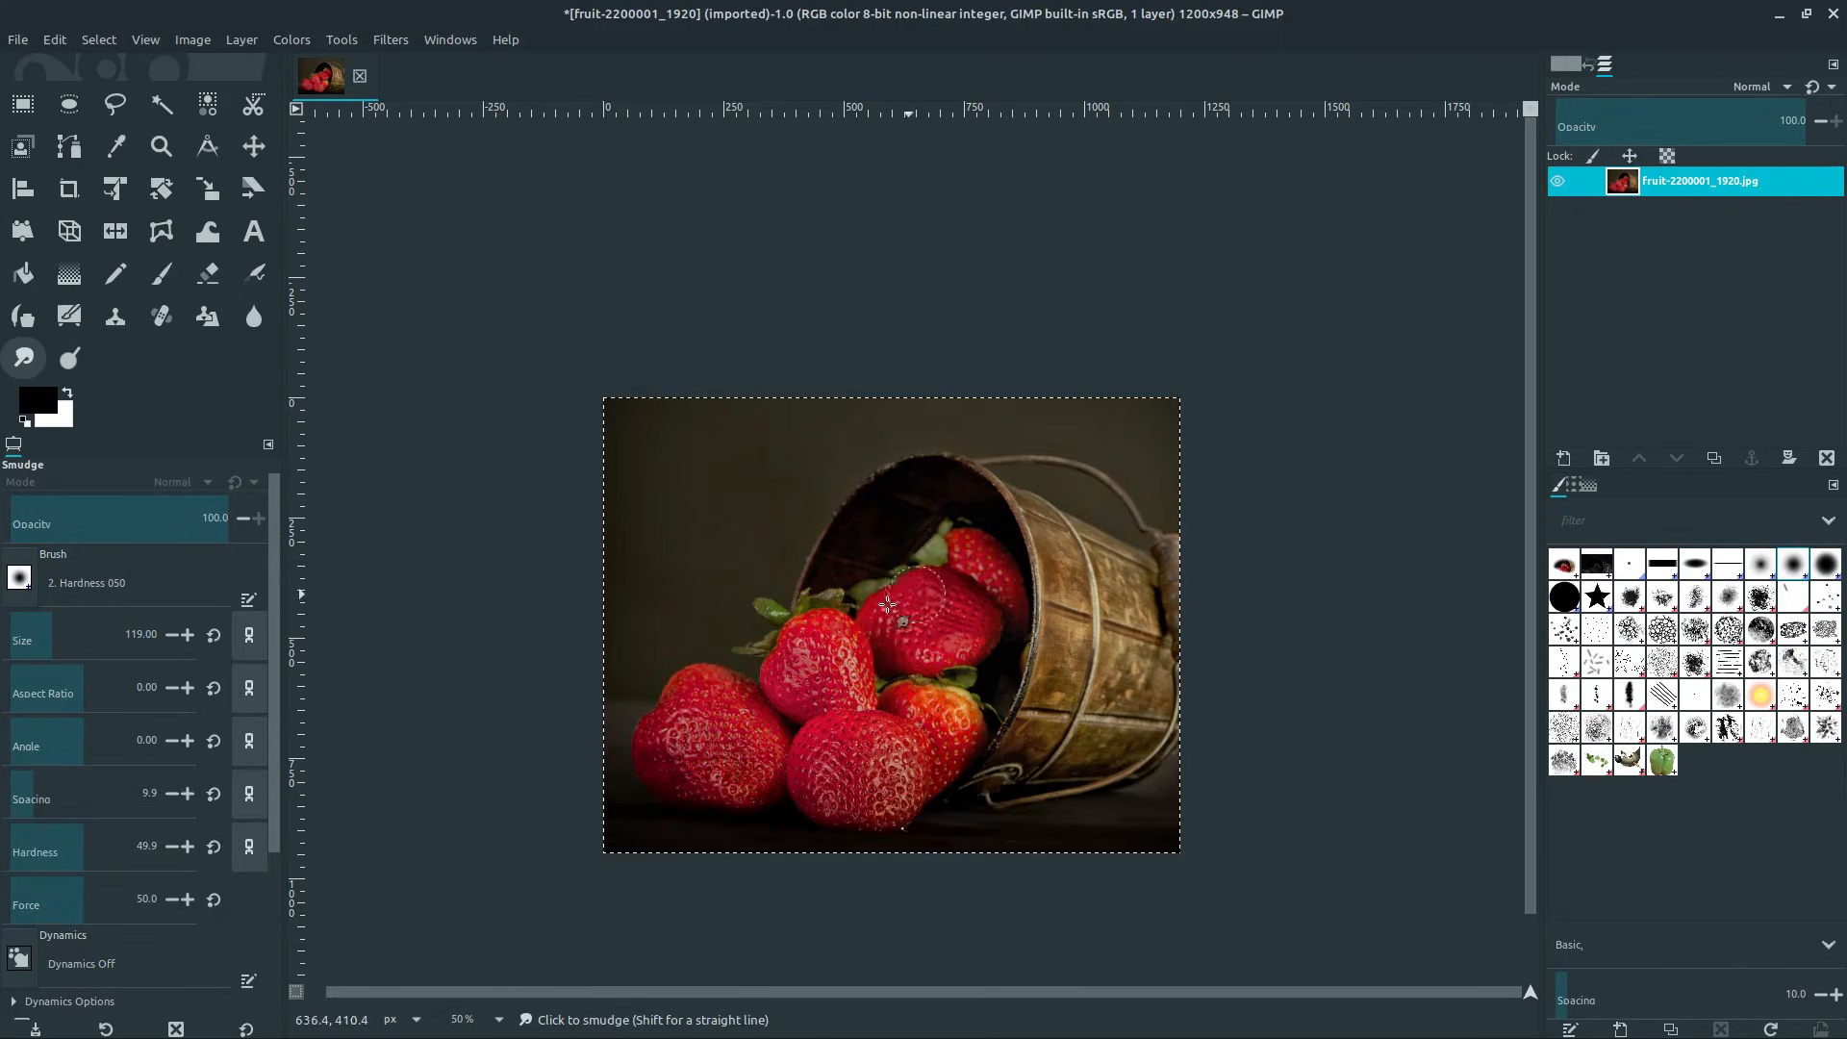
{"action": "left_click", "coordinate": [22, 105]}
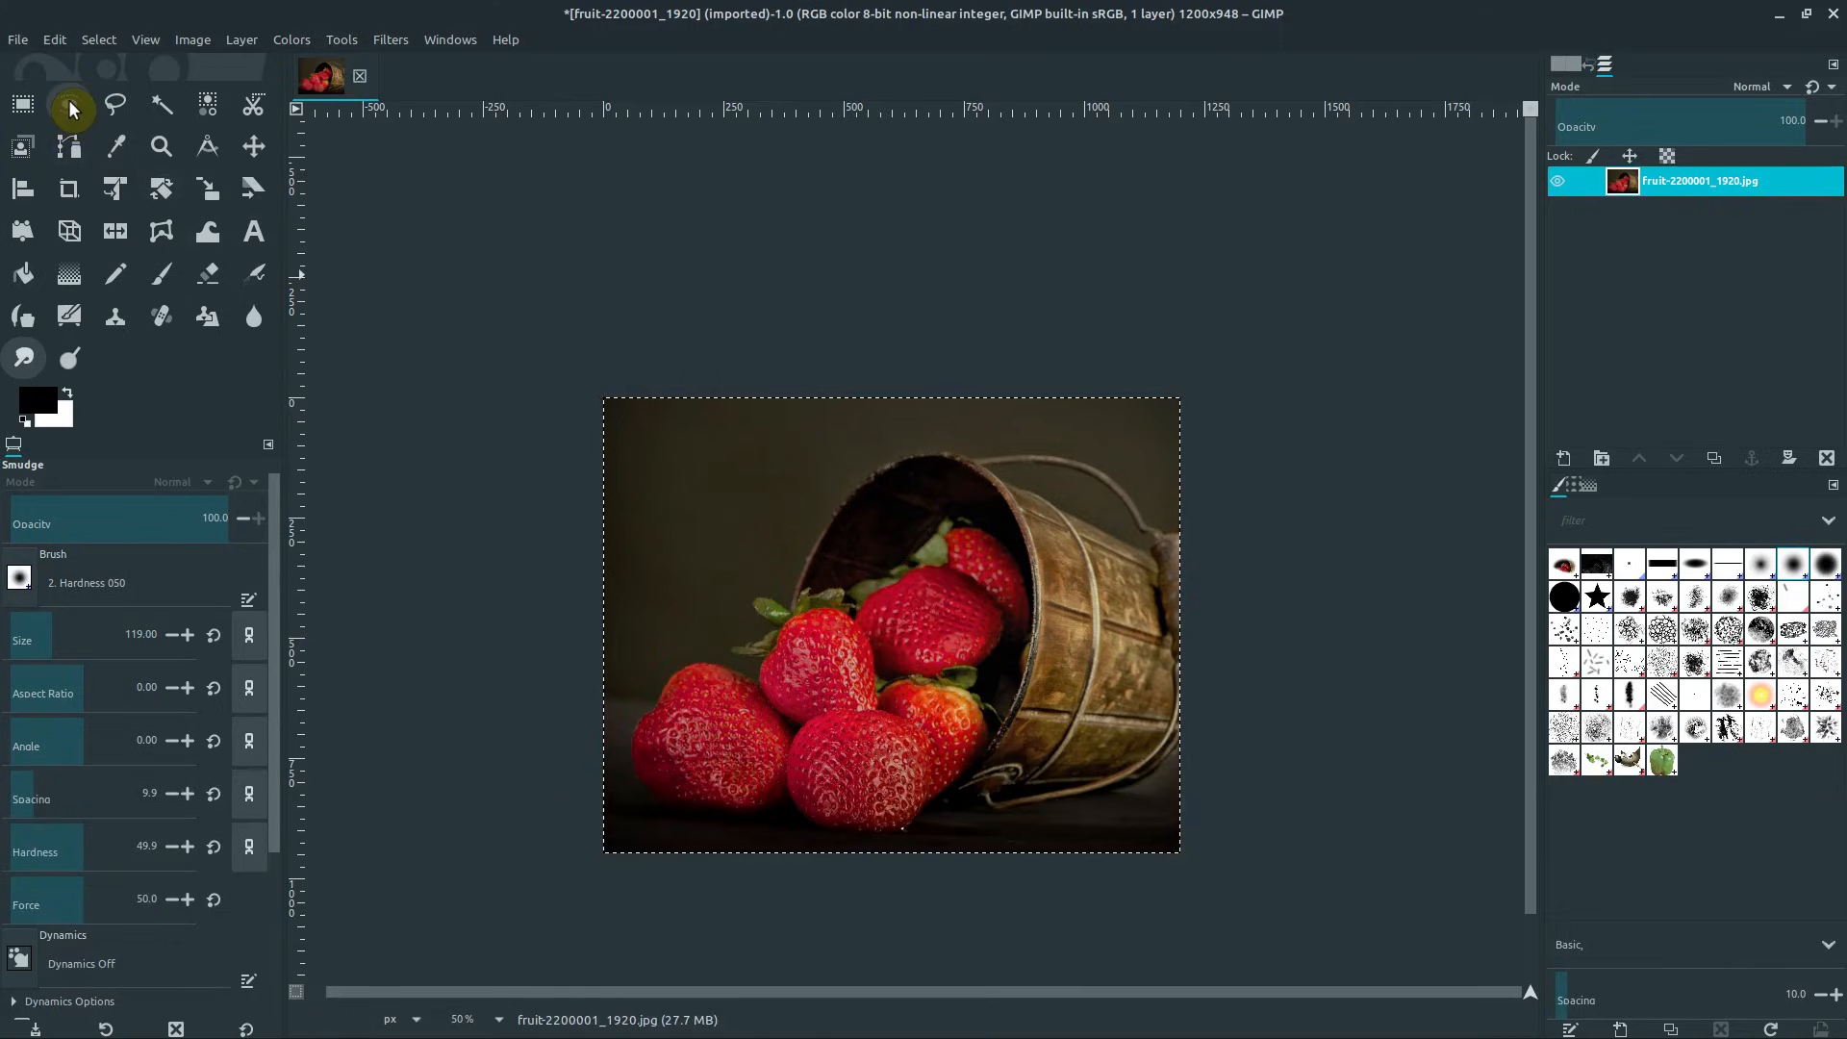
- Ring the middle front strawberry with an elliptical selection, then undo a trial smudge inside it
{"action": "left_click", "coordinate": [67, 105]}
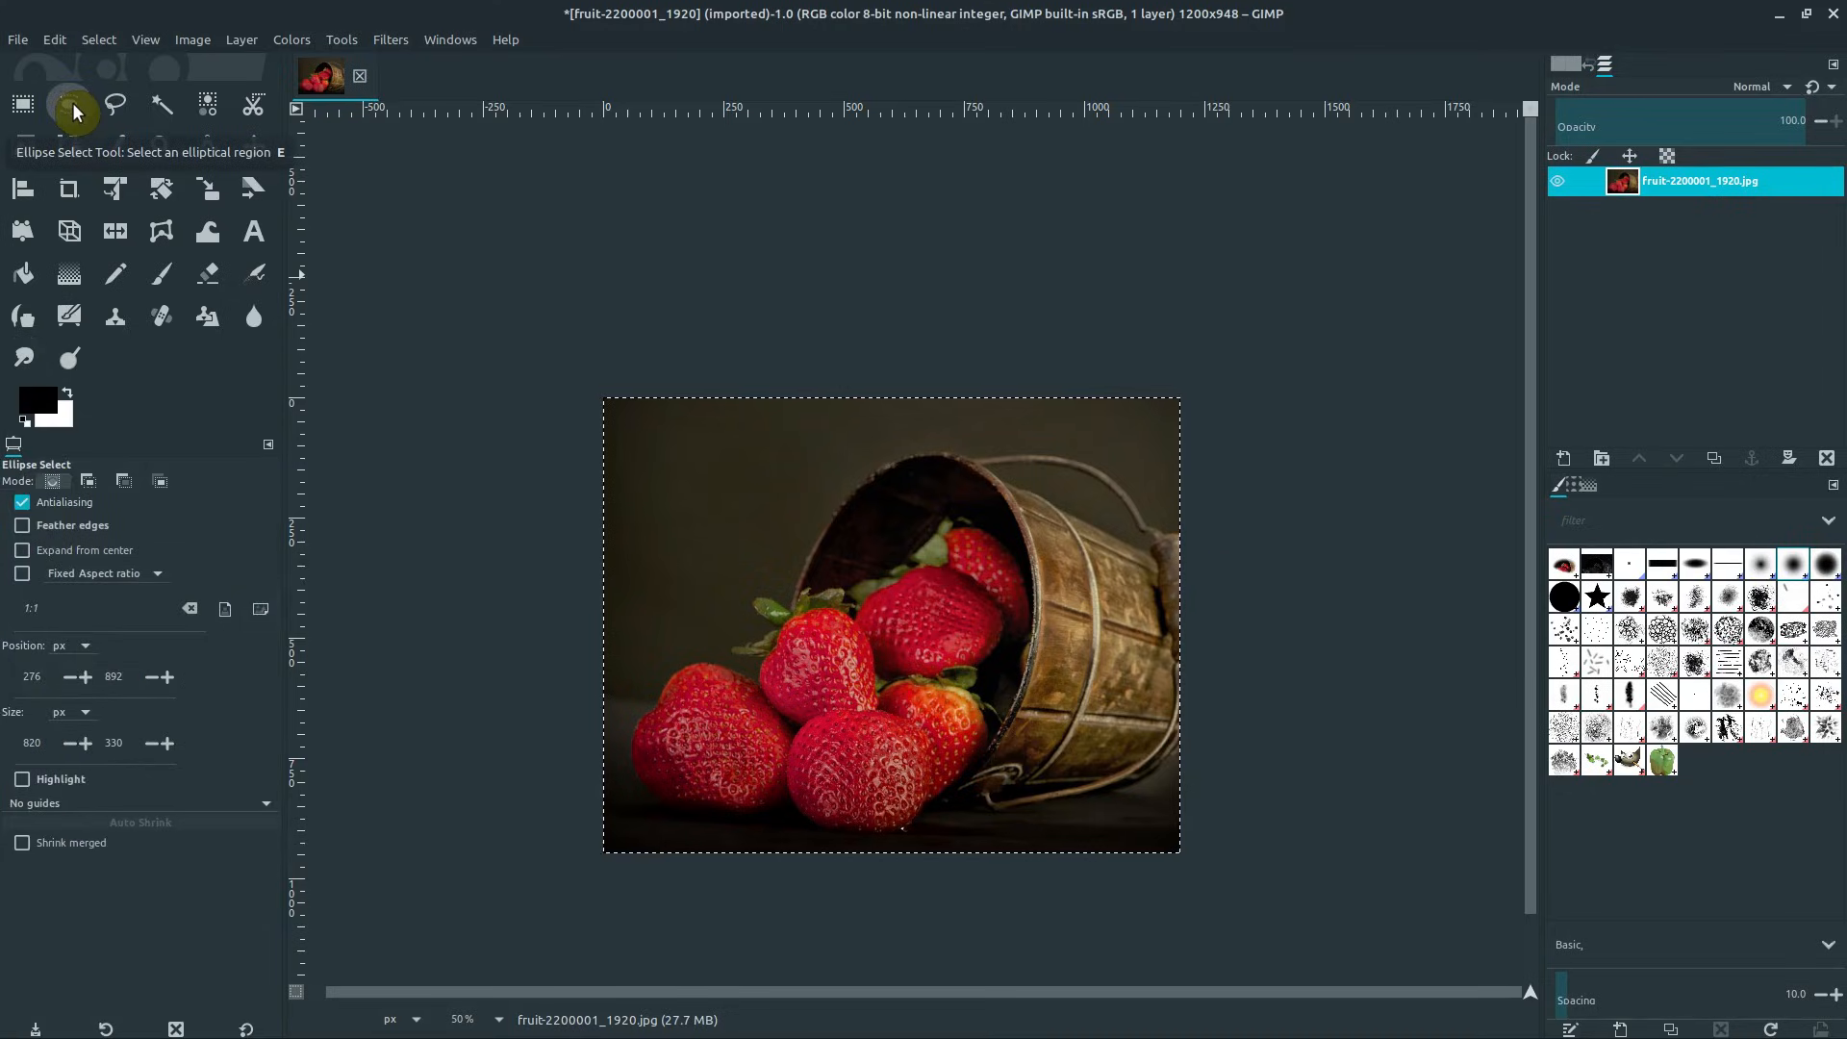
{"action": "left_click_drag", "start_coordinate": [763, 603], "coordinate": [777, 615]}
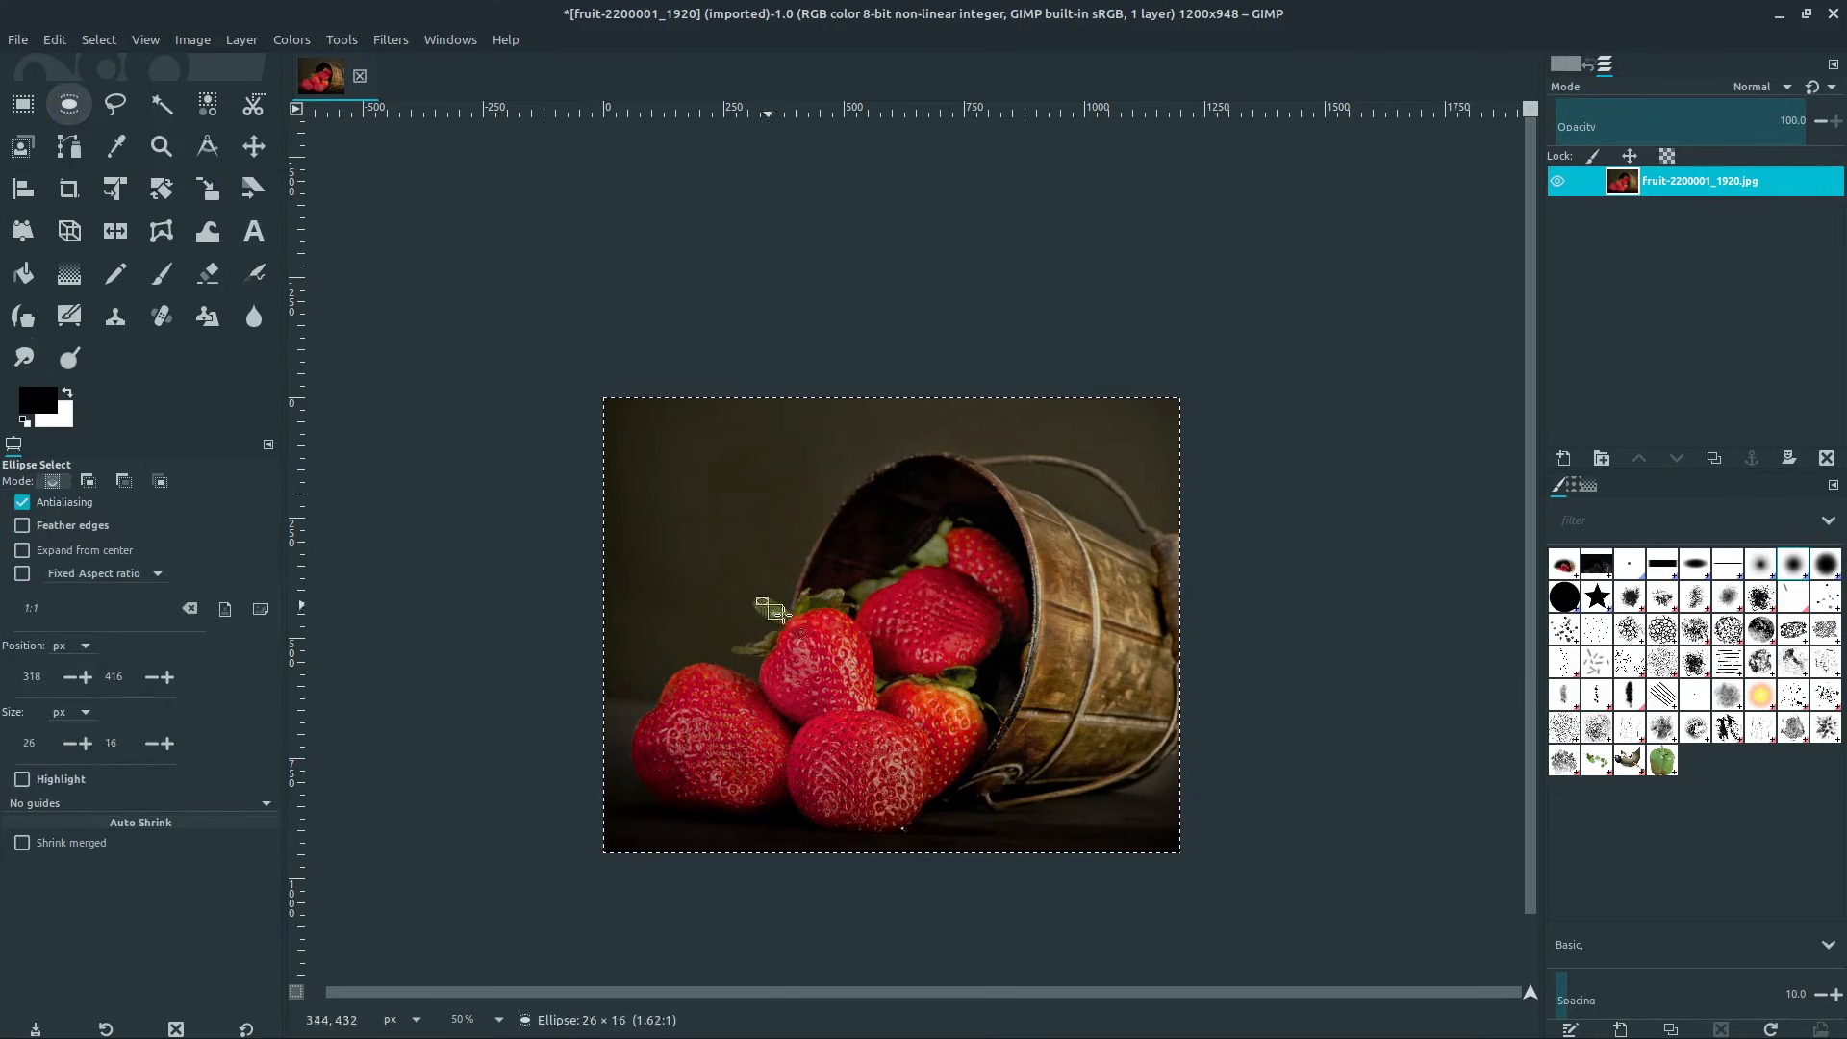
{"action": "left_click_drag", "start_coordinate": [760, 604], "coordinate": [1072, 748]}
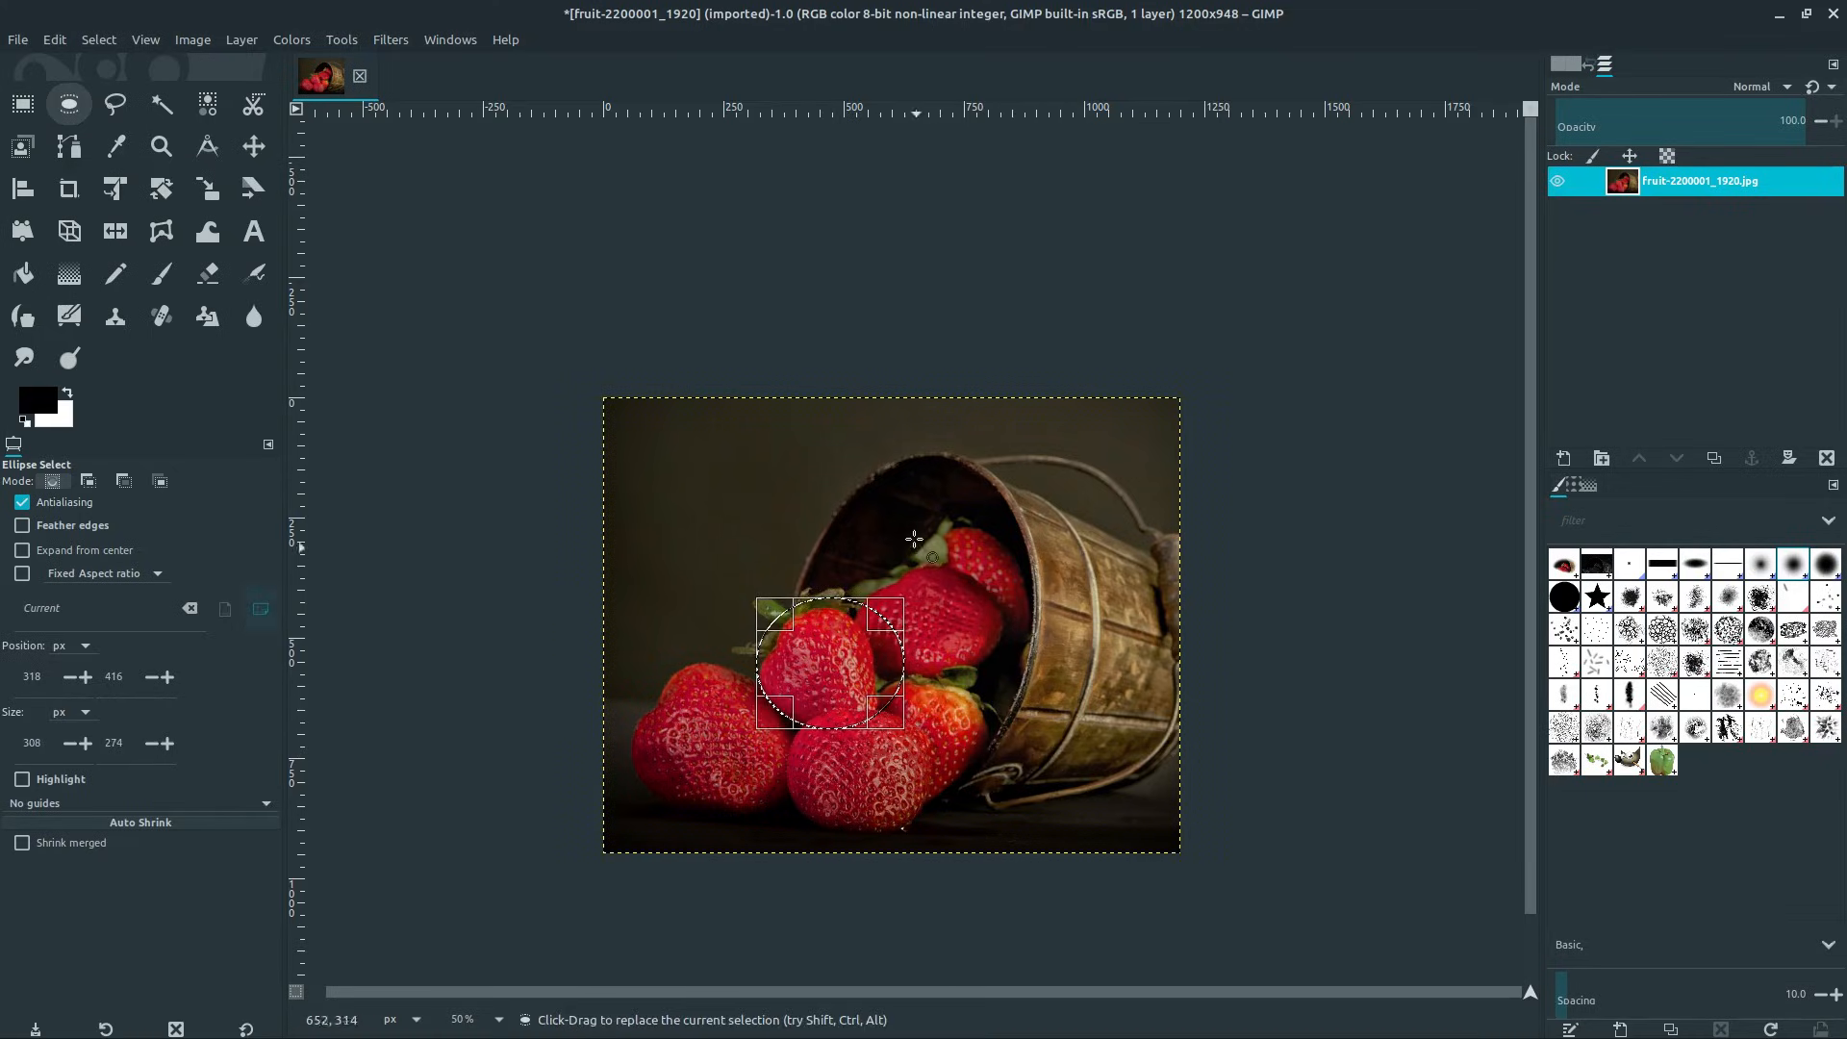
{"action": "left_click_drag", "start_coordinate": [829, 657], "coordinate": [997, 605]}
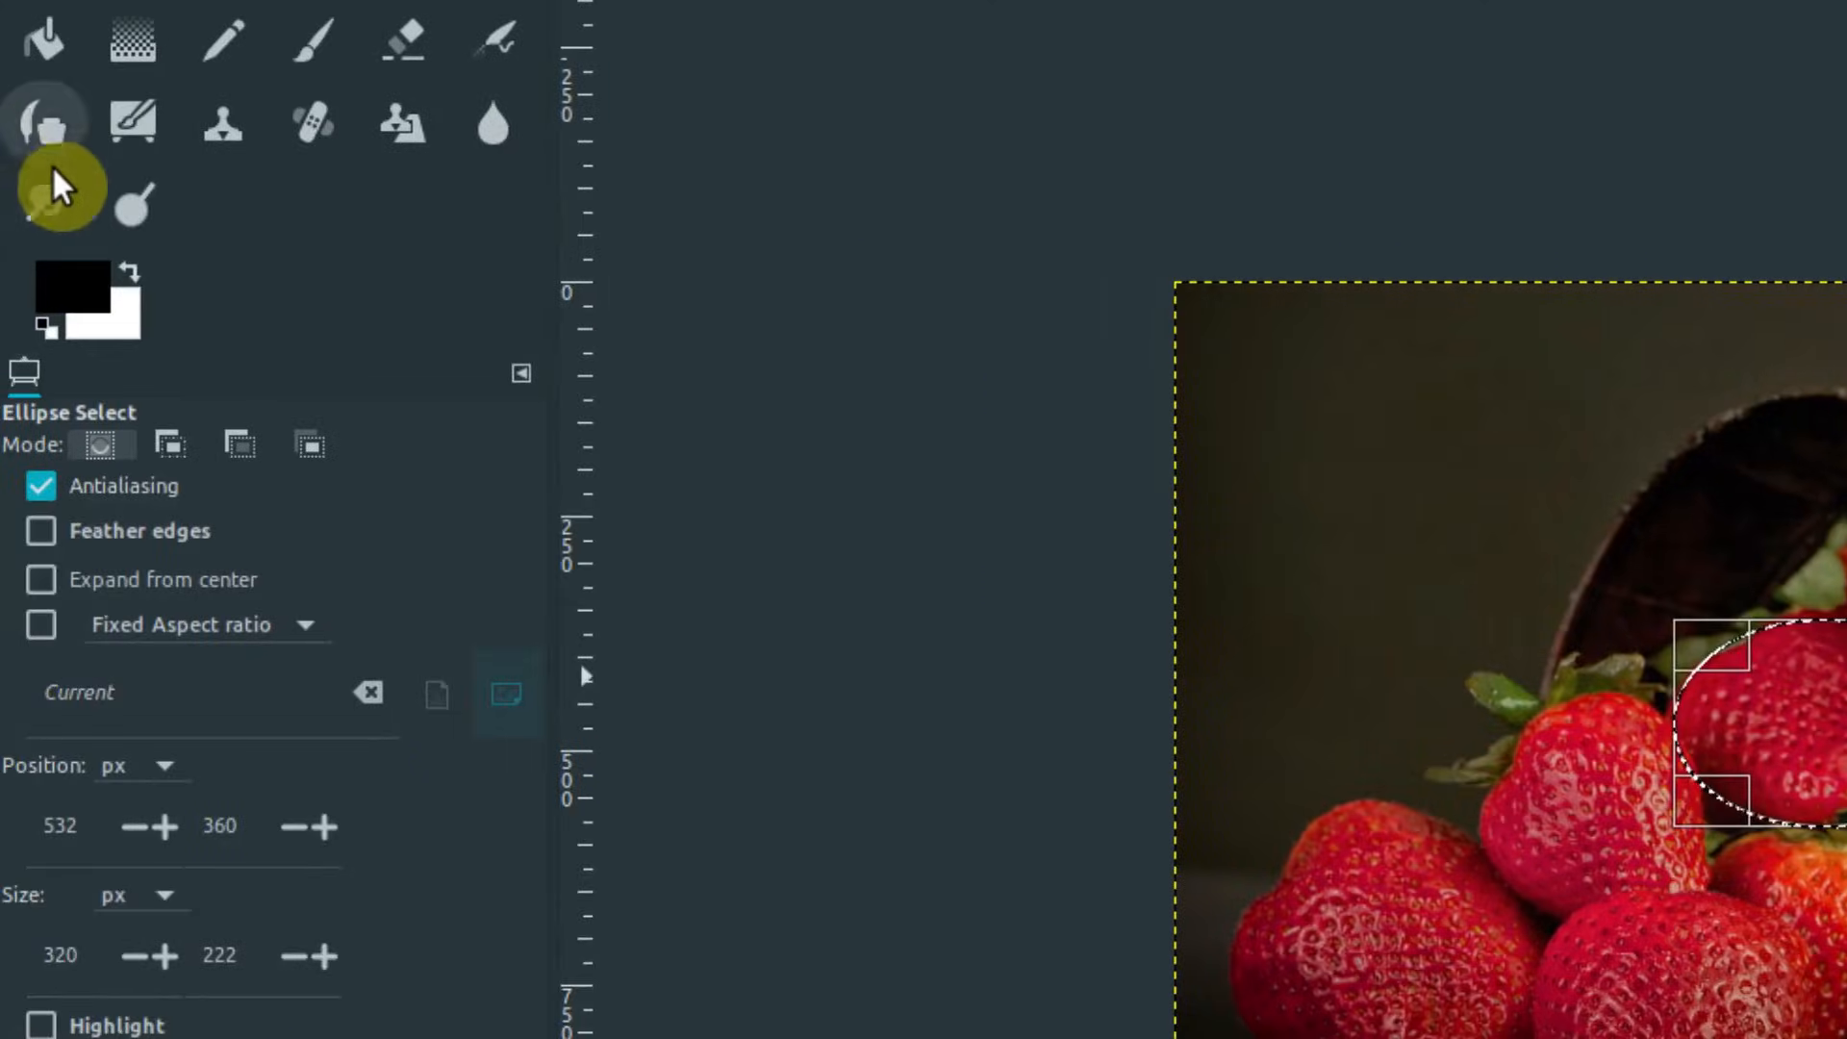
{"action": "key", "text": "ctrl+z"}
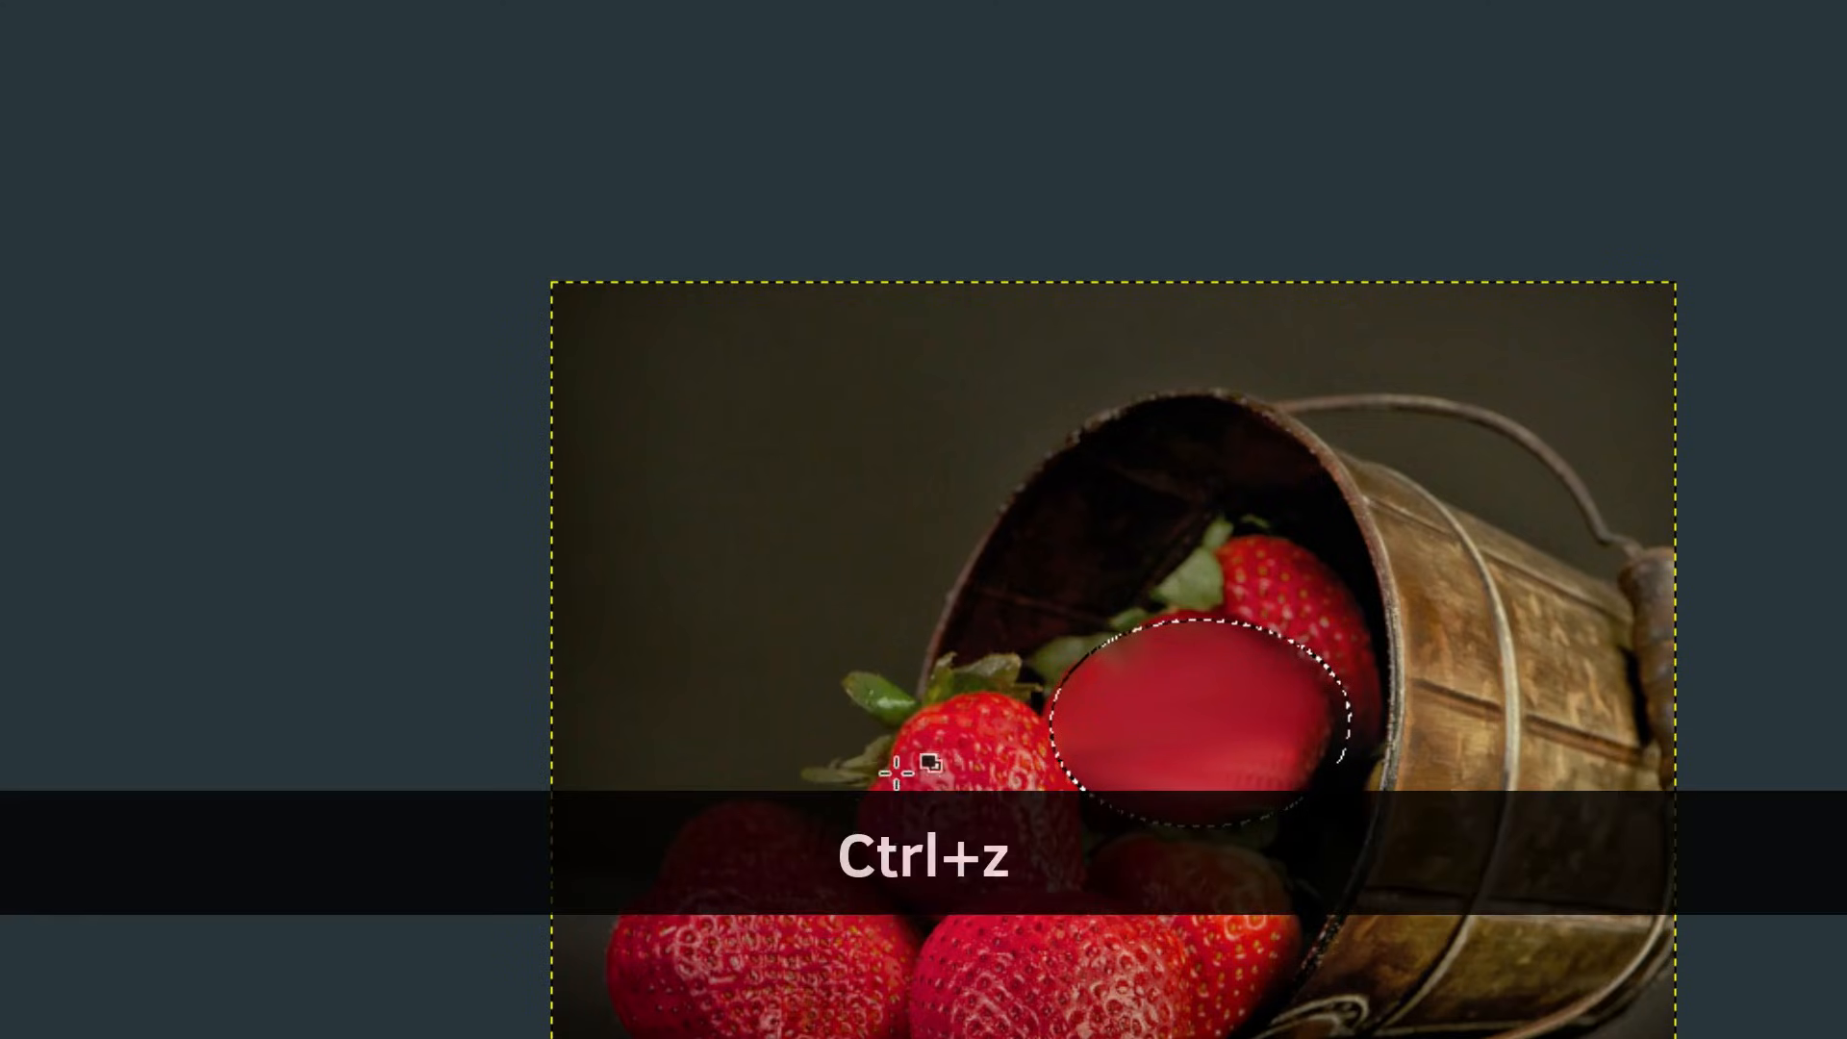
{"action": "key", "text": "ctrl+z"}
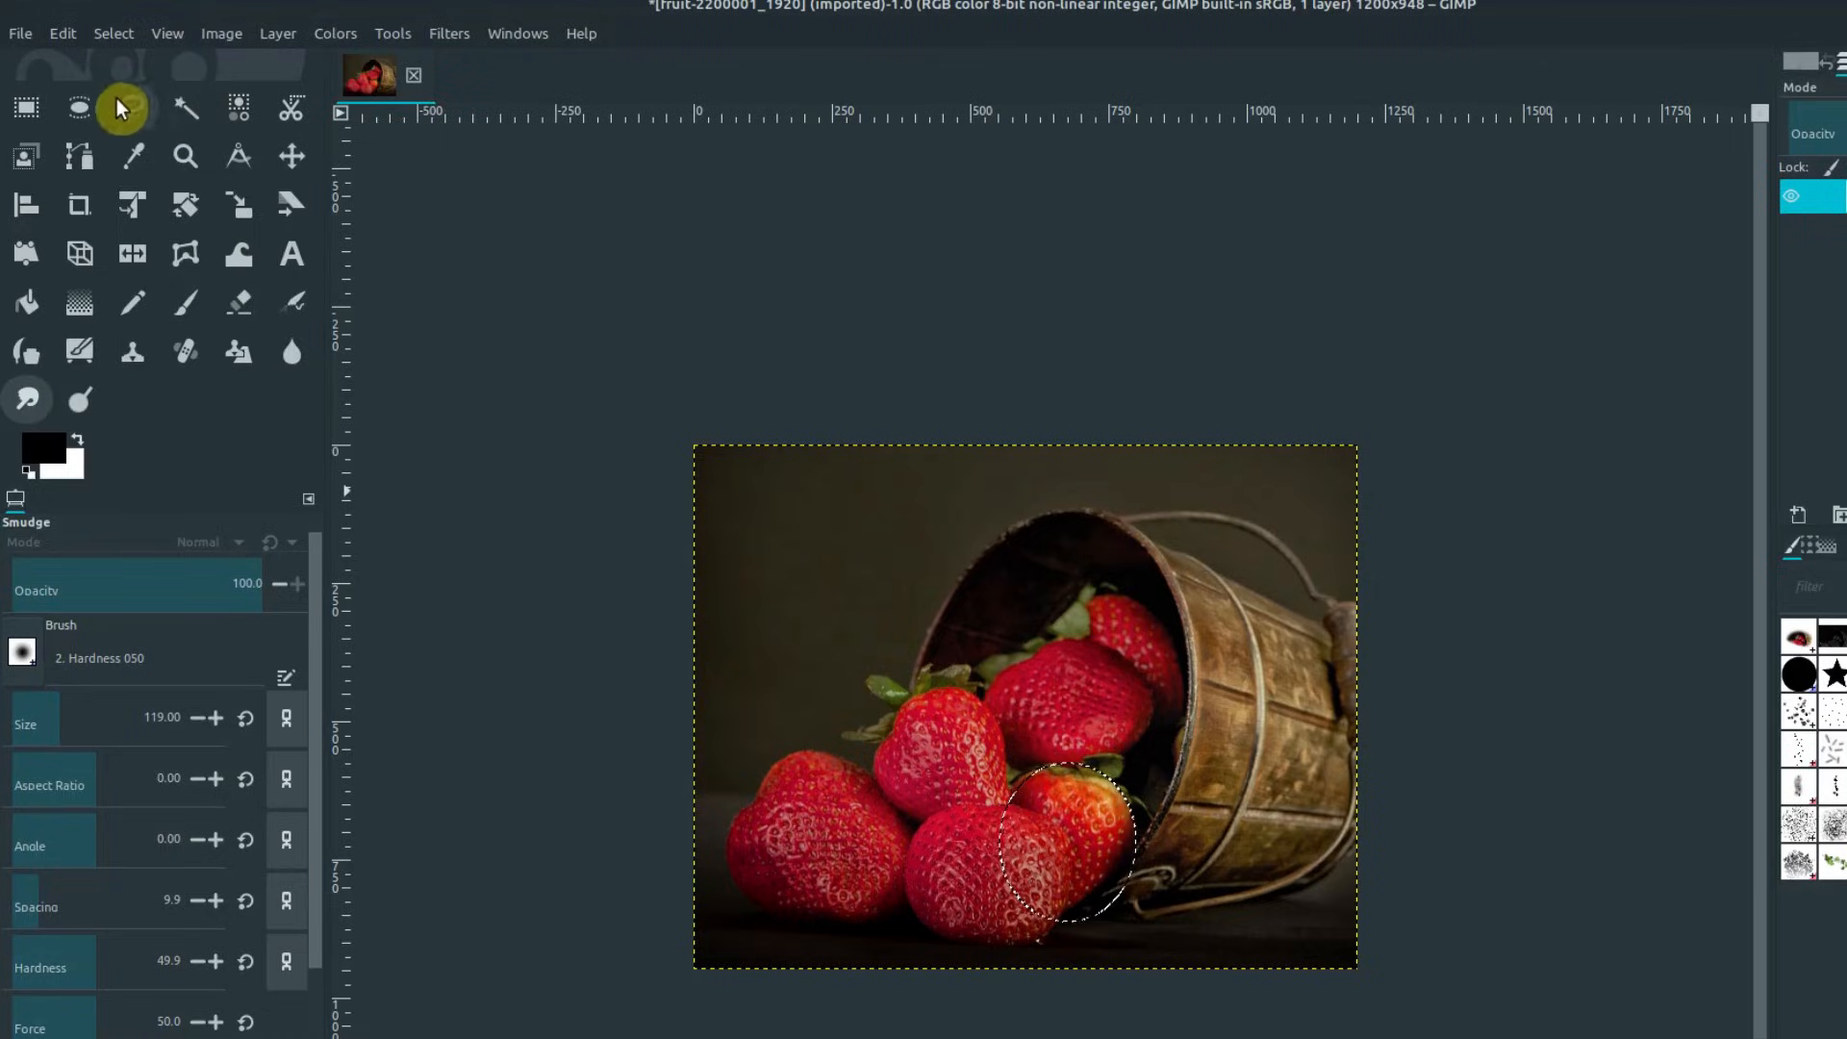
- Add overlapping ellipses in Add mode around the lower front strawberries
{"action": "left_click", "coordinate": [78, 107]}
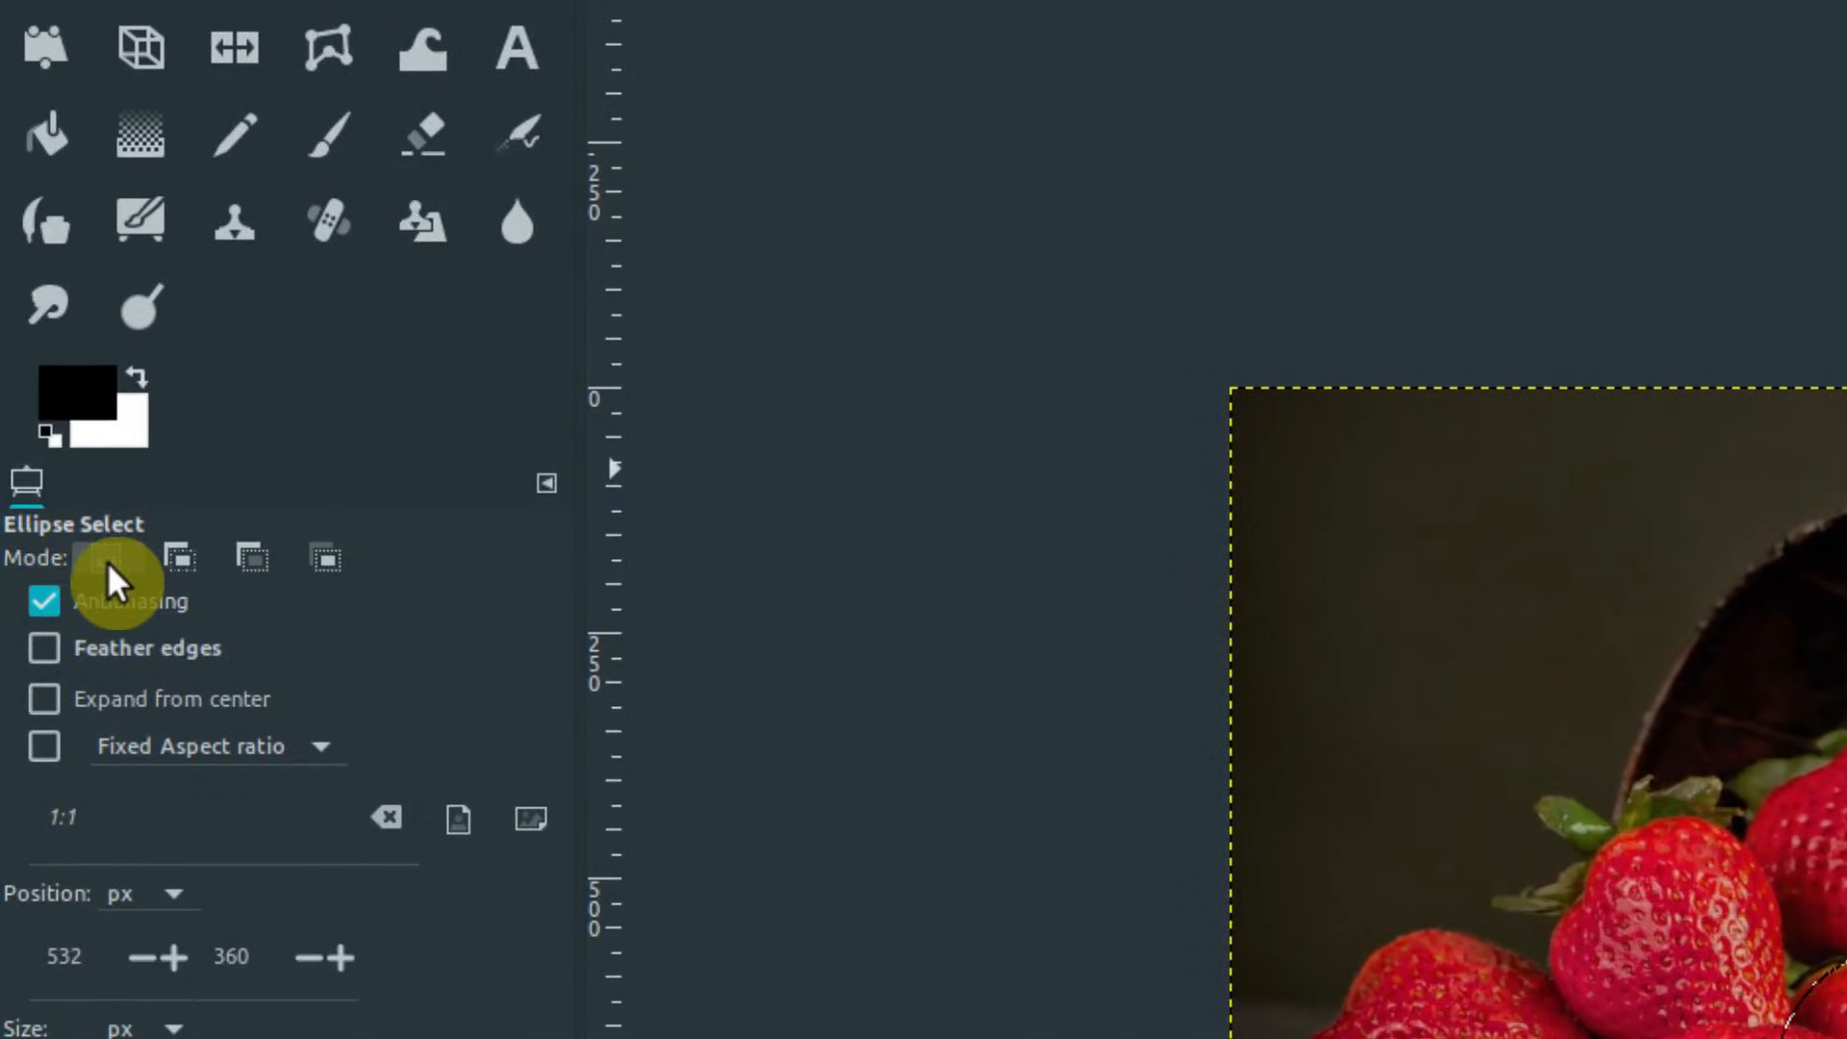
{"action": "mouse_move", "coordinate": [106, 557]}
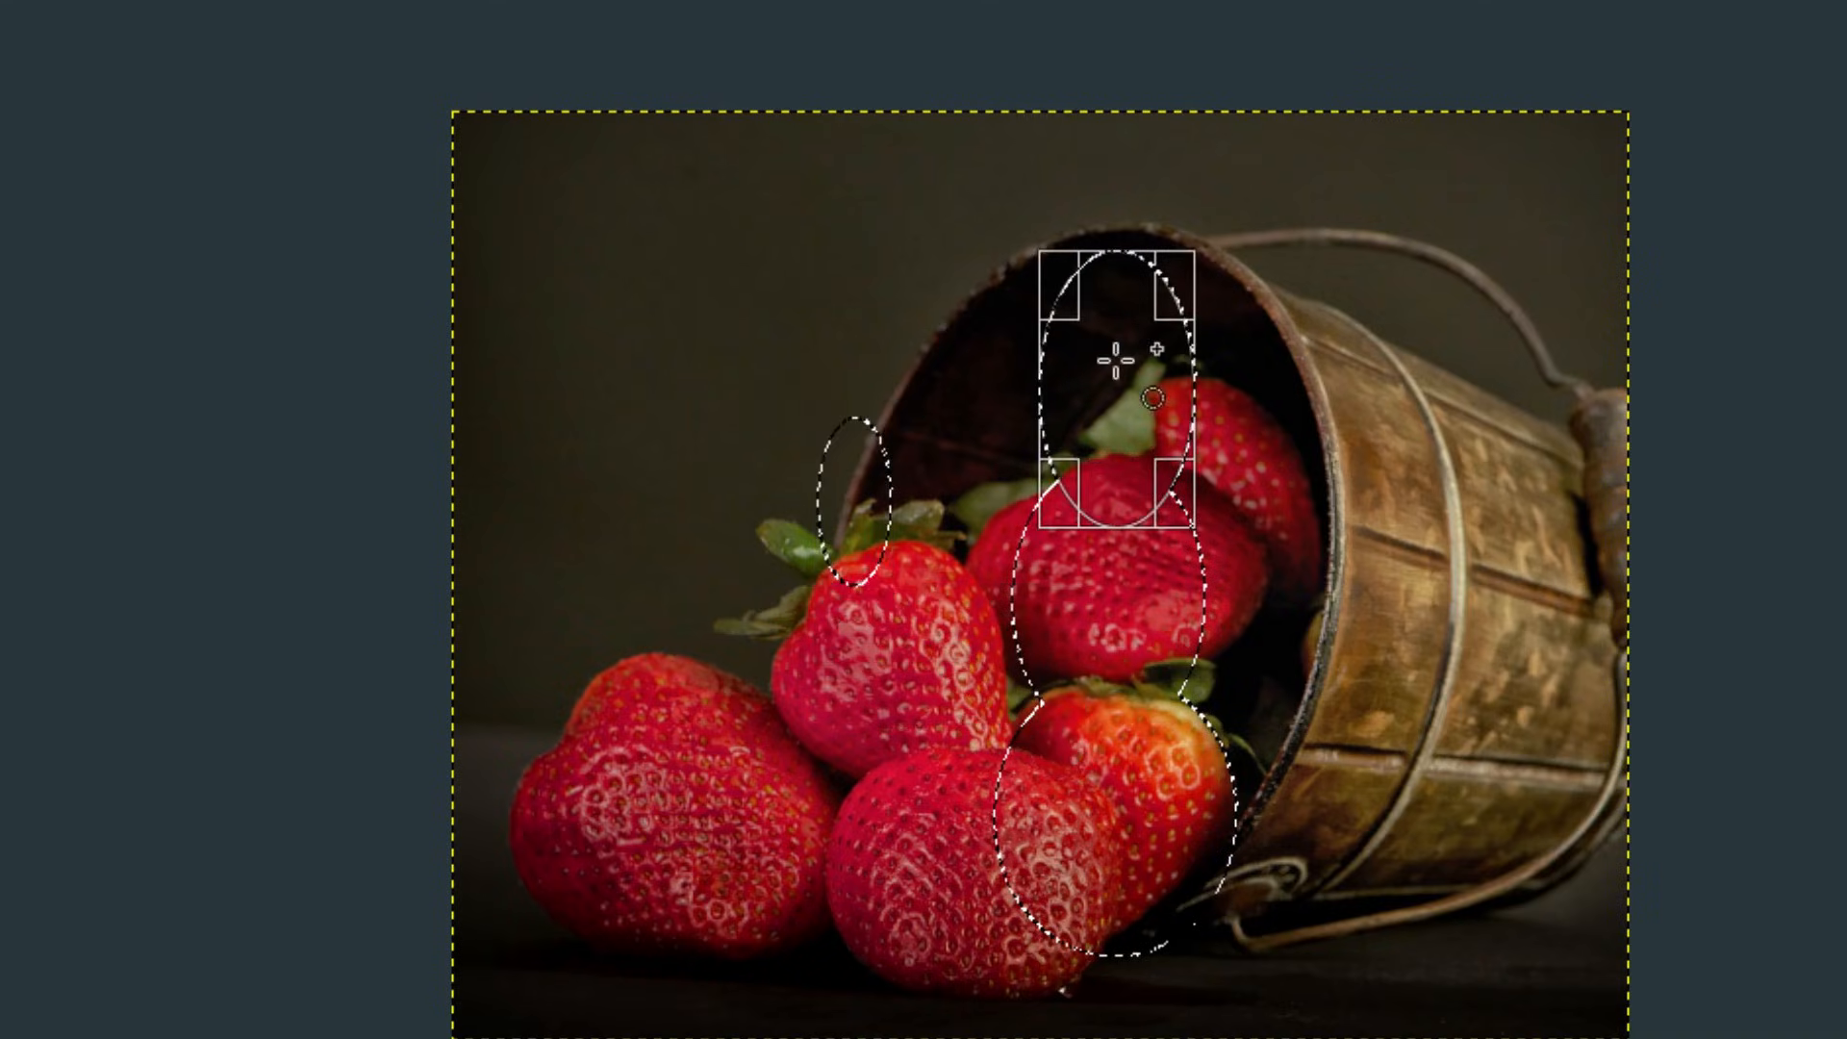
{"action": "mouse_move", "coordinate": [507, 683]}
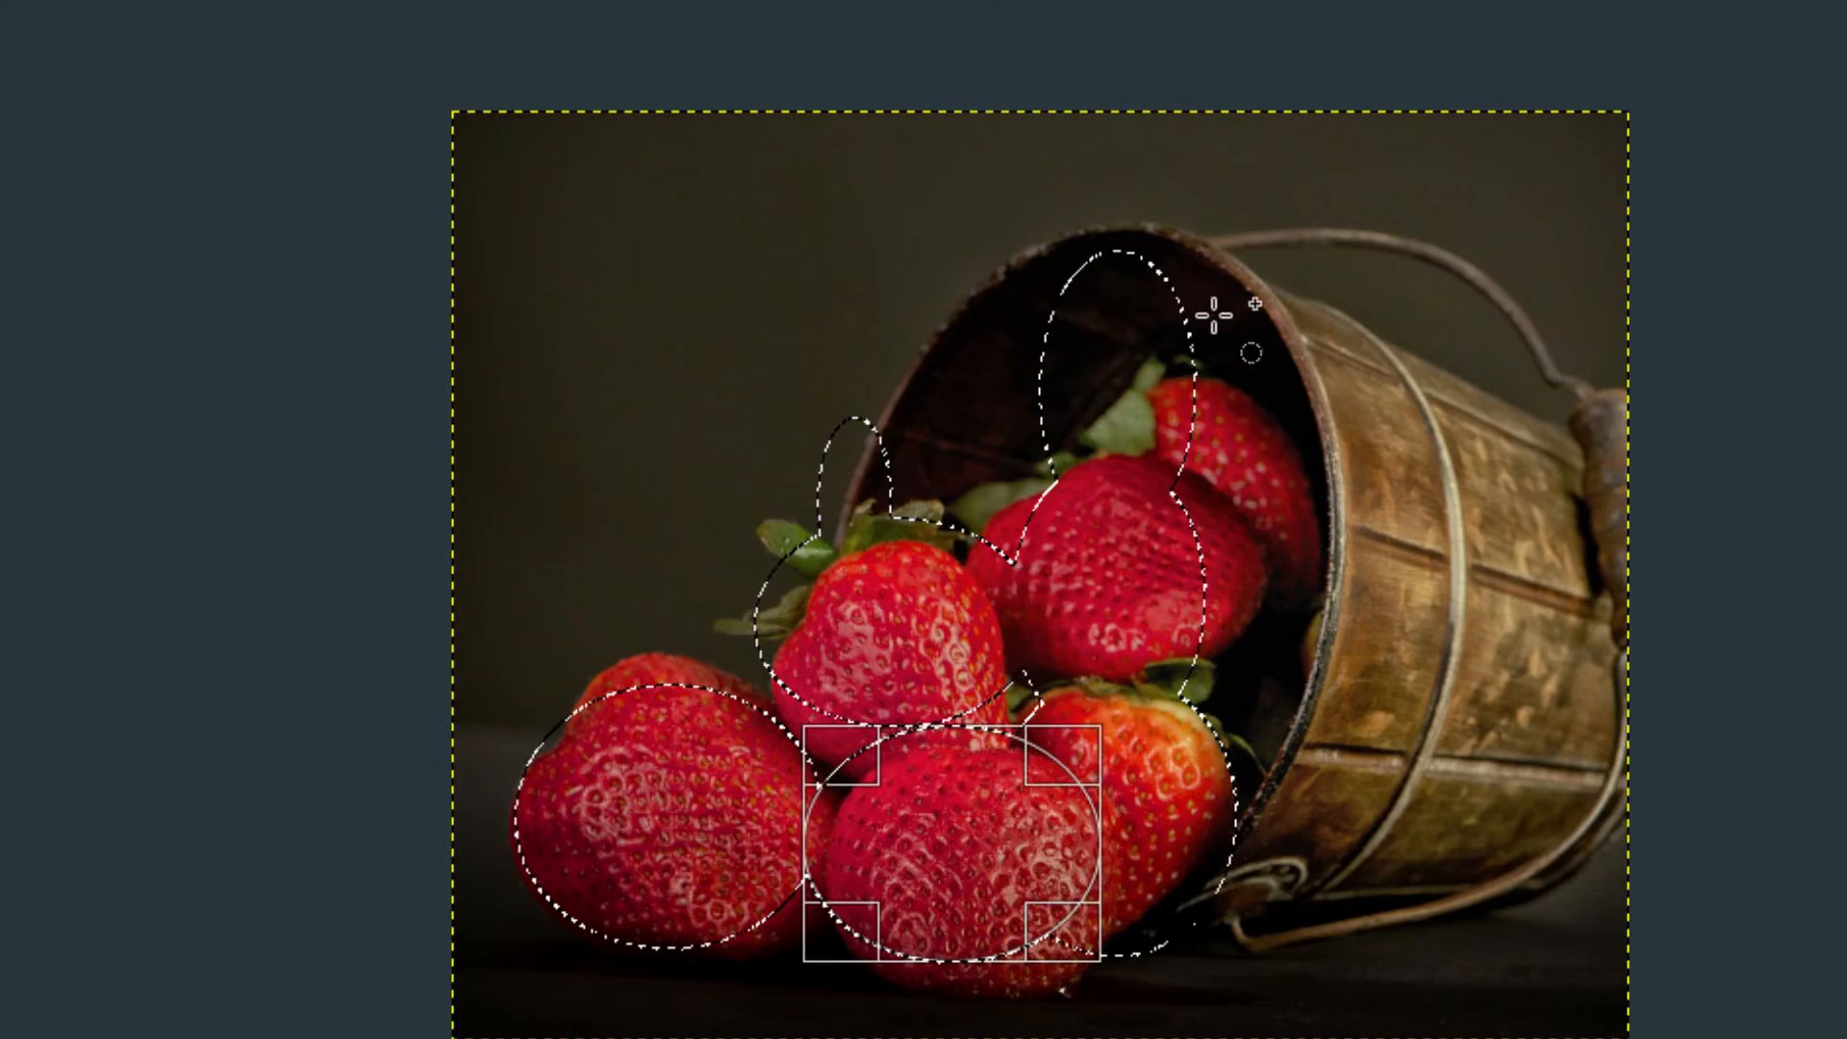
{"action": "left_click_drag", "start_coordinate": [945, 851], "coordinate": [1225, 483]}
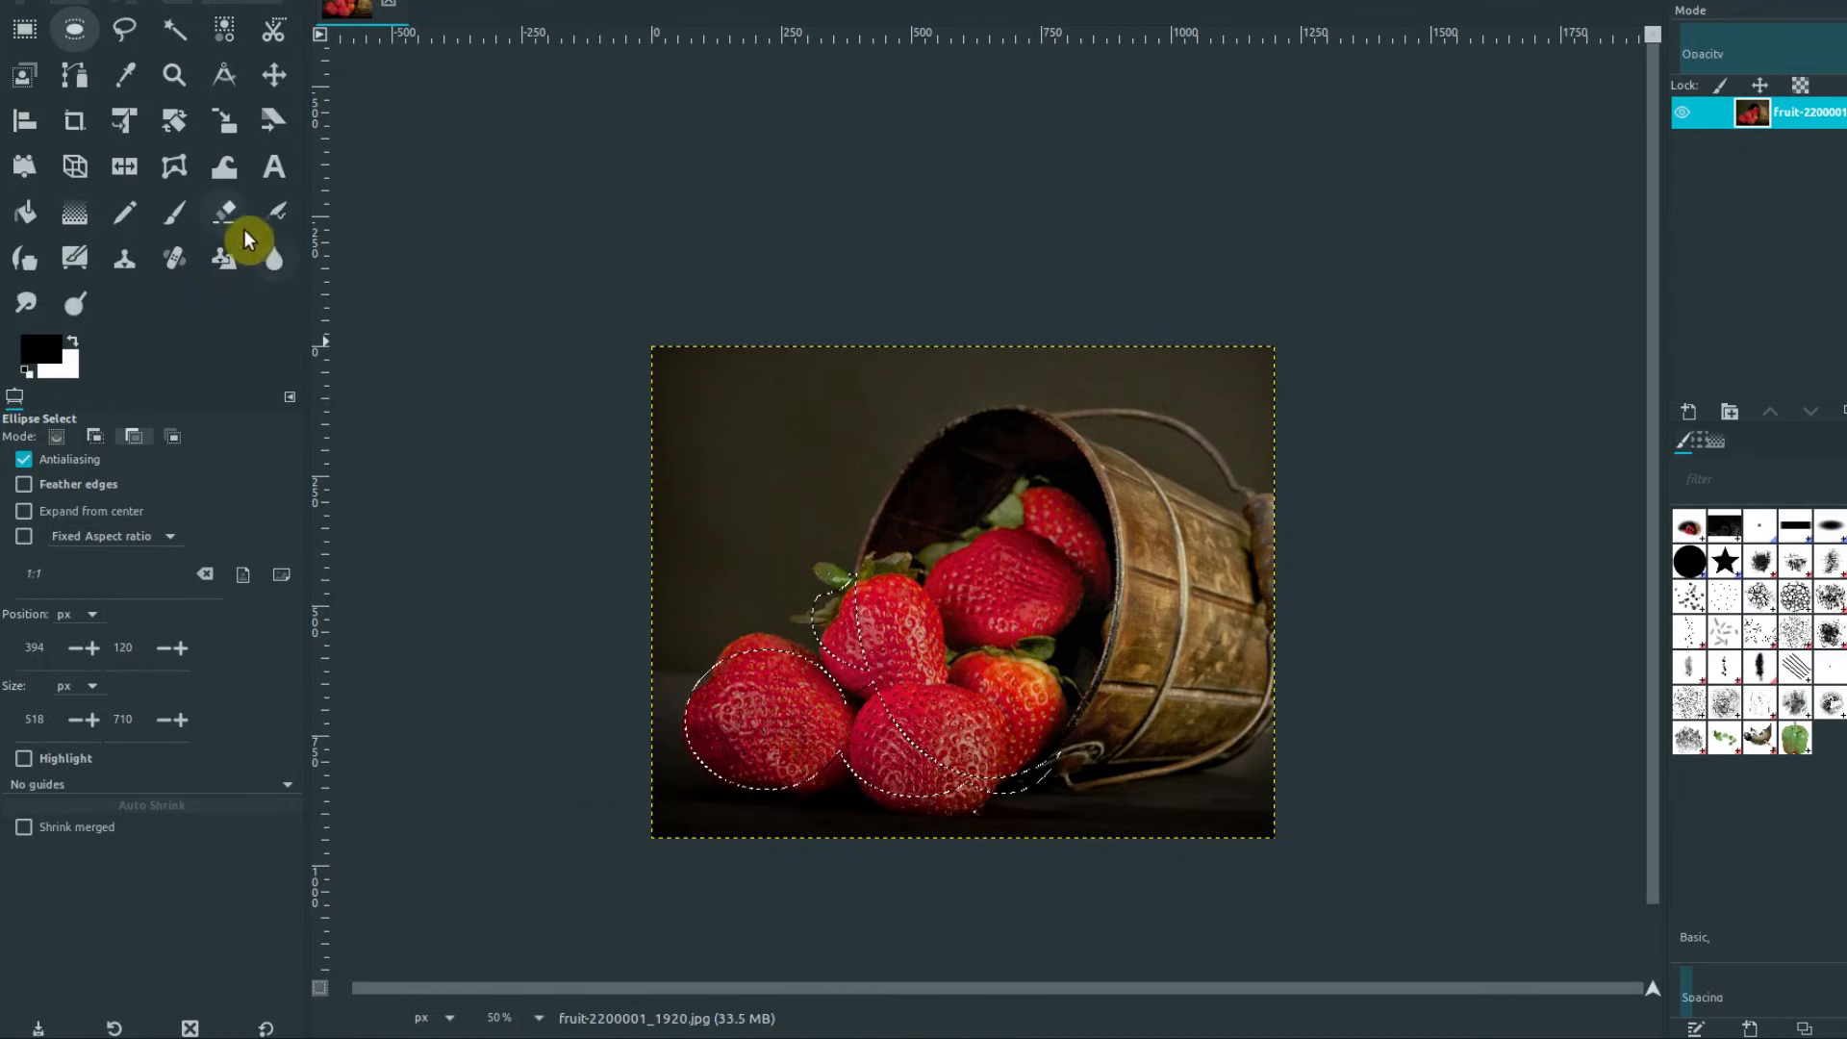
- Outline the leftmost front strawberry with Free Select and paint a test stroke inside it
{"action": "left_click", "coordinate": [273, 211]}
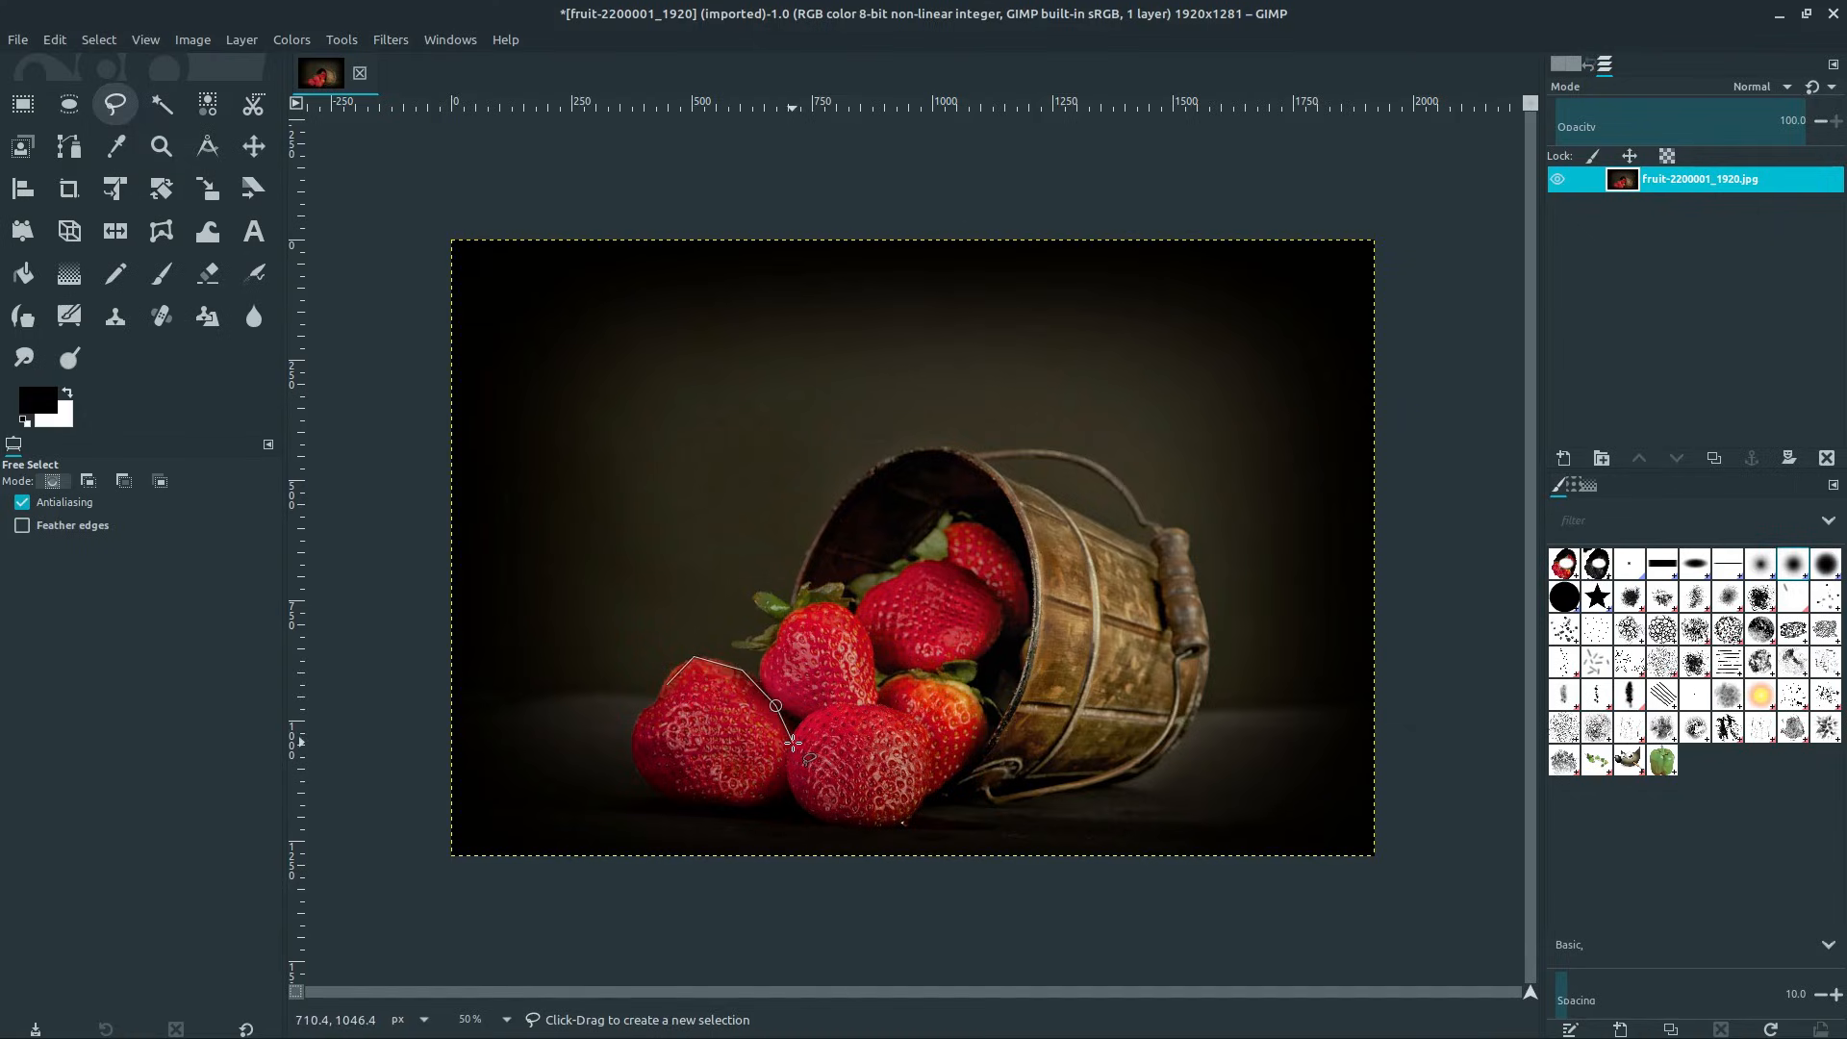
{"action": "left_click", "coordinate": [702, 807]}
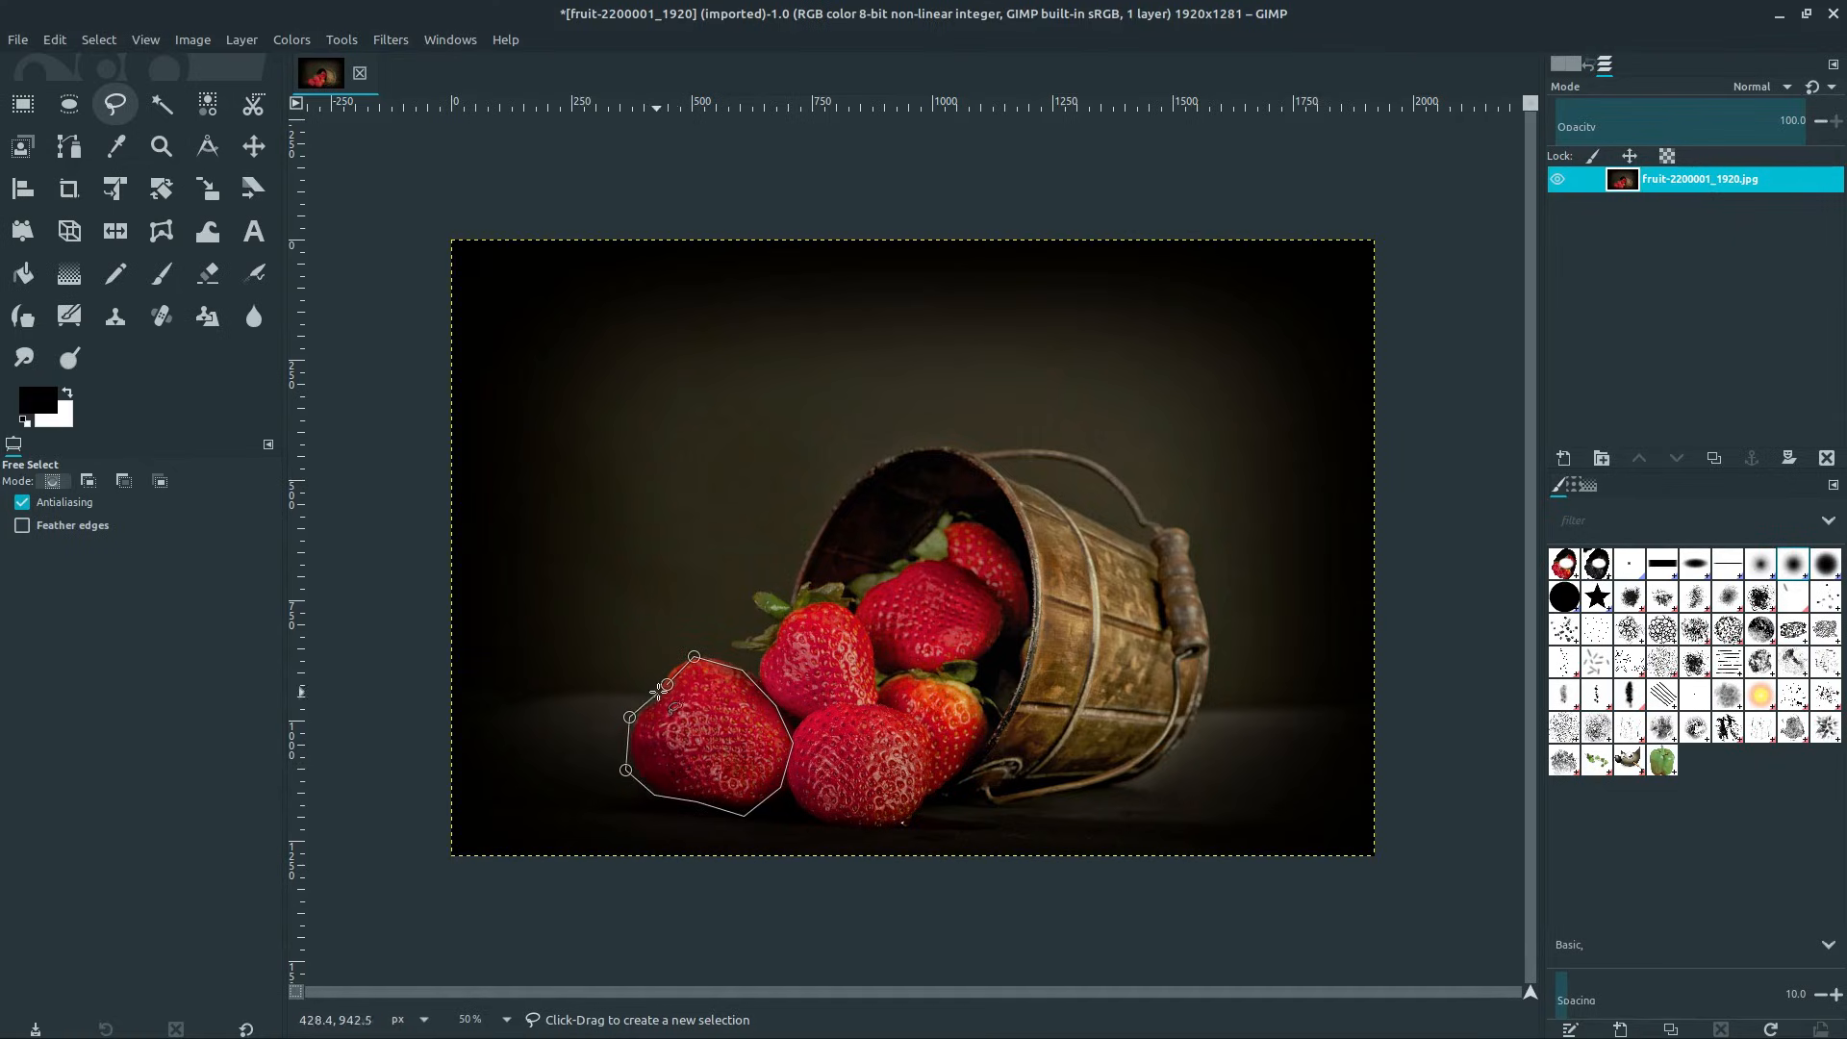
{"action": "left_click", "coordinate": [693, 656]}
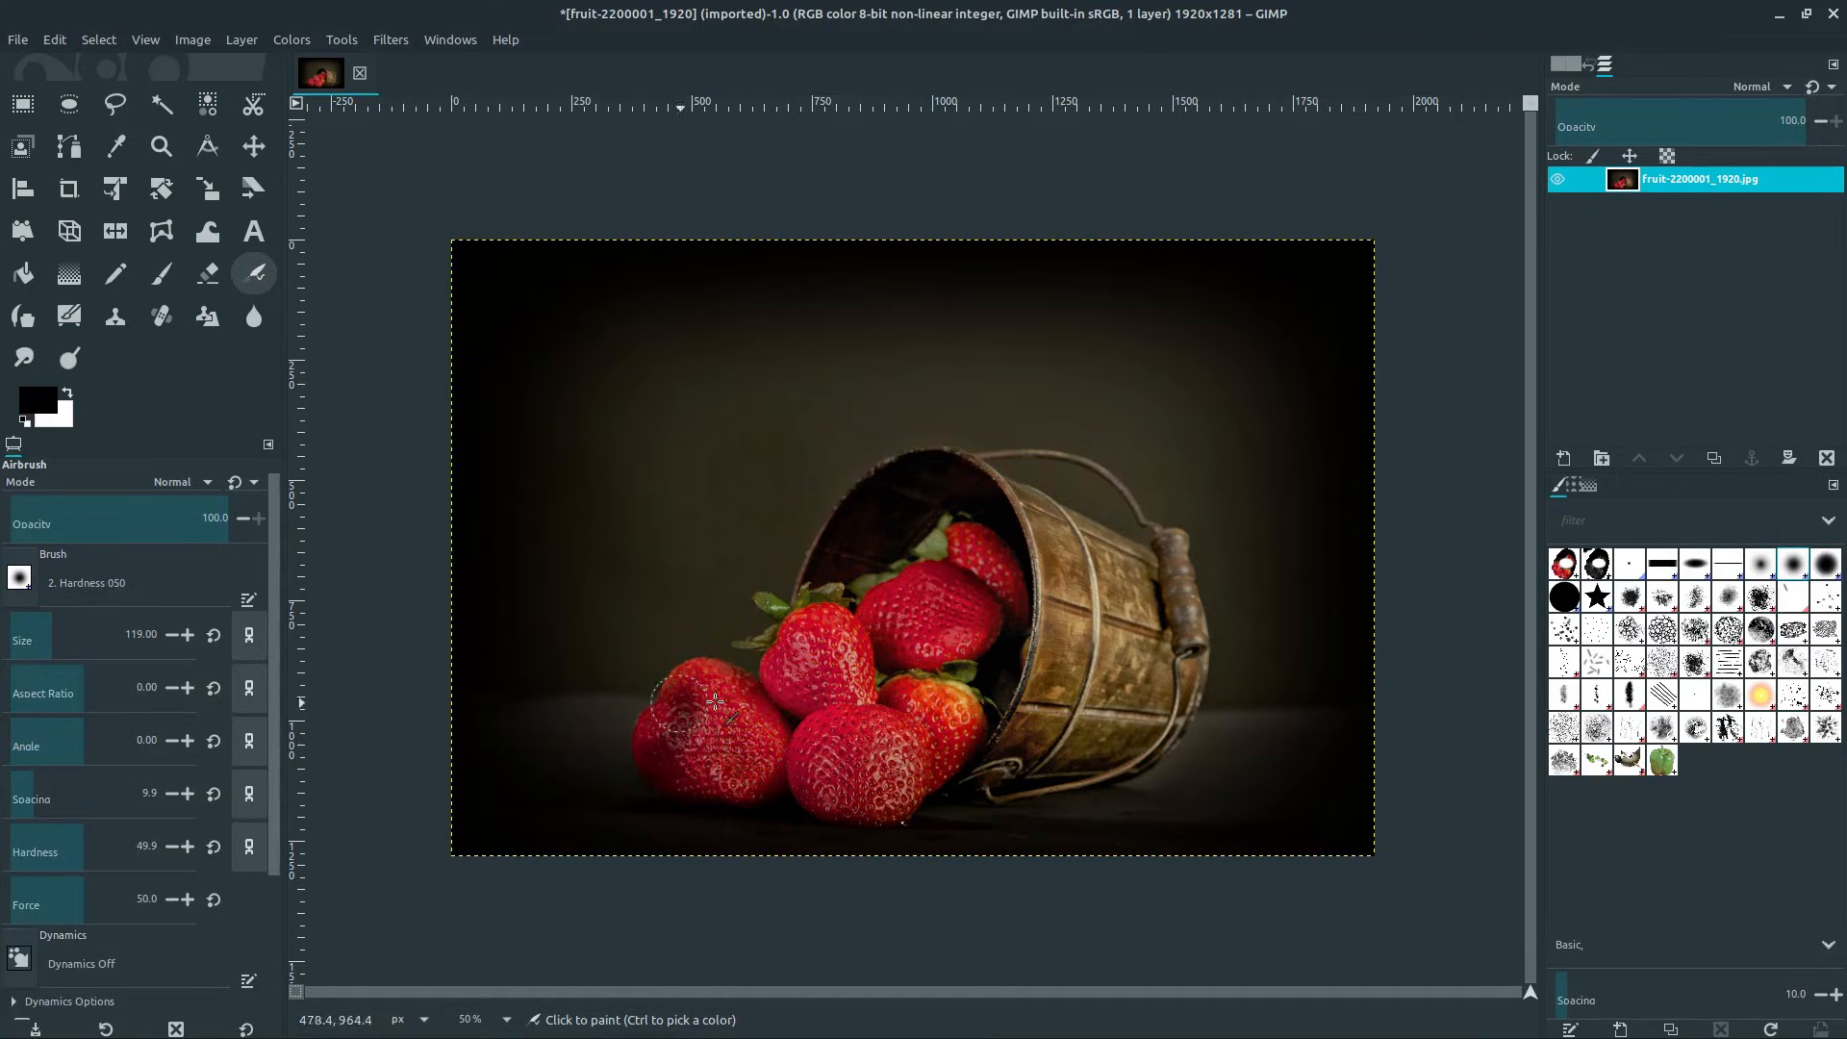
{"action": "left_click_drag", "start_coordinate": [714, 701], "coordinate": [754, 748]}
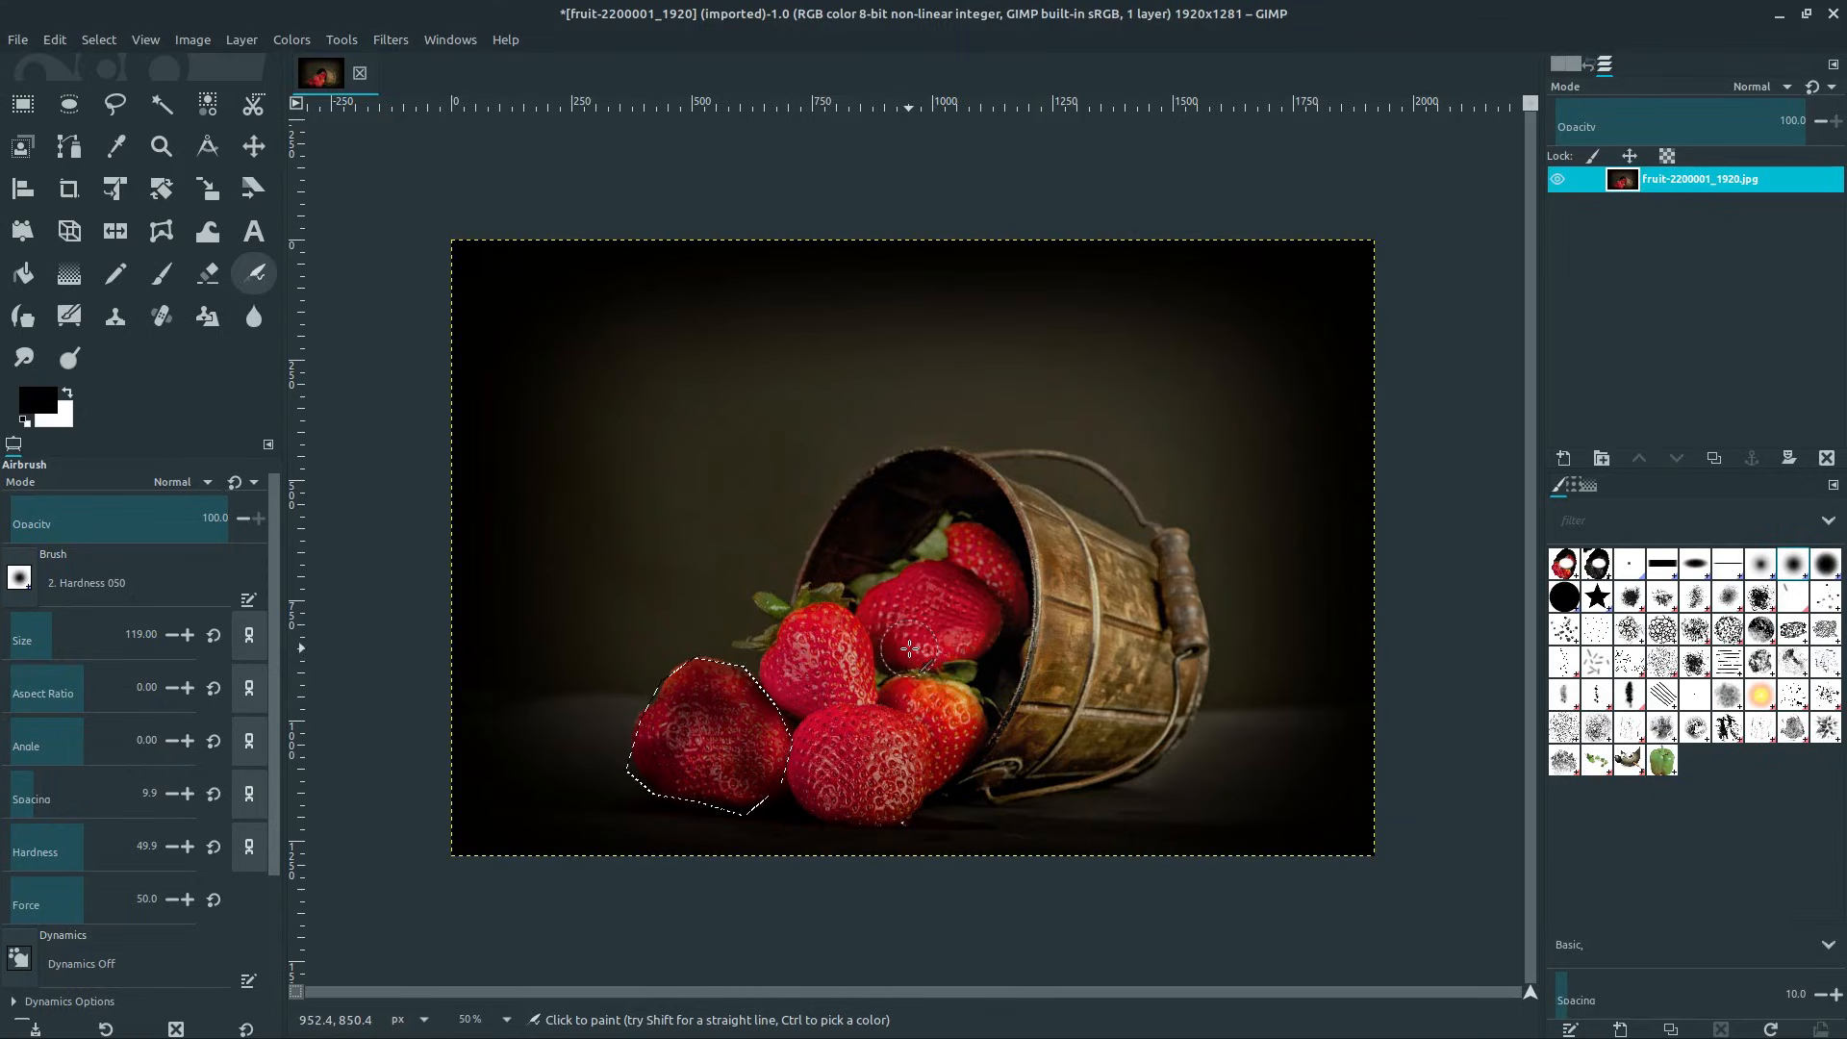
{"action": "left_click", "coordinate": [67, 103]}
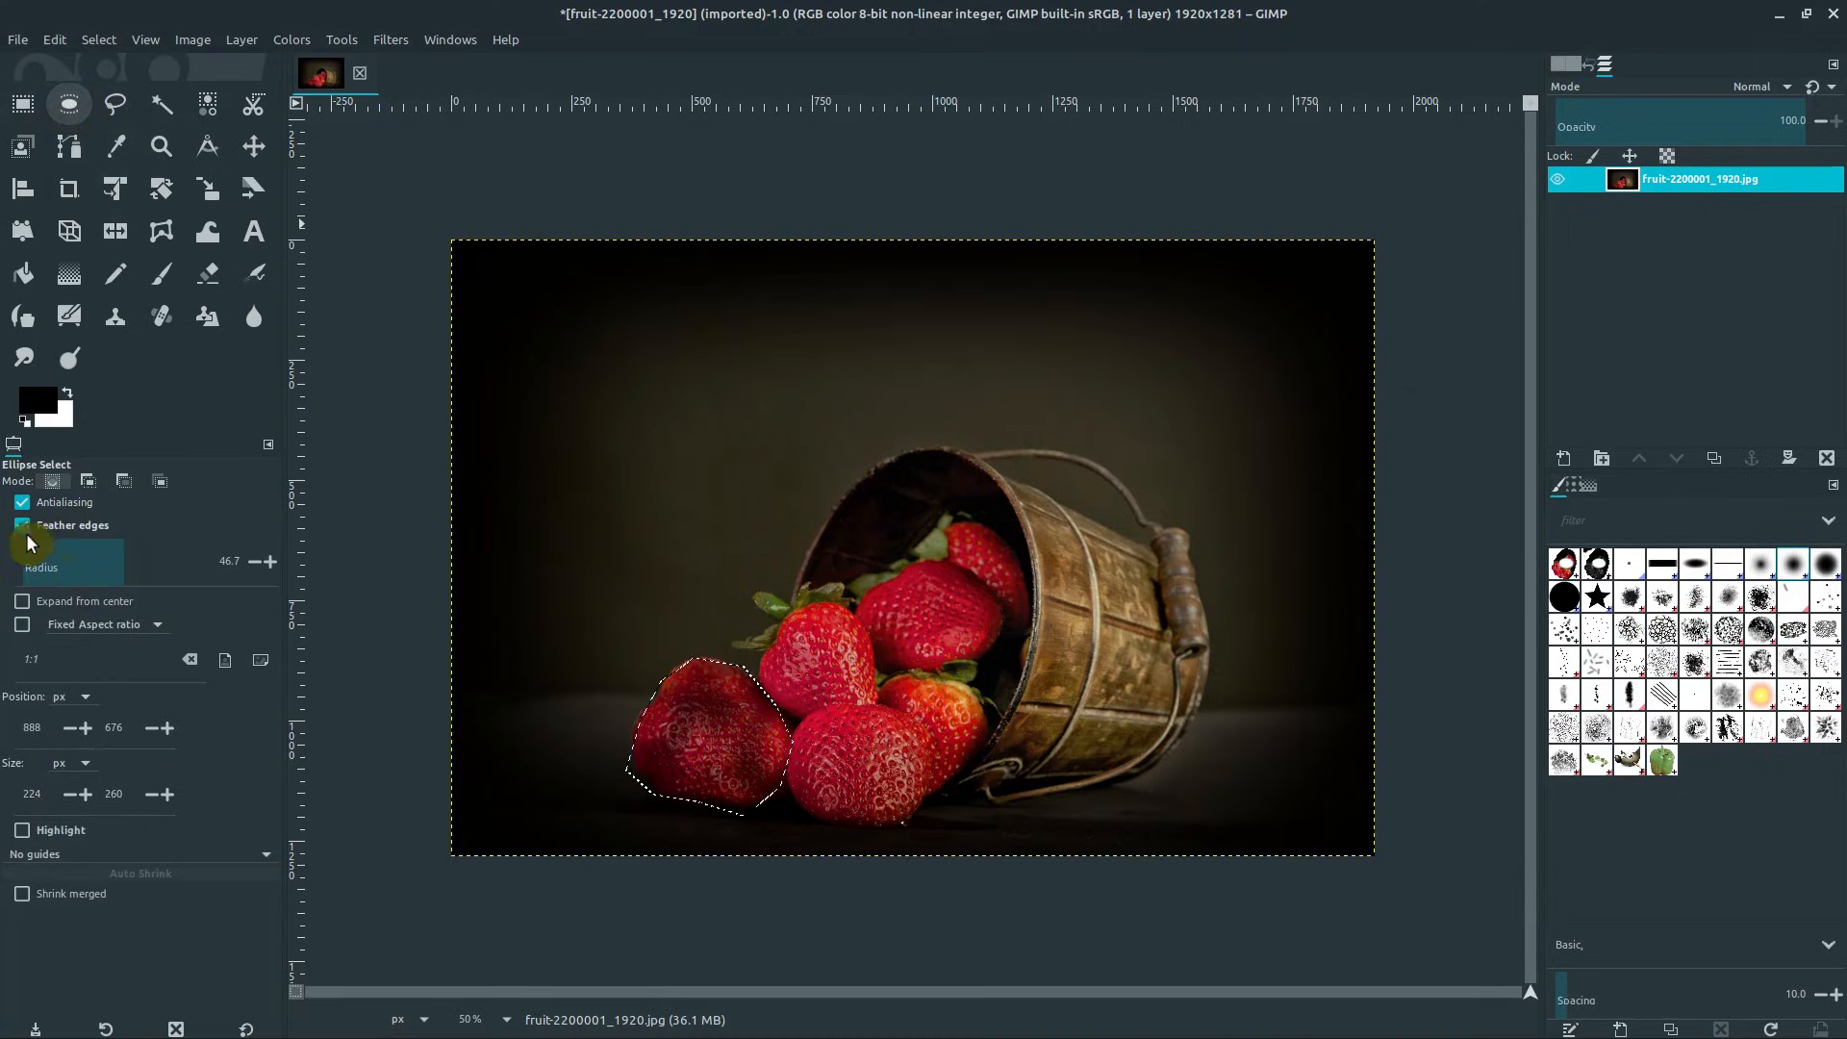
- With feathering off, select an ellipse over the bucket-mouth strawberry and pencil it solid black
{"action": "left_click", "coordinate": [22, 525]}
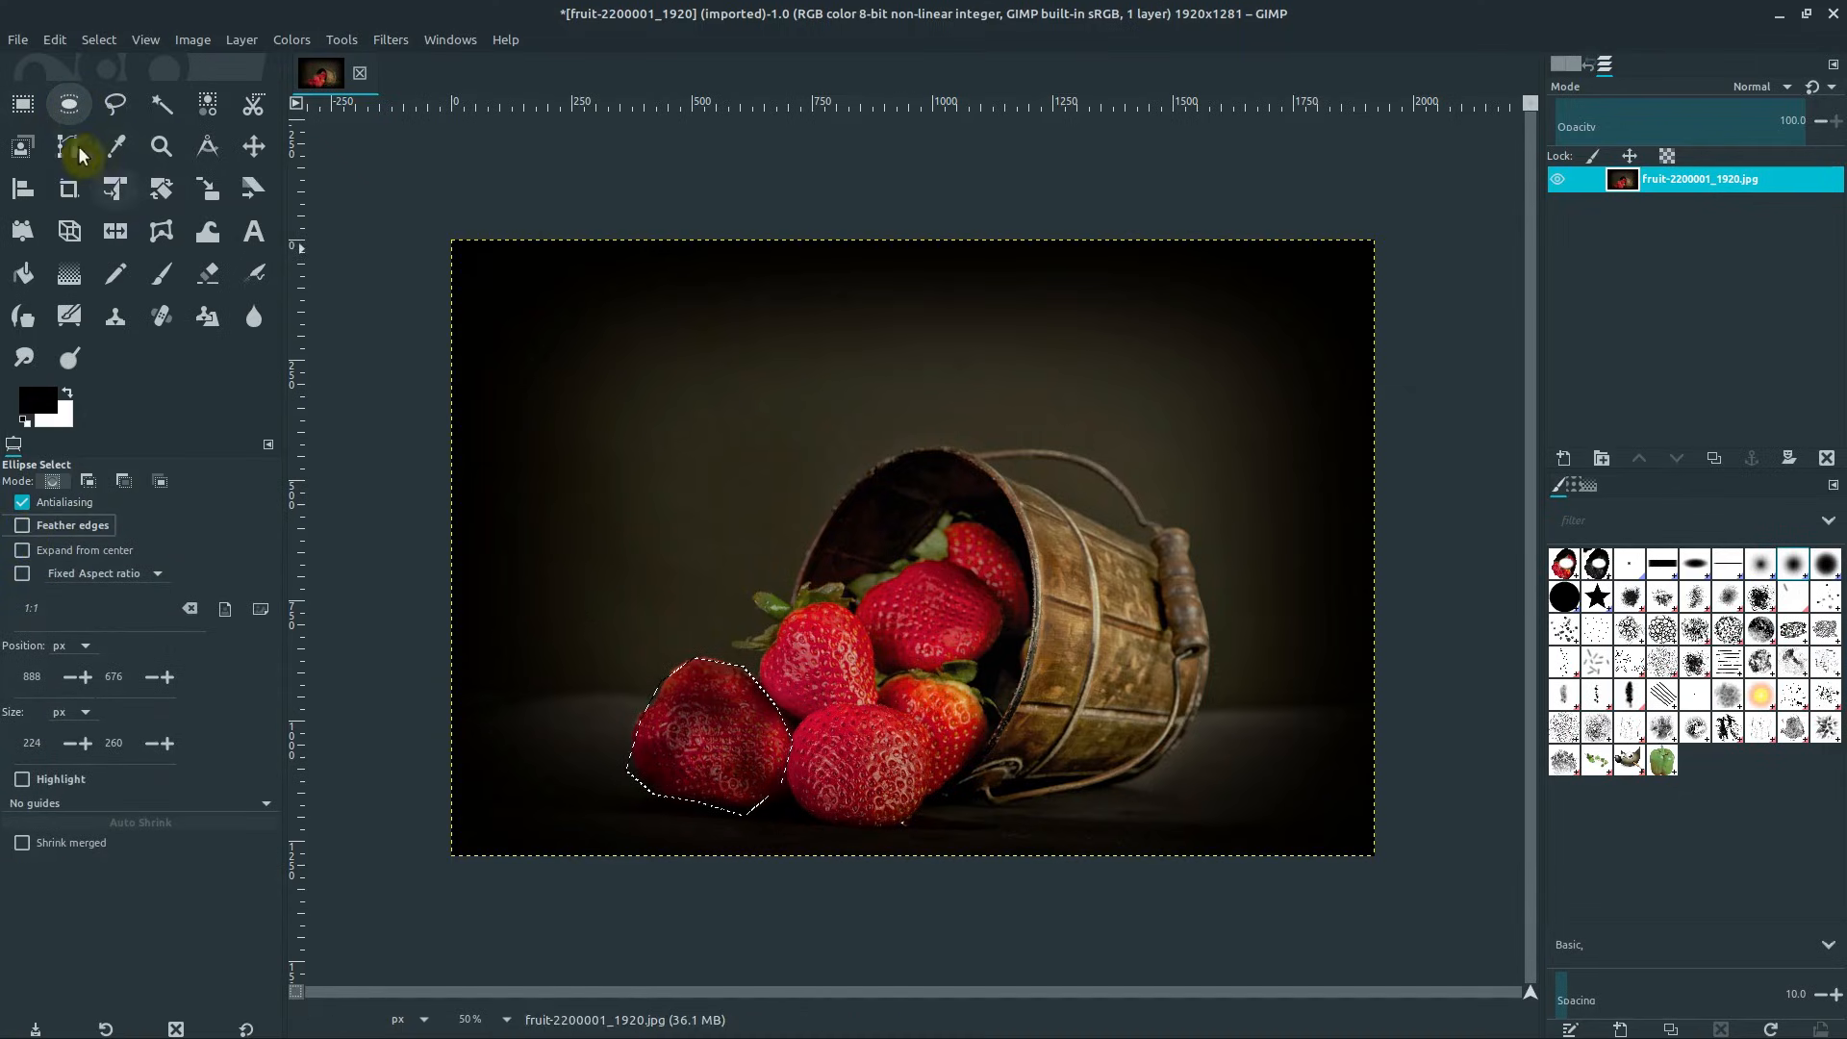
{"action": "left_click_drag", "start_coordinate": [851, 546], "coordinate": [994, 704]}
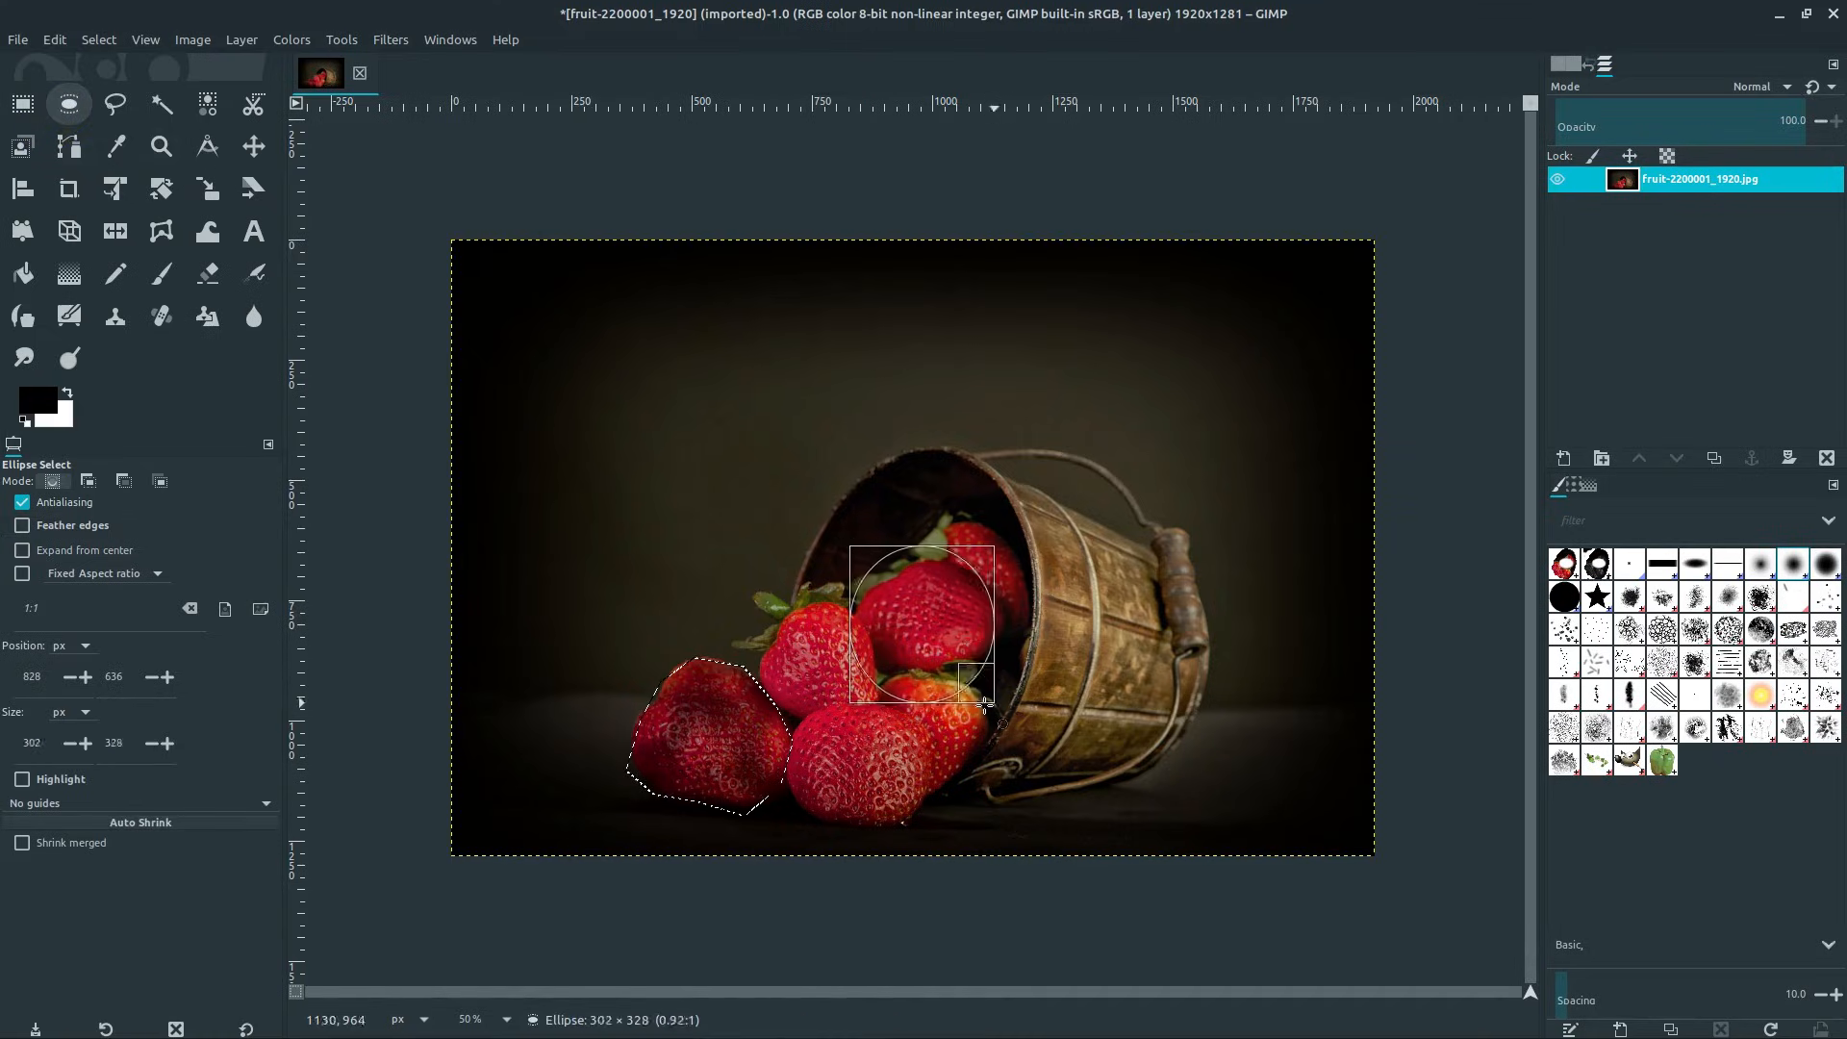
{"action": "left_click", "coordinate": [114, 272]}
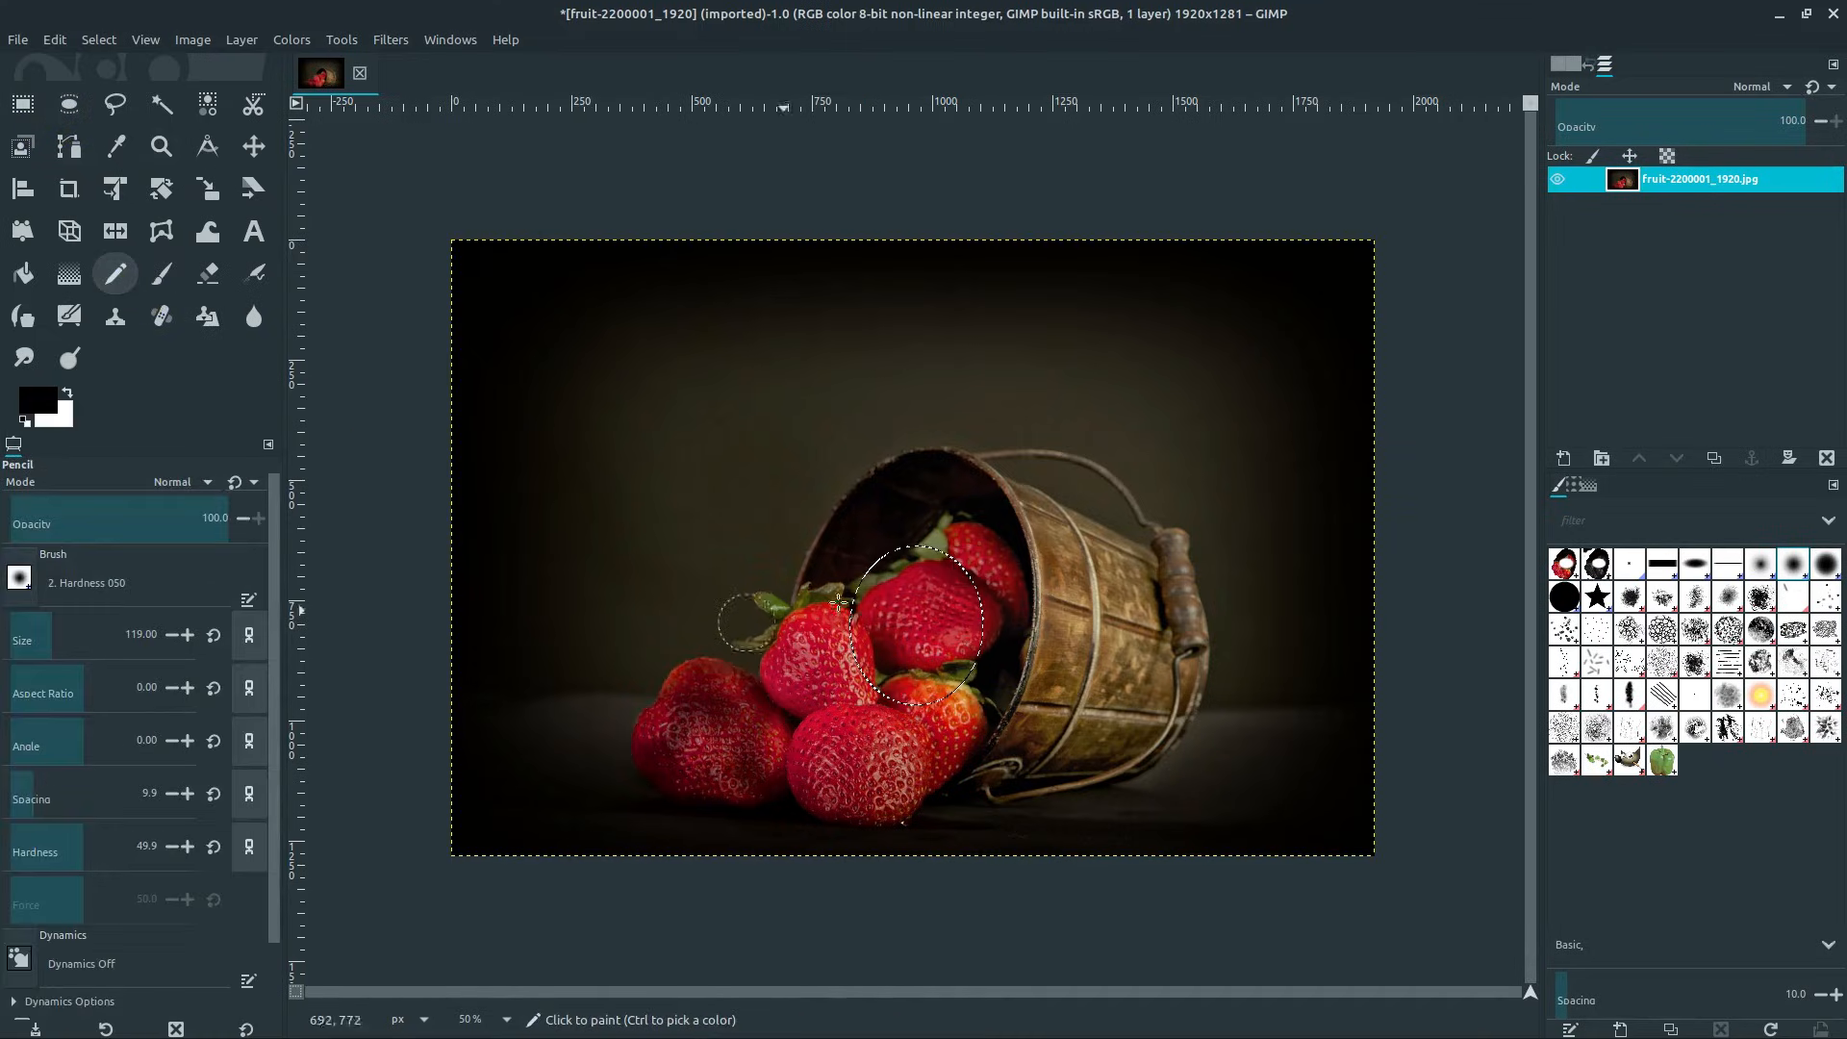
{"action": "left_click", "coordinate": [942, 578]}
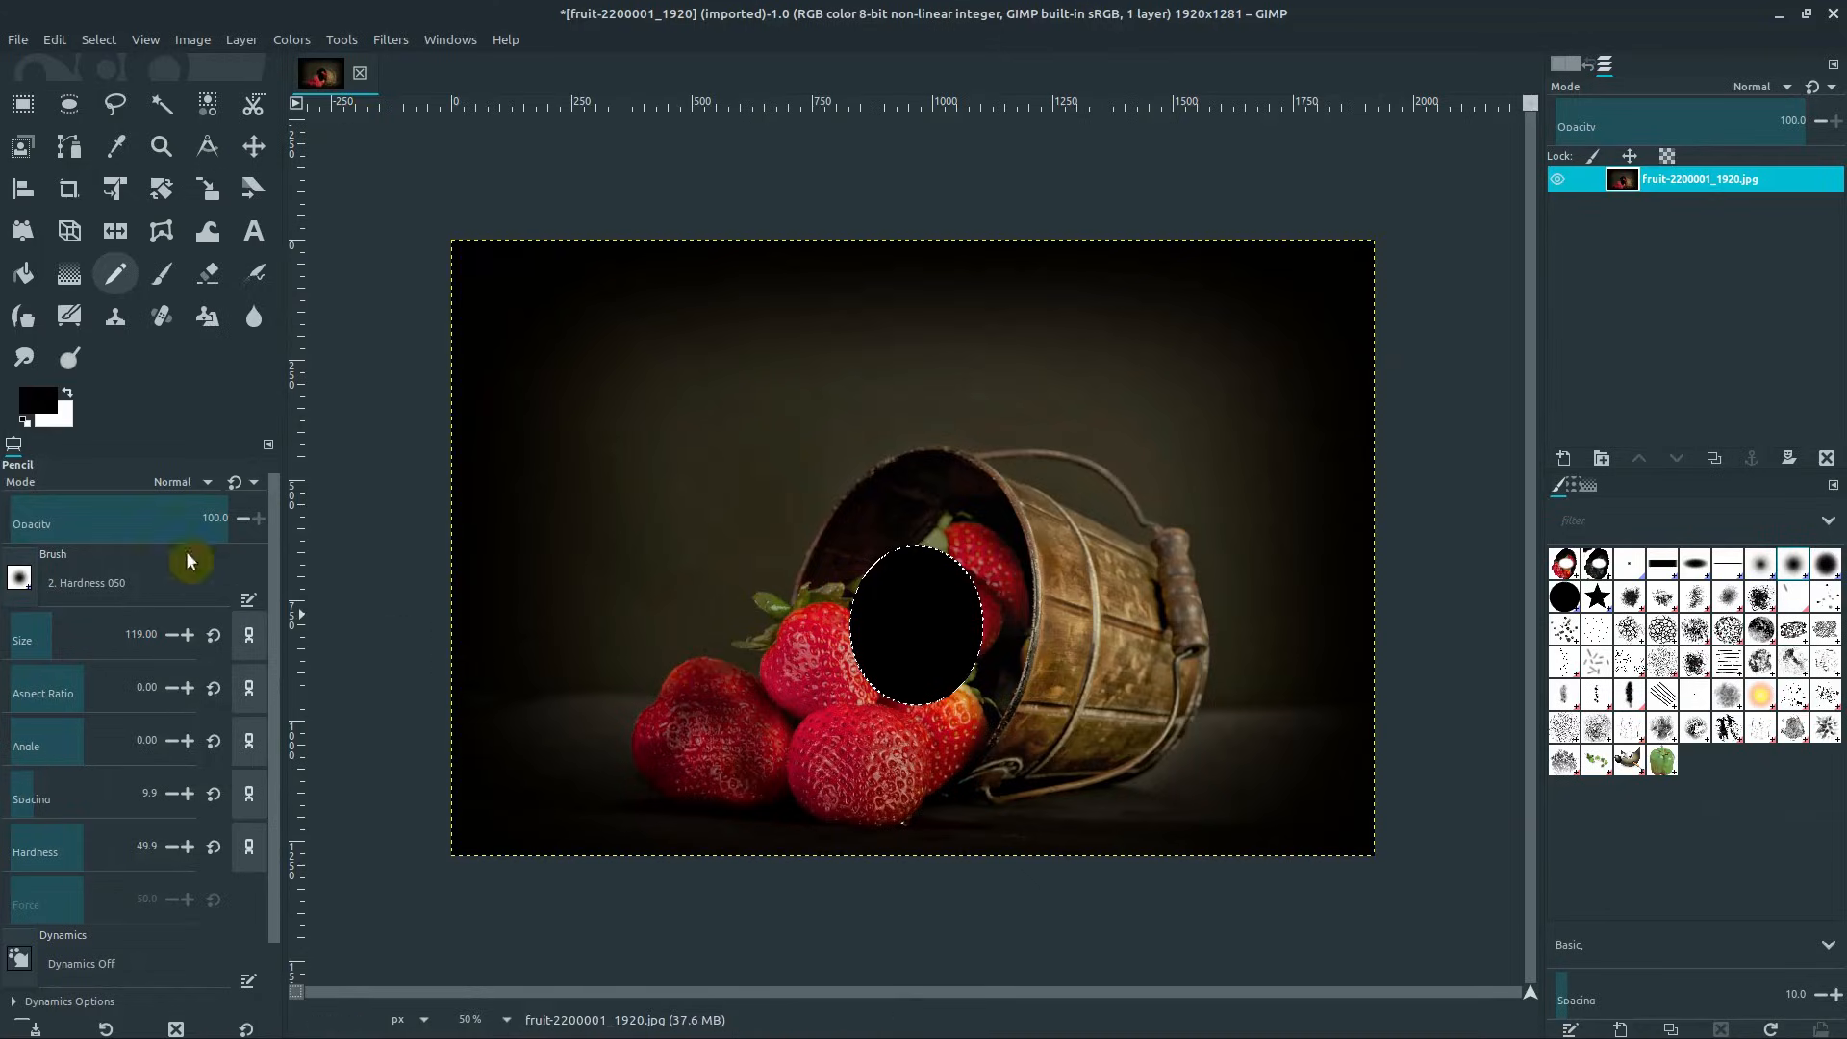
{"action": "left_click", "coordinate": [69, 104]}
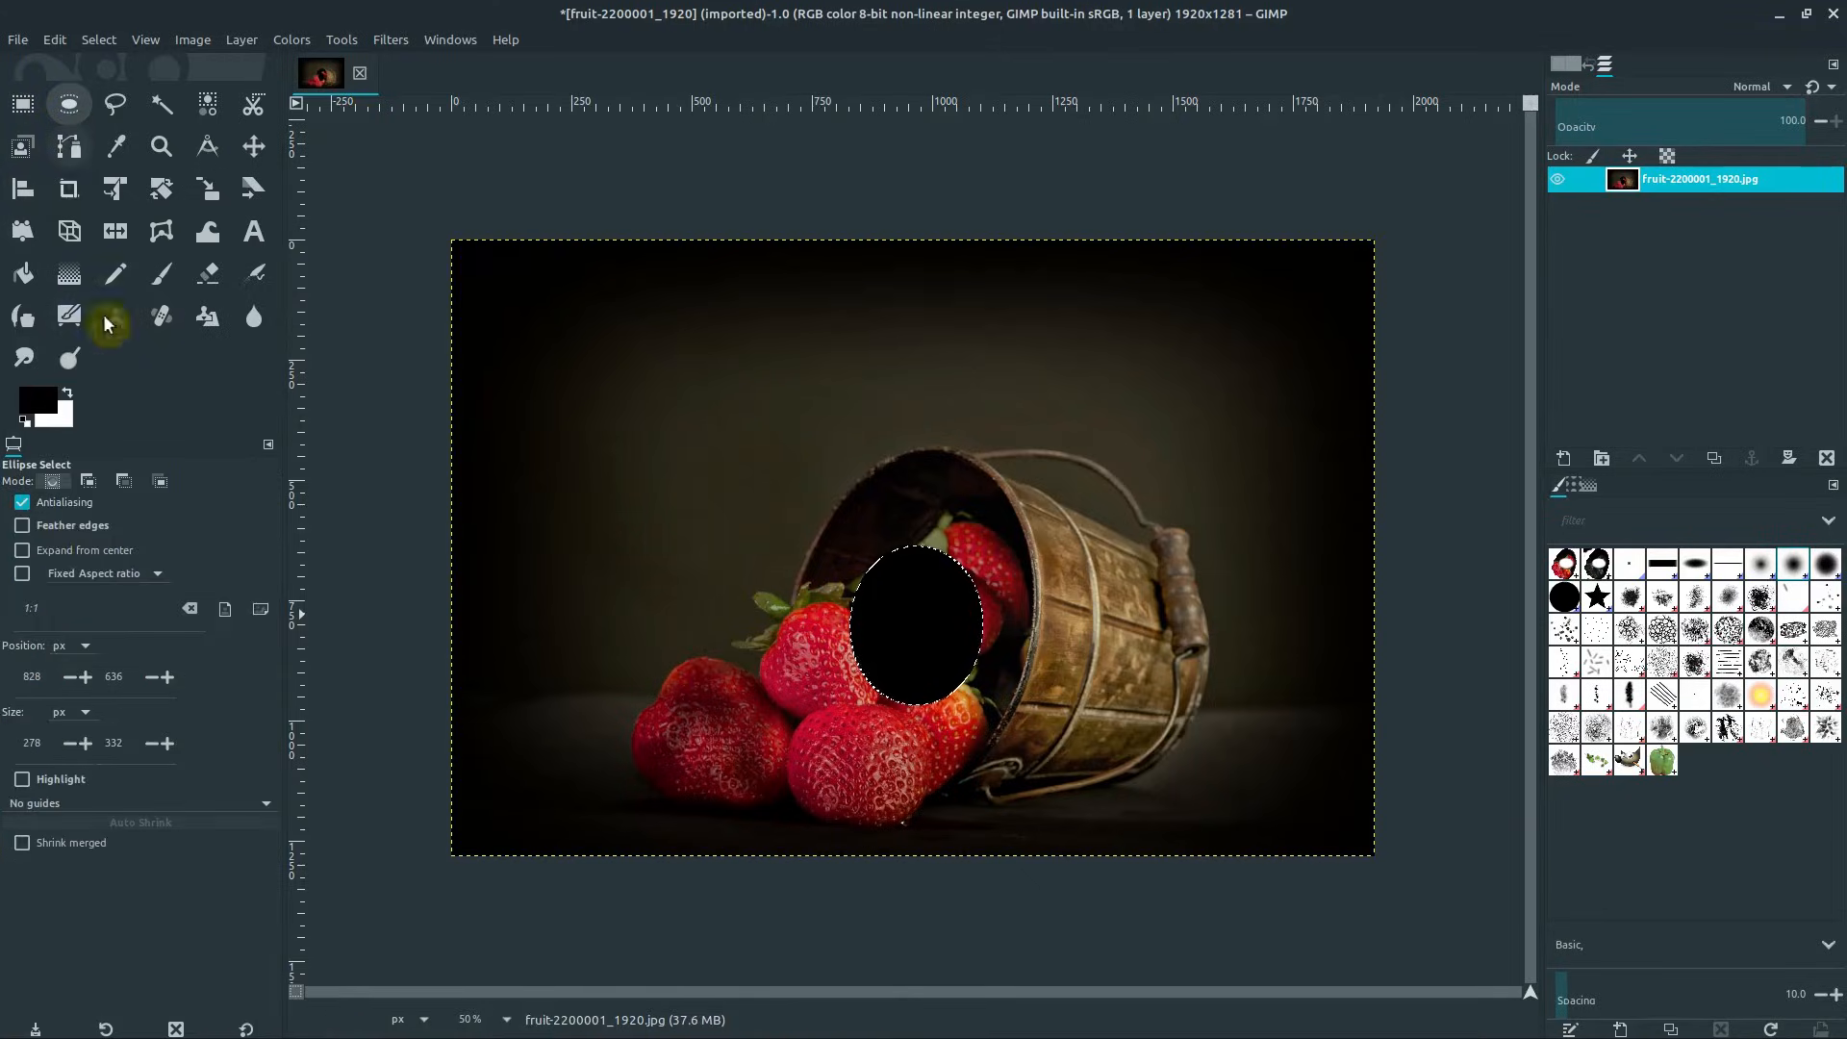
- Pencil a feather-edged black blotch over the front left strawberry, then choose Select > All
{"action": "left_click", "coordinate": [21, 525]}
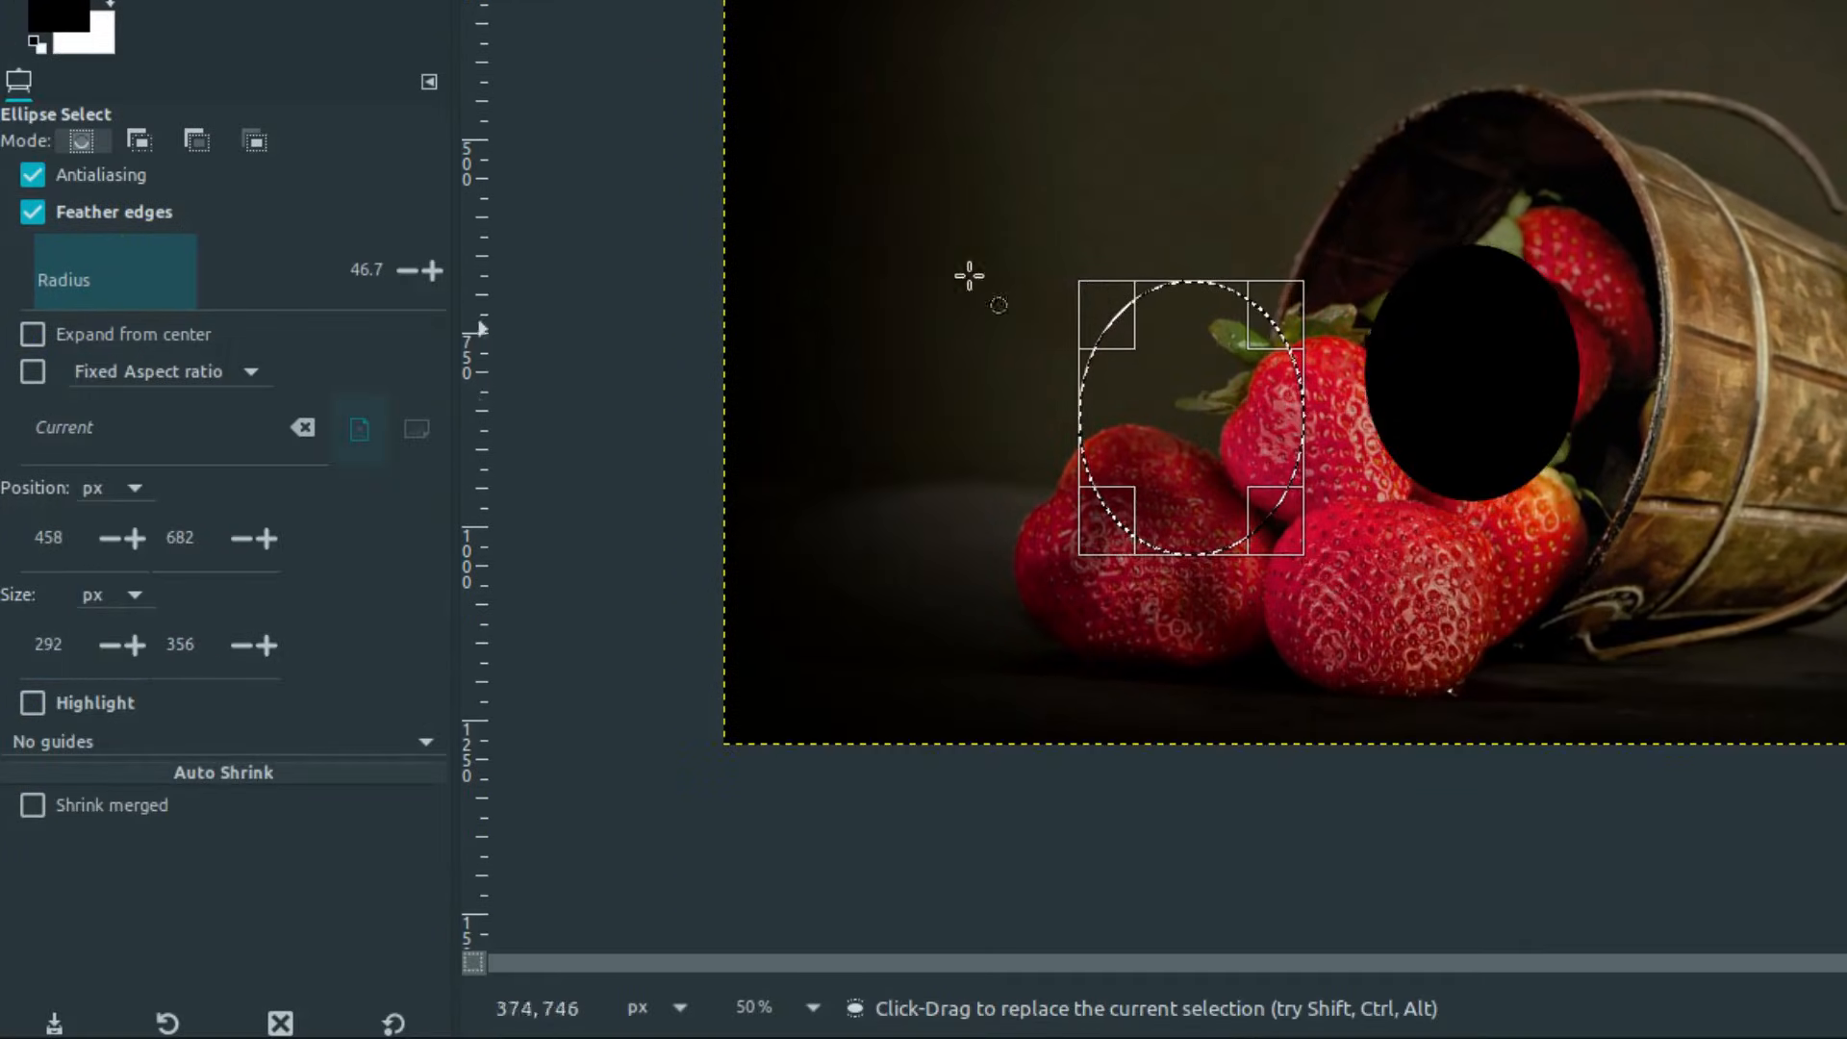
{"action": "left_click", "coordinate": [182, 84]}
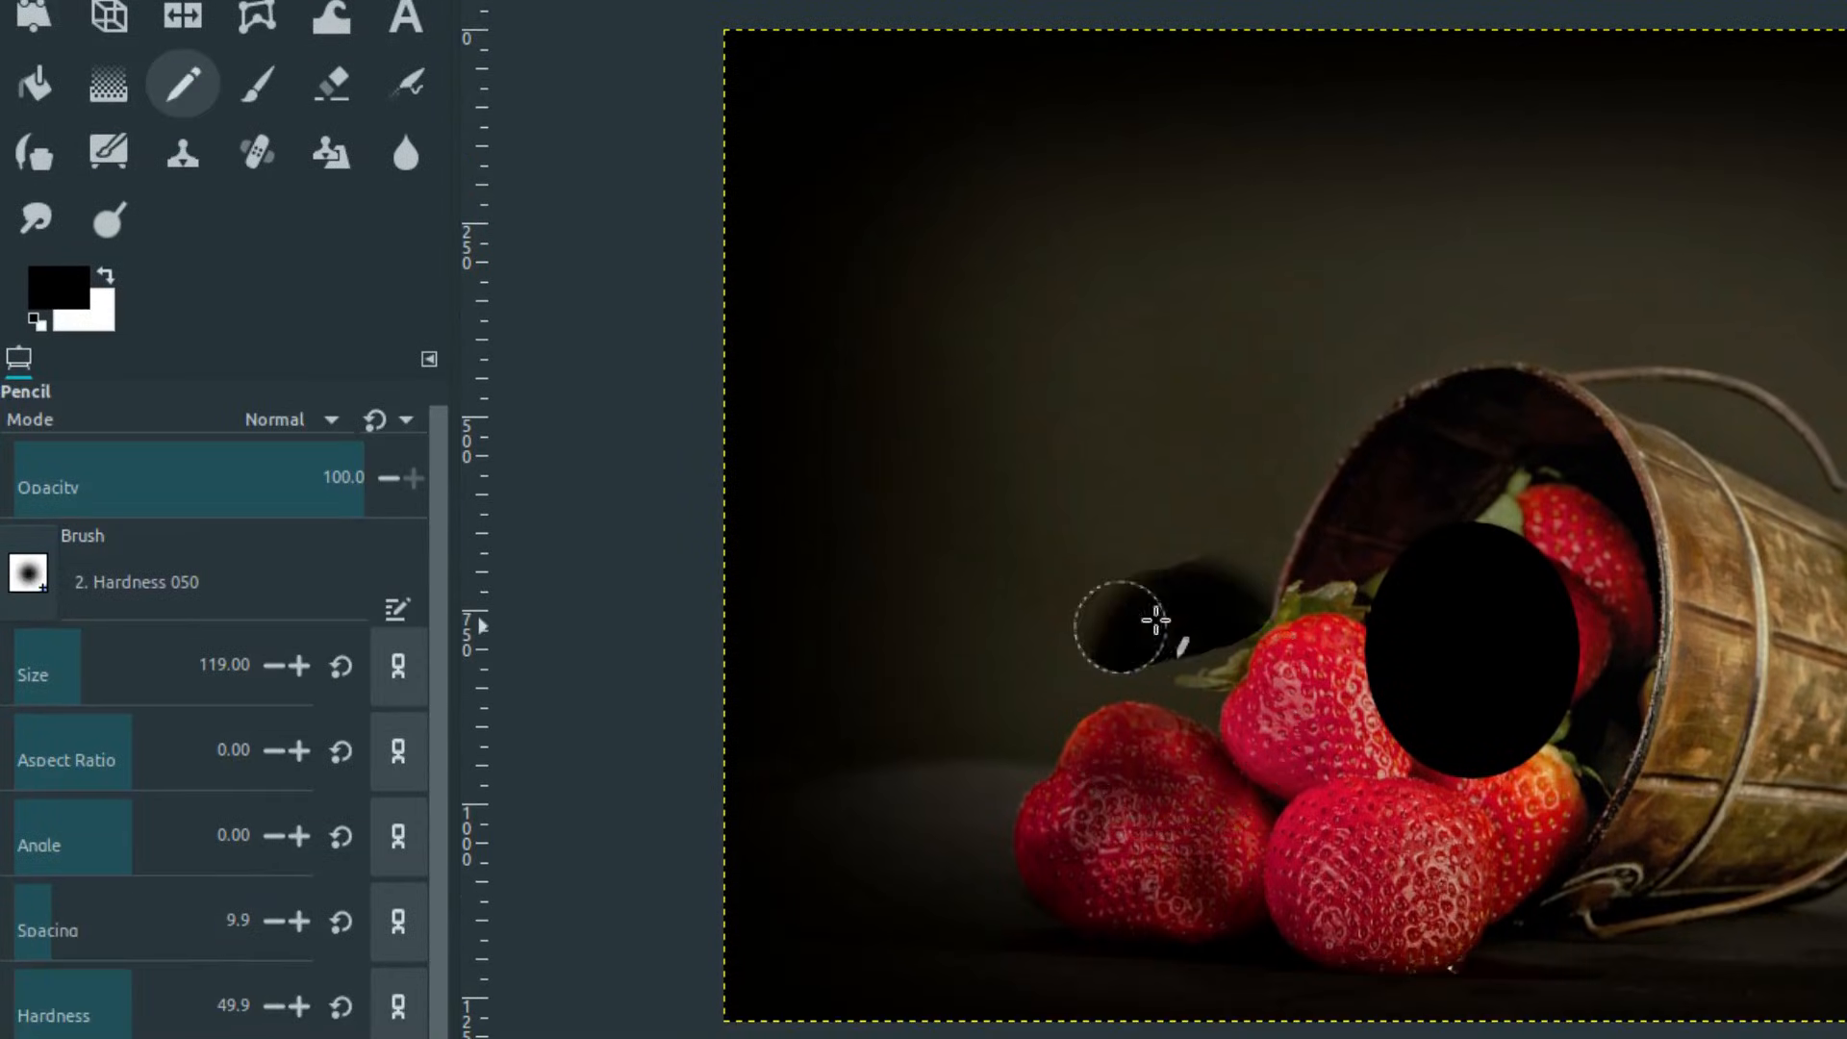
{"action": "left_click_drag", "start_coordinate": [1148, 624], "coordinate": [1243, 688]}
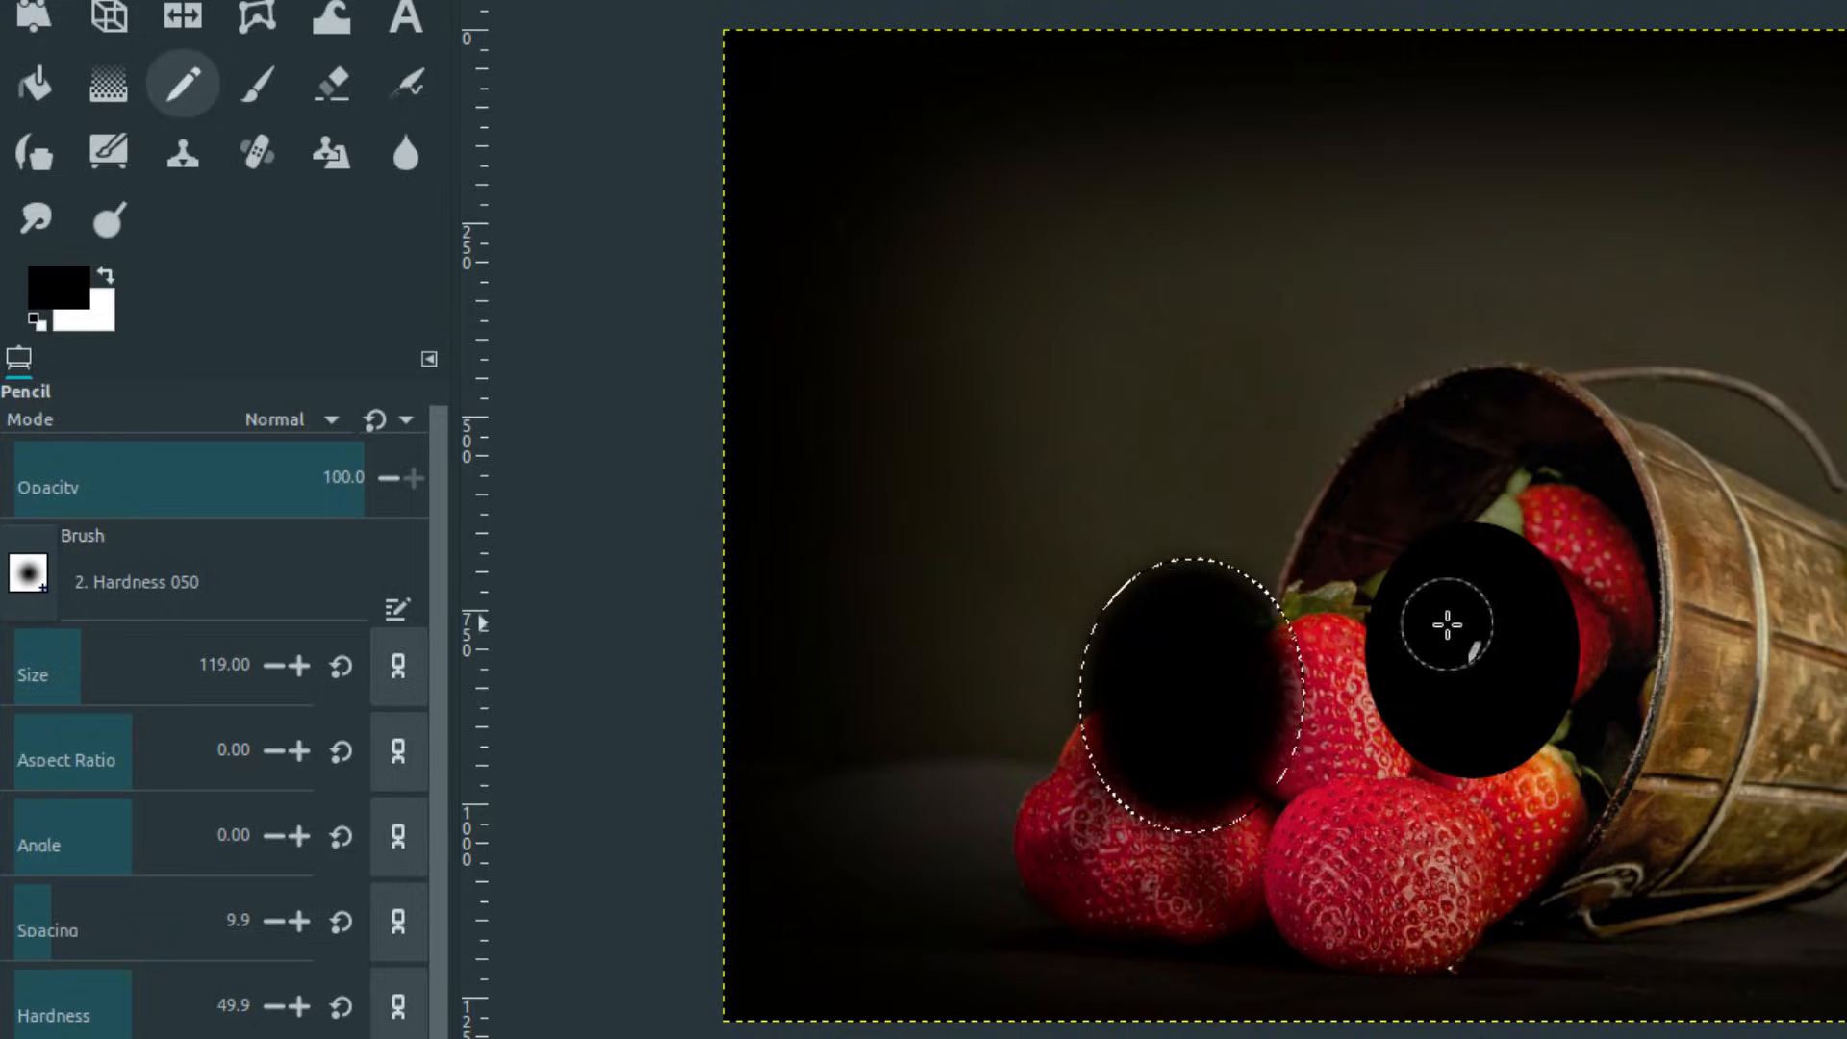
{"action": "right_click", "coordinate": [1443, 625]}
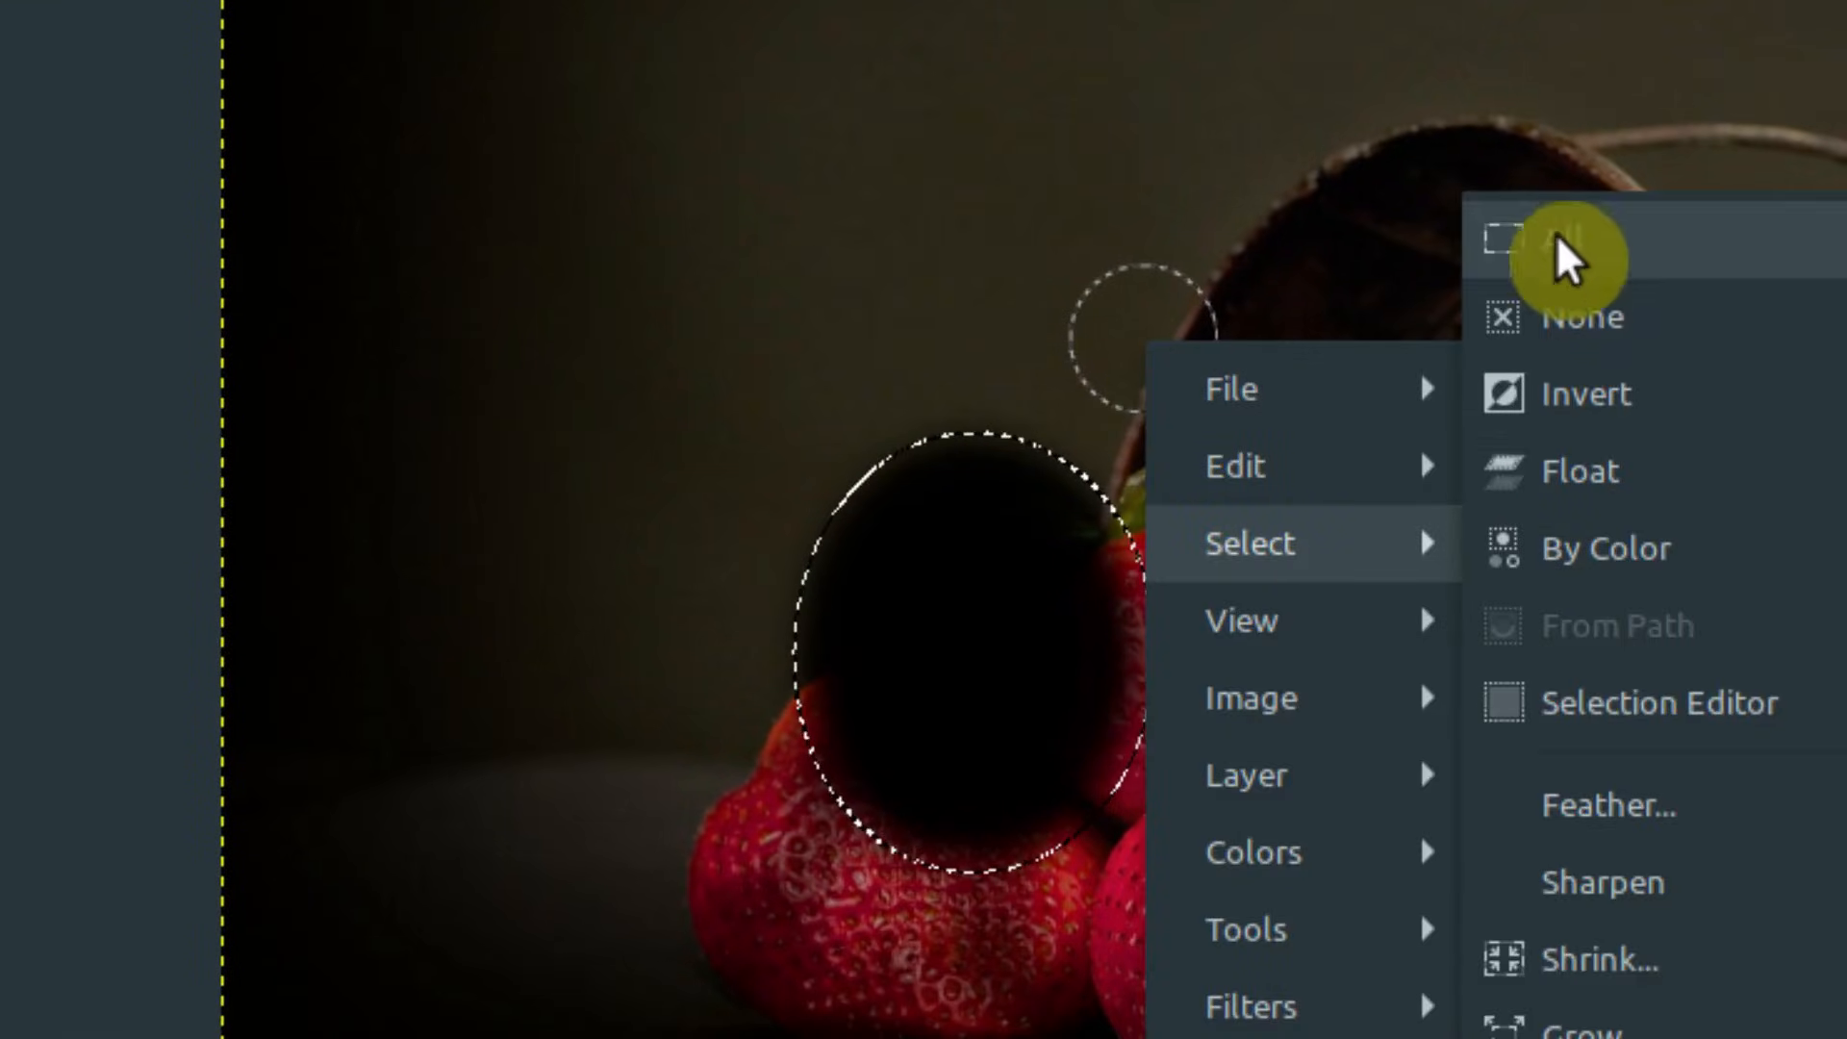
{"action": "left_click", "coordinate": [1567, 241]}
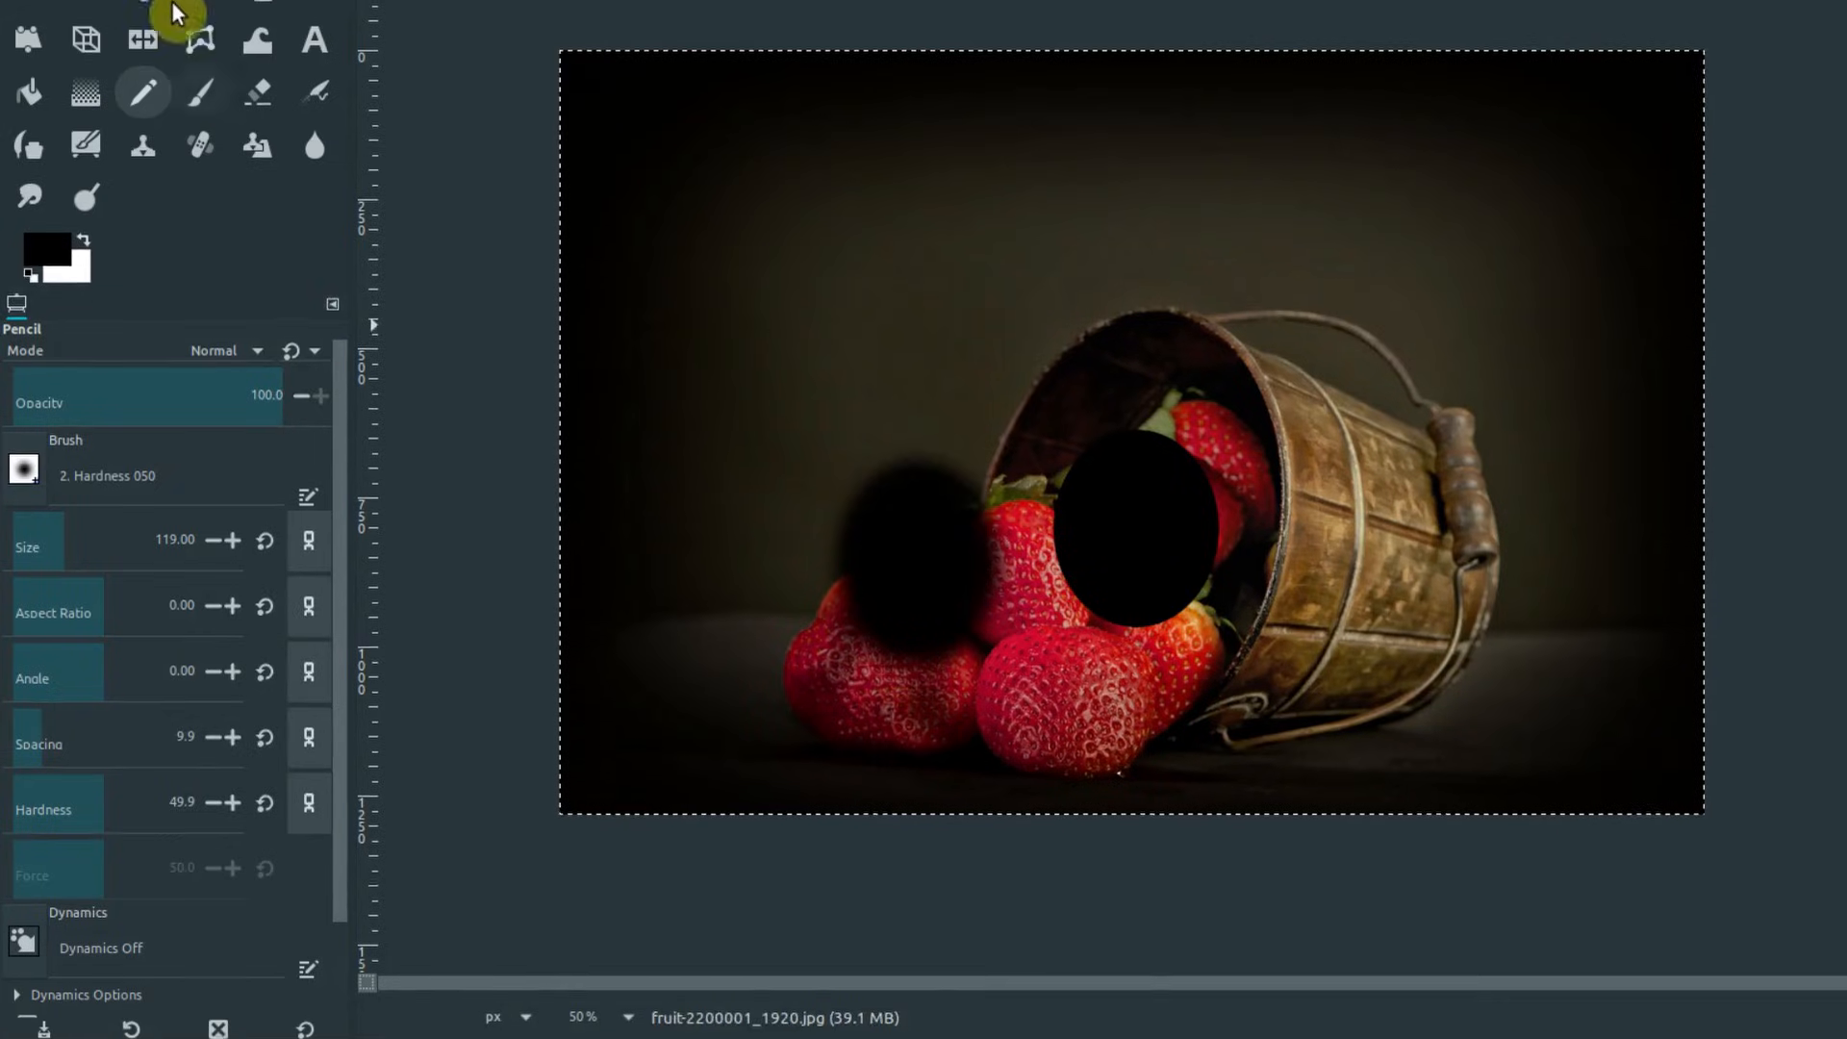
- Draw an unfeathered ellipse selection over the black blotch, about 390 by 414 px
{"action": "left_click", "coordinate": [84, 31]}
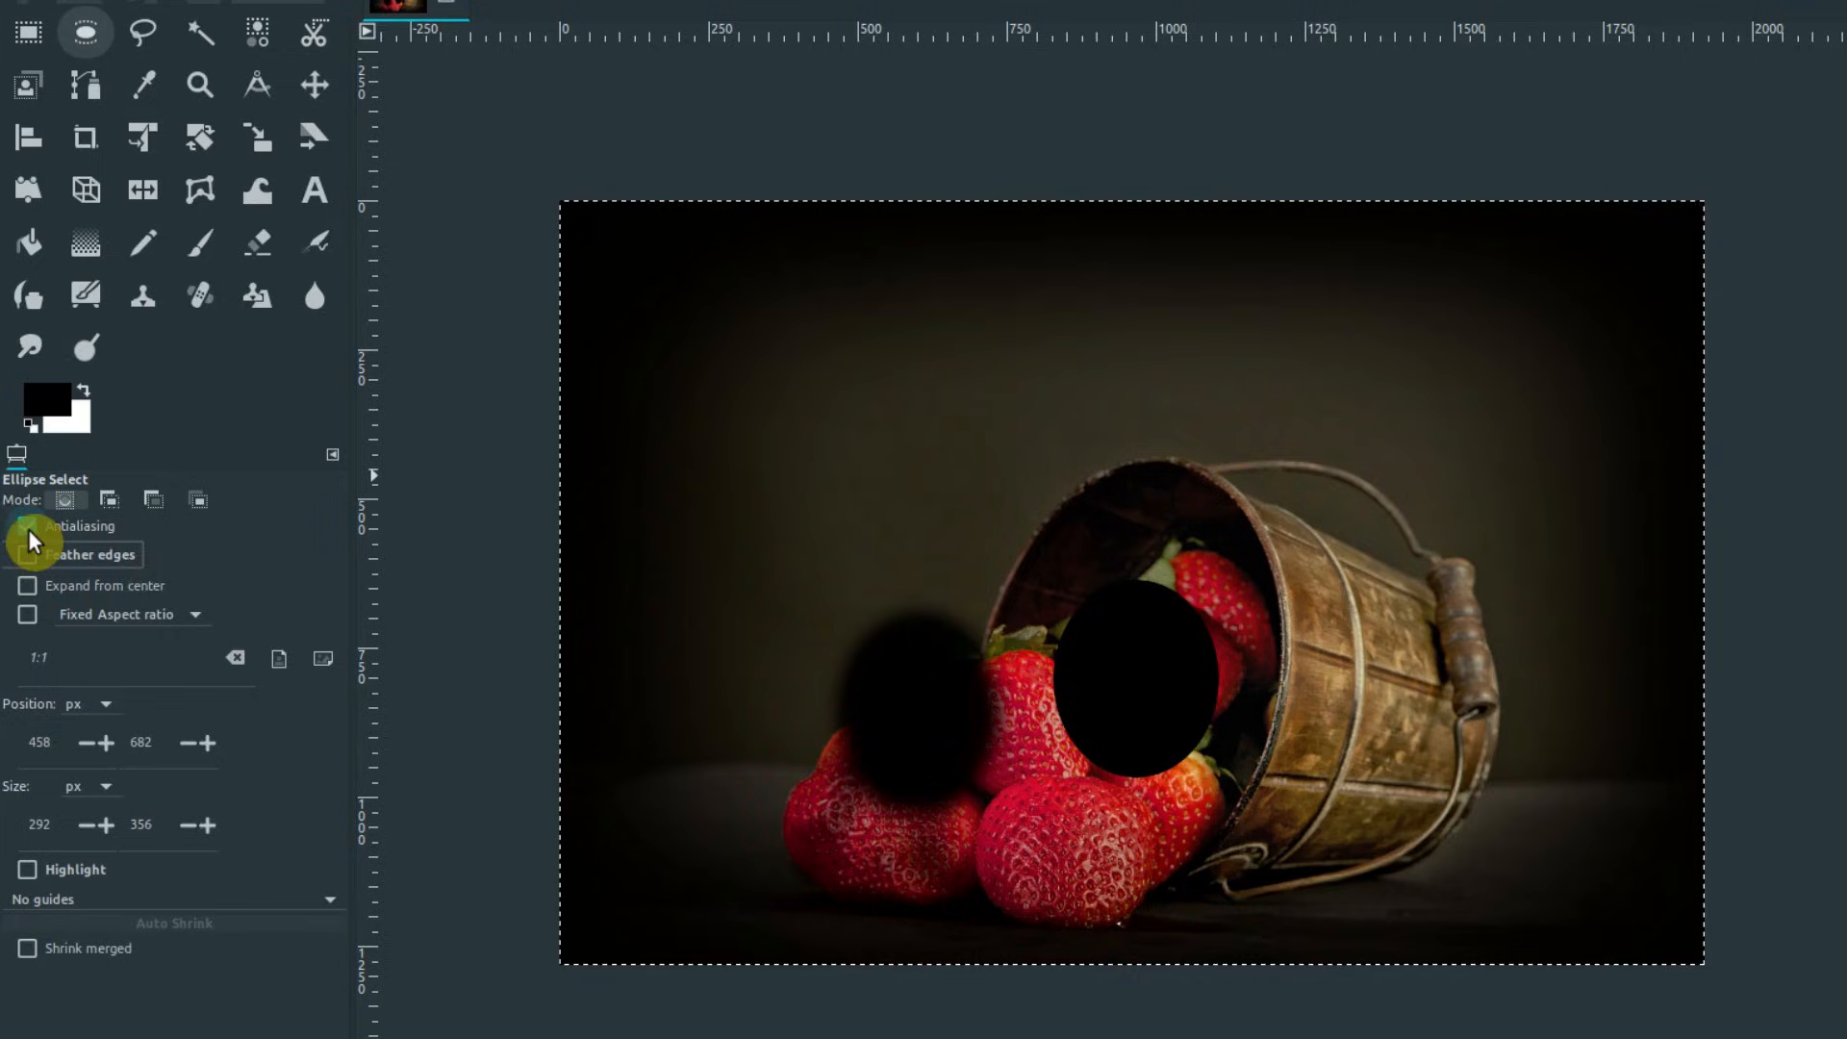
{"action": "left_click", "coordinate": [27, 526]}
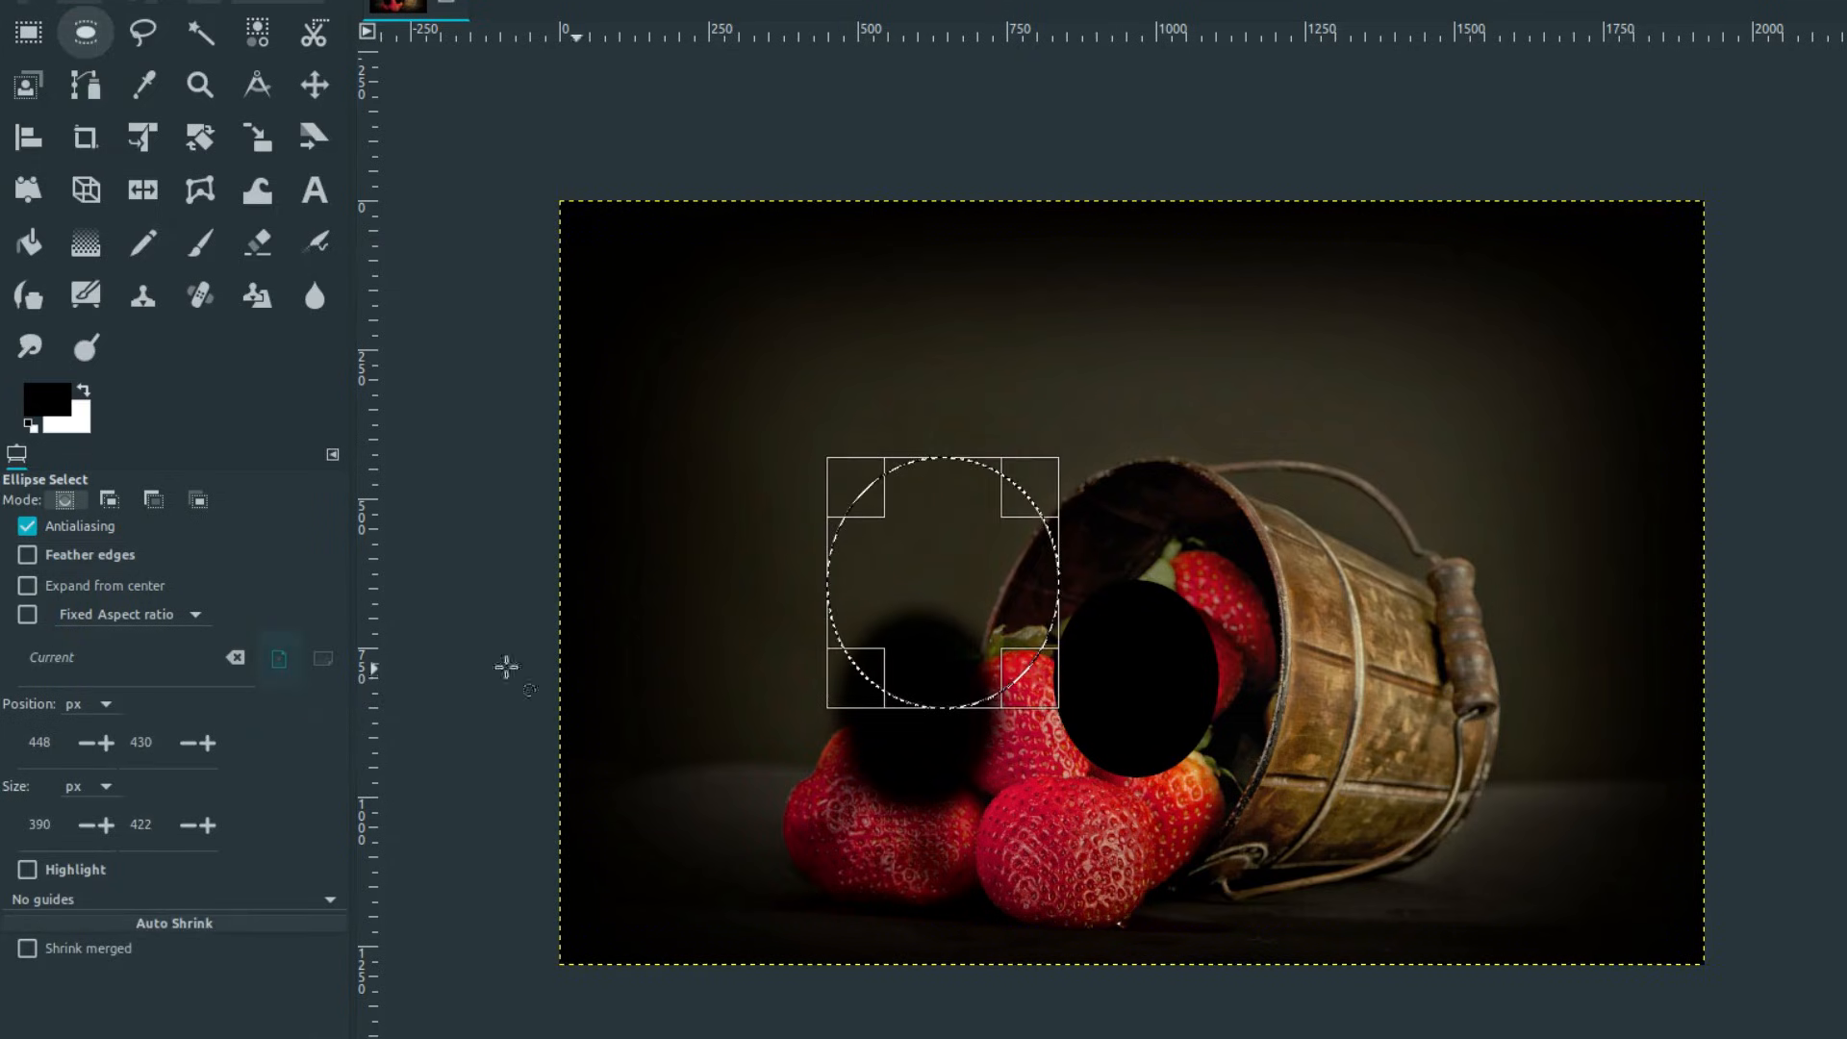
{"action": "left_click_drag", "start_coordinate": [94, 741], "coordinate": [112, 754]}
{"action": "type", "text": "414"}
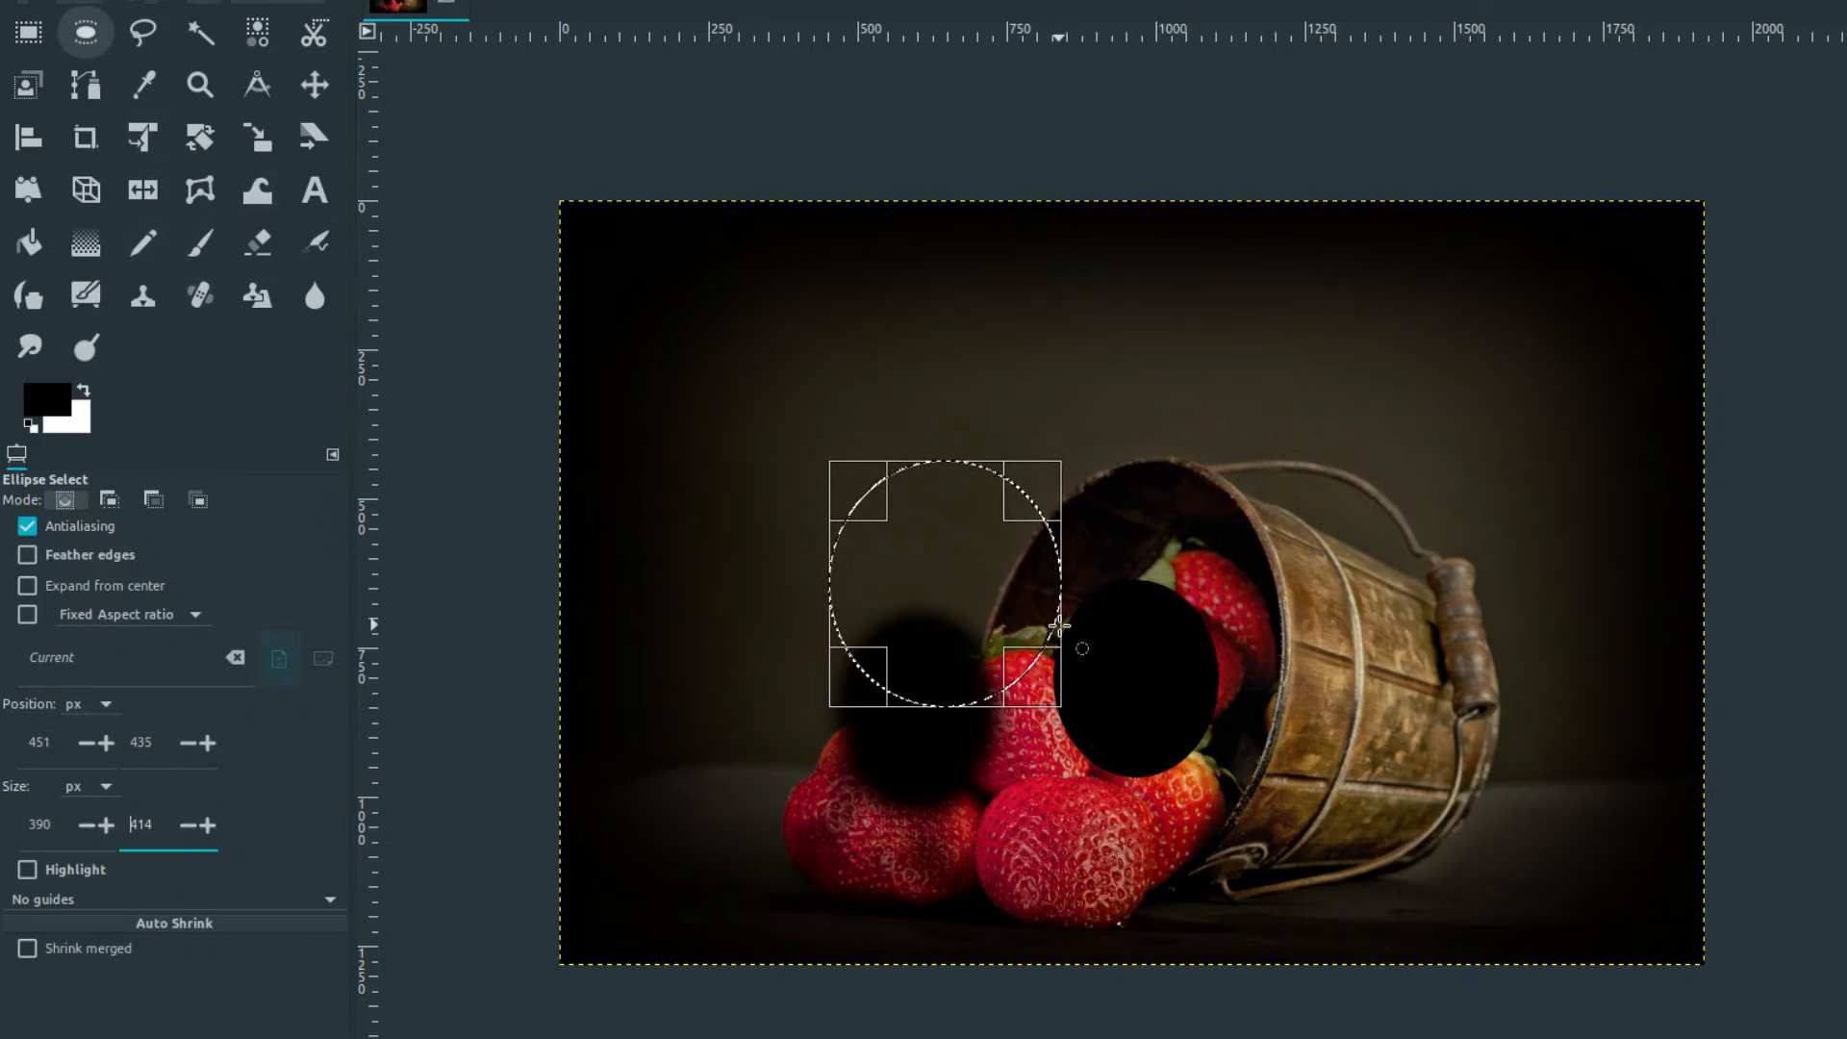
{"action": "key", "text": "ctrl+z"}
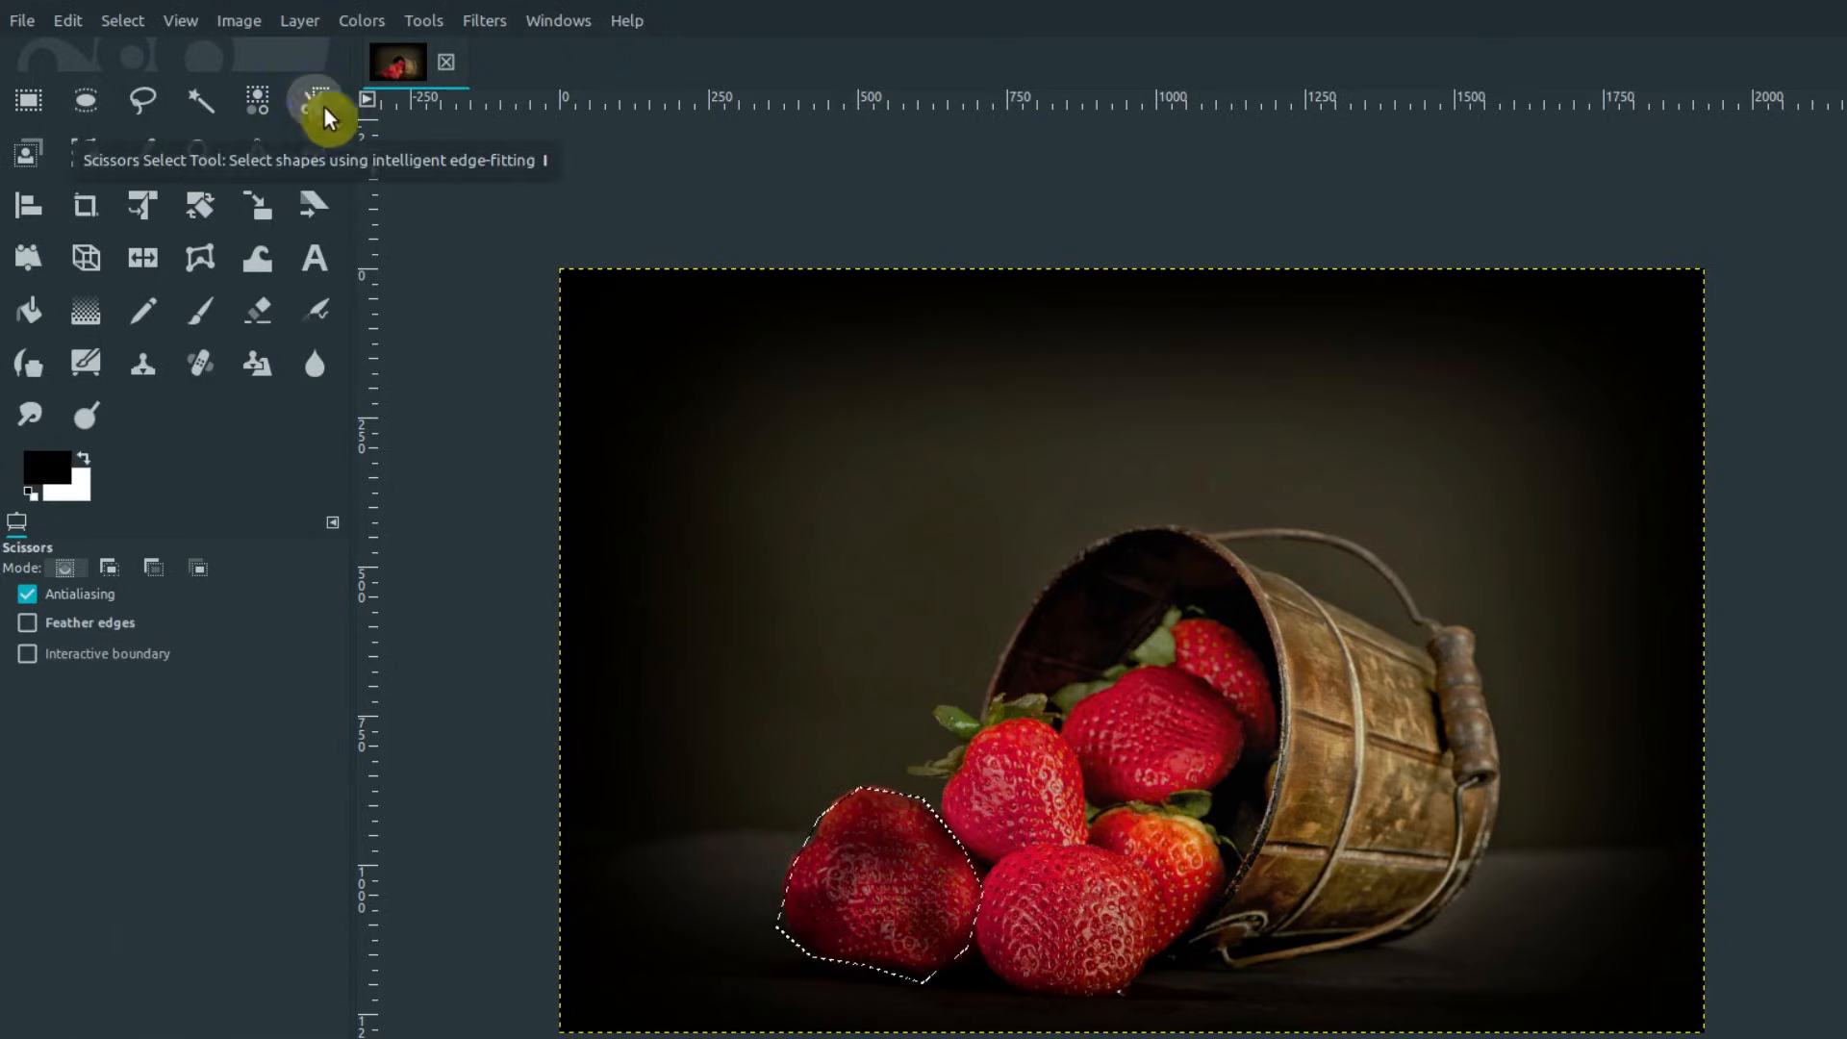
- Trace scissors-select points along the bucket rim and around the spilled strawberries
{"action": "left_click", "coordinate": [312, 100]}
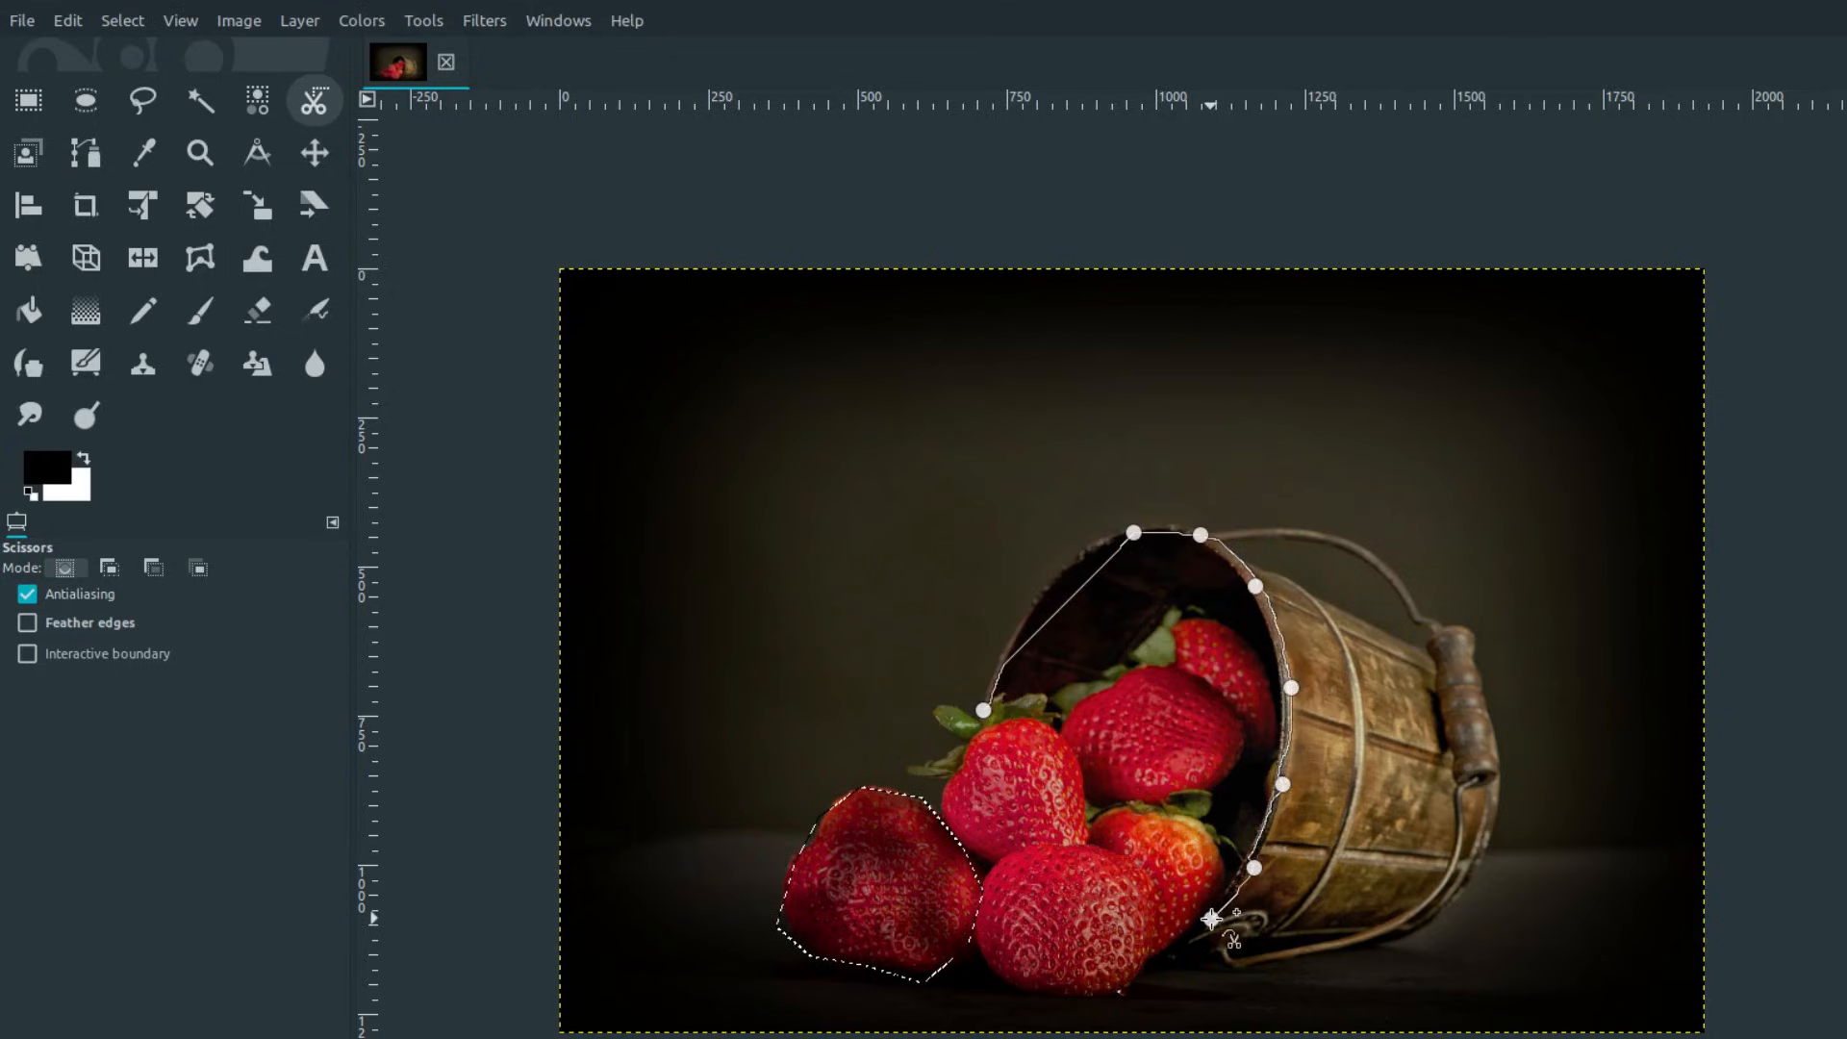
{"action": "left_click", "coordinate": [1211, 923]}
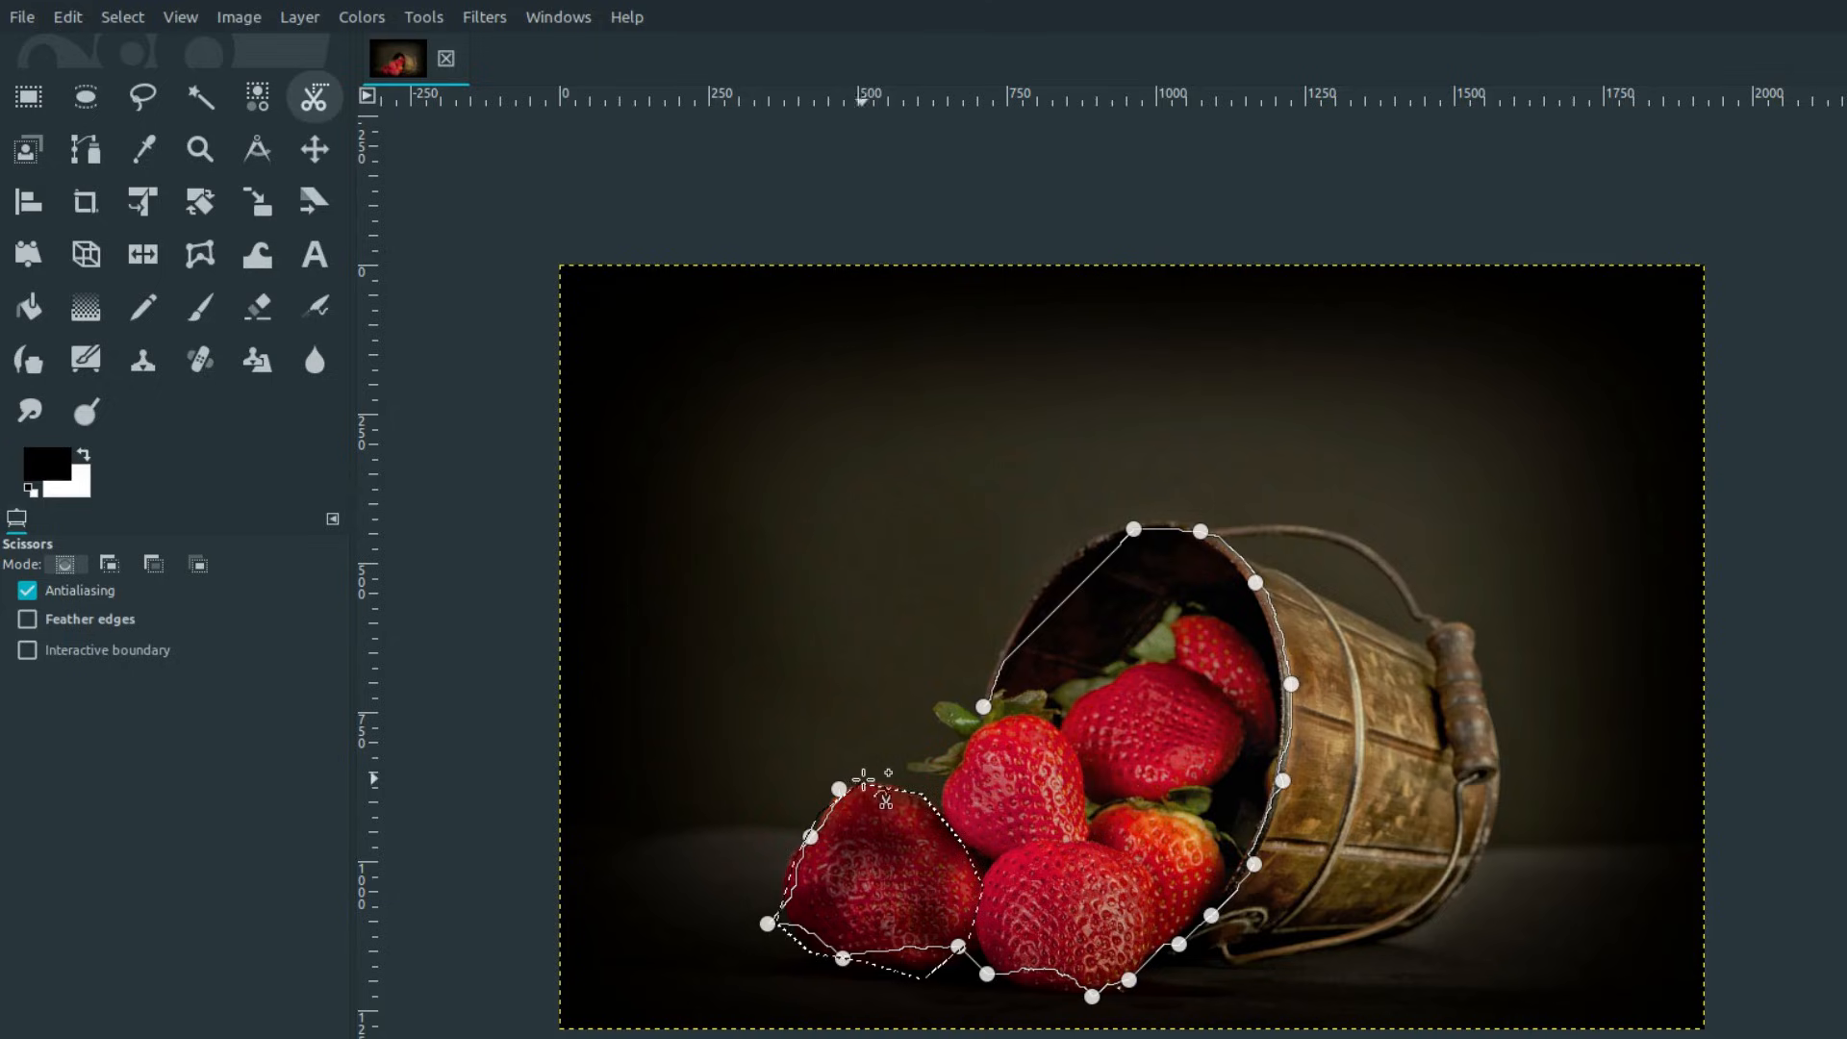
{"action": "left_click", "coordinate": [995, 702]}
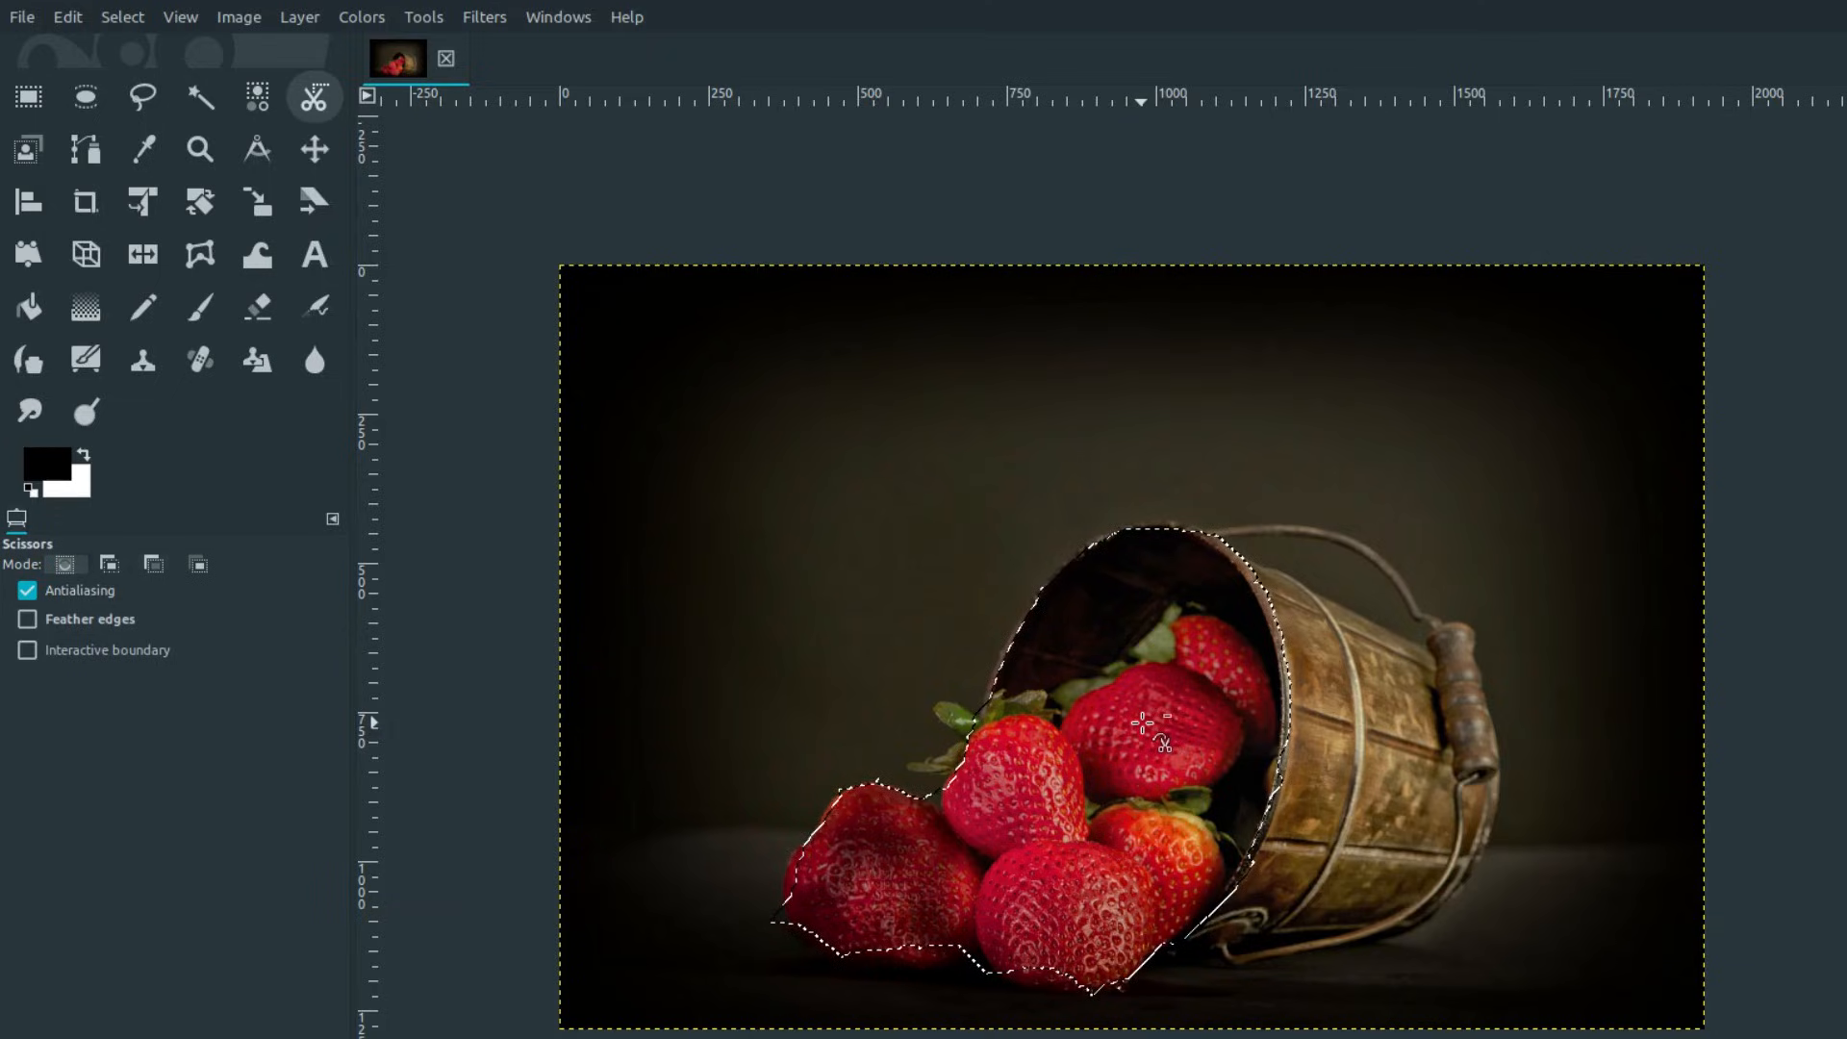
{"action": "key", "text": "ctrl+c"}
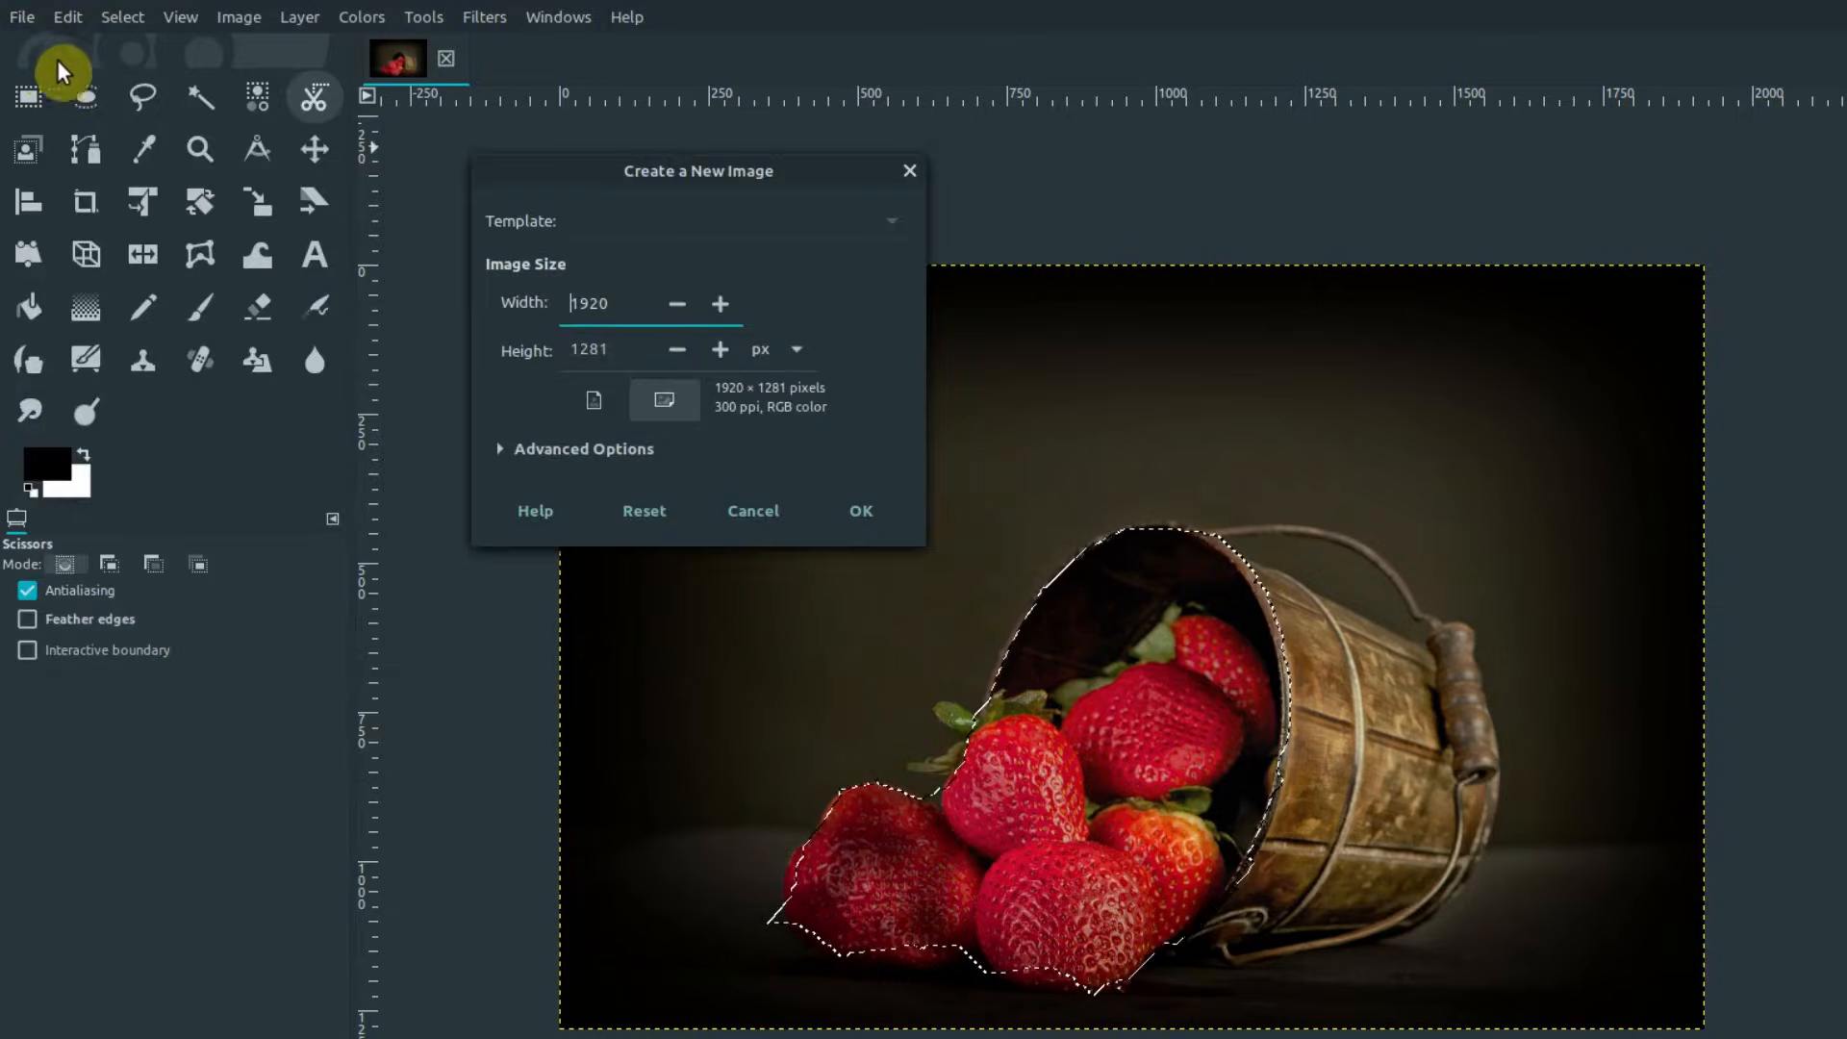
{"action": "key", "text": "ctrl+v"}
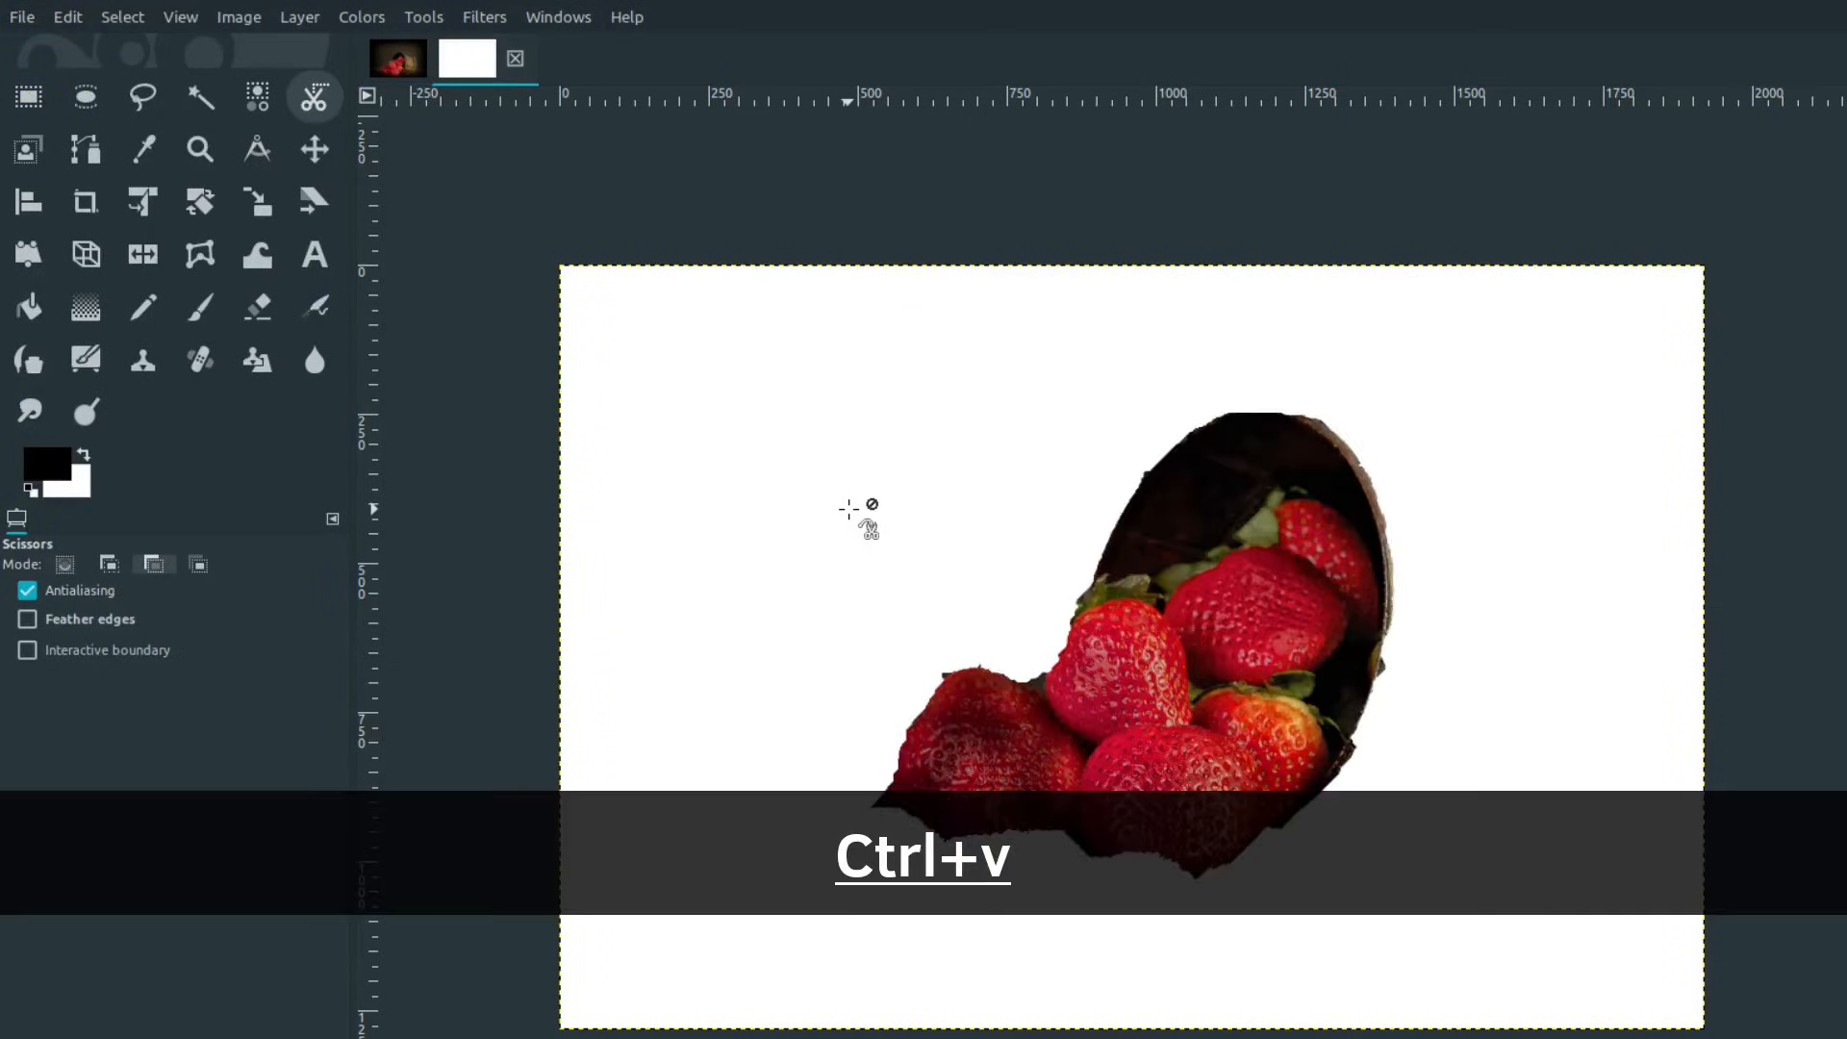
{"action": "key", "text": "ctrl+v"}
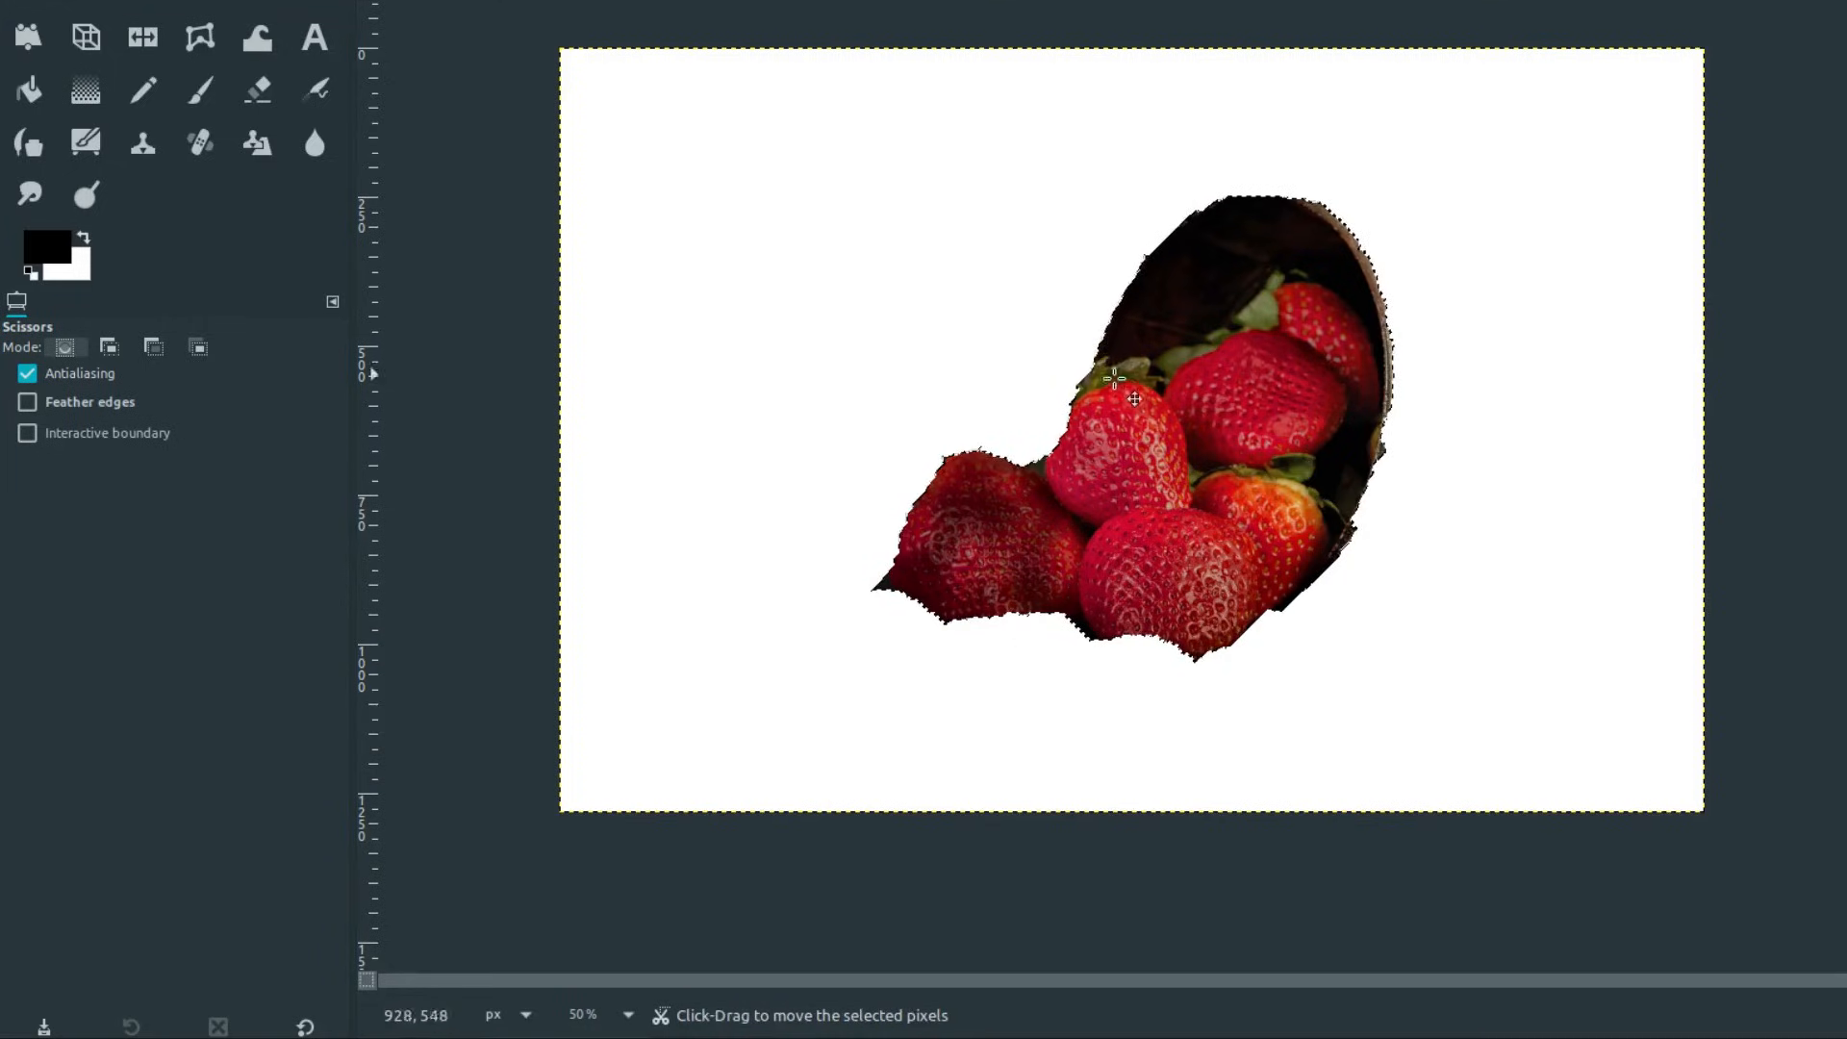
{"action": "key", "text": "ctrl+z"}
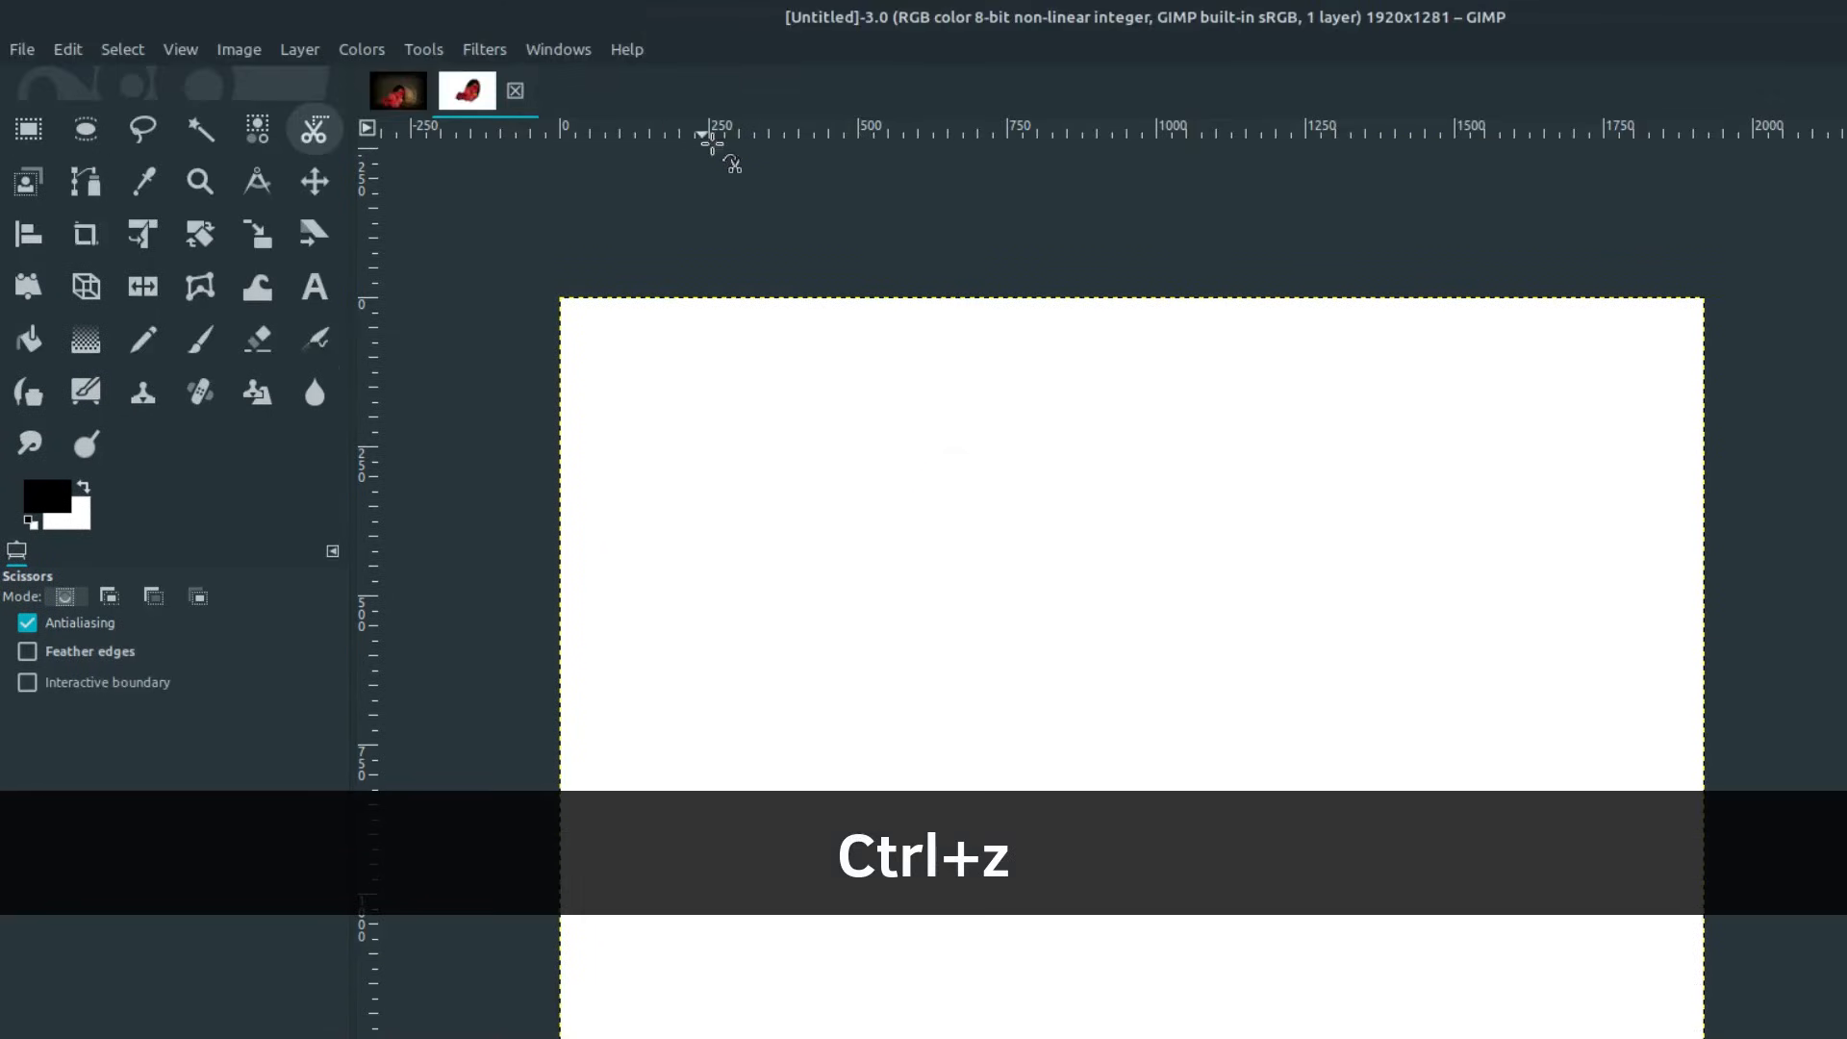
{"action": "key", "text": "ctrl+z"}
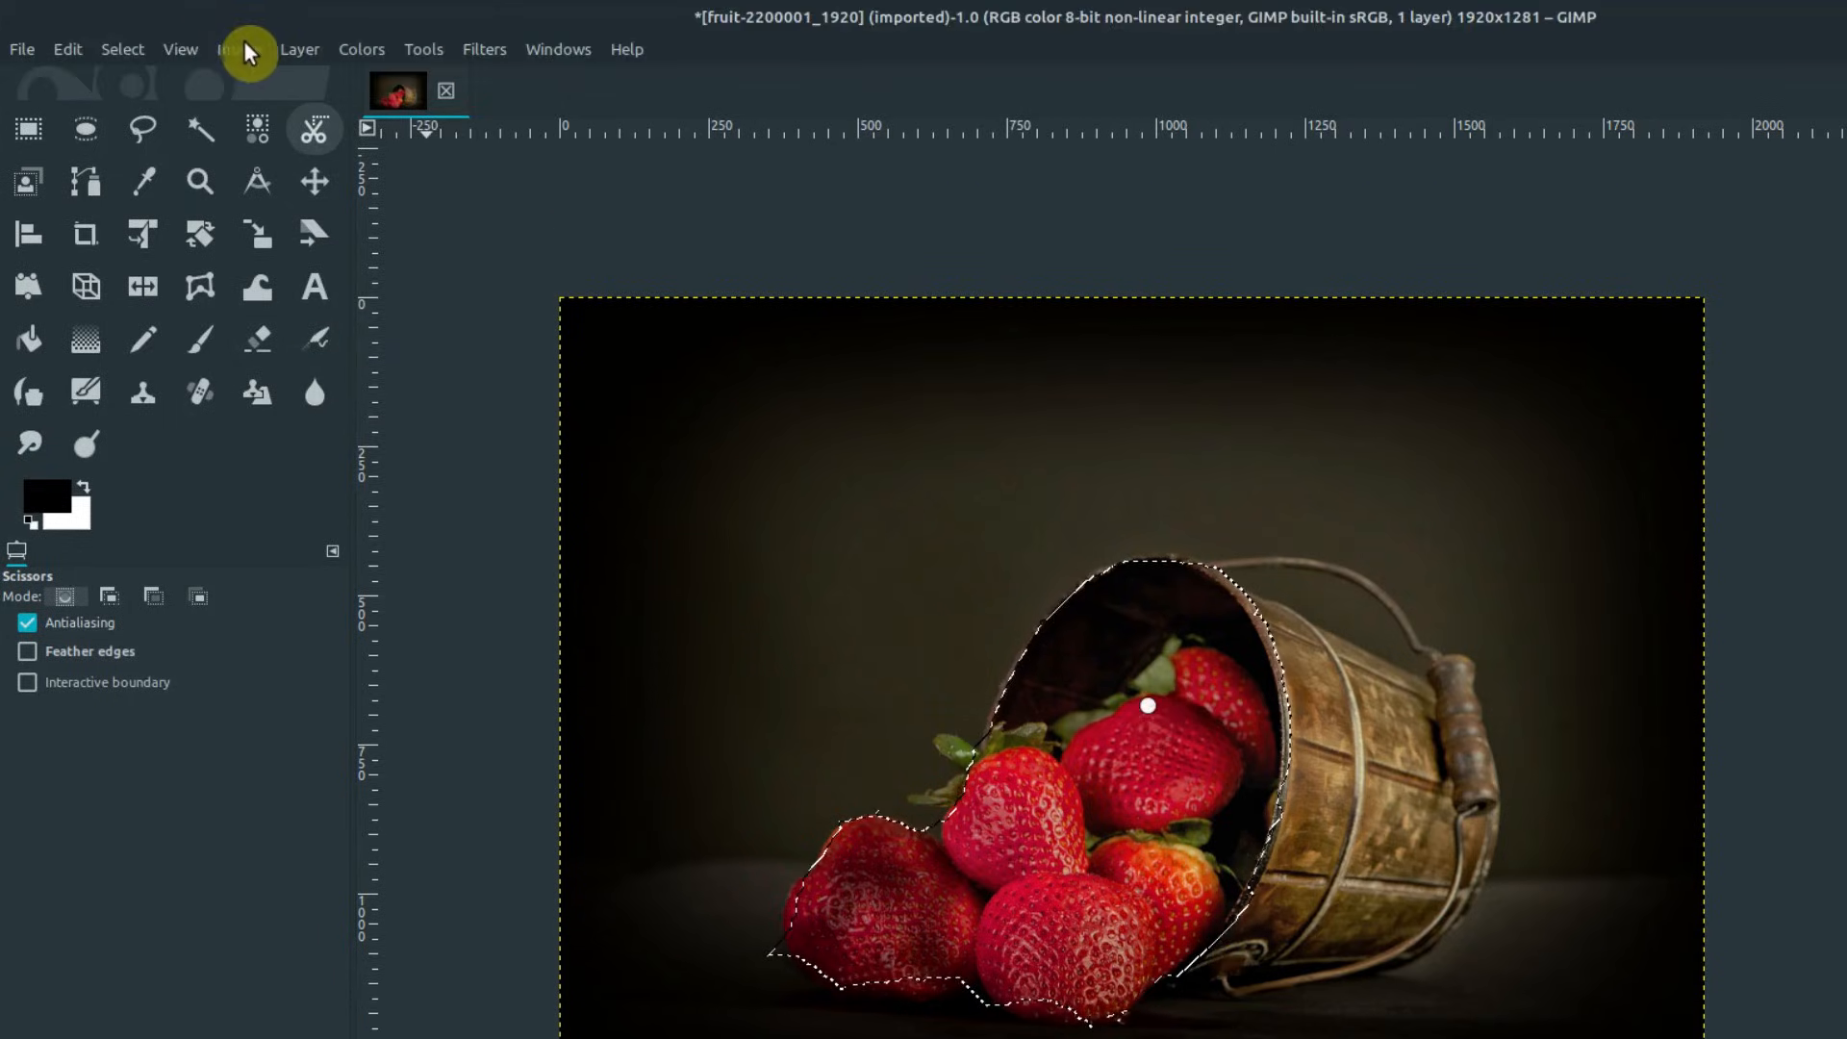
- Try Crop to Selection, Cut and a black fill on the strawberries, undoing each
{"action": "left_click", "coordinate": [238, 49]}
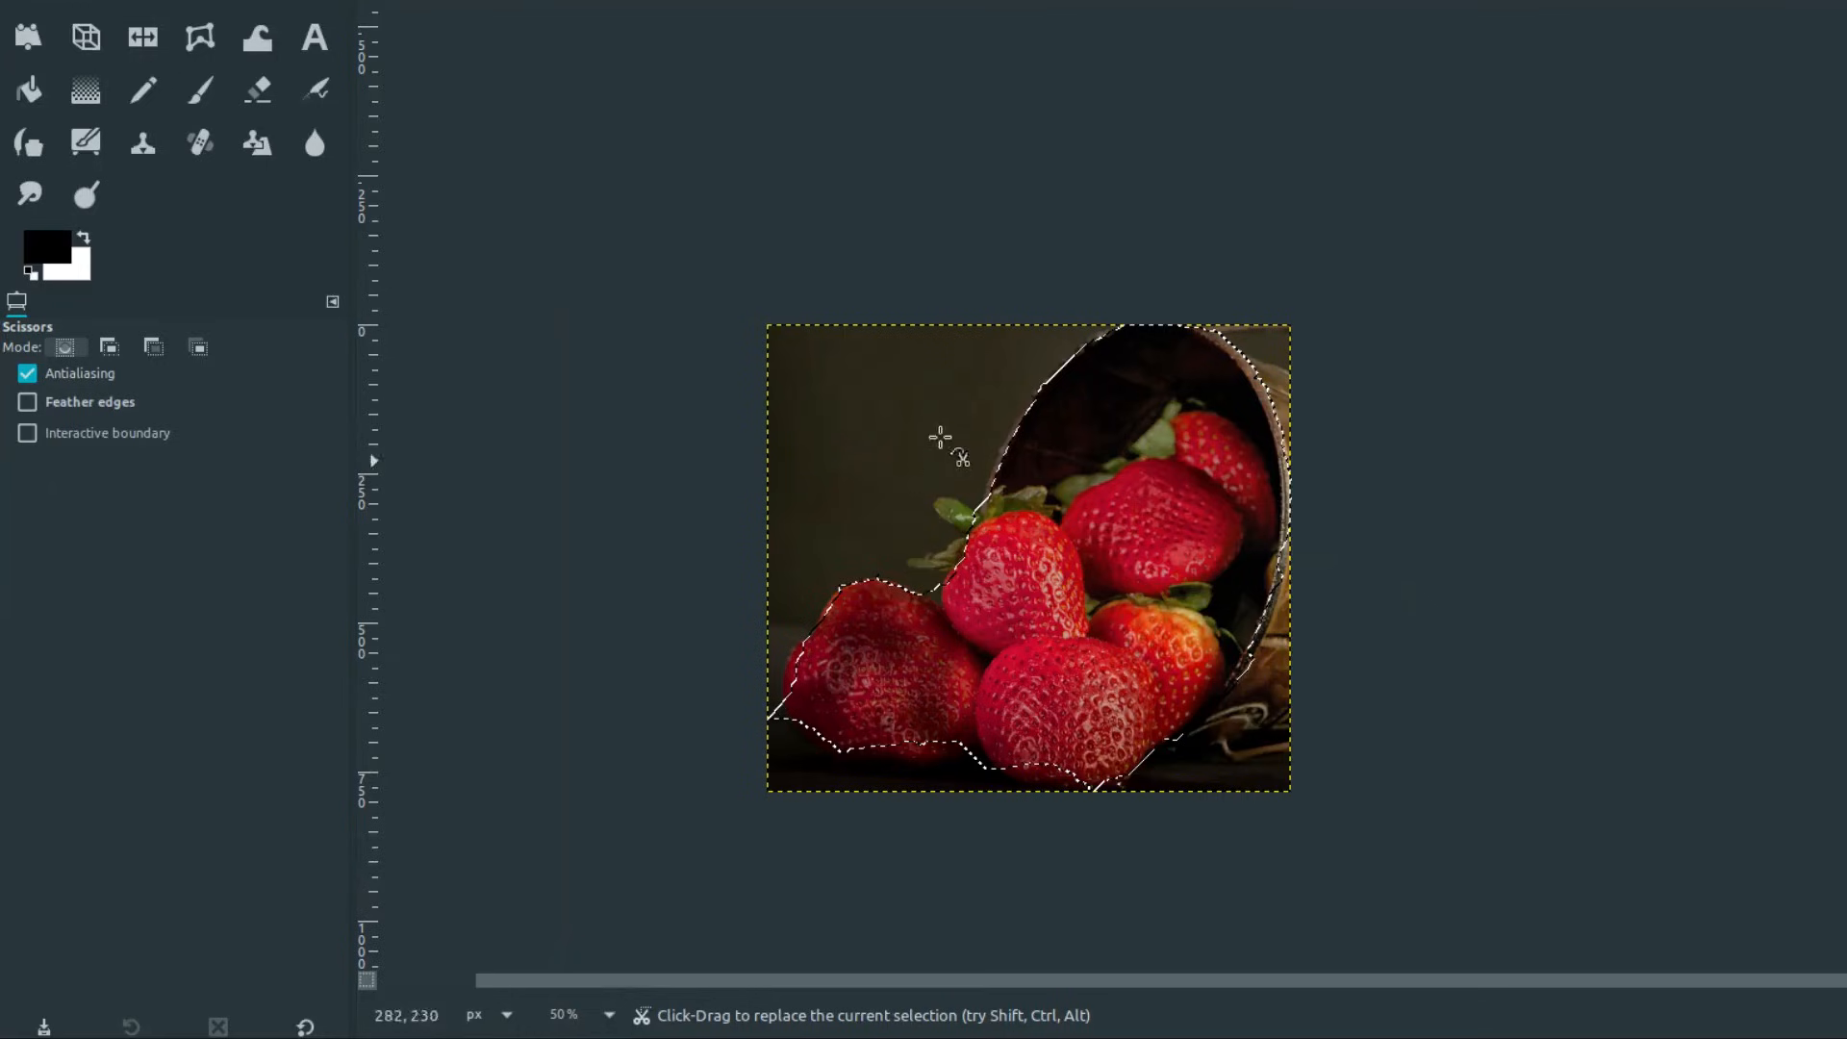
{"action": "key", "text": "ctrl+z"}
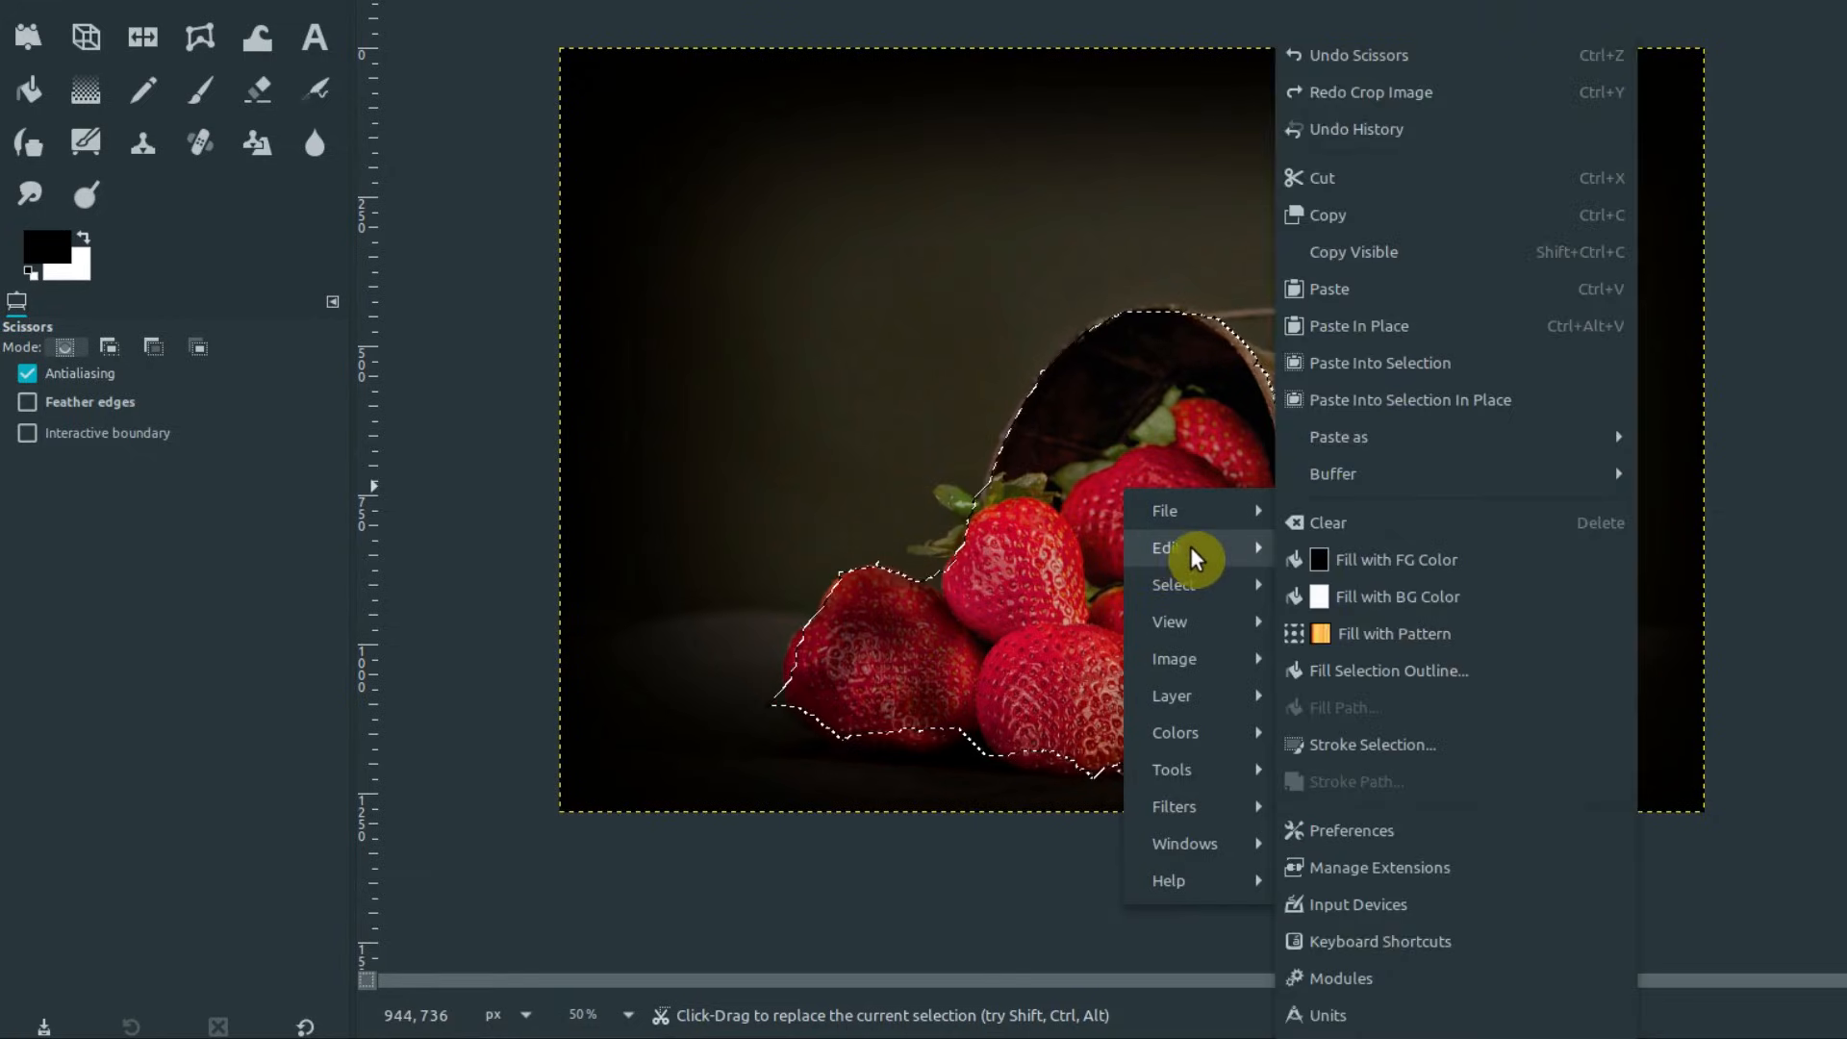
{"action": "left_click", "coordinate": [1319, 177]}
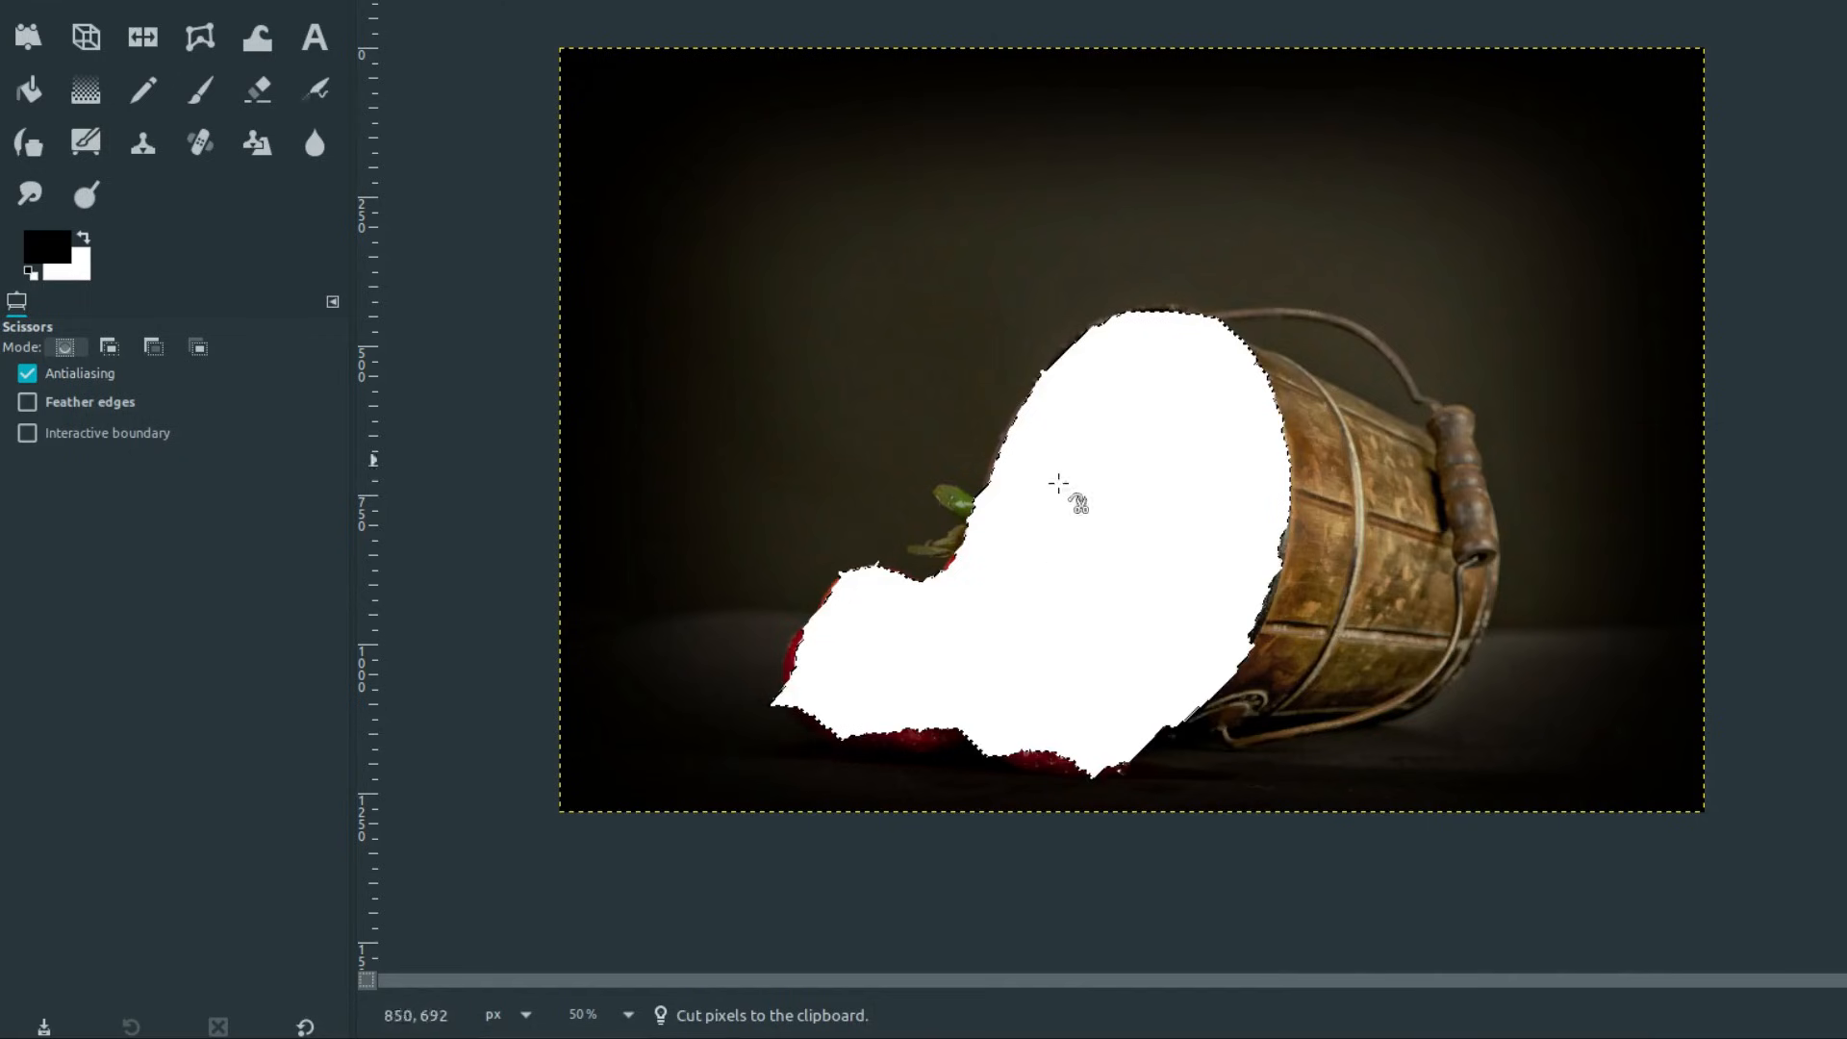
{"action": "key", "text": "ctrl+z"}
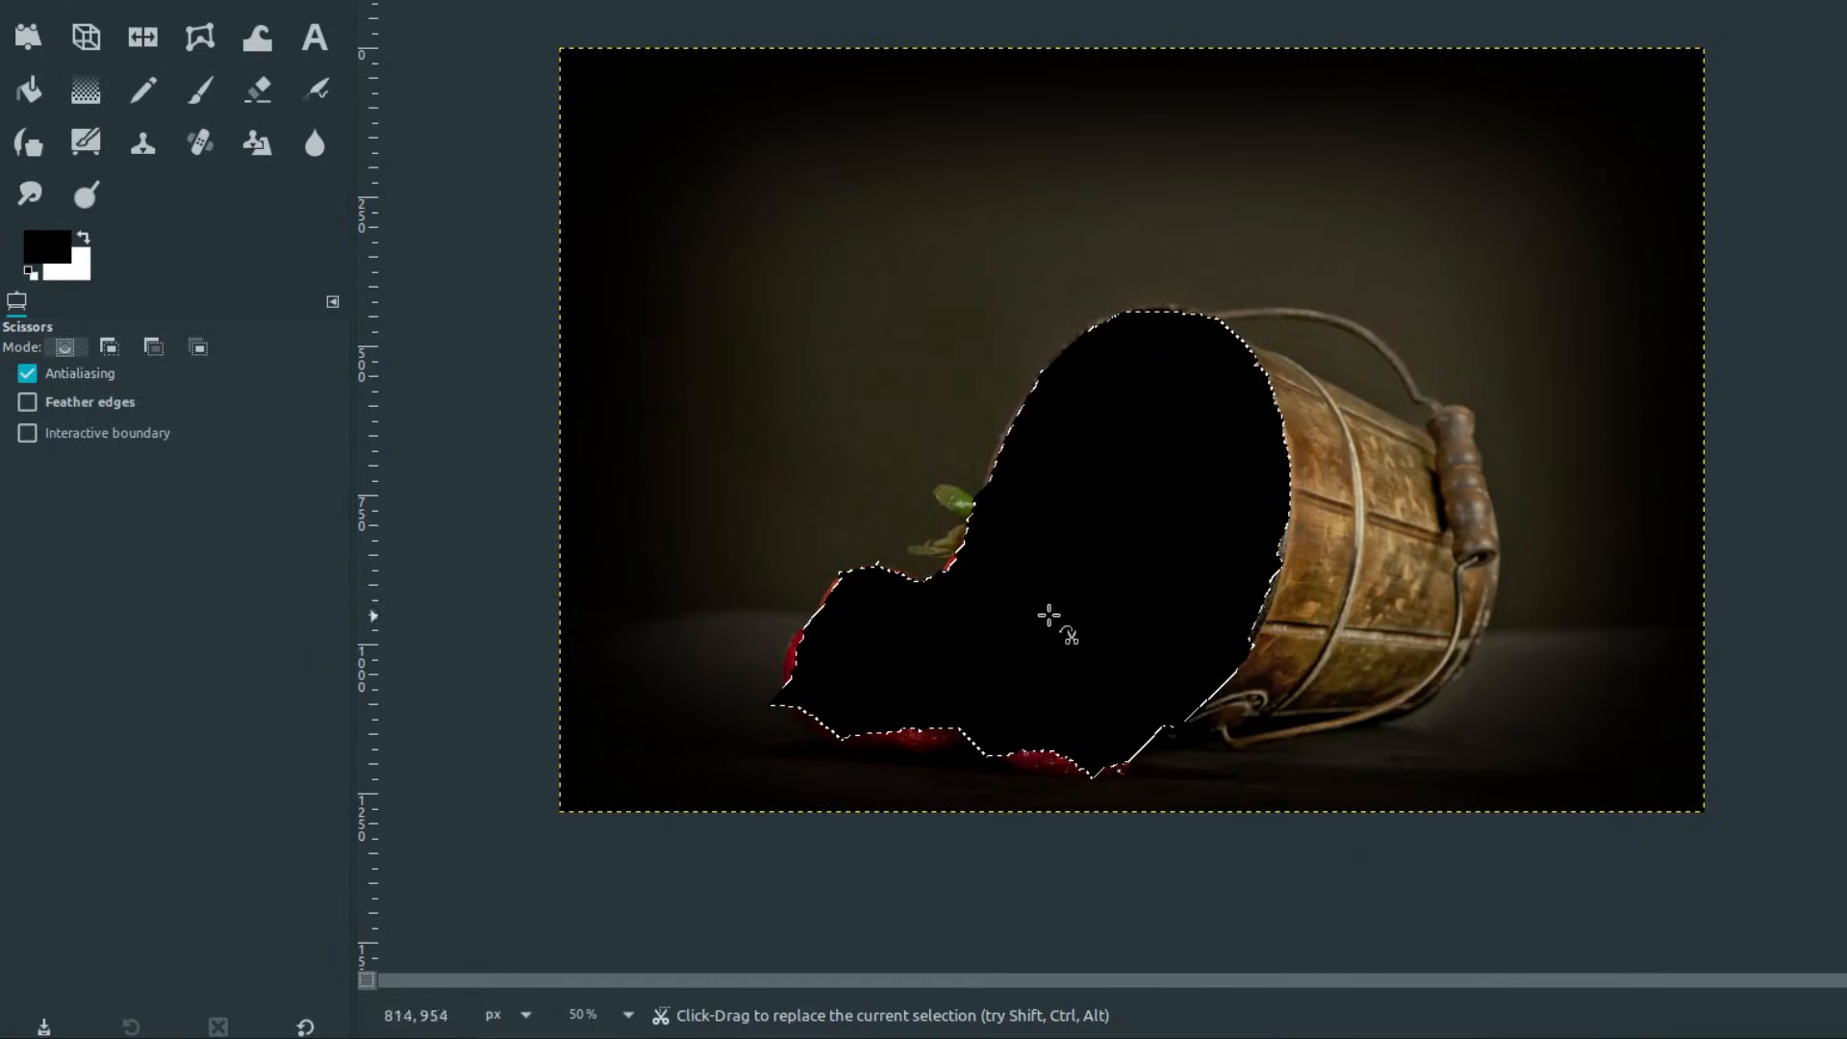
{"action": "mouse_move", "coordinate": [1096, 528]}
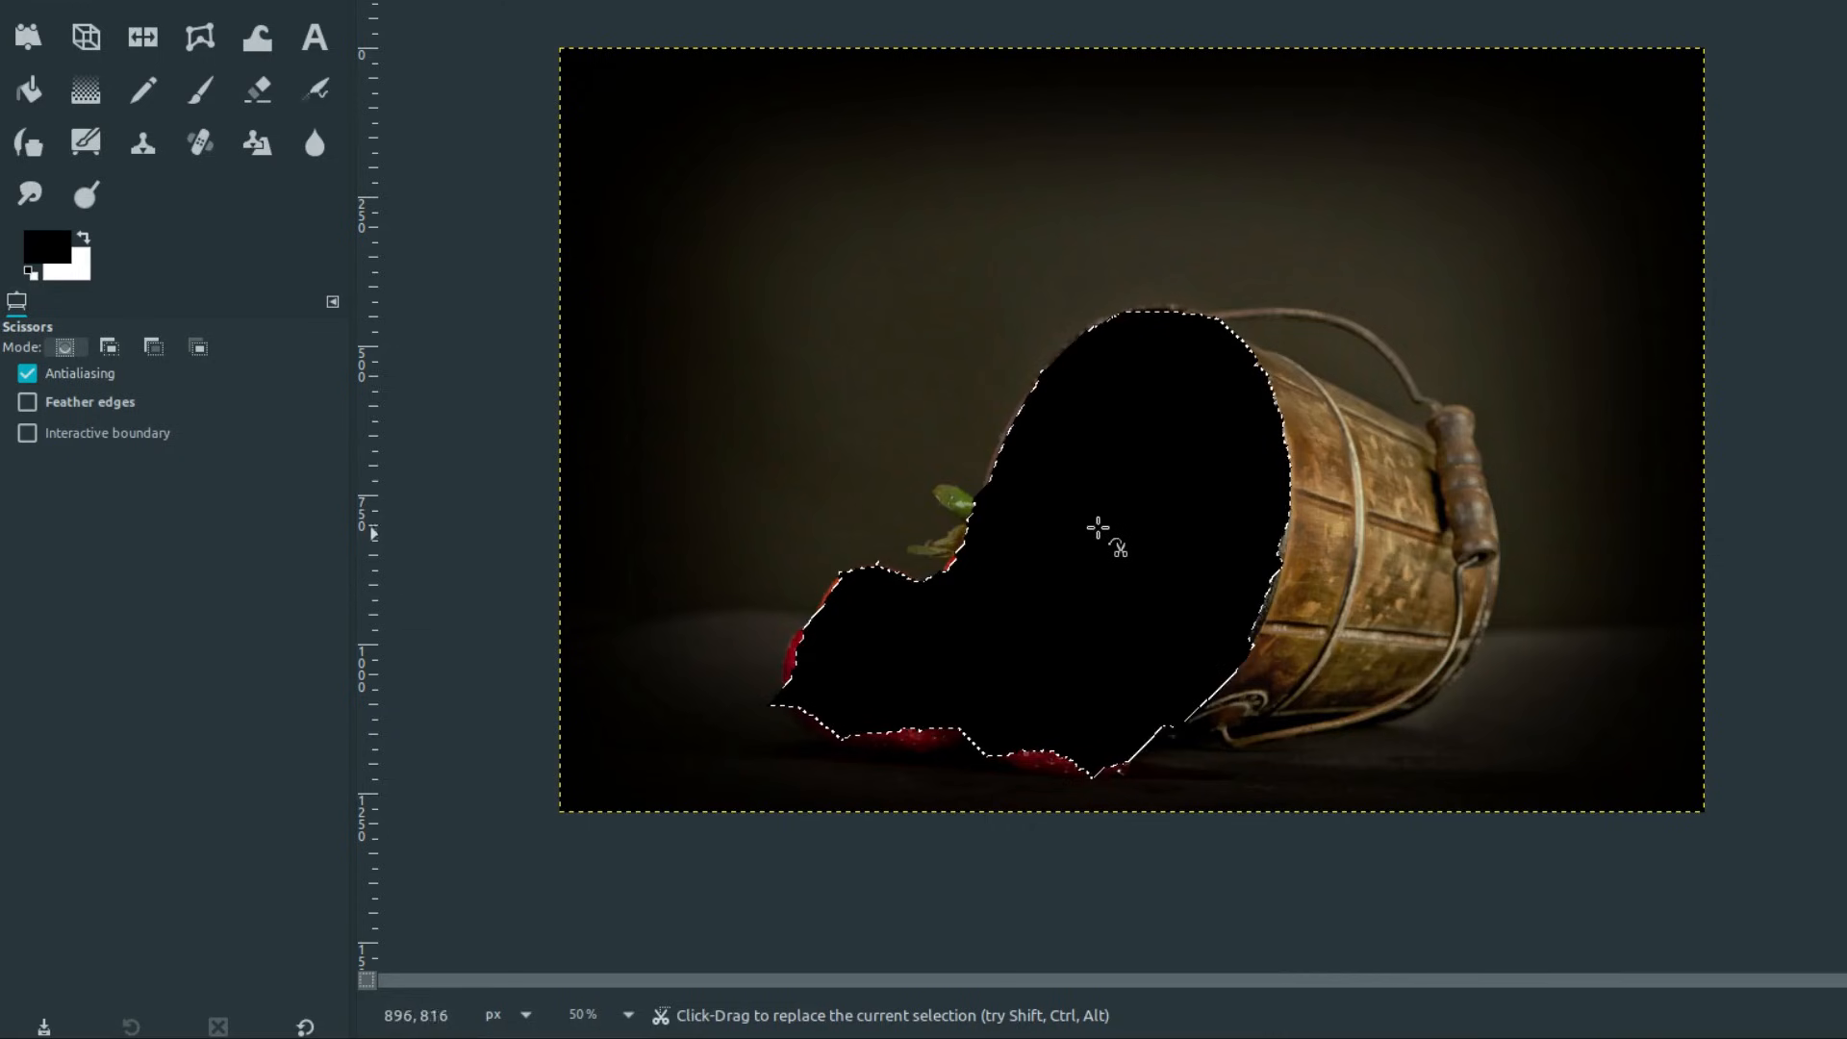
{"action": "key", "text": "ctrl+z"}
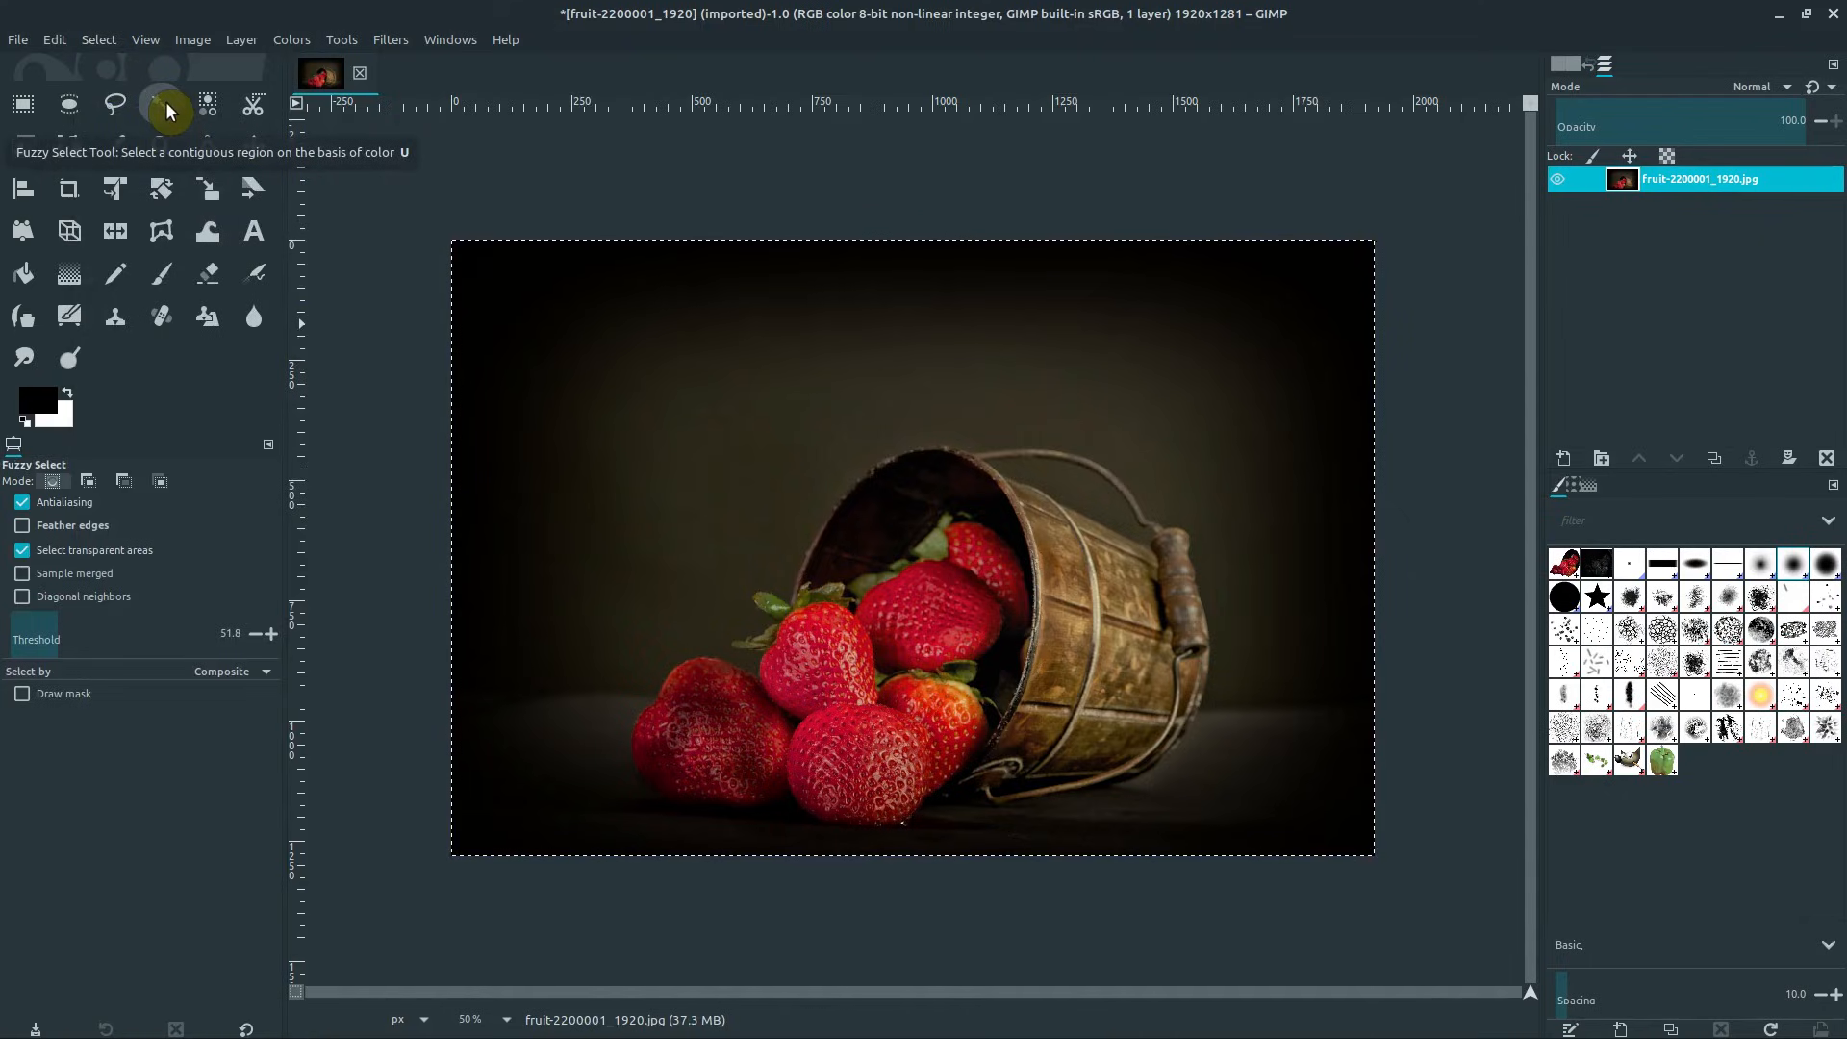
{"action": "mouse_move", "coordinate": [206, 105]}
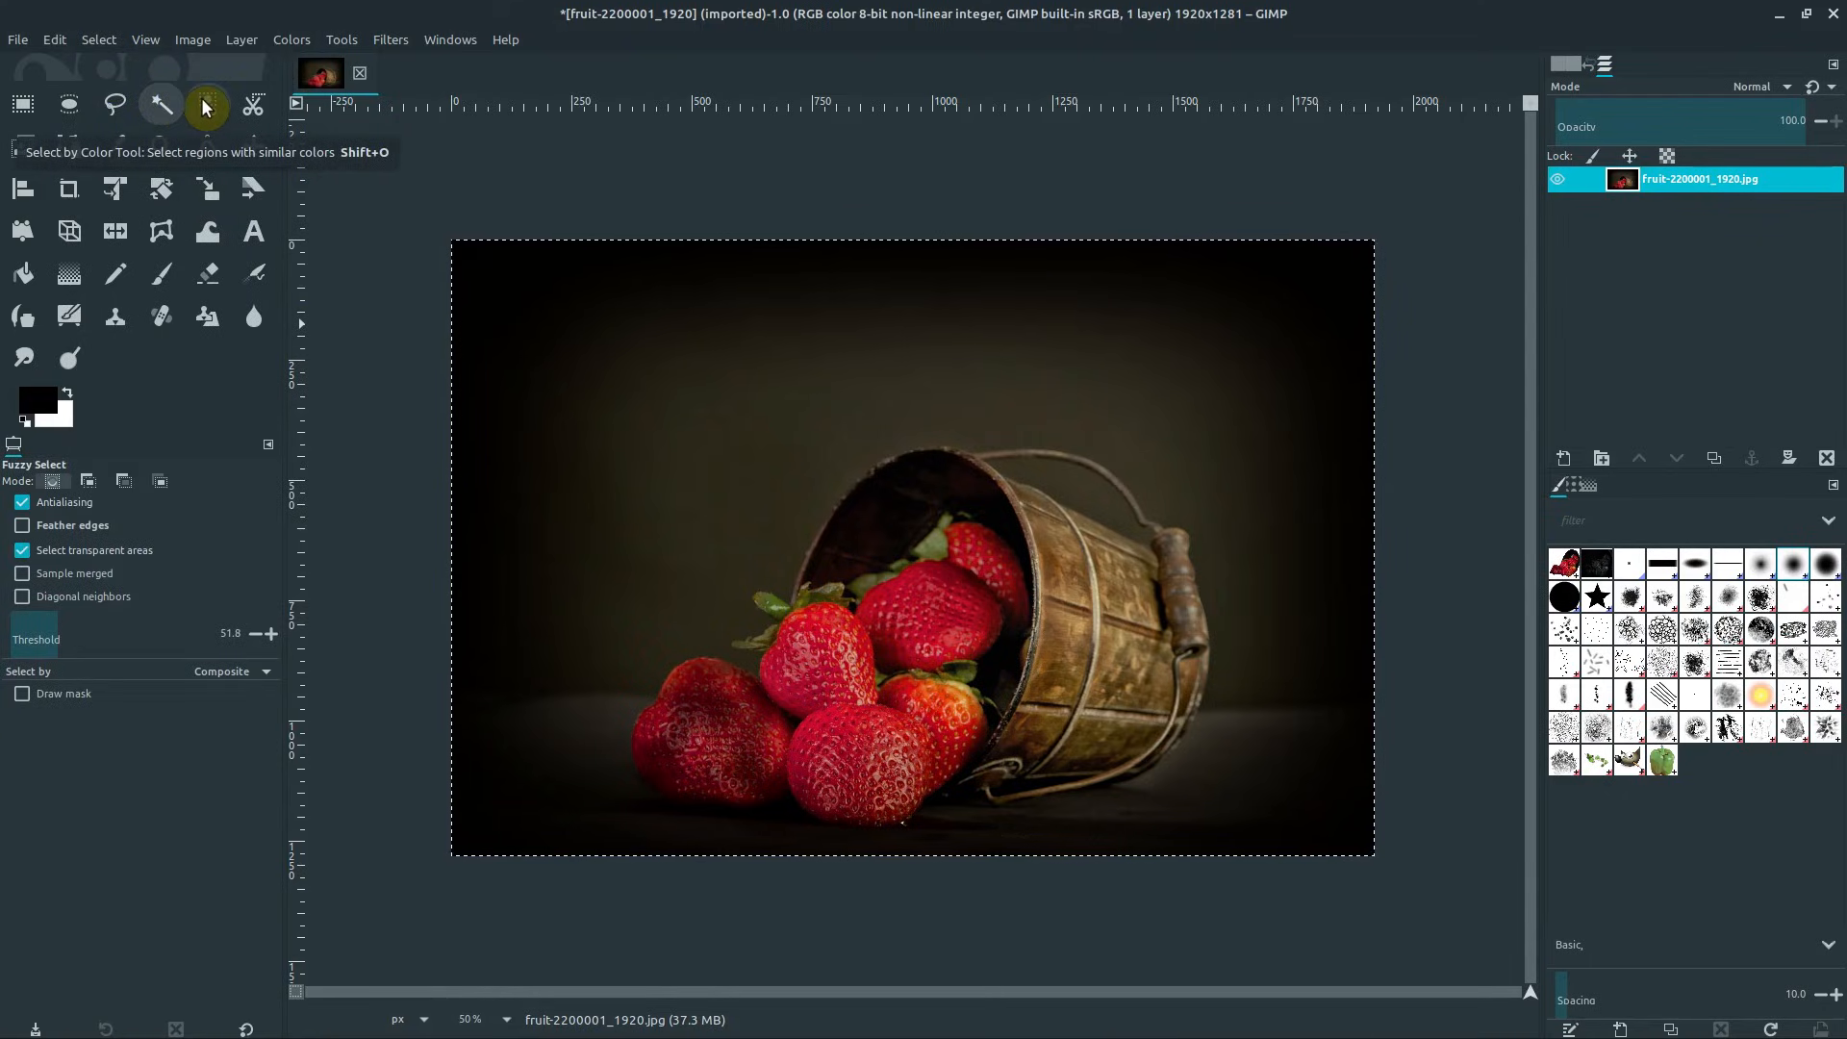
- Select the bucket's metal by colour, lowering the threshold to about 21
{"action": "left_click", "coordinate": [206, 104]}
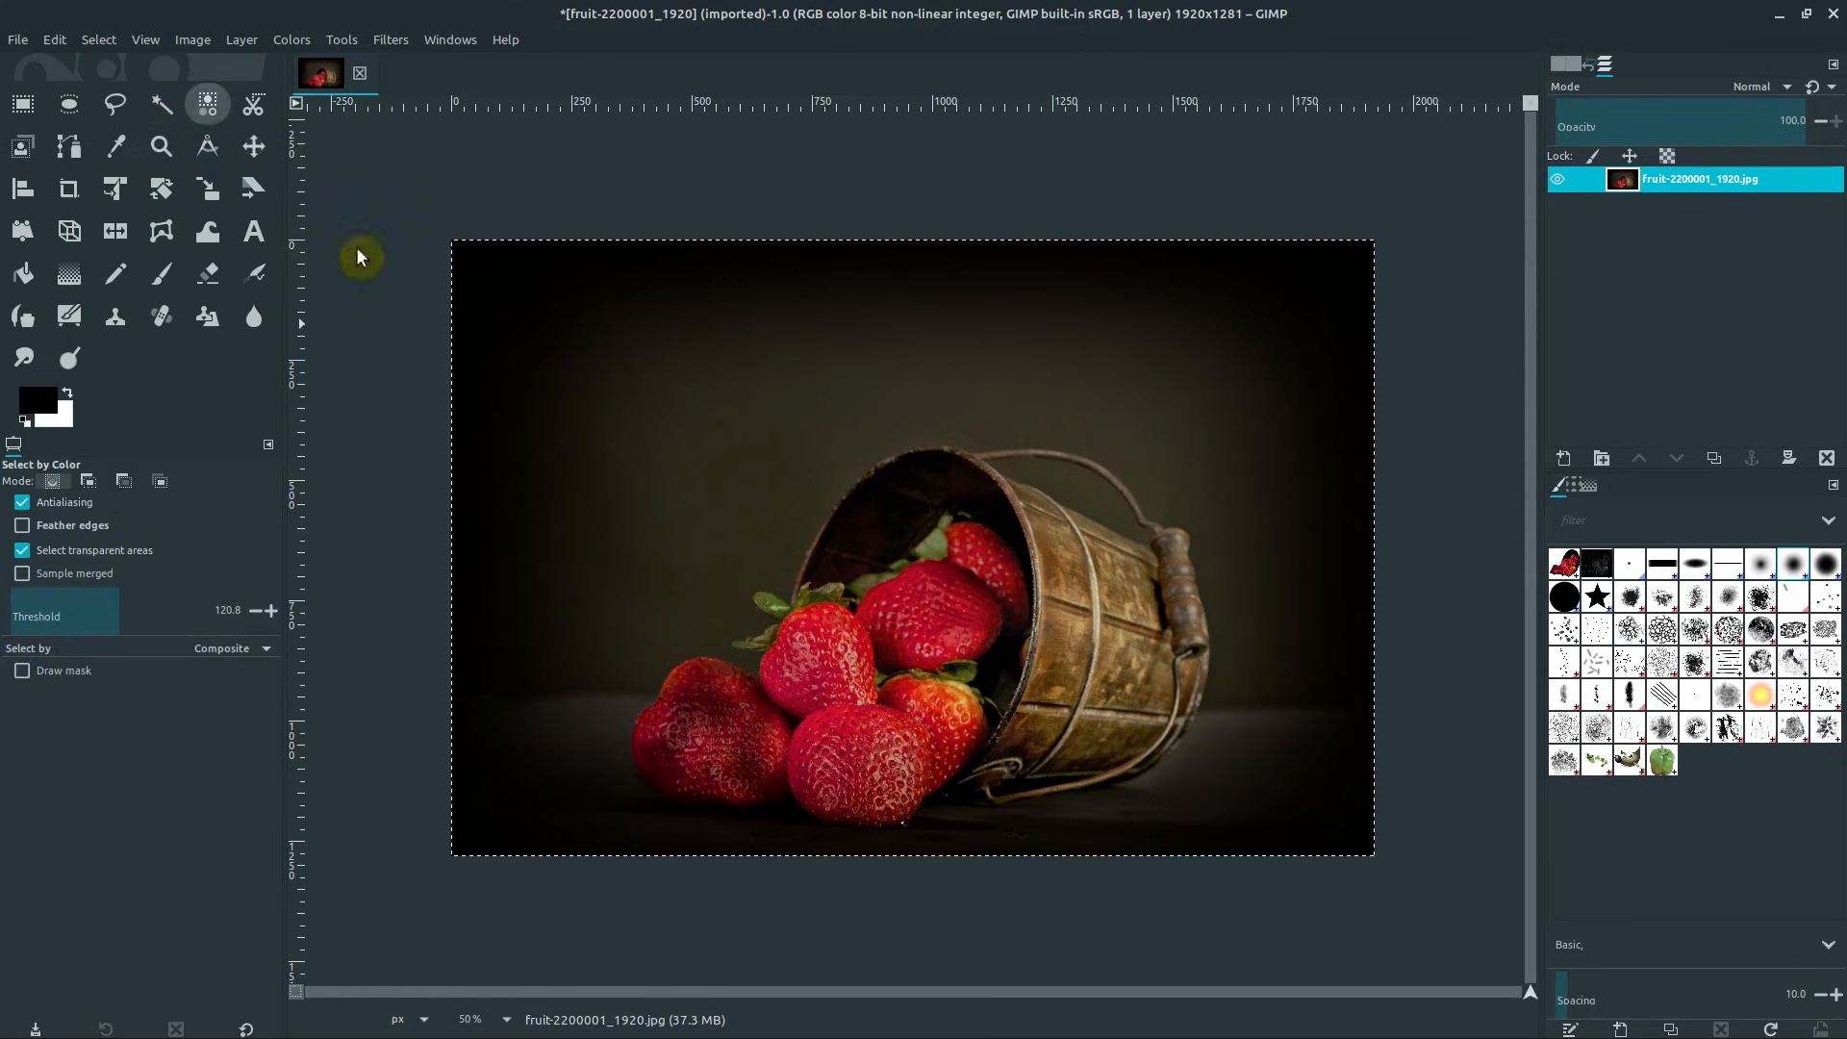
{"action": "left_click", "coordinate": [922, 620]}
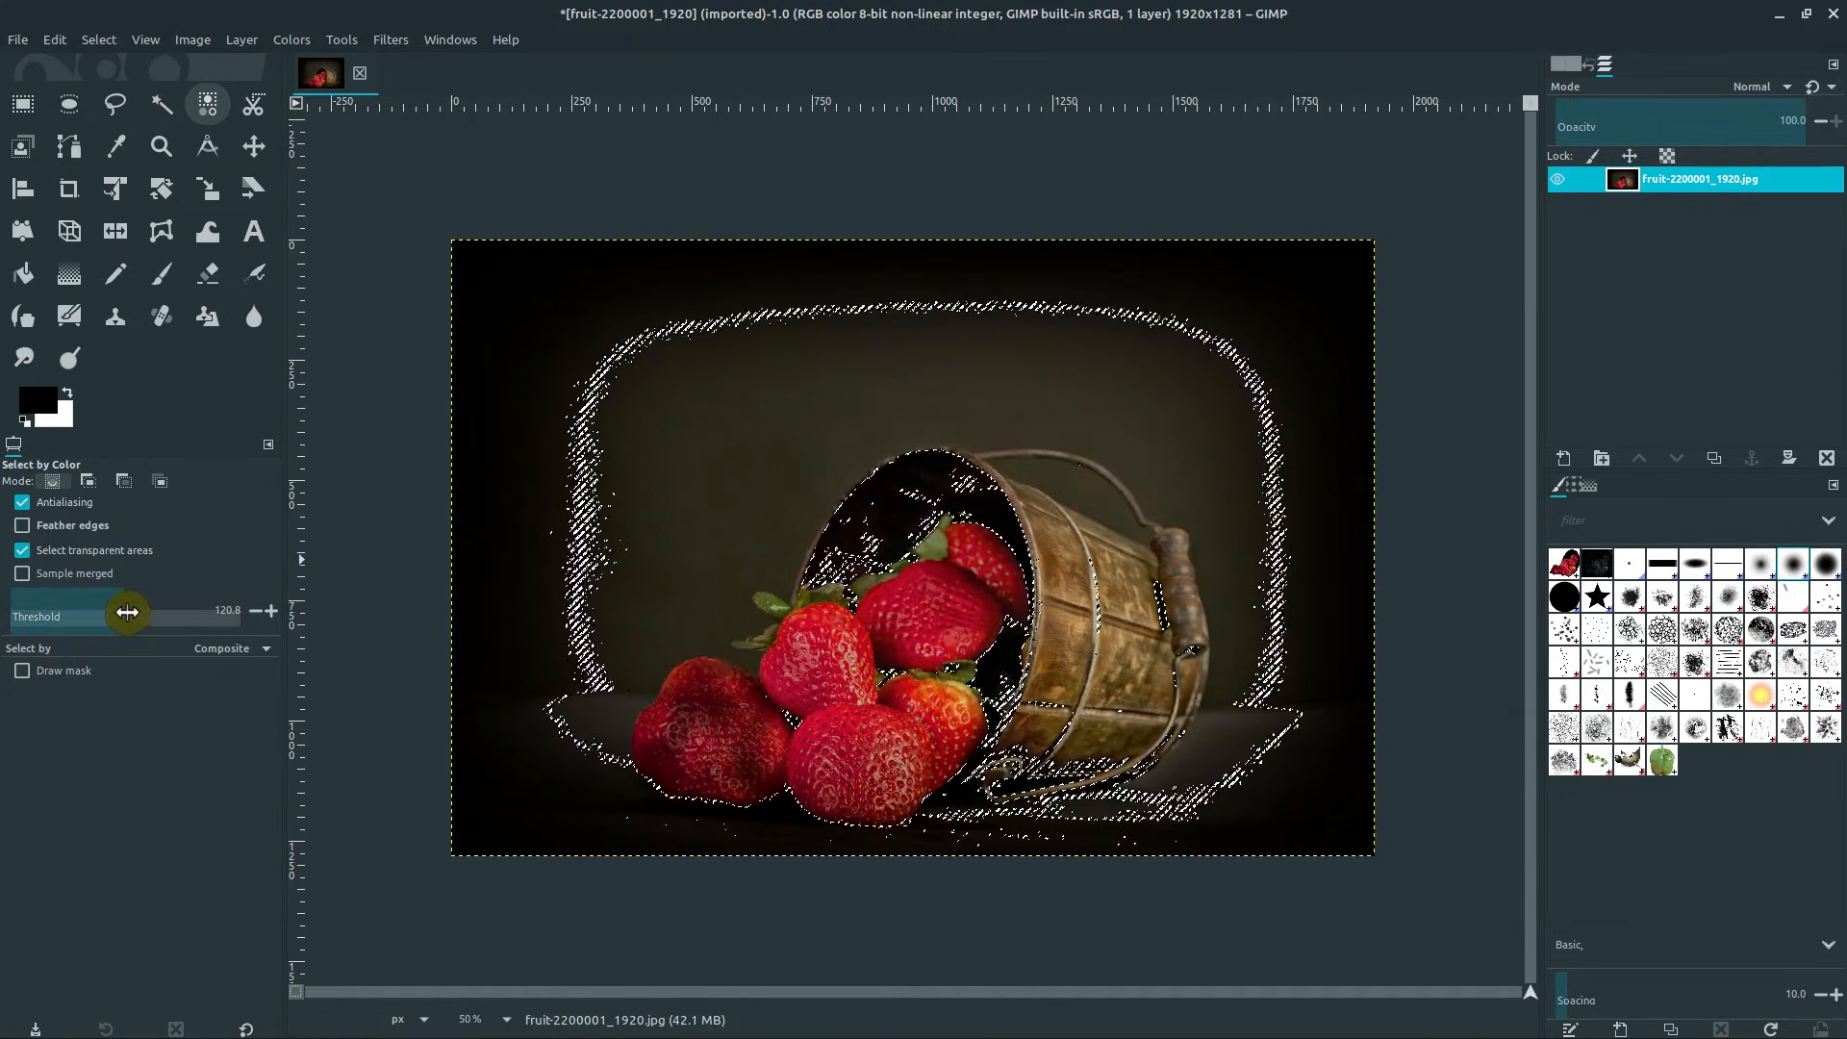
{"action": "left_click_drag", "start_coordinate": [124, 610], "coordinate": [53, 610]}
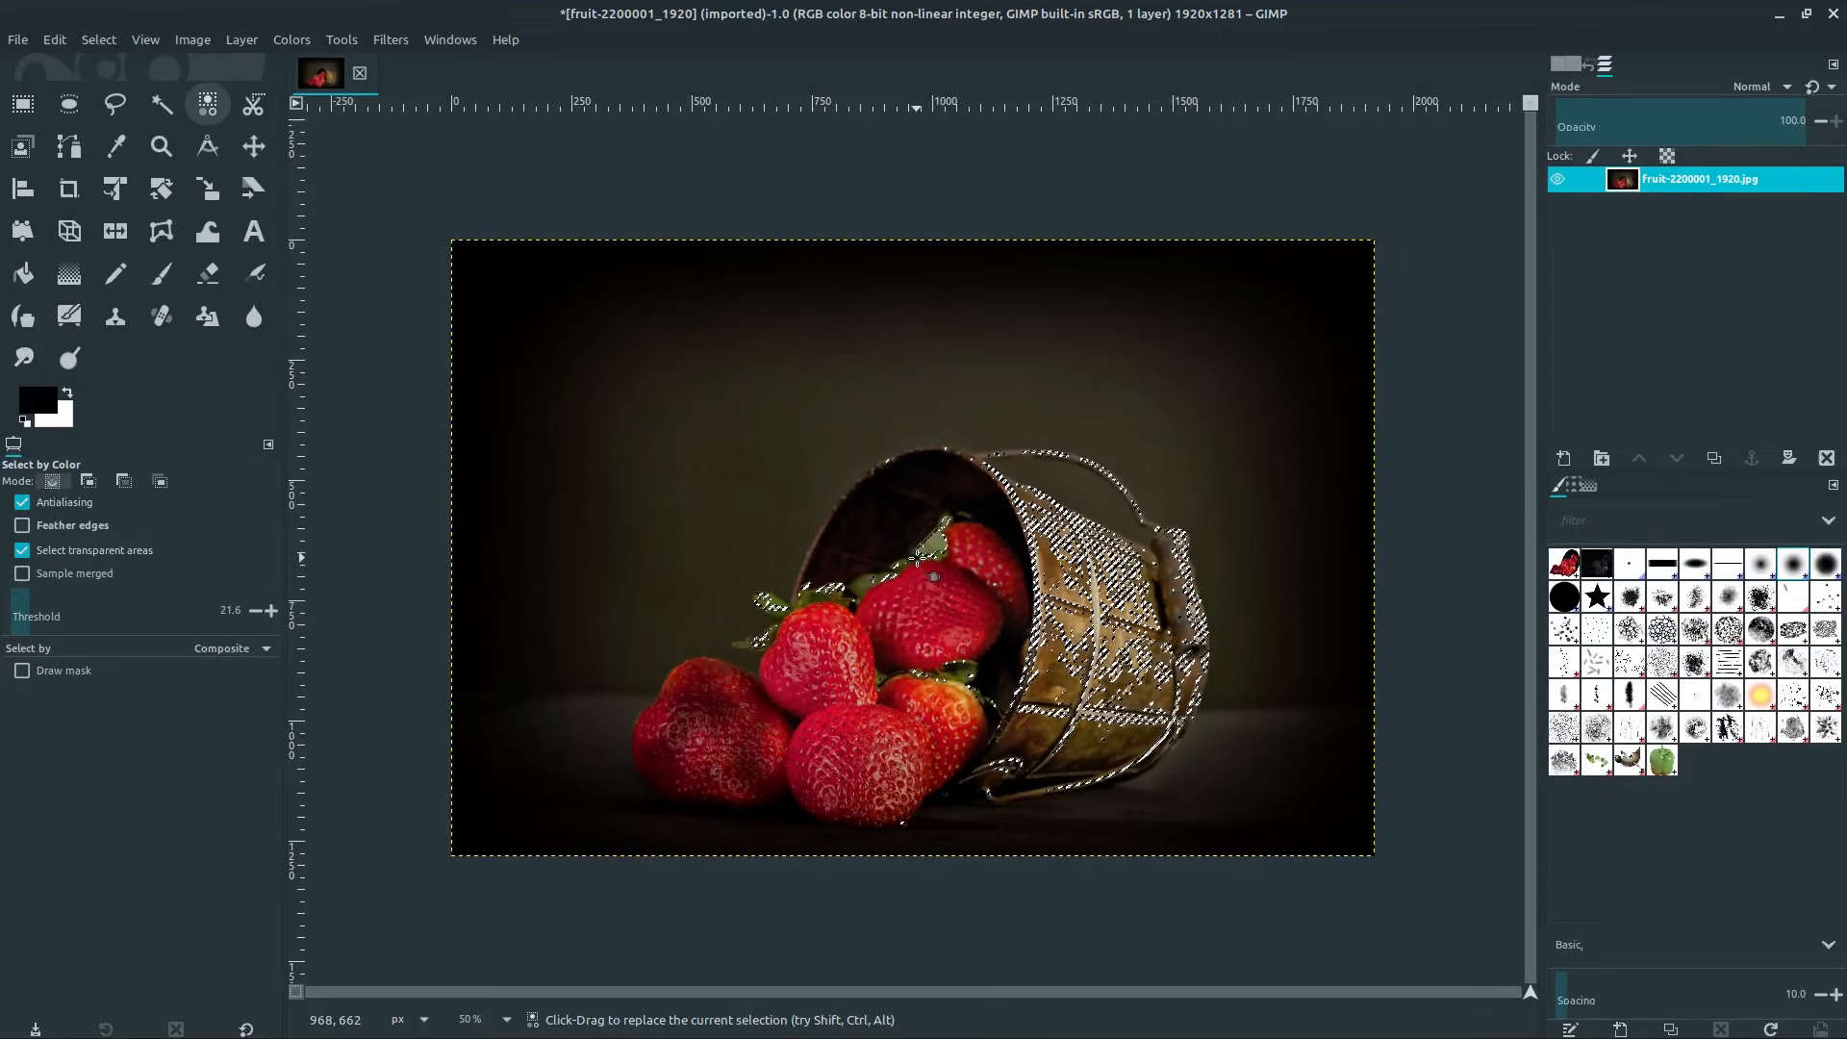
- Clear the colour-based selection with Select > None
{"action": "left_click", "coordinate": [162, 105]}
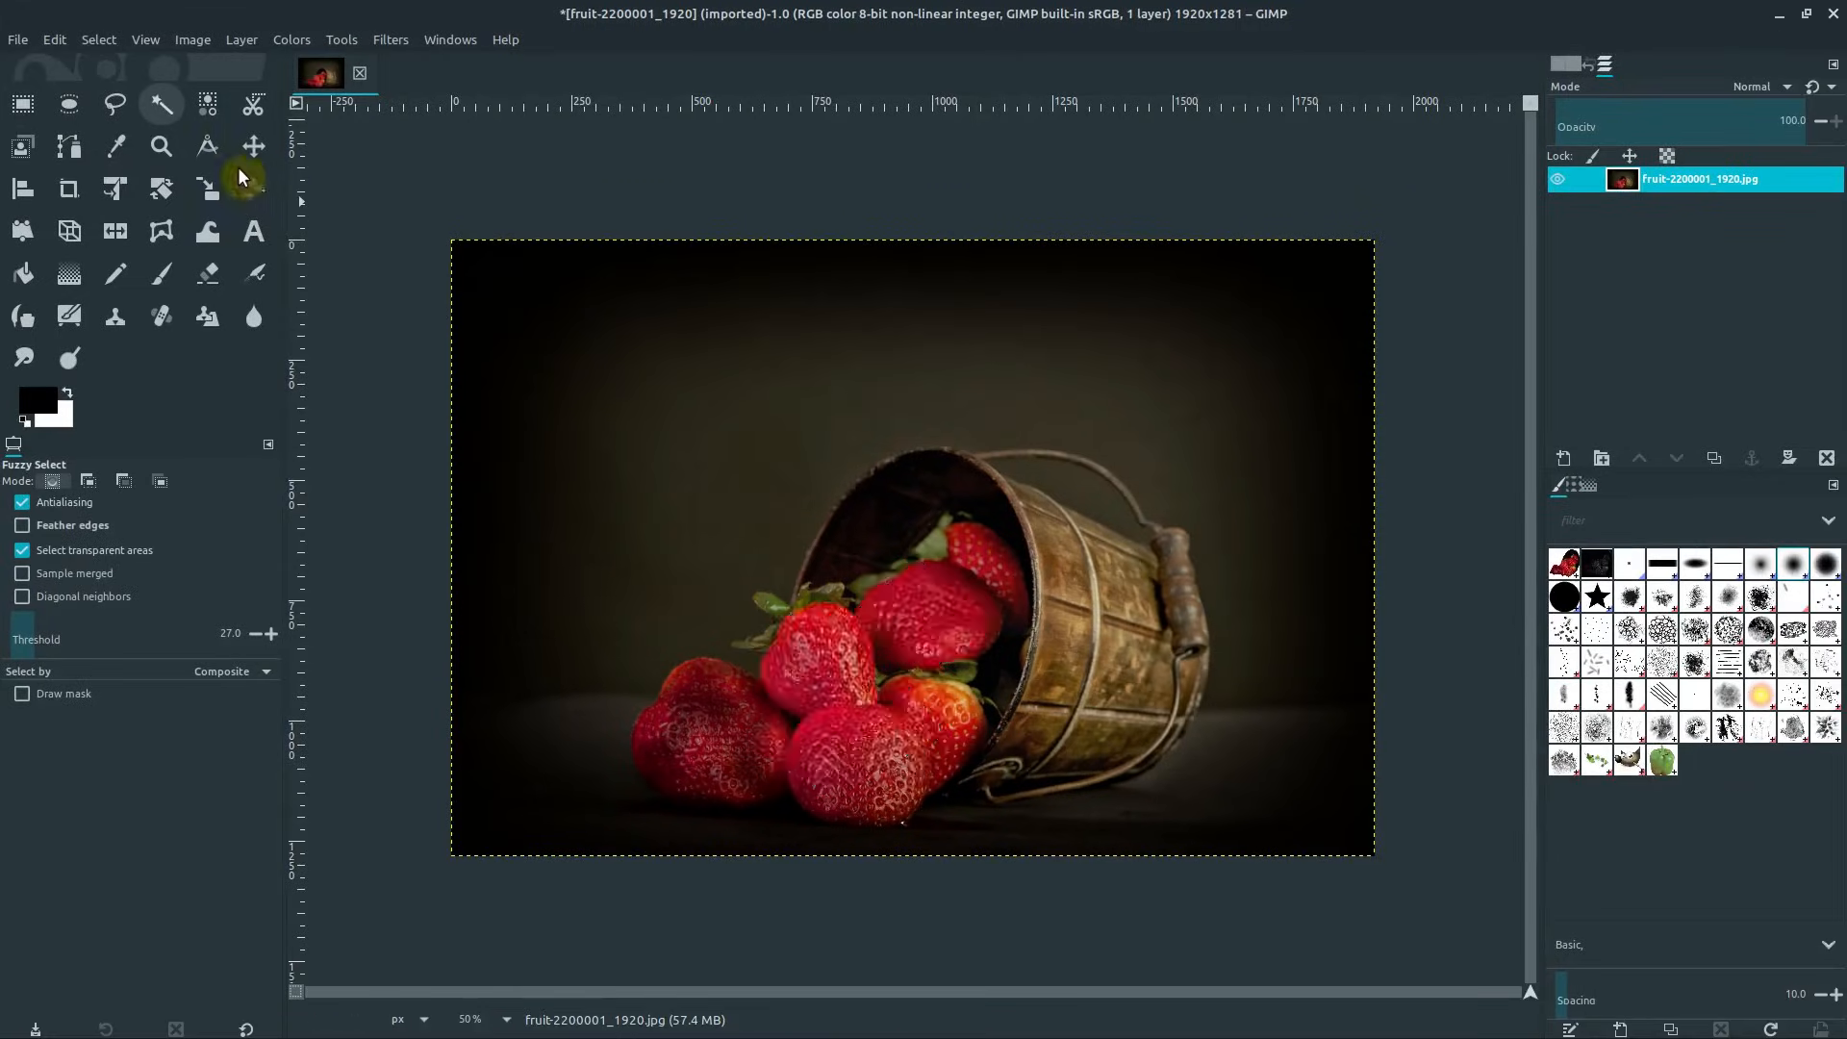
- Try a colour selection of the red strawberries, then an ellipse over one strawberry
{"action": "left_click", "coordinate": [161, 104]}
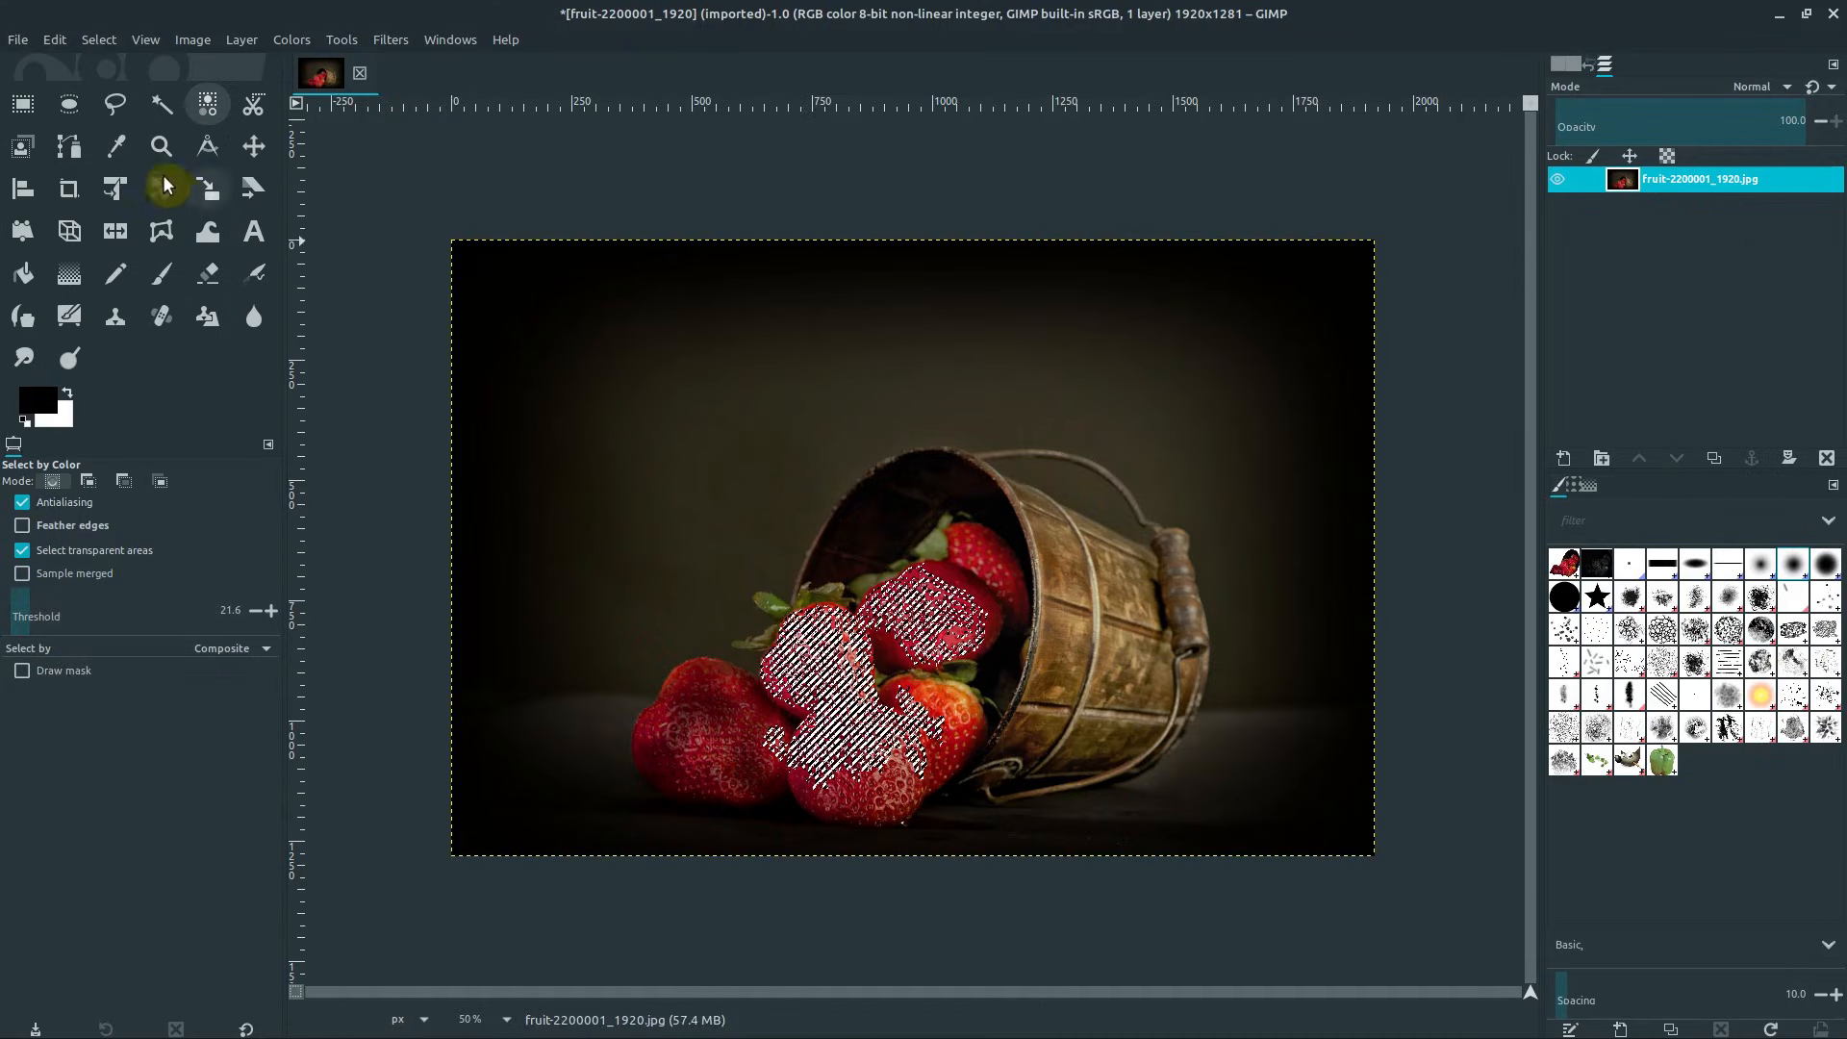
{"action": "mouse_move", "coordinate": [845, 595]}
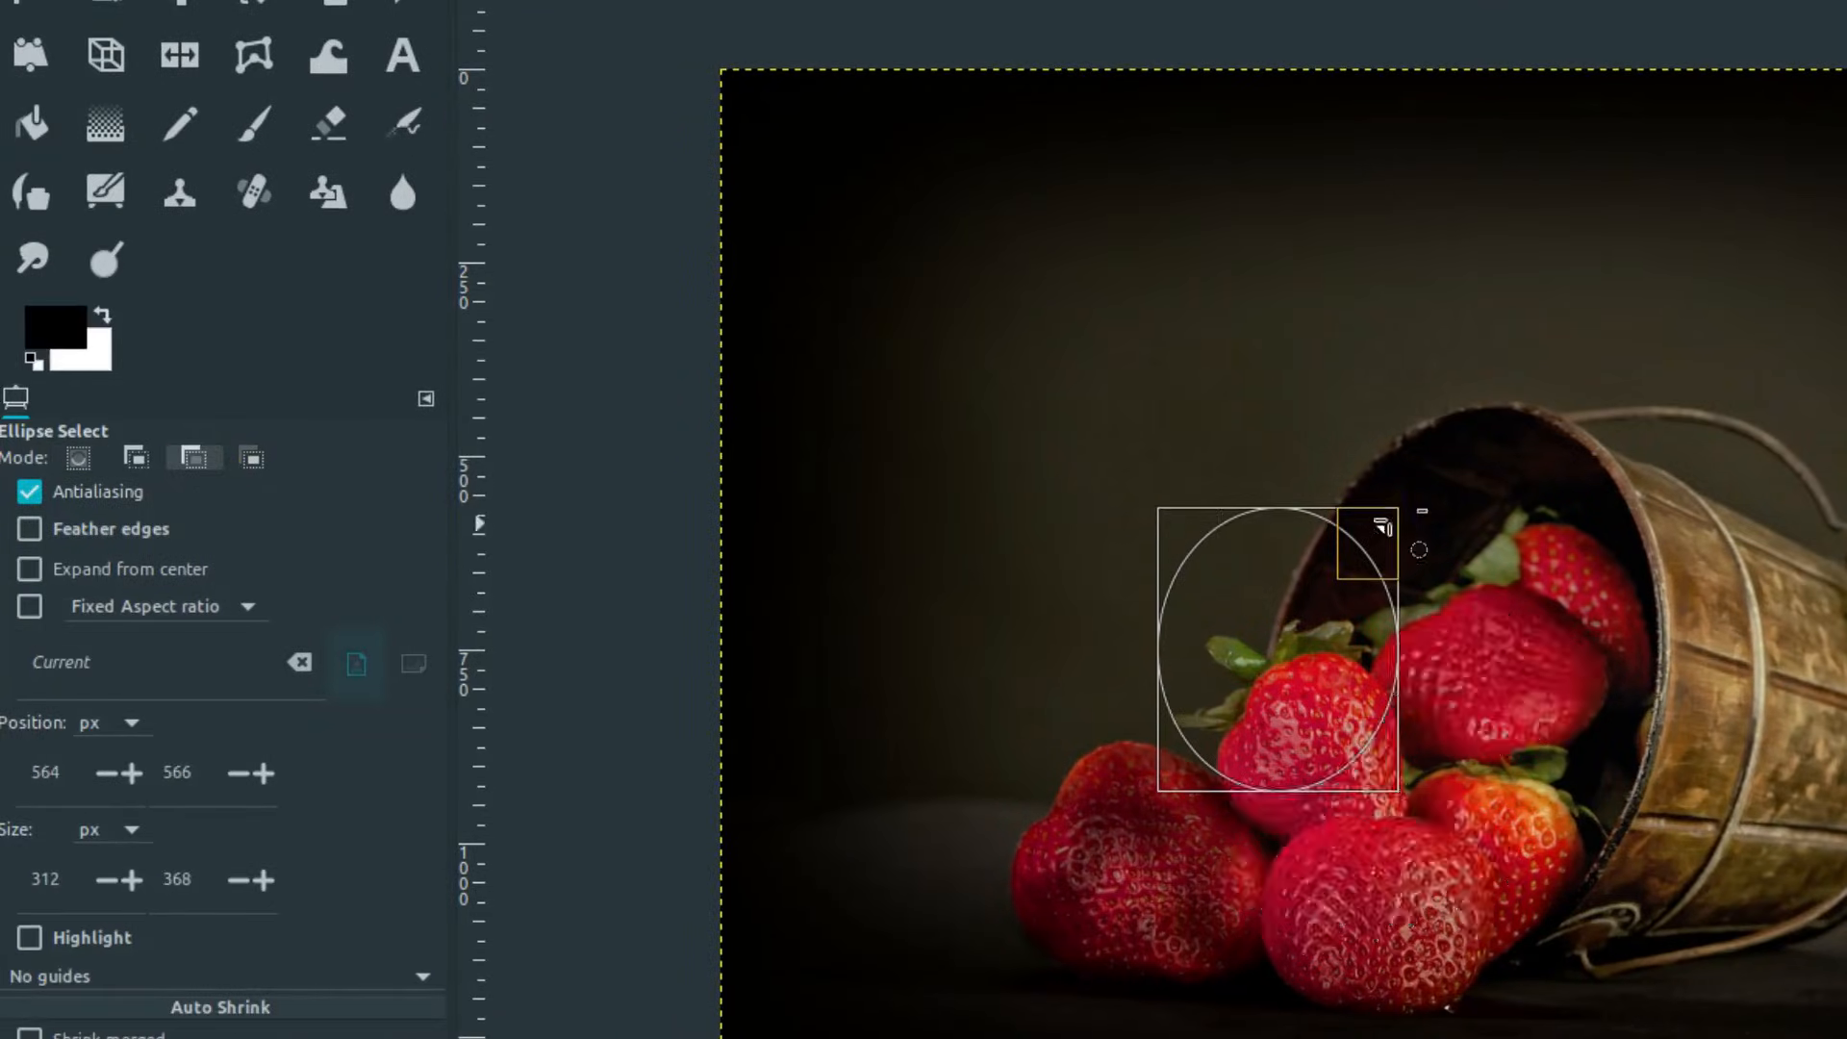
{"action": "left_click_drag", "start_coordinate": [1396, 577], "coordinate": [1673, 977]}
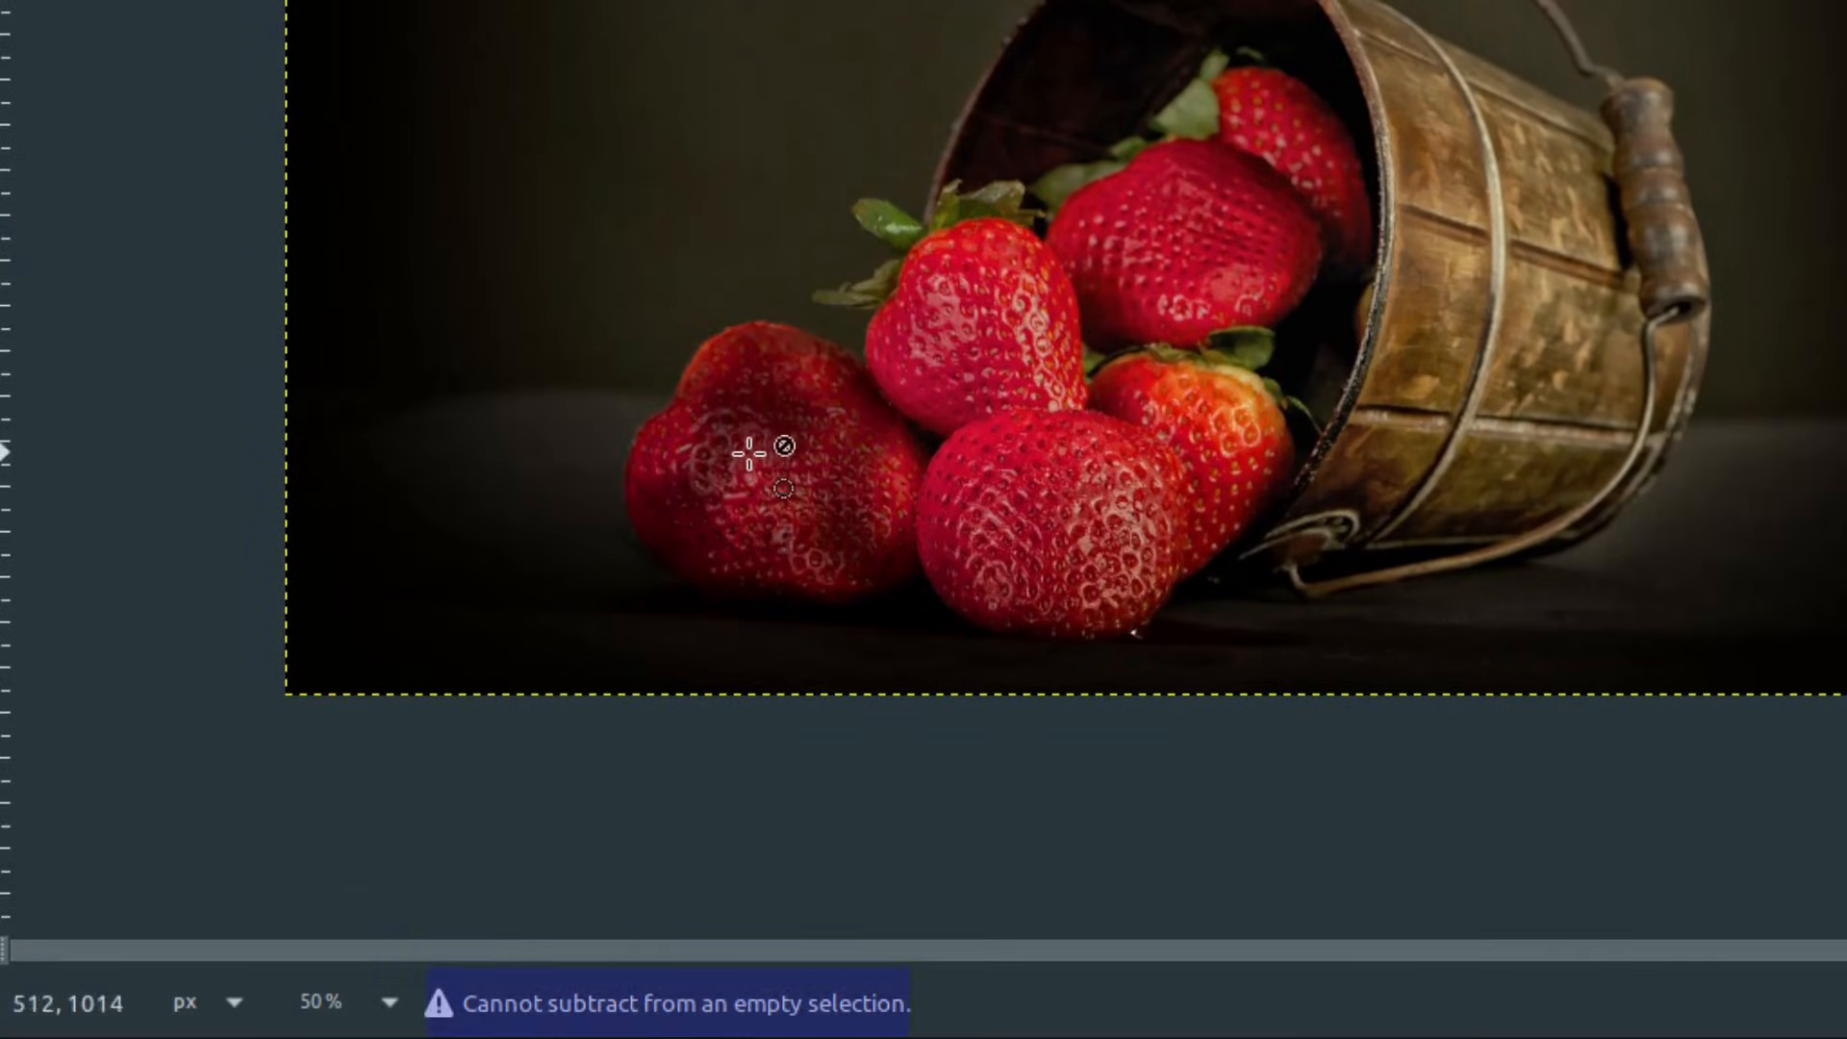
{"action": "mouse_move", "coordinate": [1090, 200]}
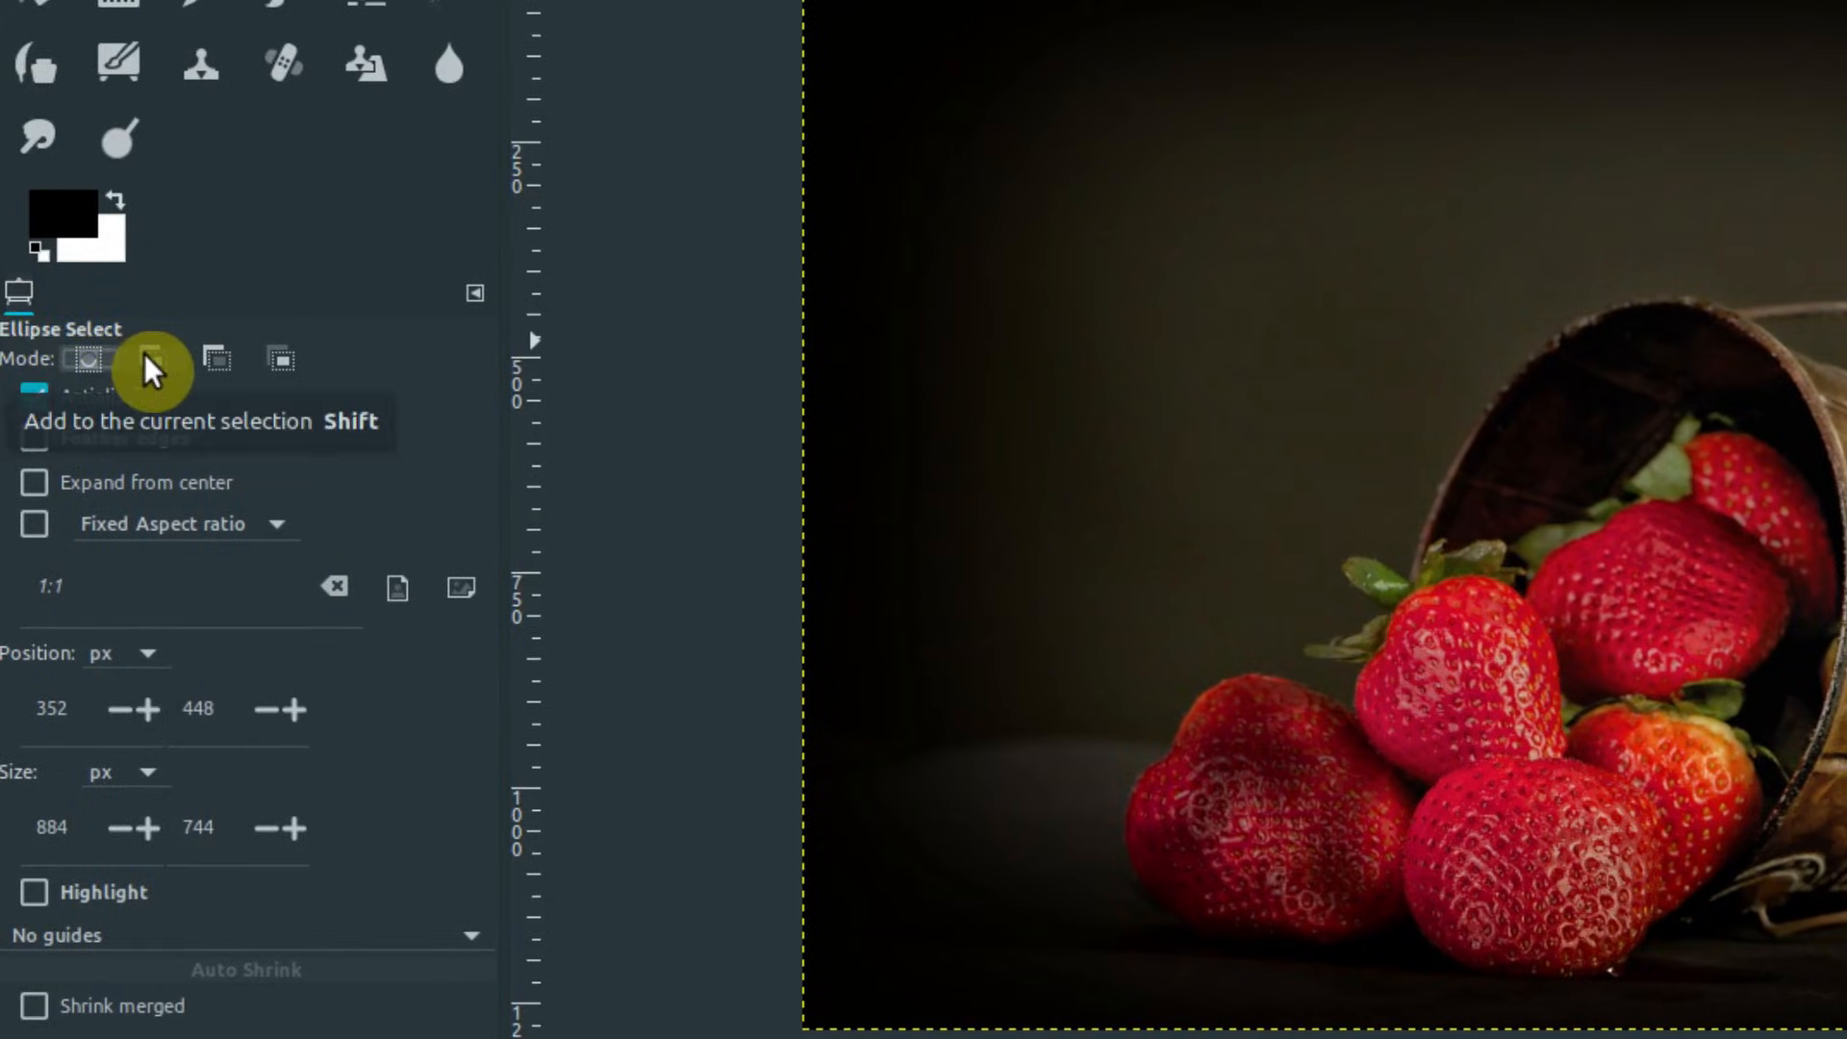
{"action": "mouse_move", "coordinate": [212, 359]}
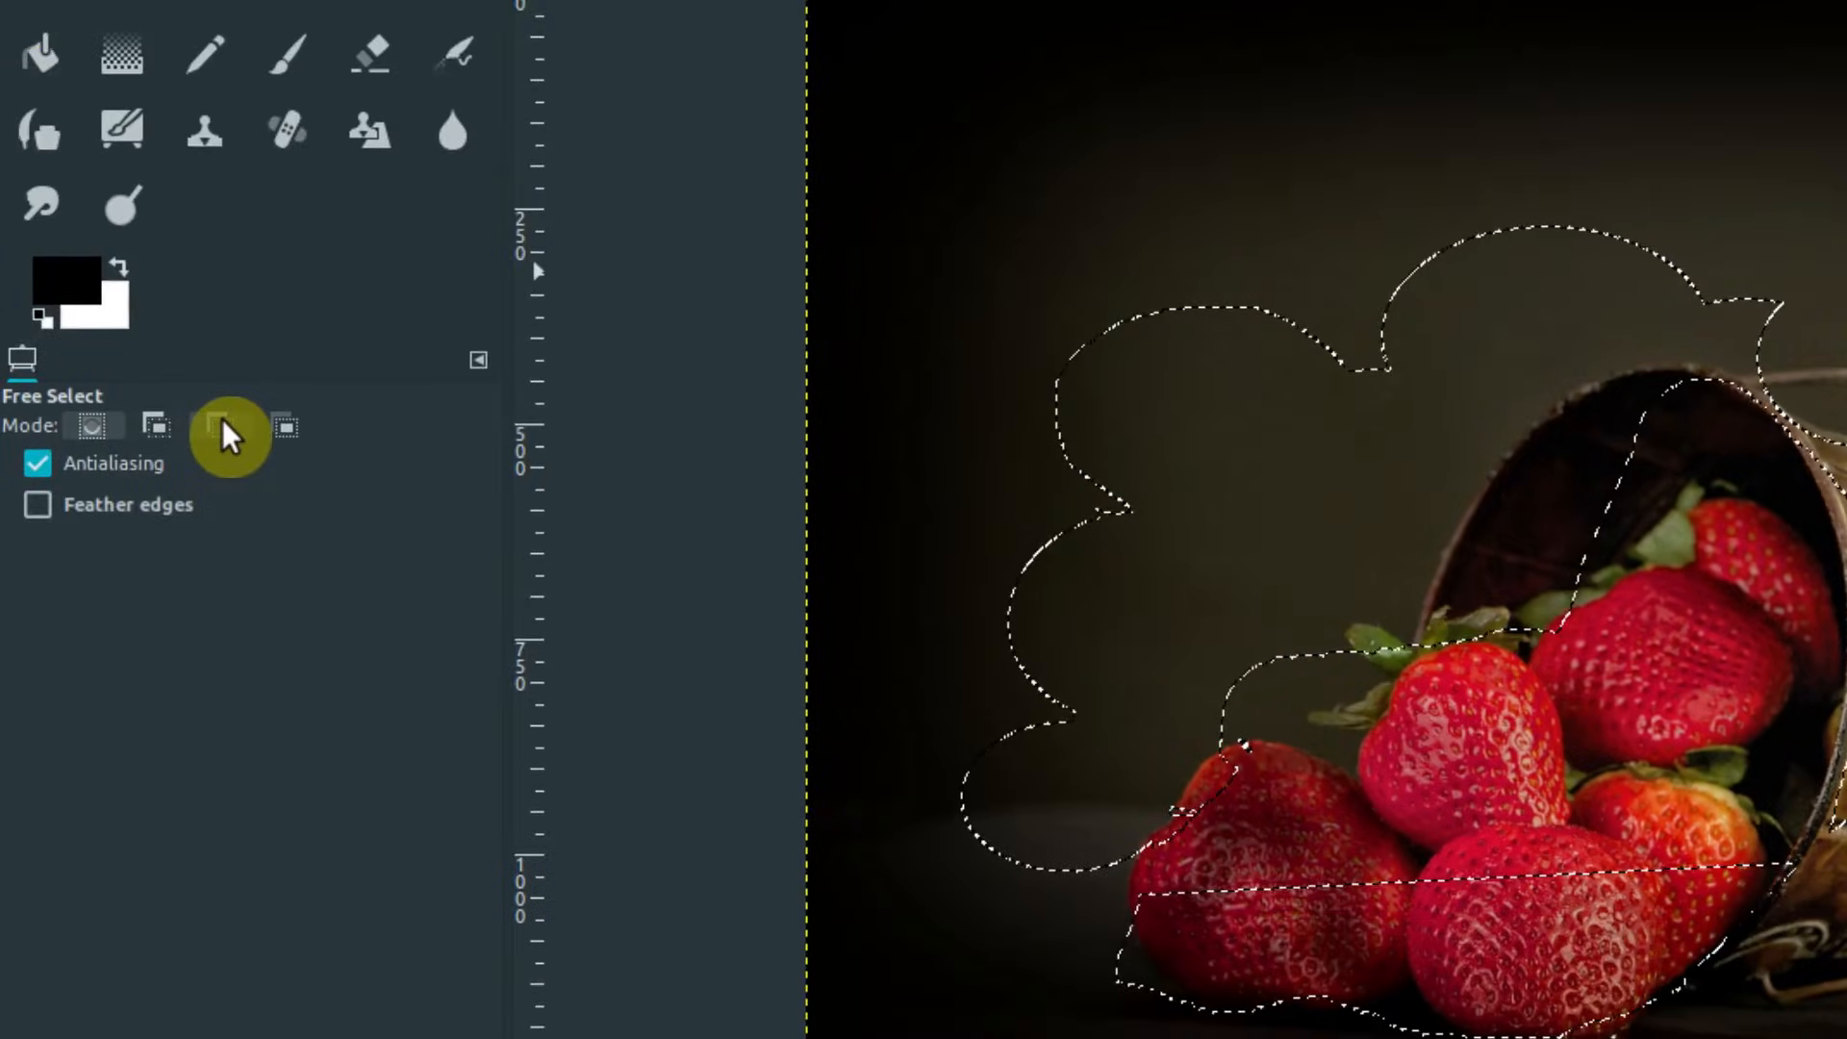
- Set subtract selection mode, glance at the Colors menu, then choose Rectangle Select
{"action": "left_click", "coordinate": [221, 425]}
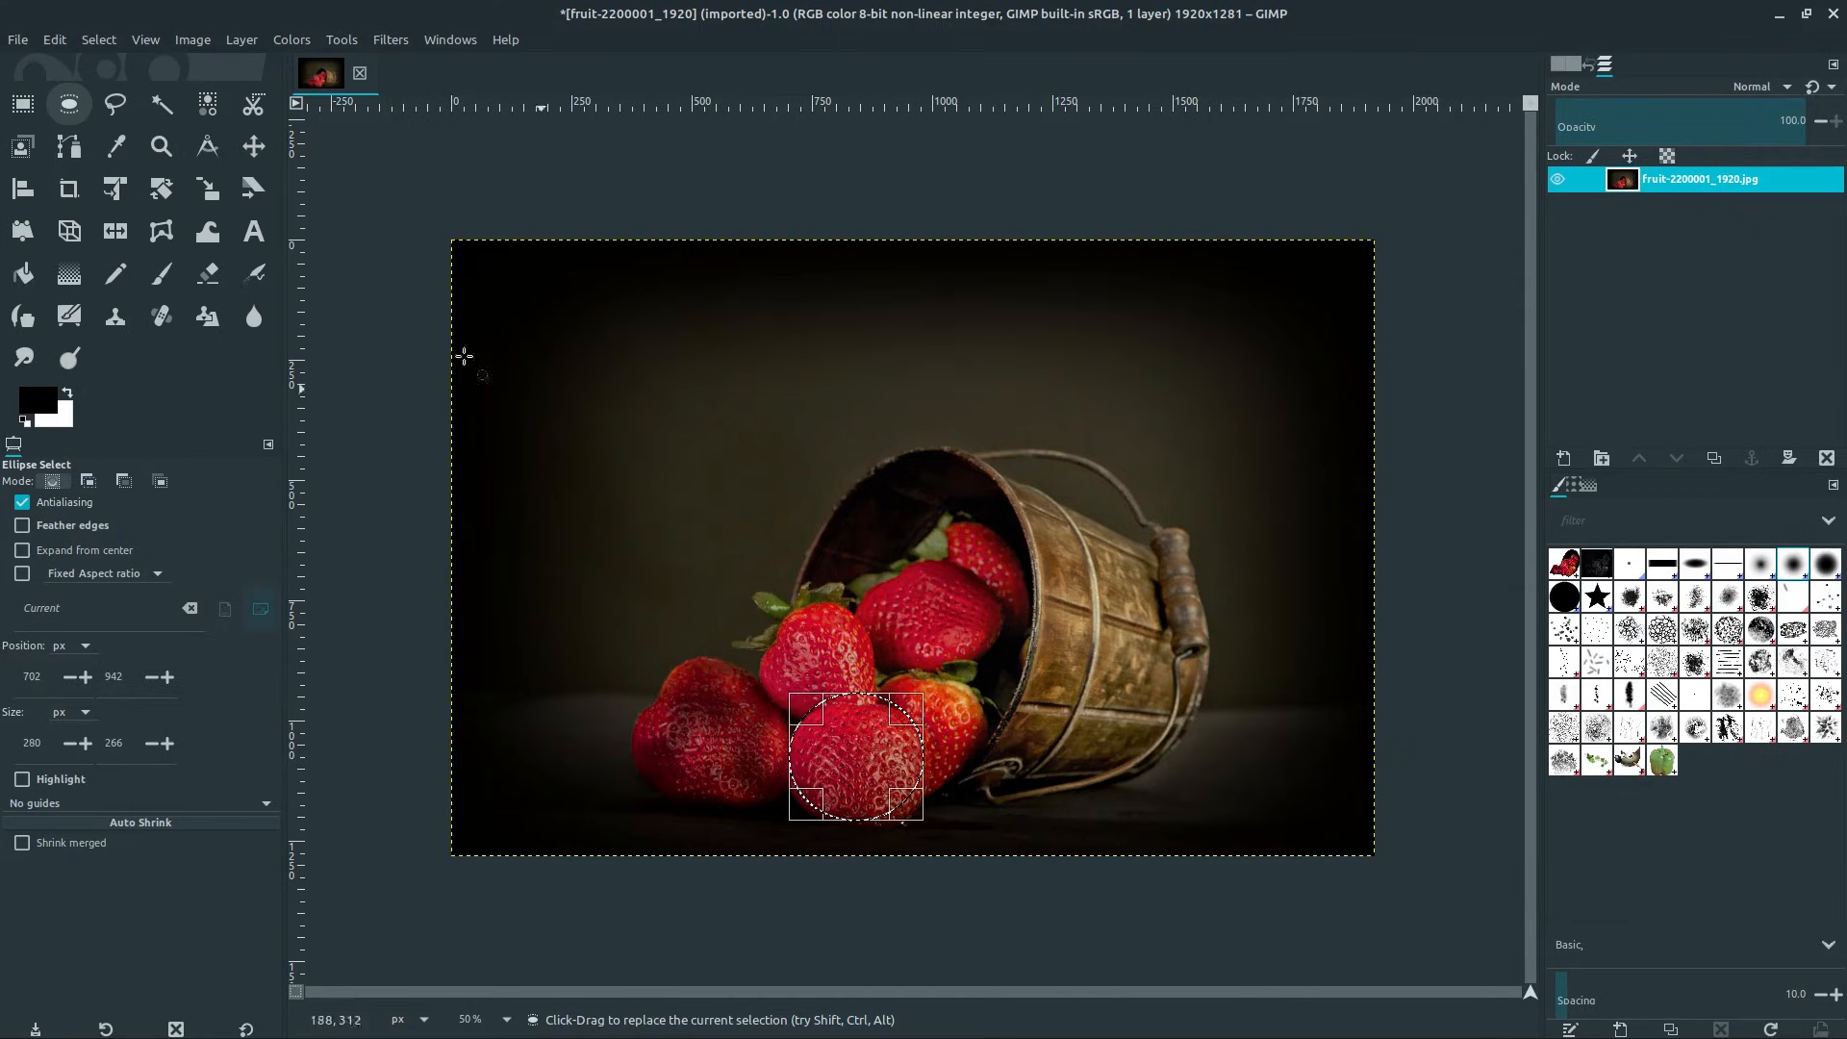
{"action": "left_click", "coordinate": [289, 38]}
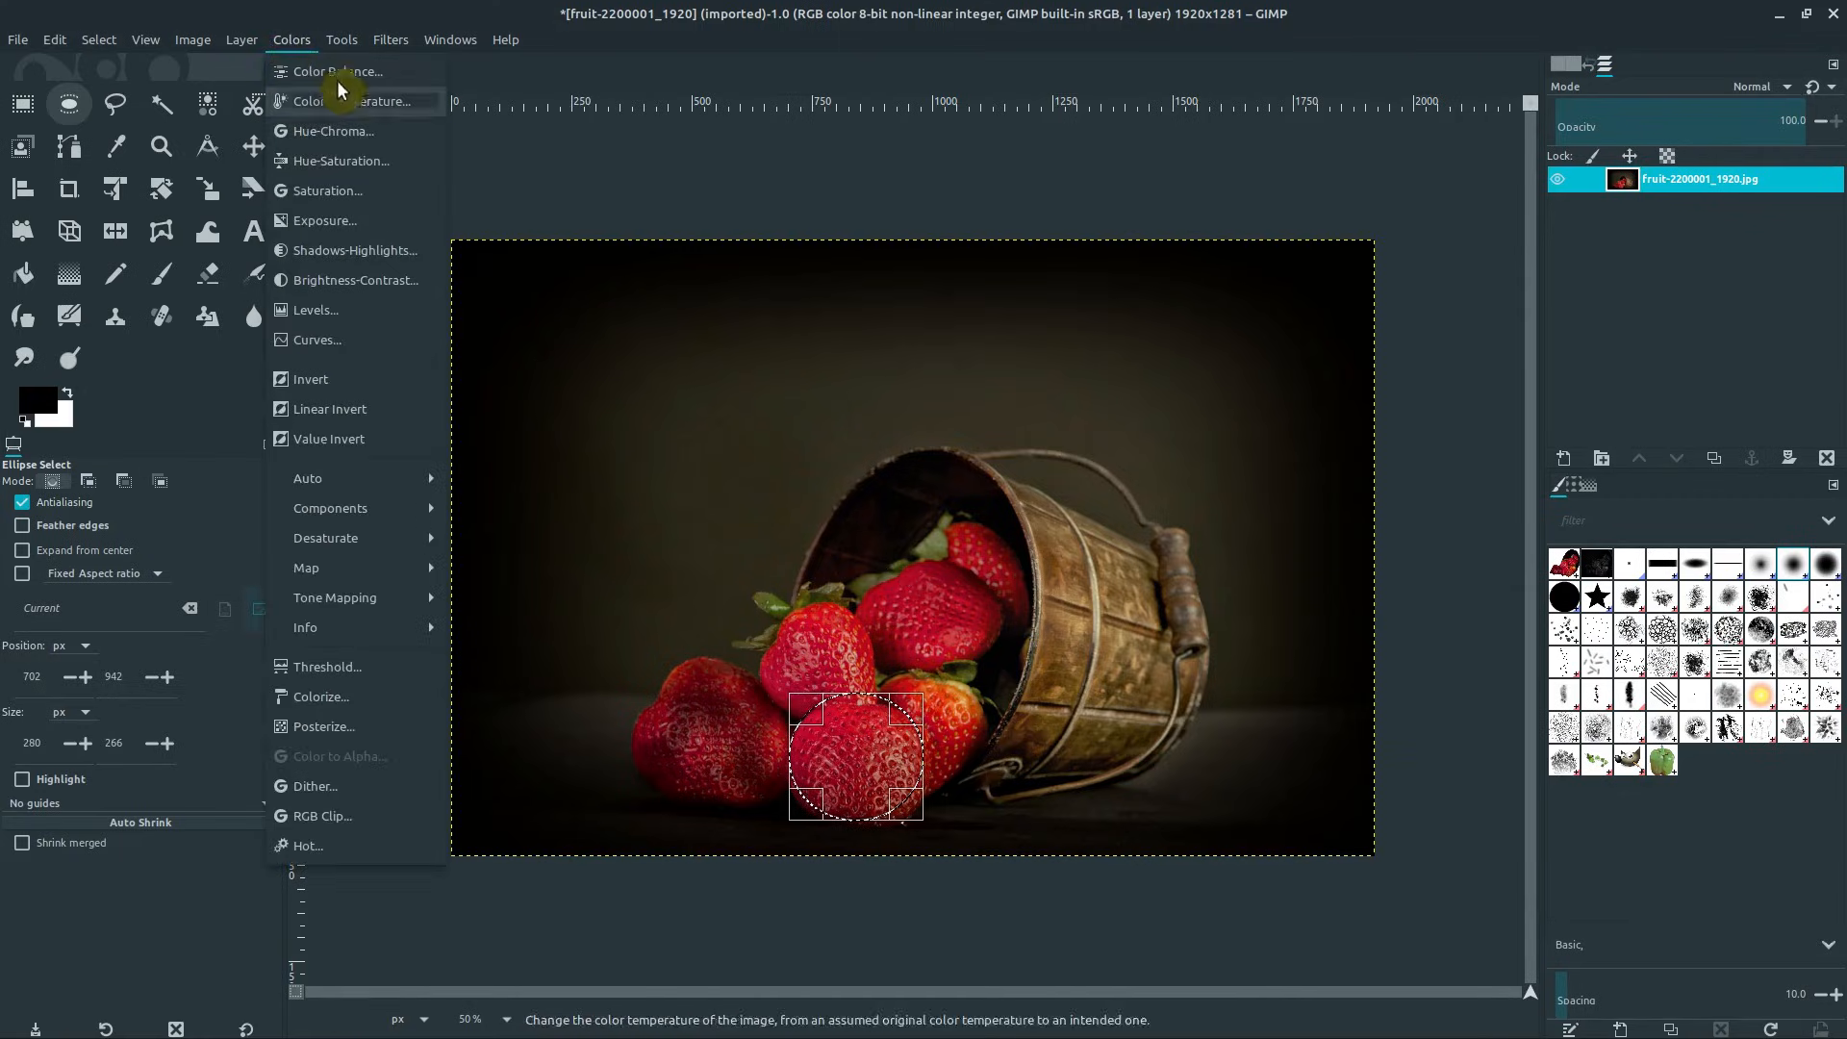
{"action": "left_click", "coordinate": [389, 39]}
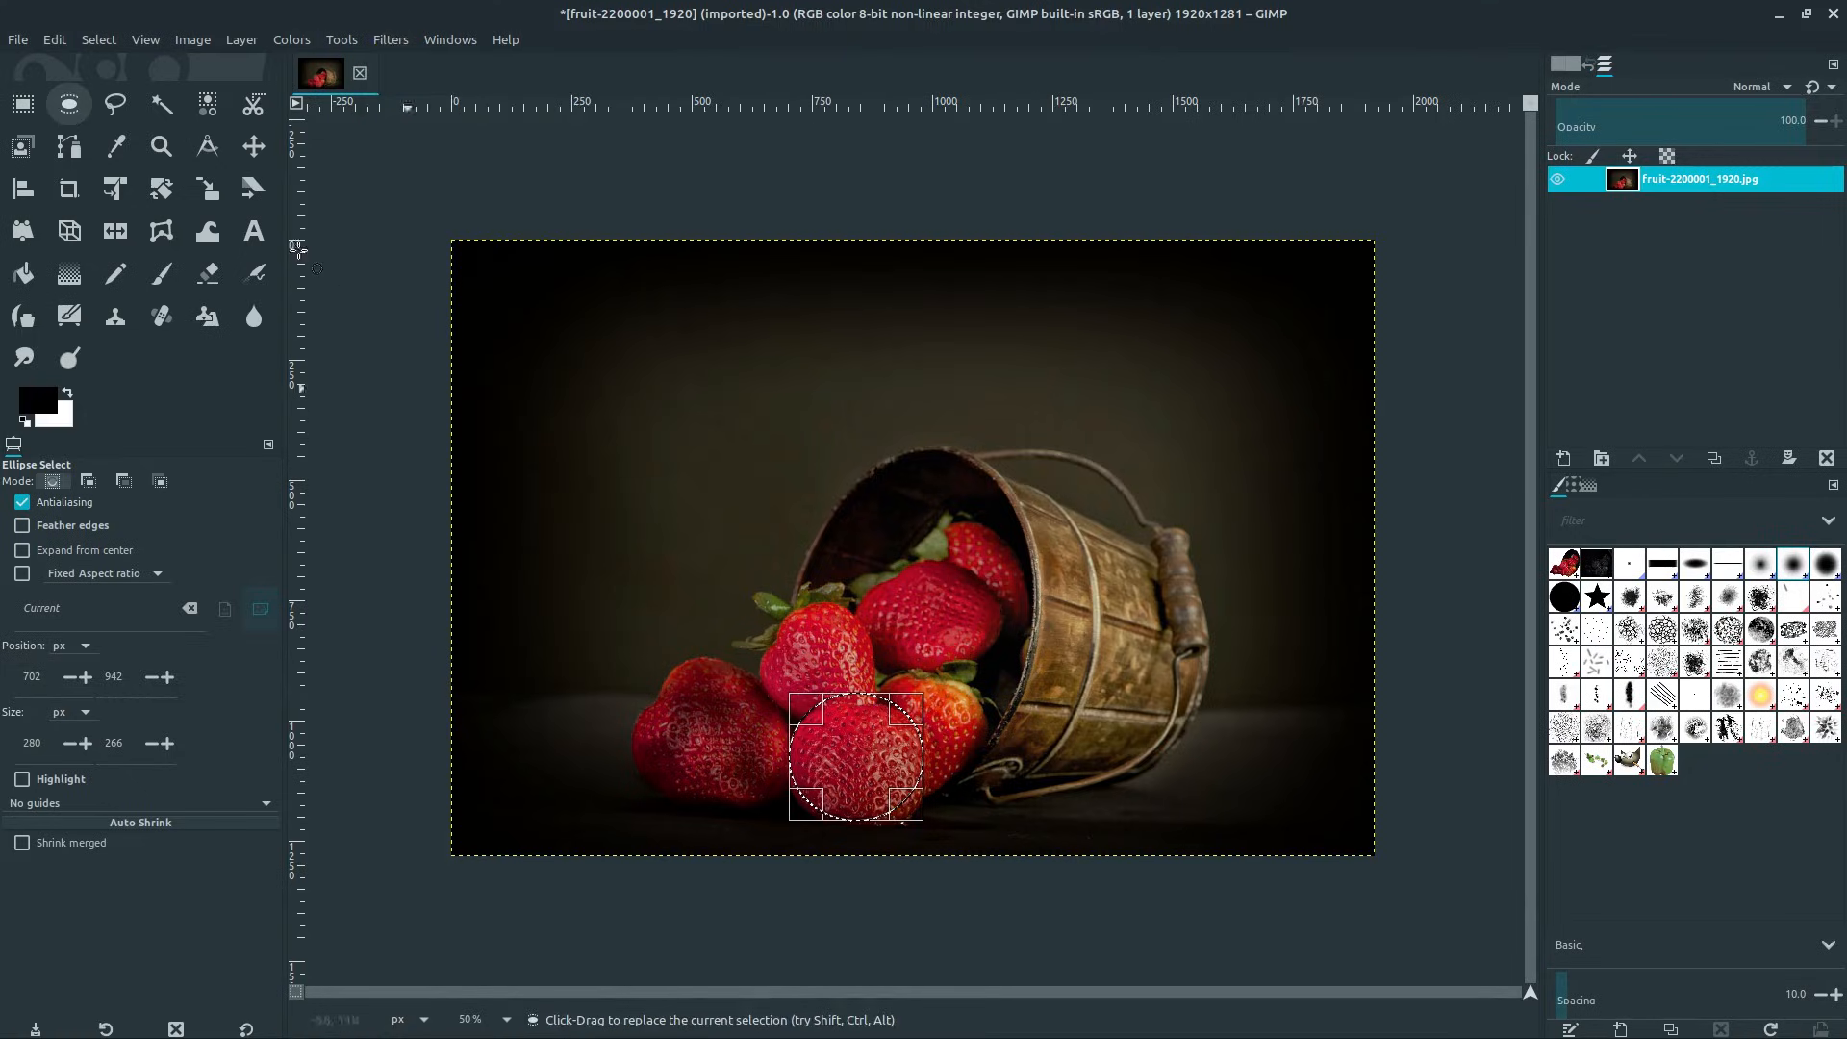
{"action": "left_click", "coordinate": [22, 104]}
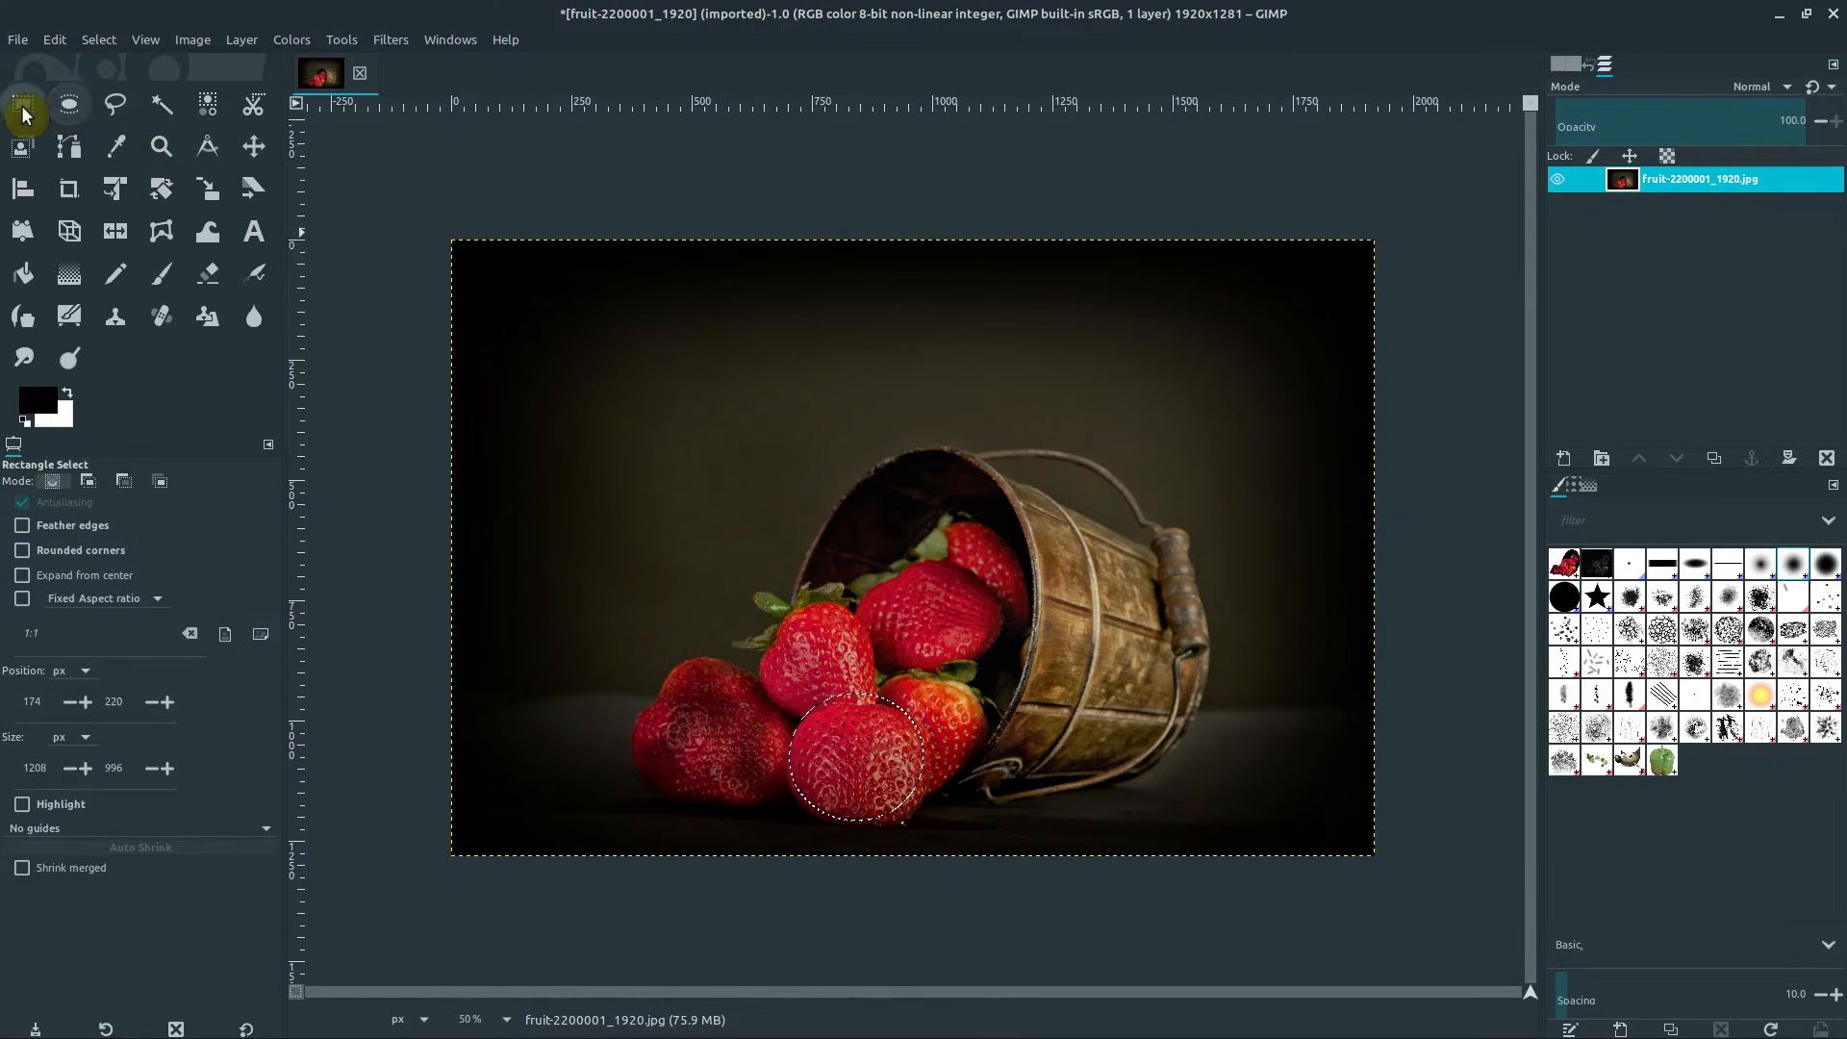
{"action": "left_click", "coordinate": [22, 104]}
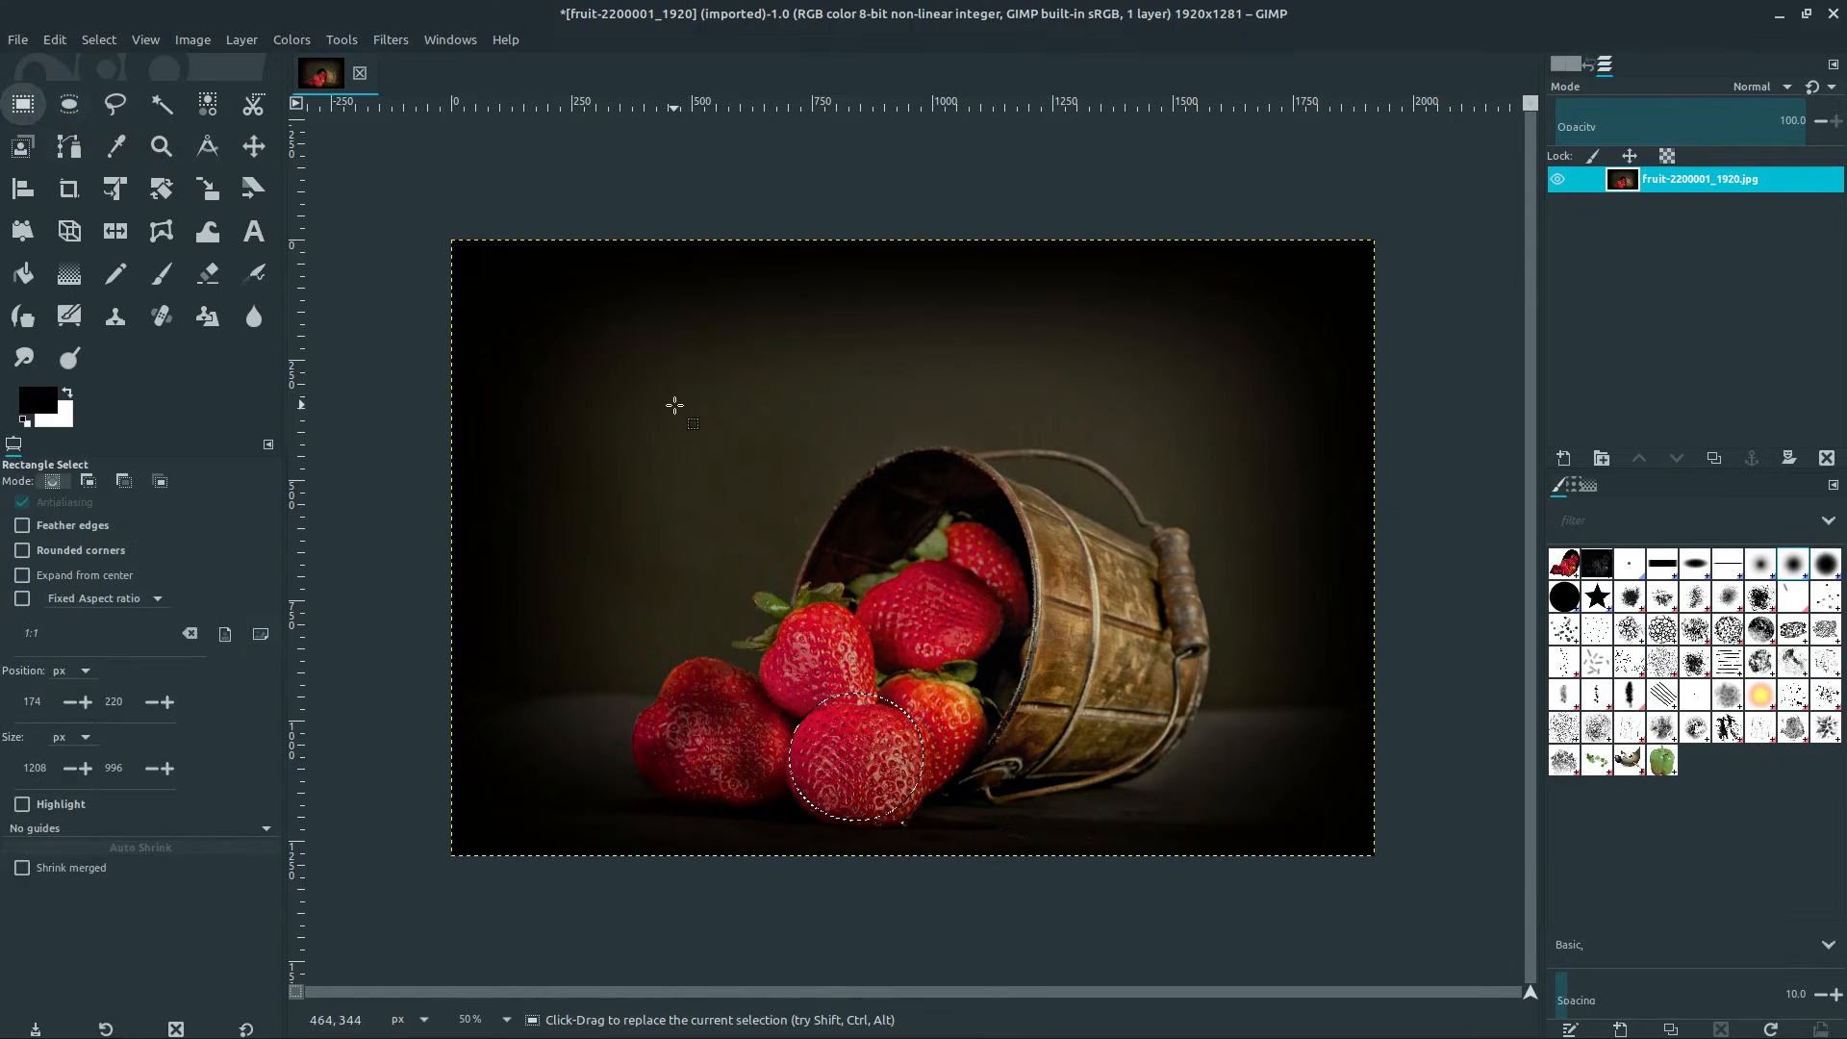